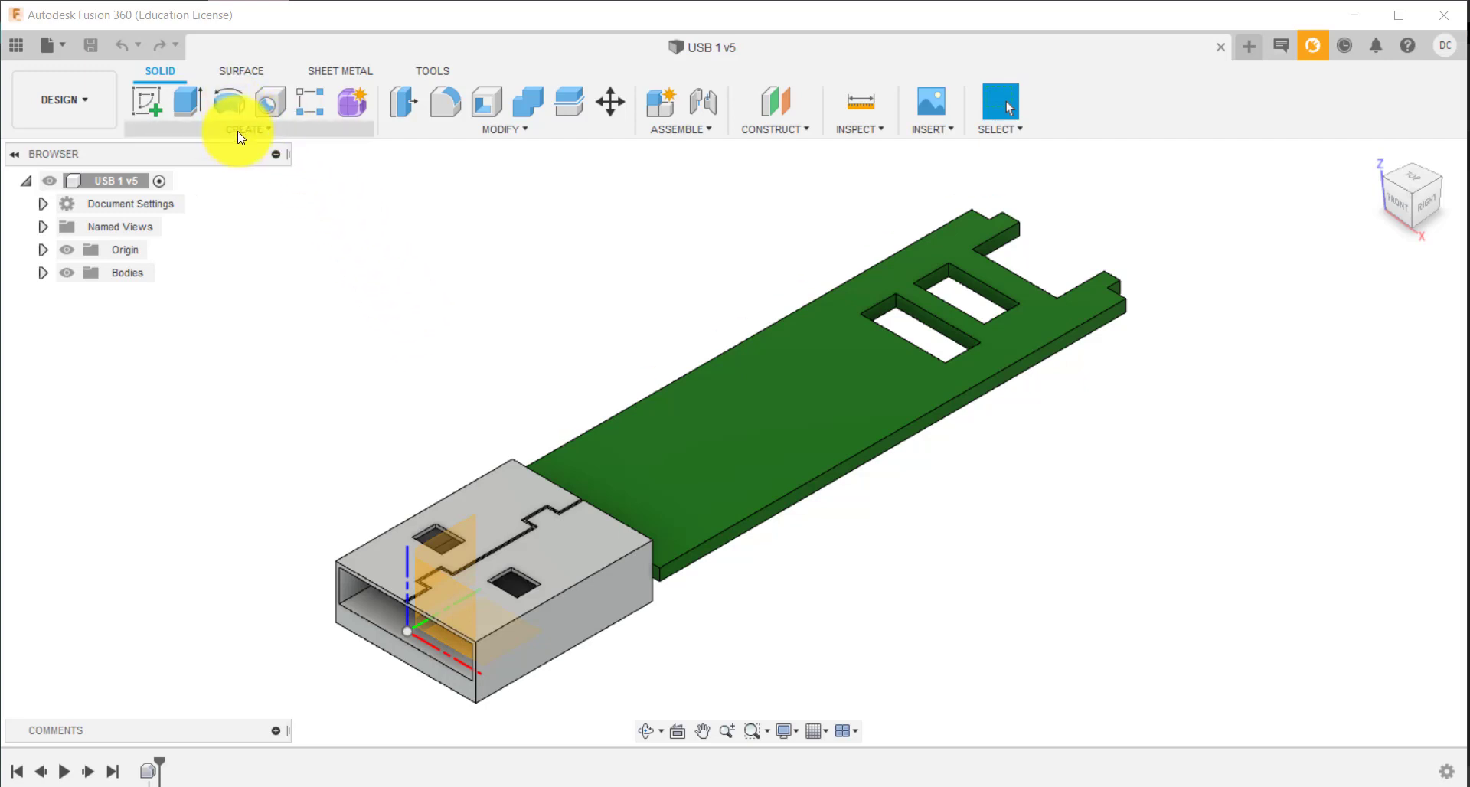
# Start a new sketch on the top plane of the USB drive model
pyautogui.click(246, 129)
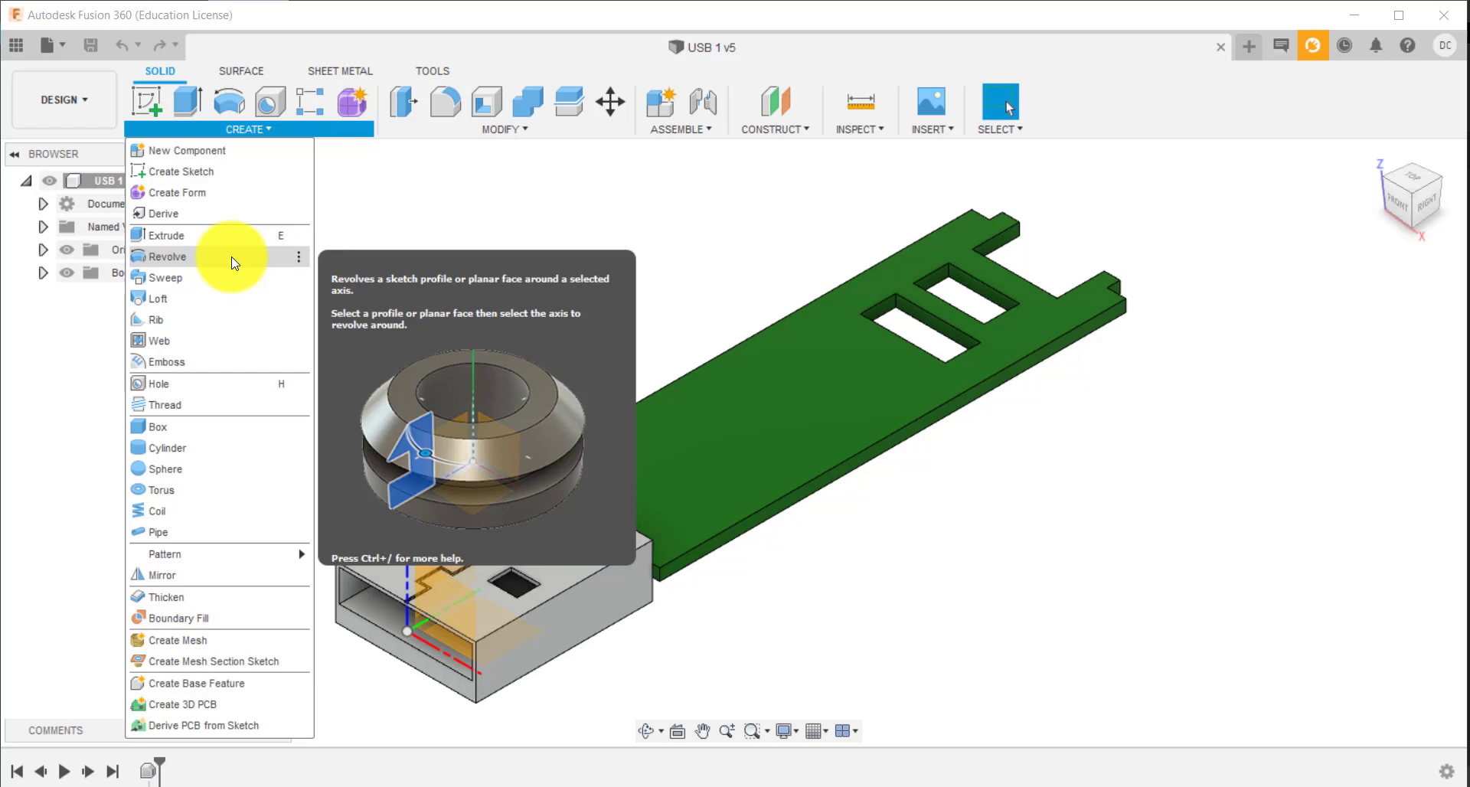
pyautogui.click(150, 104)
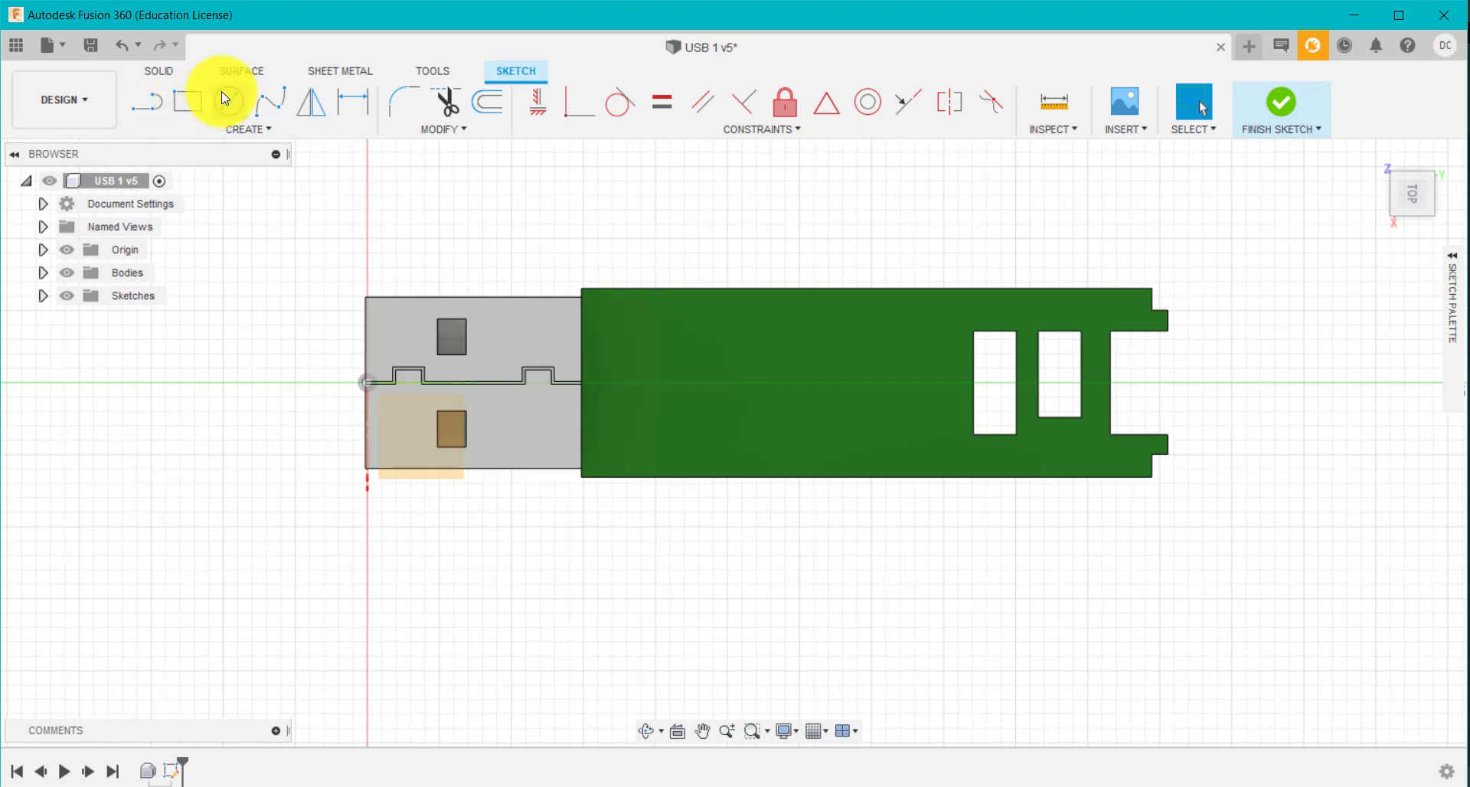
pyautogui.moveTo(225, 101)
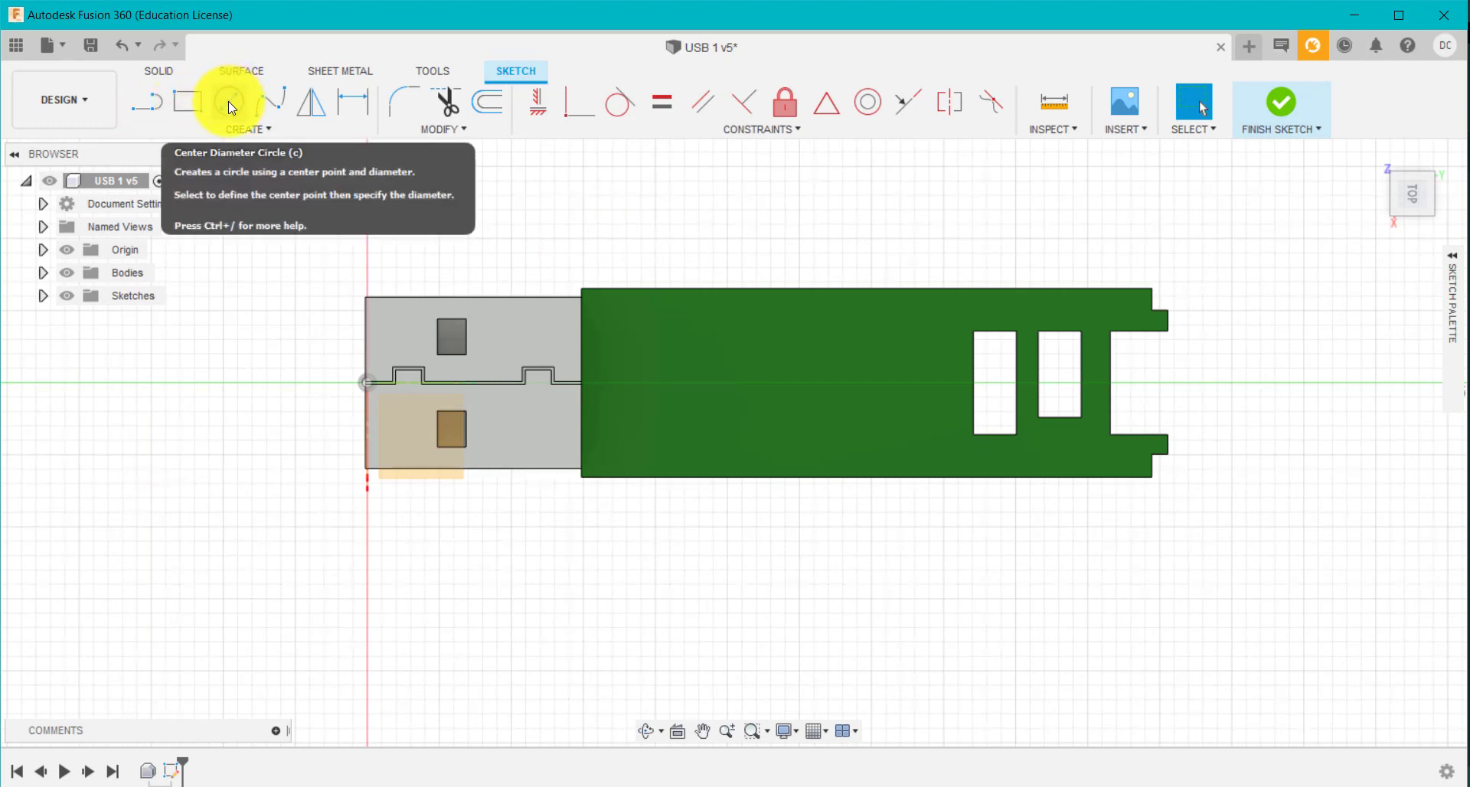
# Draw a 25 mm centre-diameter circle on the stick's midline over the connector
pyautogui.click(227, 101)
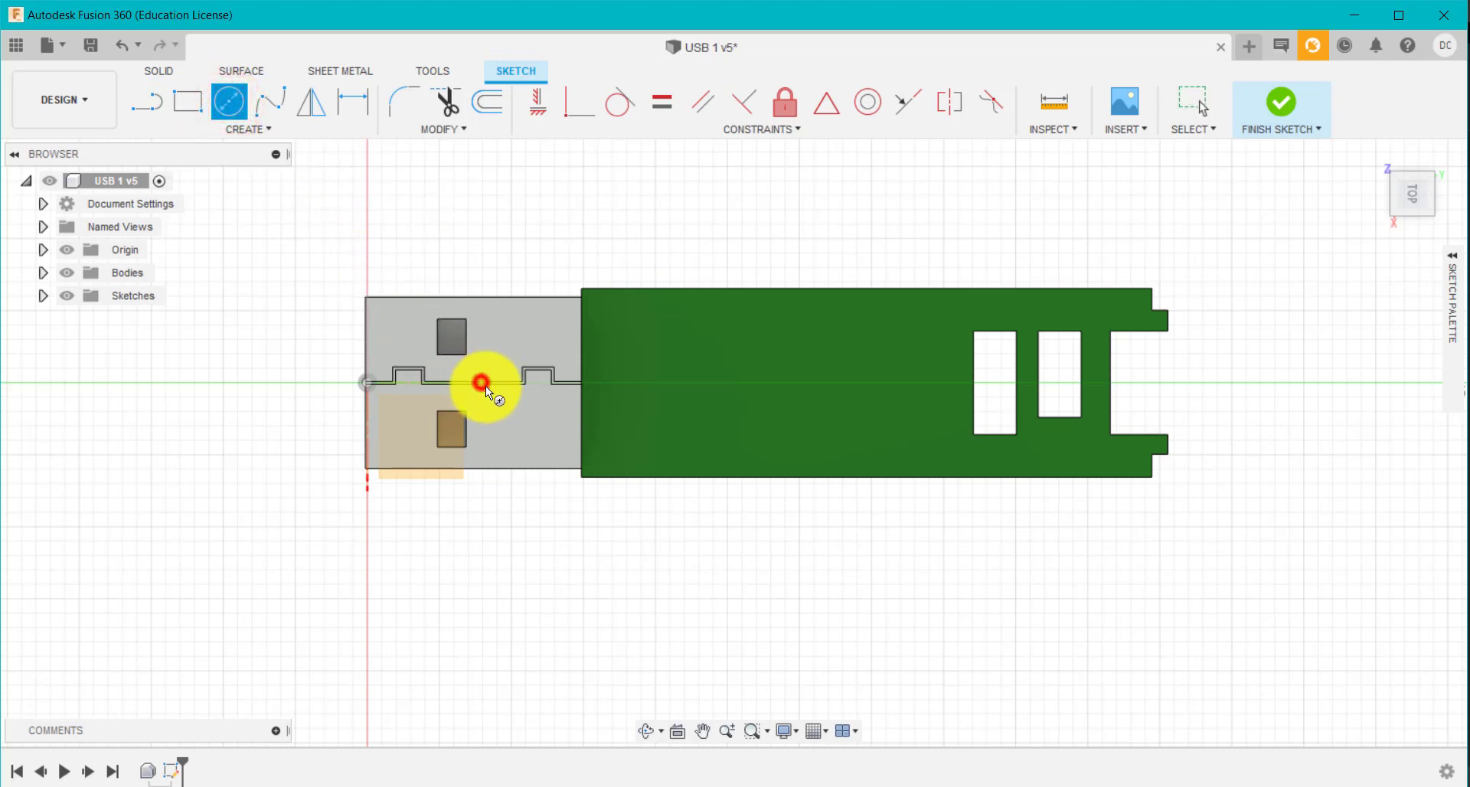
pyautogui.moveTo(483, 384); pyautogui.dragTo(534, 466)
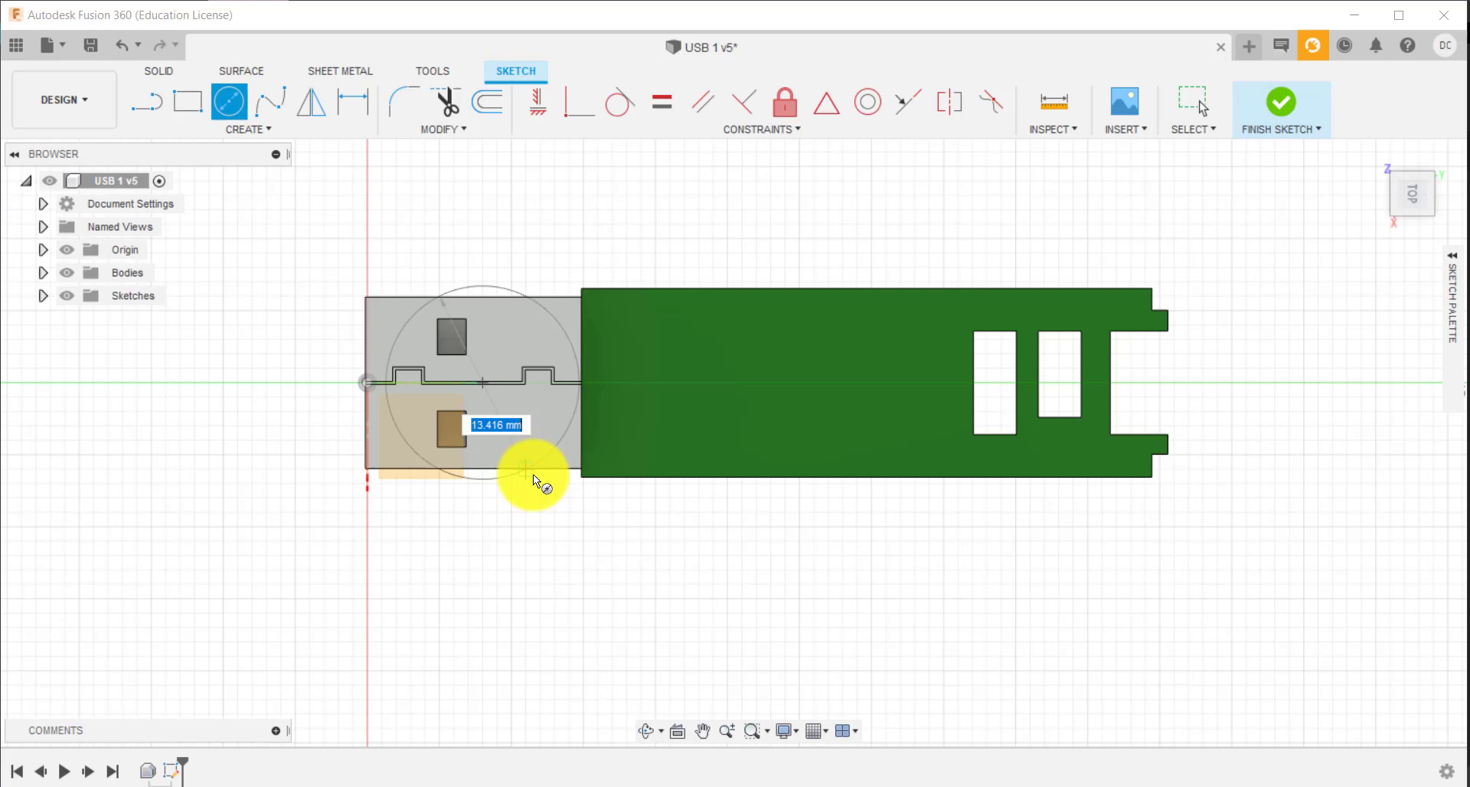
pyautogui.moveTo(514, 480)
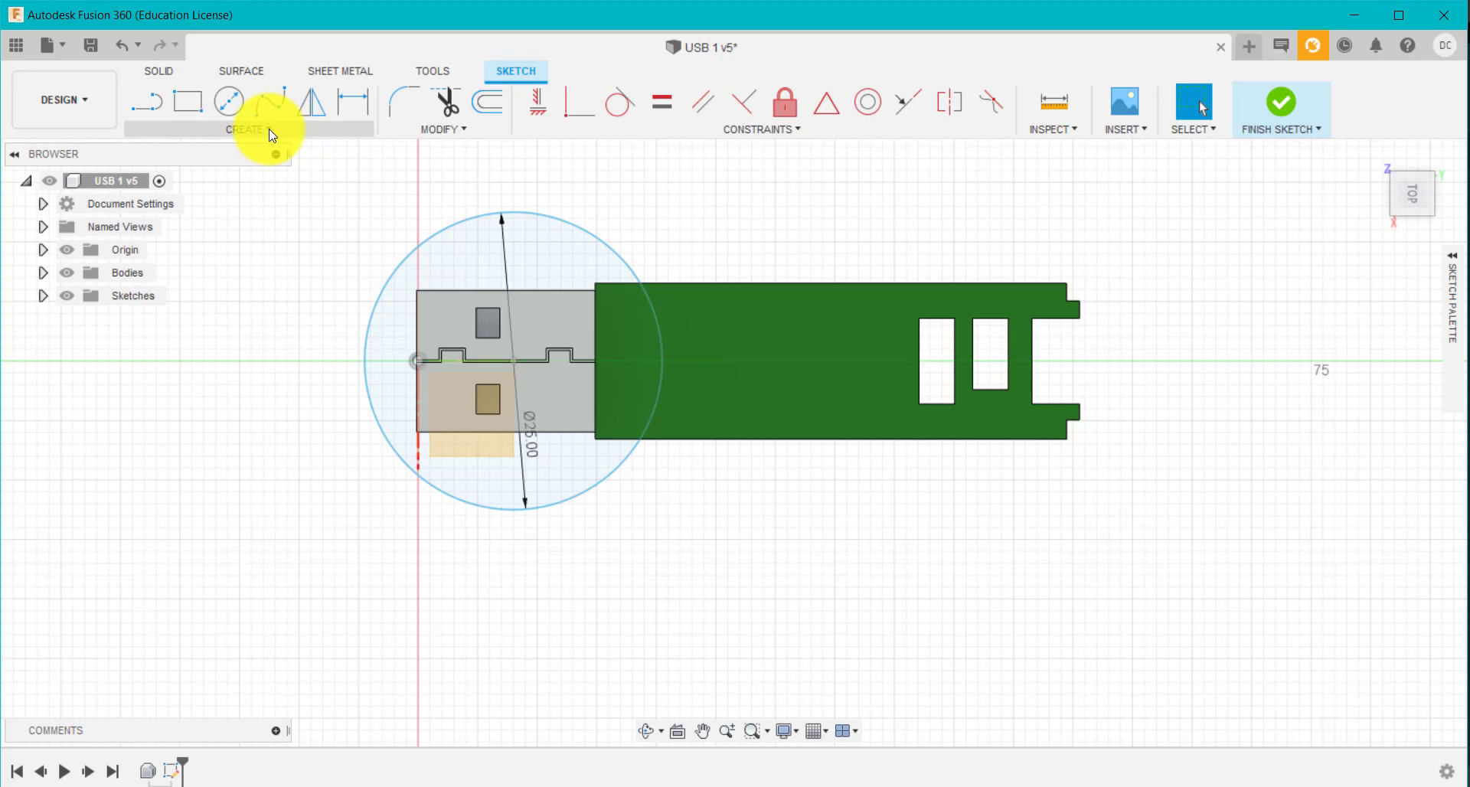
# Rectangular-pattern the circle to 3 copies 38 mm apart, then set its diameter to 26 mm
pyautogui.click(245, 130)
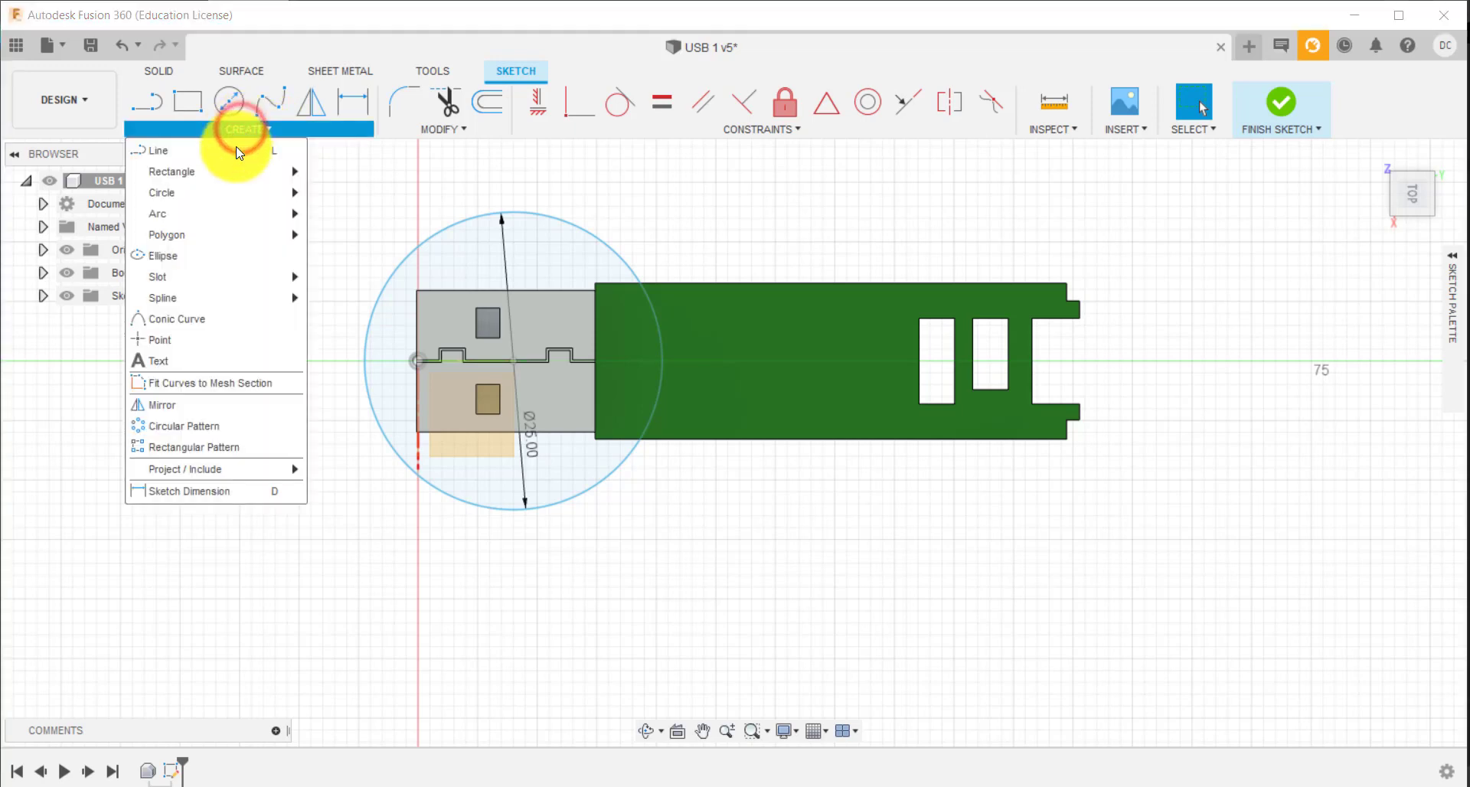
pyautogui.click(197, 447)
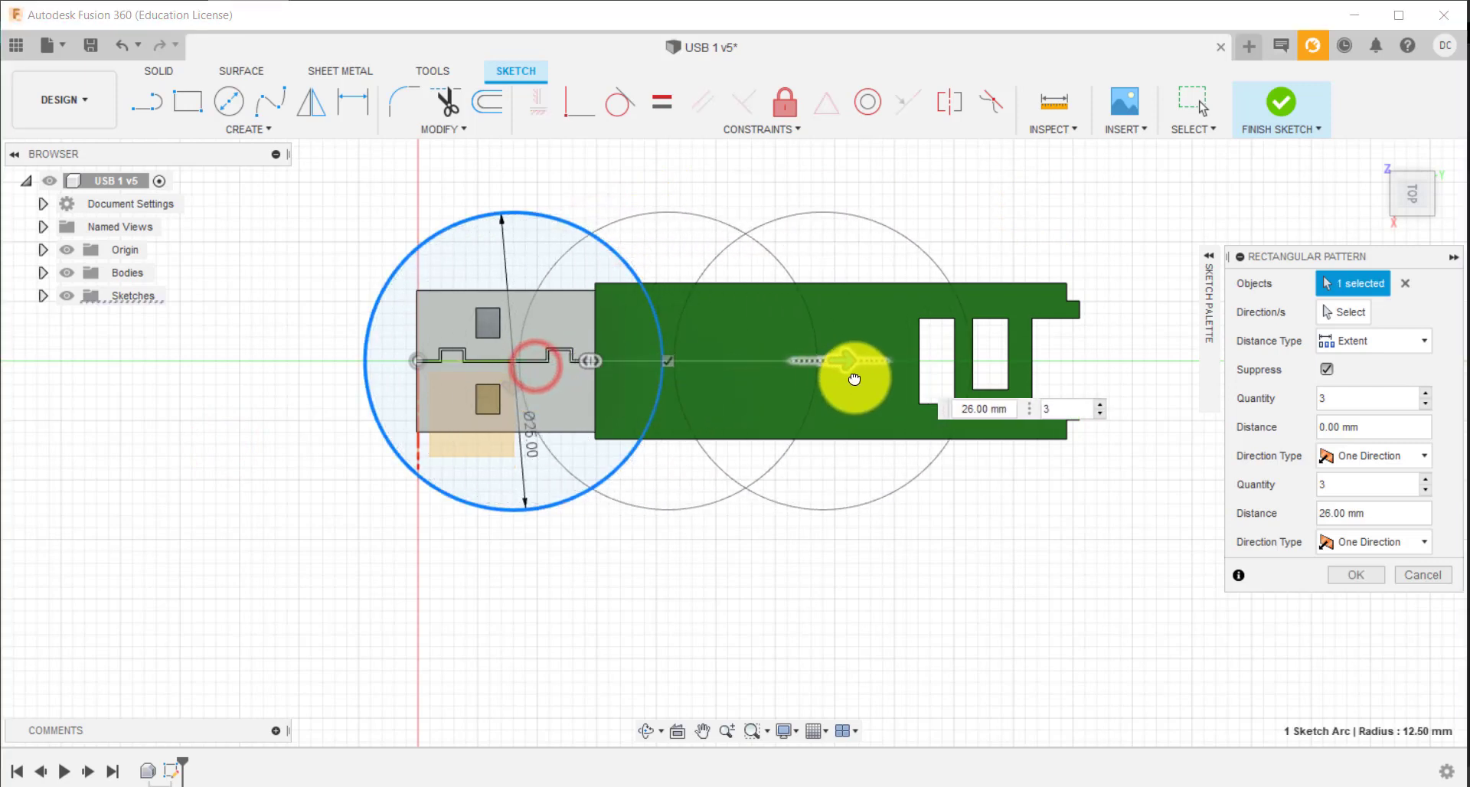
pyautogui.moveTo(848, 360); pyautogui.dragTo(1008, 389)
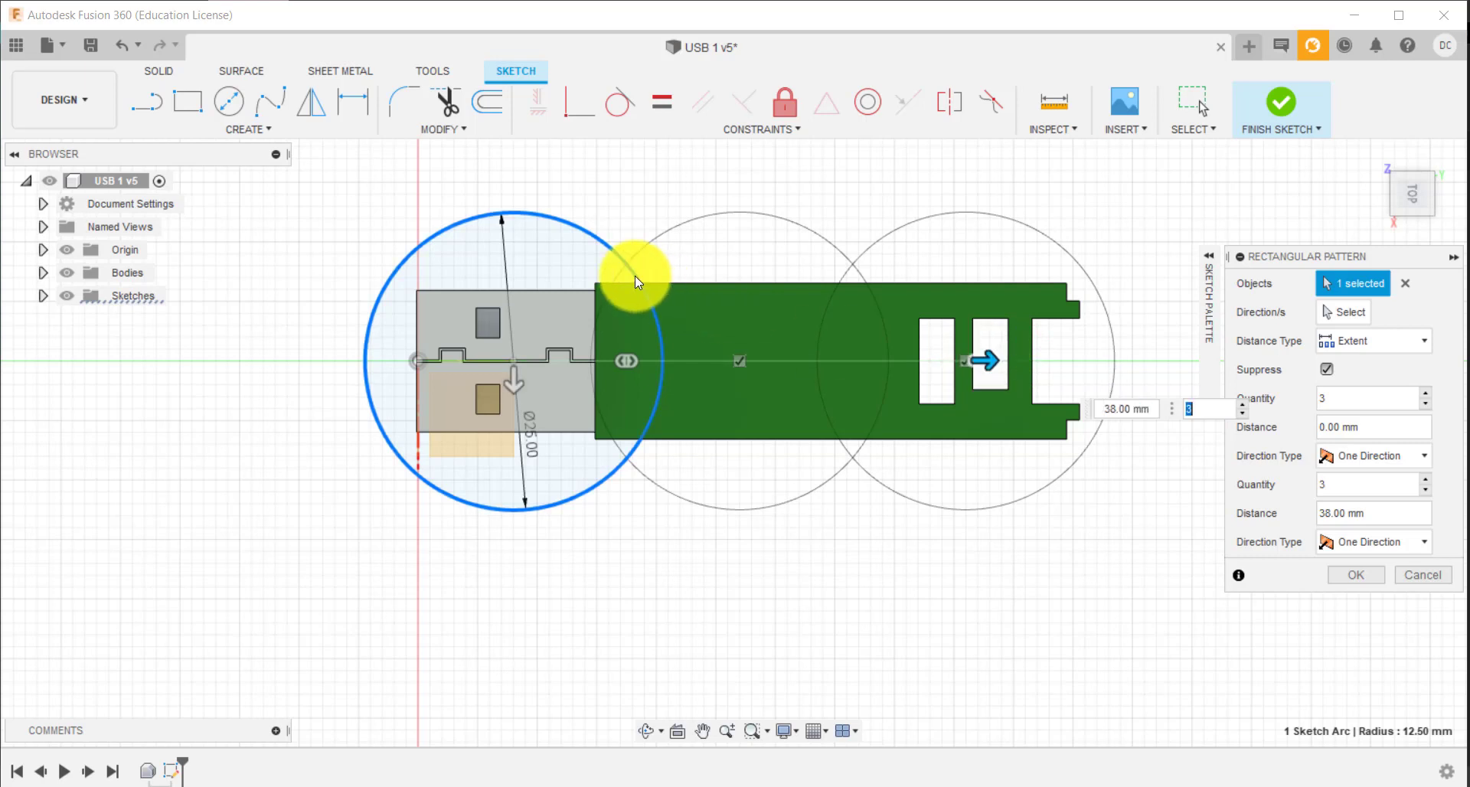
pyautogui.moveTo(624, 452)
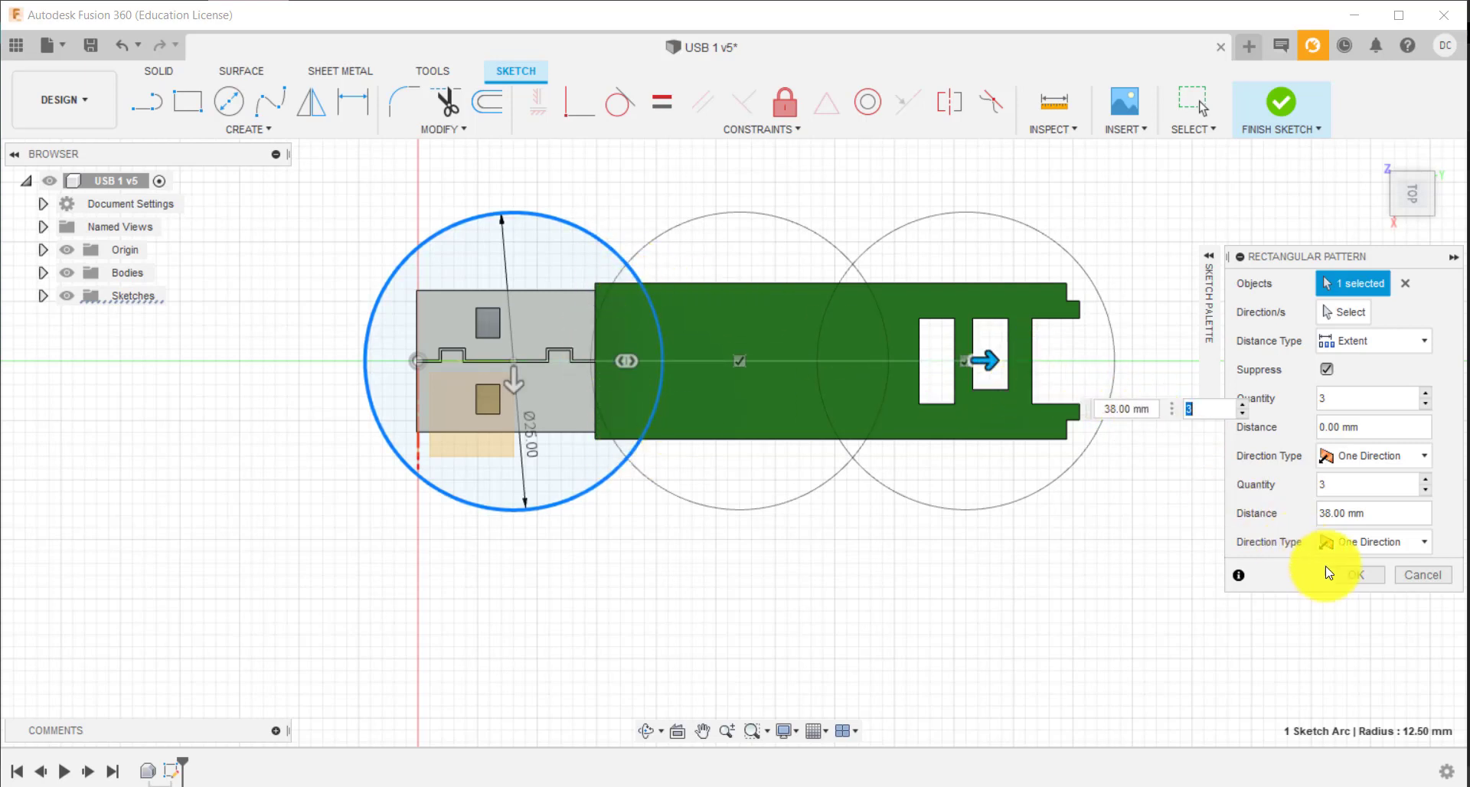
pyautogui.click(1353, 575)
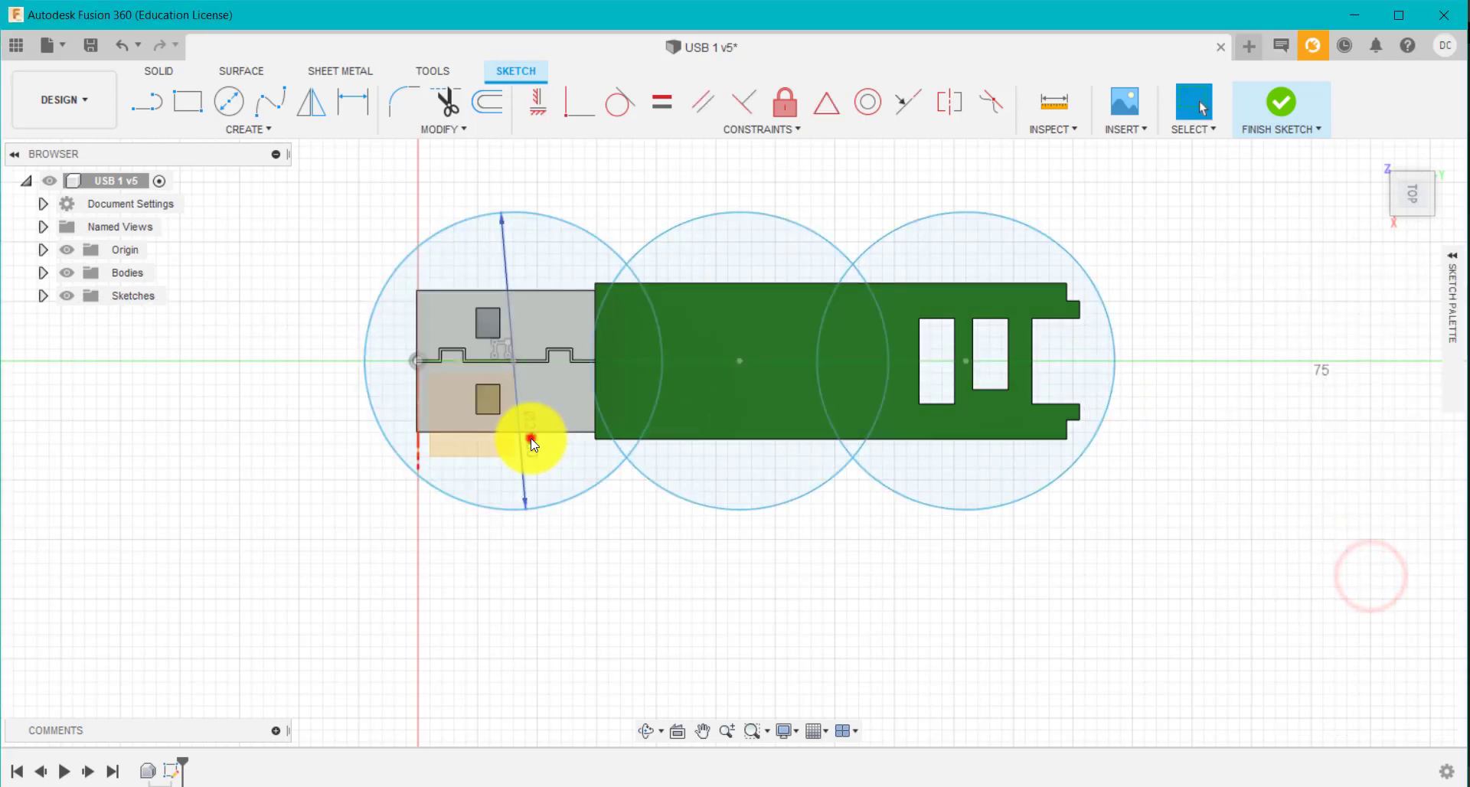
pyautogui.click(530, 442)
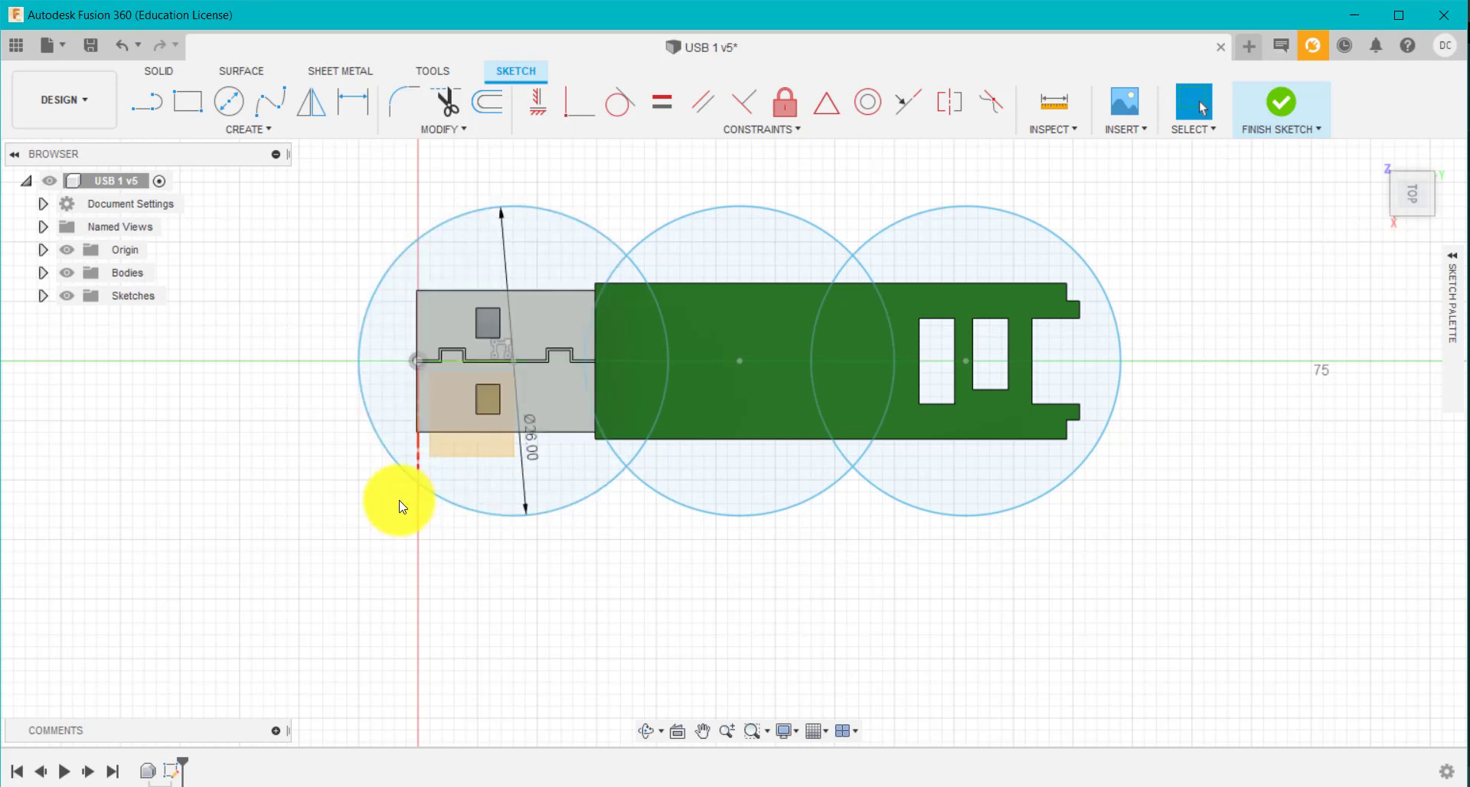
pyautogui.moveTo(189, 100)
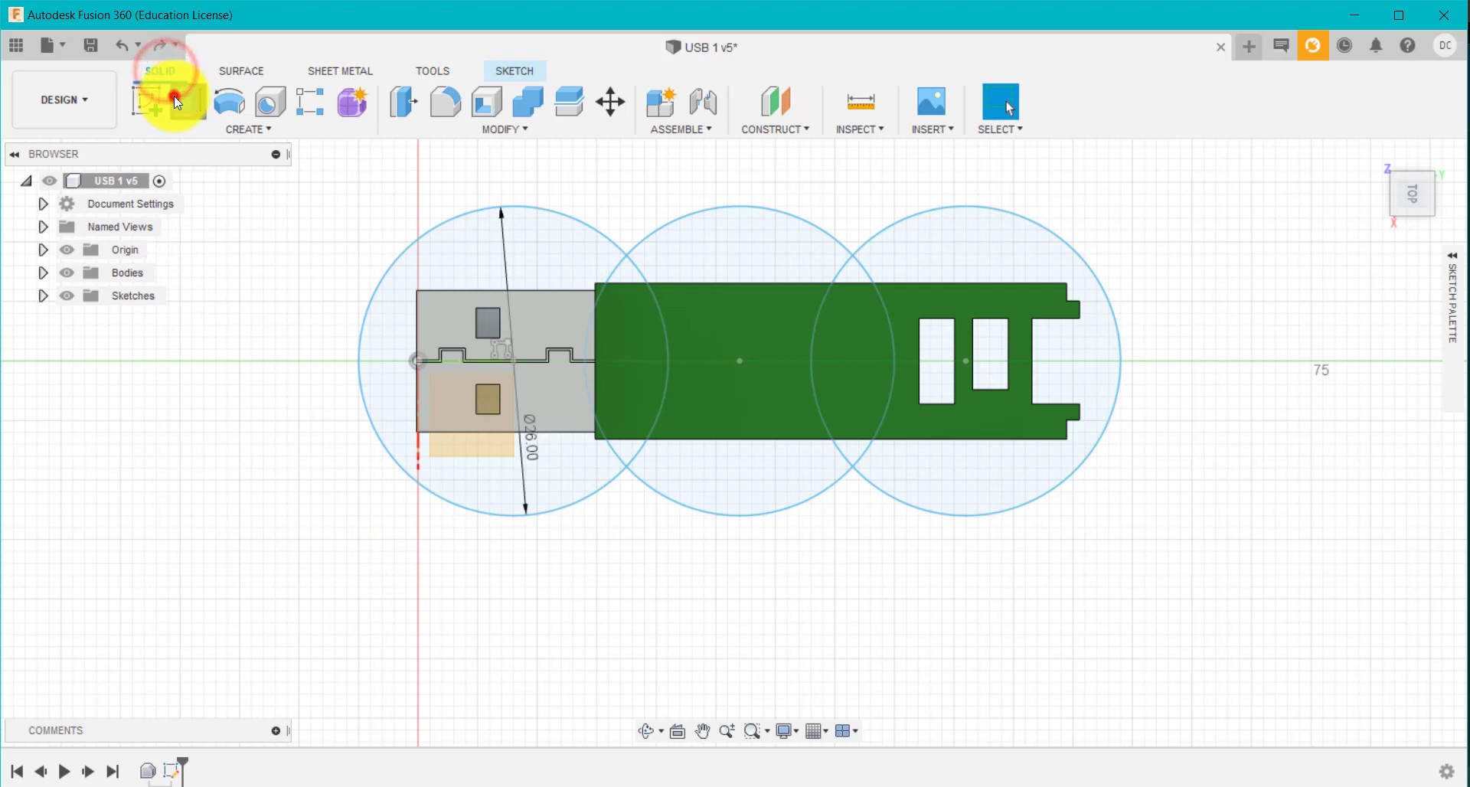
pyautogui.click(188, 103)
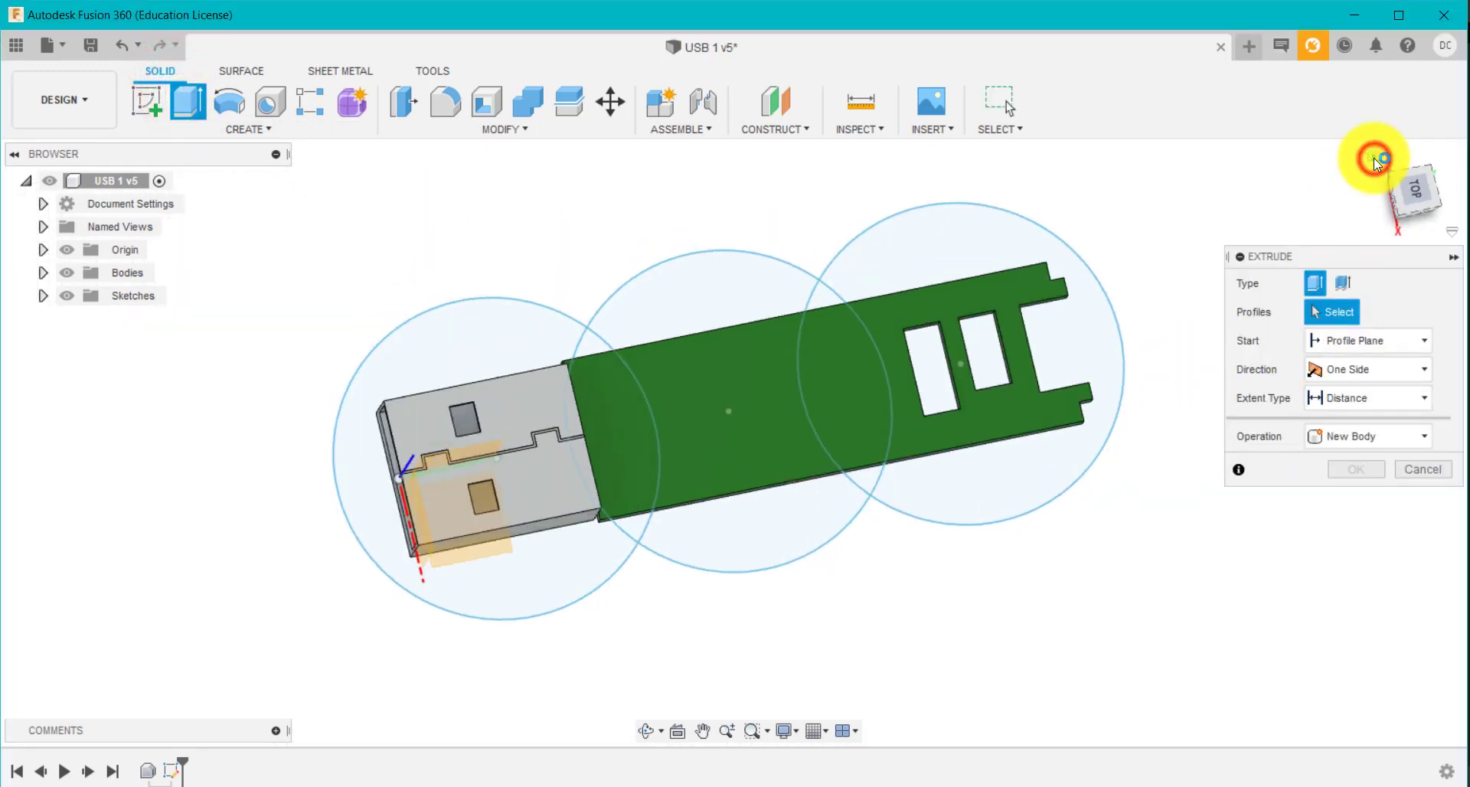
pyautogui.click(689, 515)
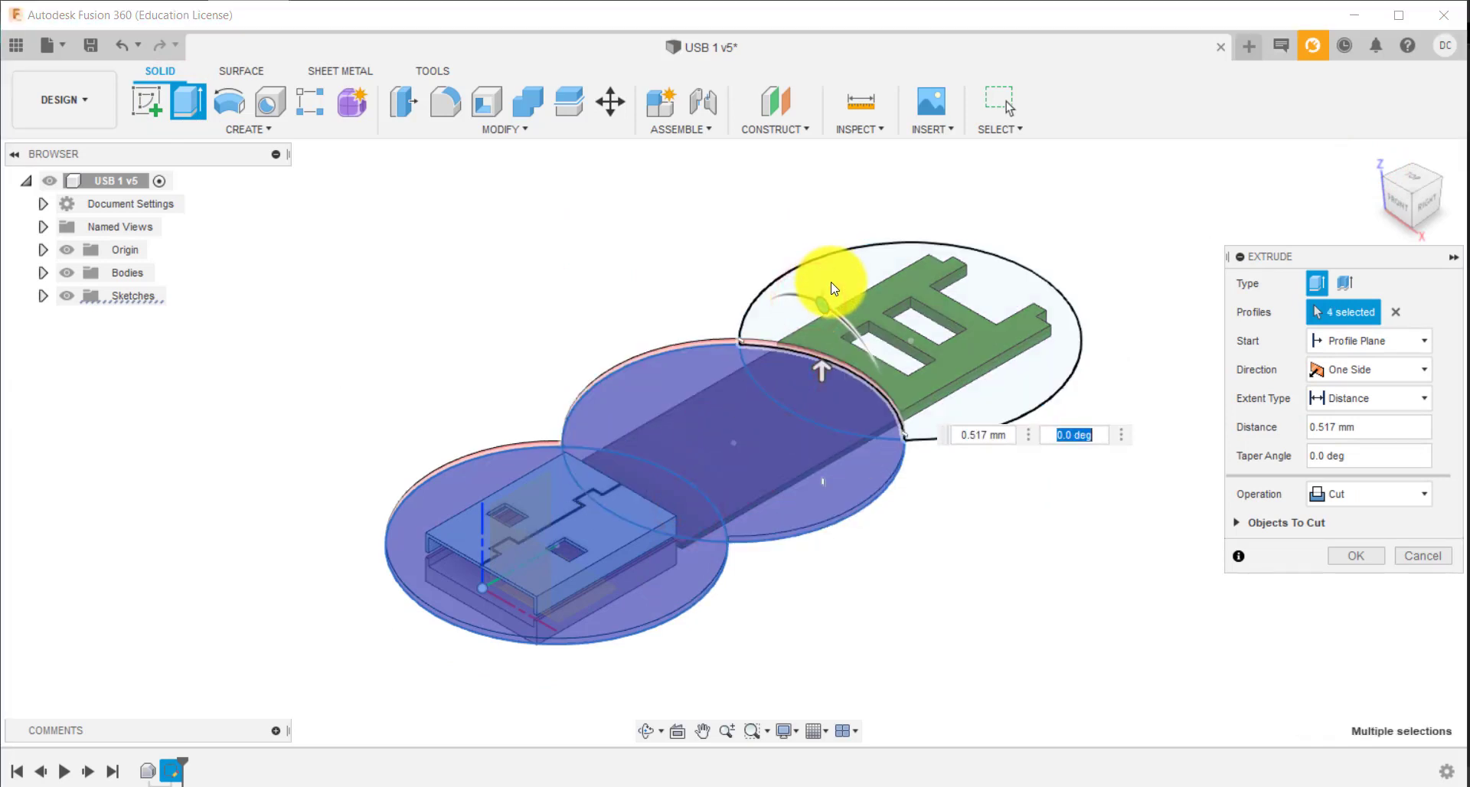
pyautogui.click(1366, 494)
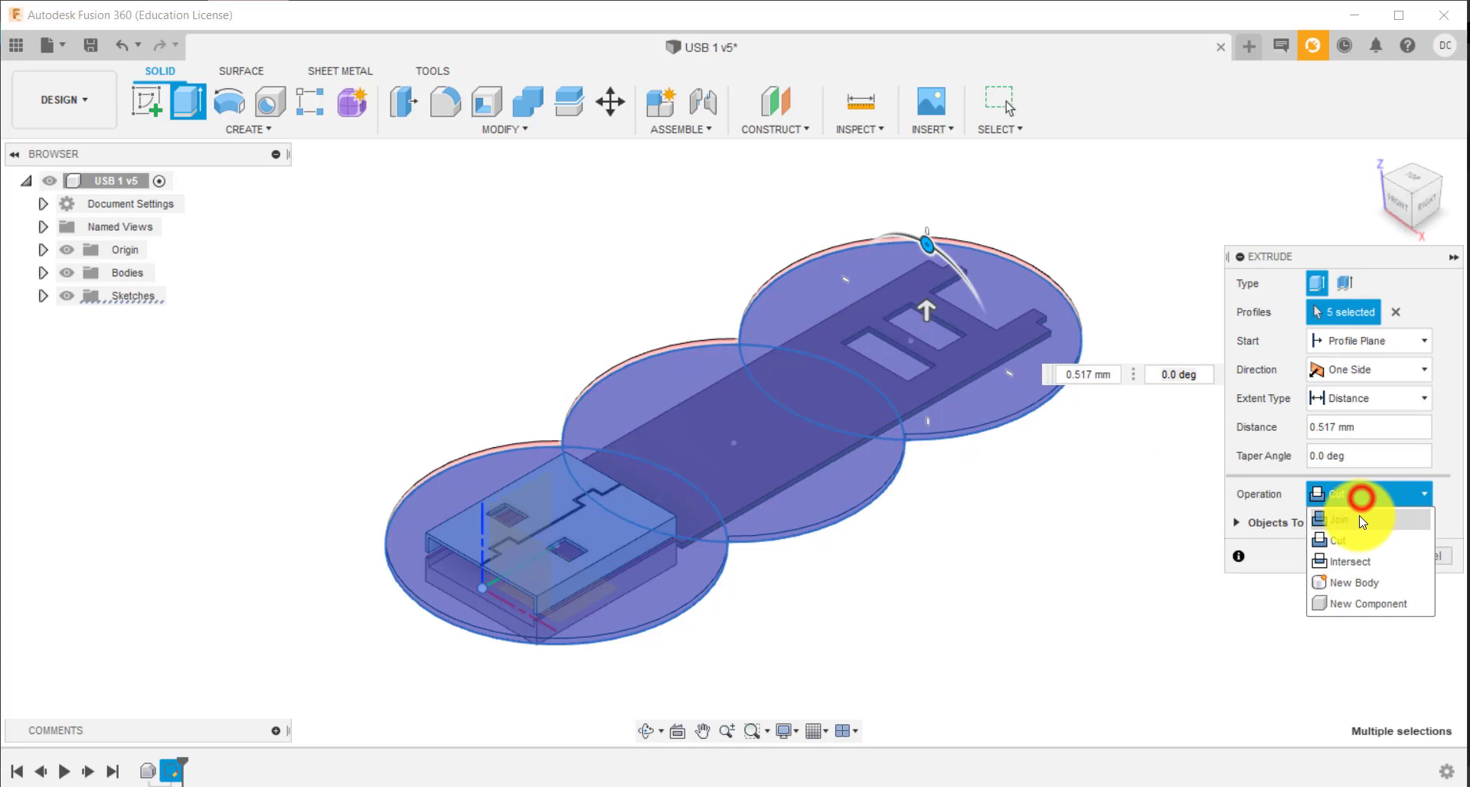
pyautogui.click(1340, 518)
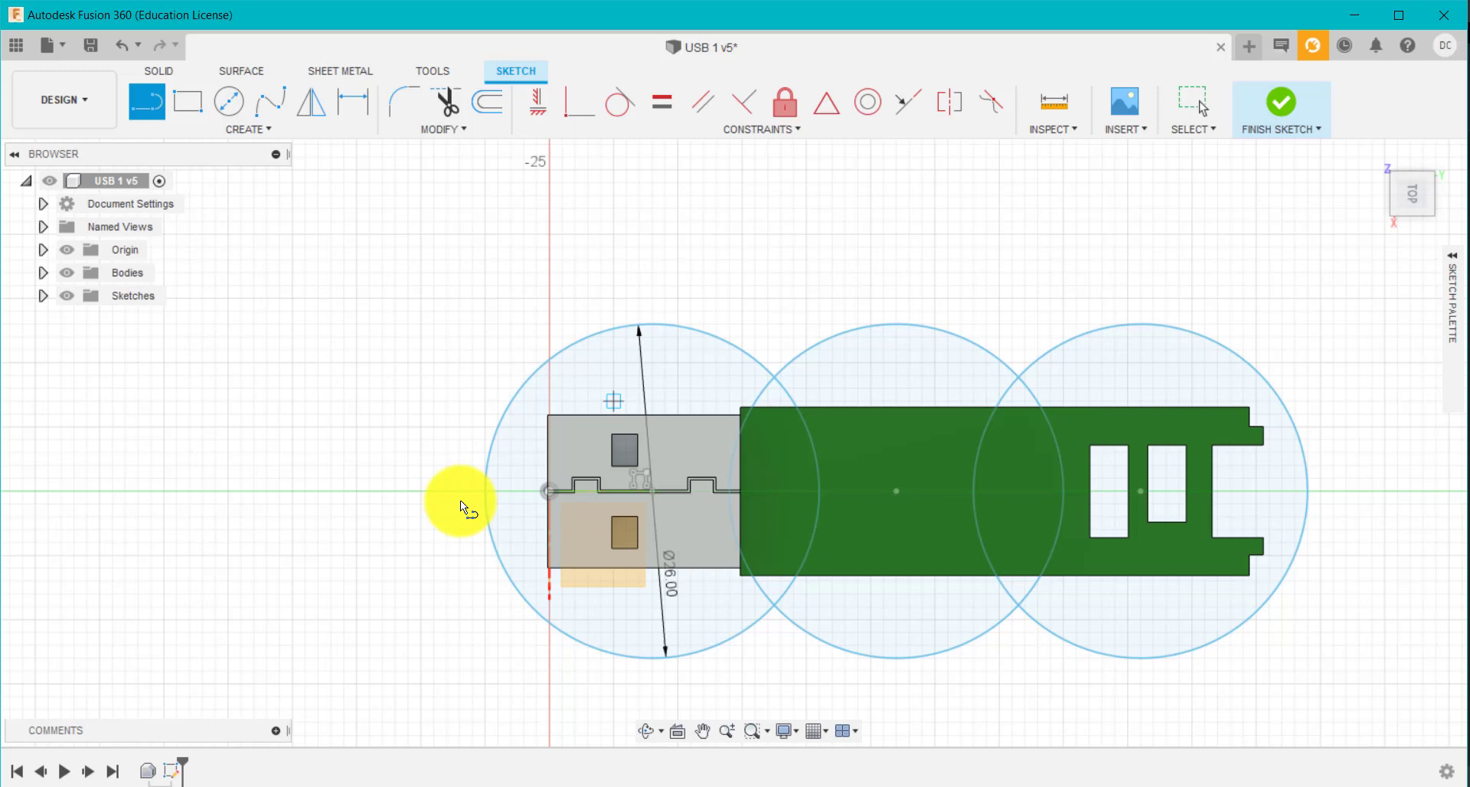
pyautogui.moveTo(483, 495)
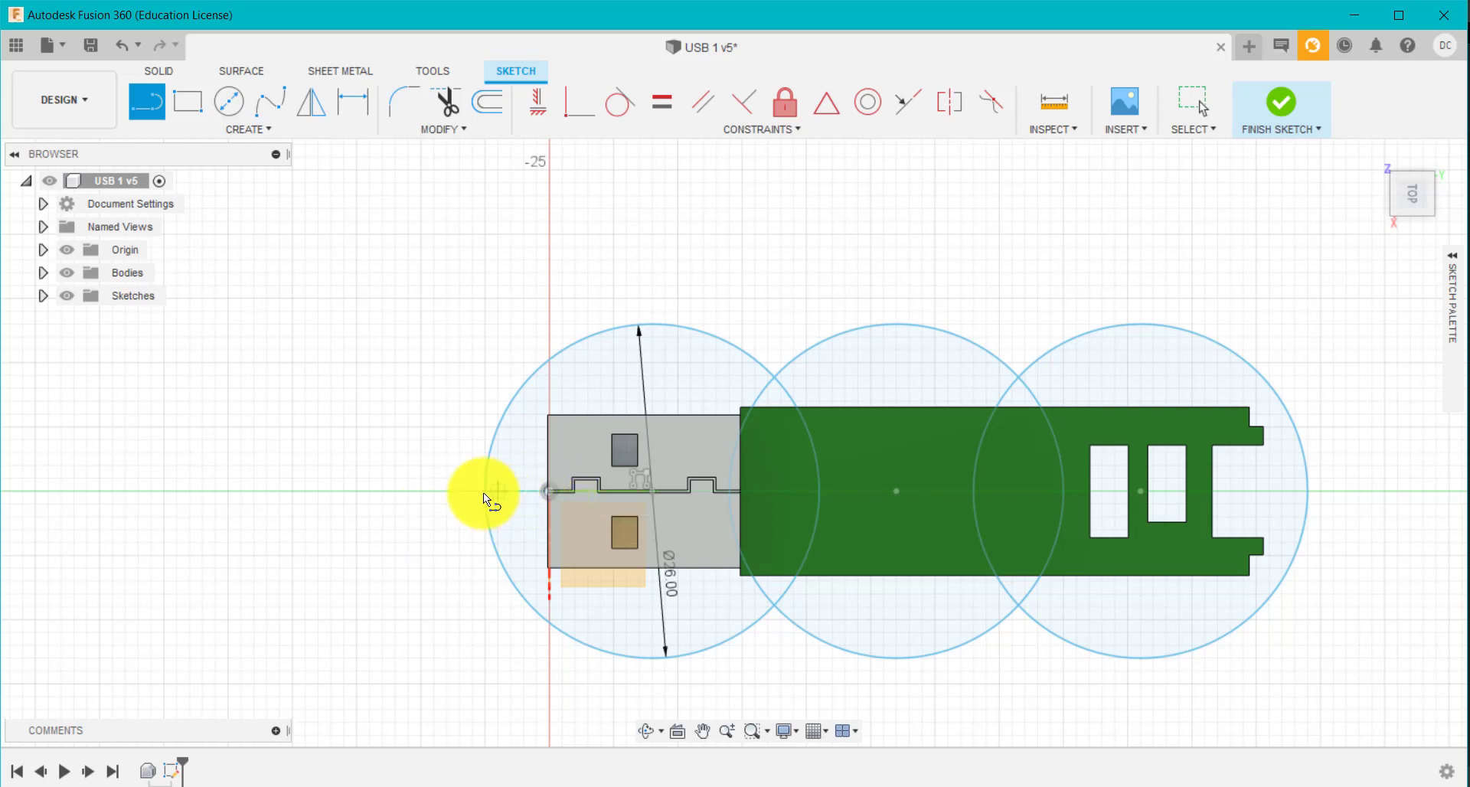
pyautogui.moveTo(548, 495)
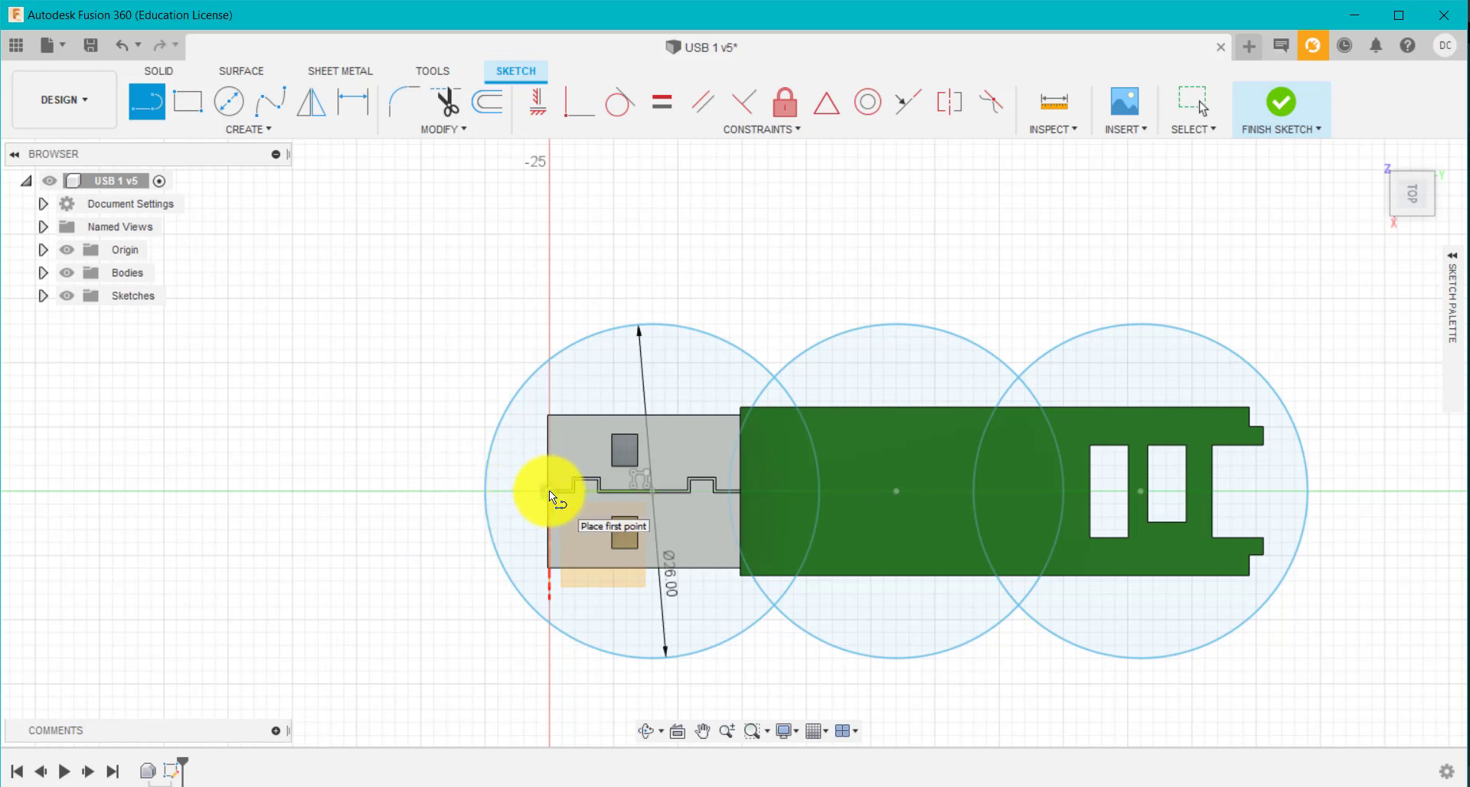
pyautogui.moveTo(441, 491)
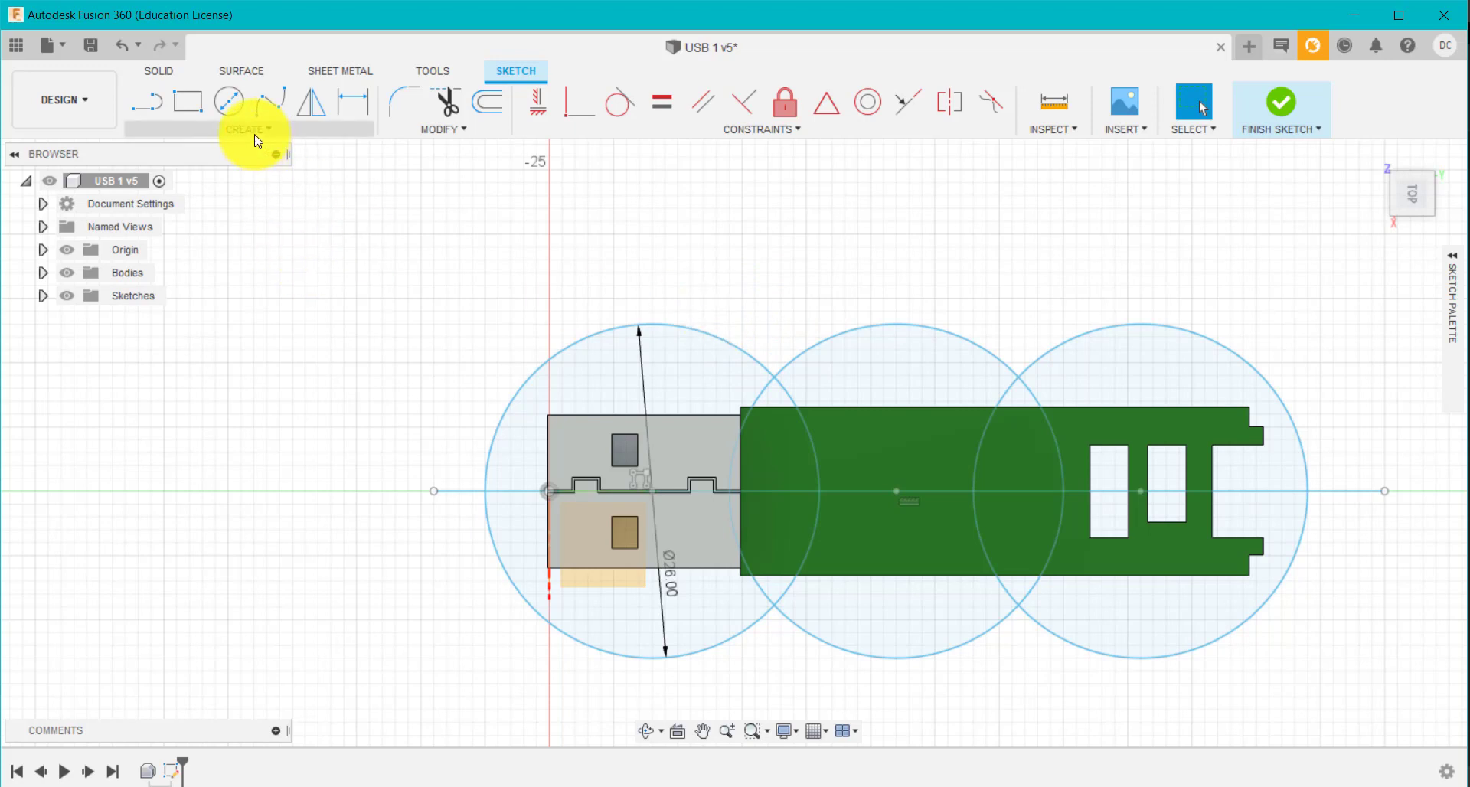
# Finish the midline through all three circle centres and move to the Solid tools
pyautogui.click(158, 70)
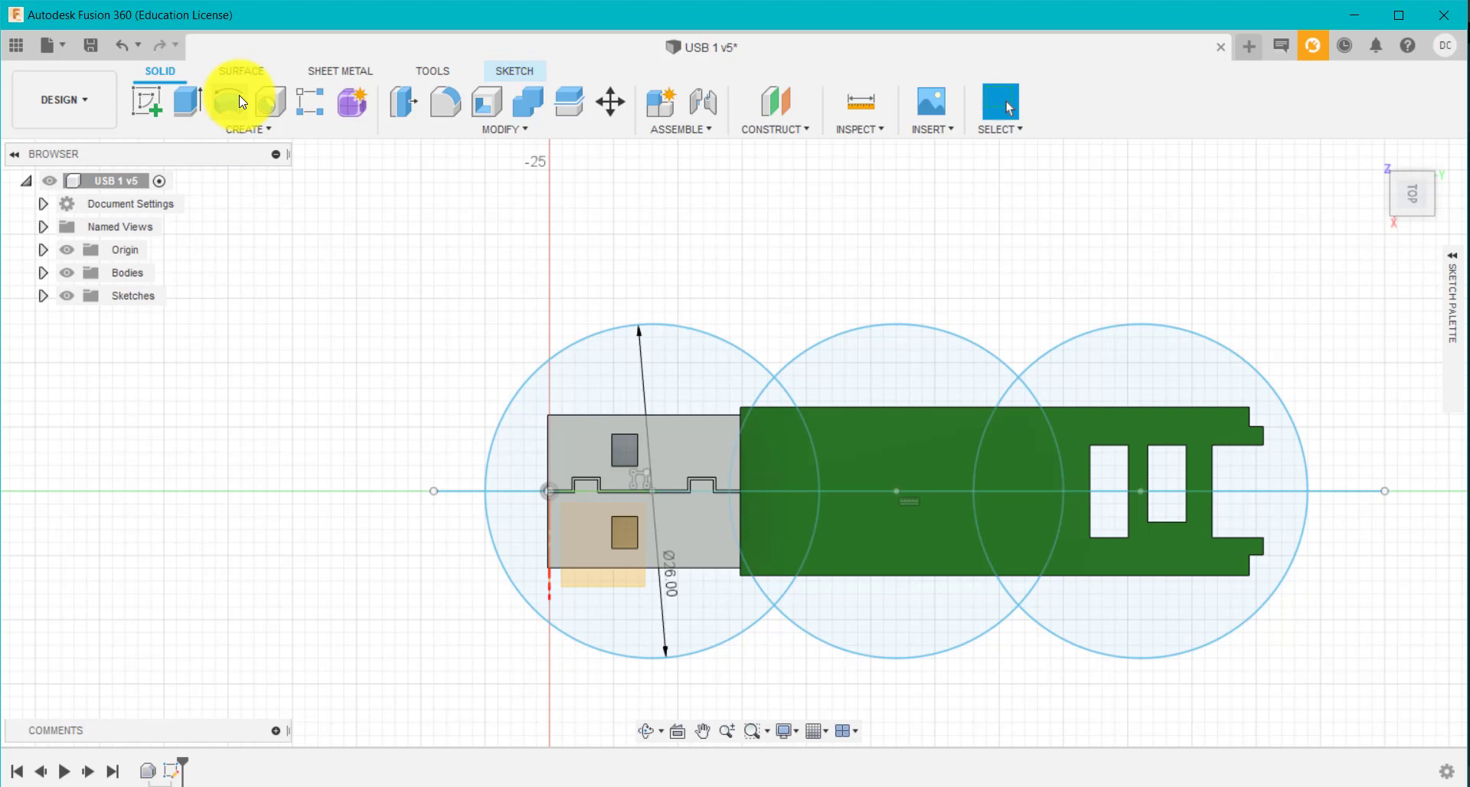
# Revolve the three circle profiles 360° about the midline as a new component
pyautogui.click(247, 129)
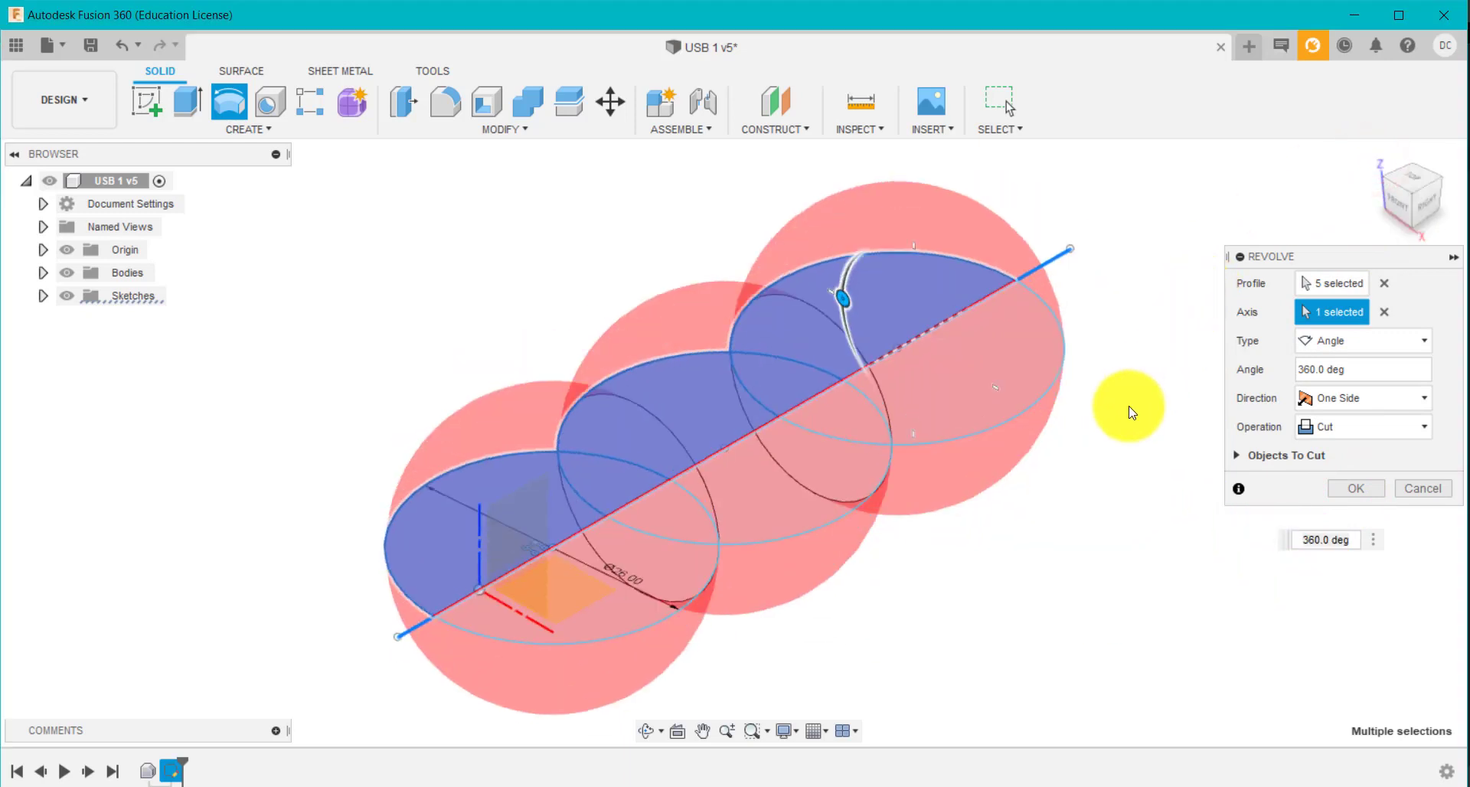
pyautogui.moveTo(1352, 428)
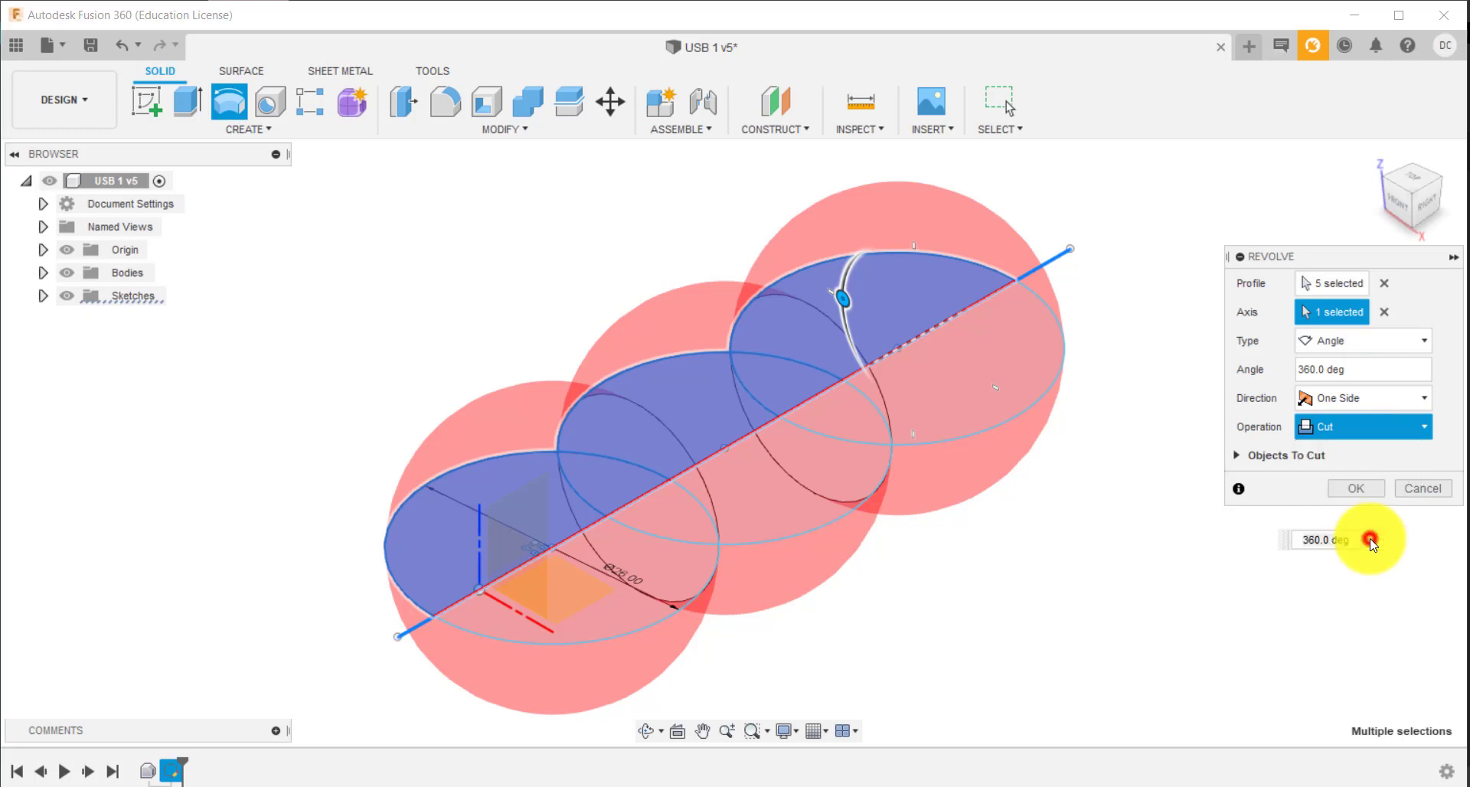
pyautogui.click(1360, 426)
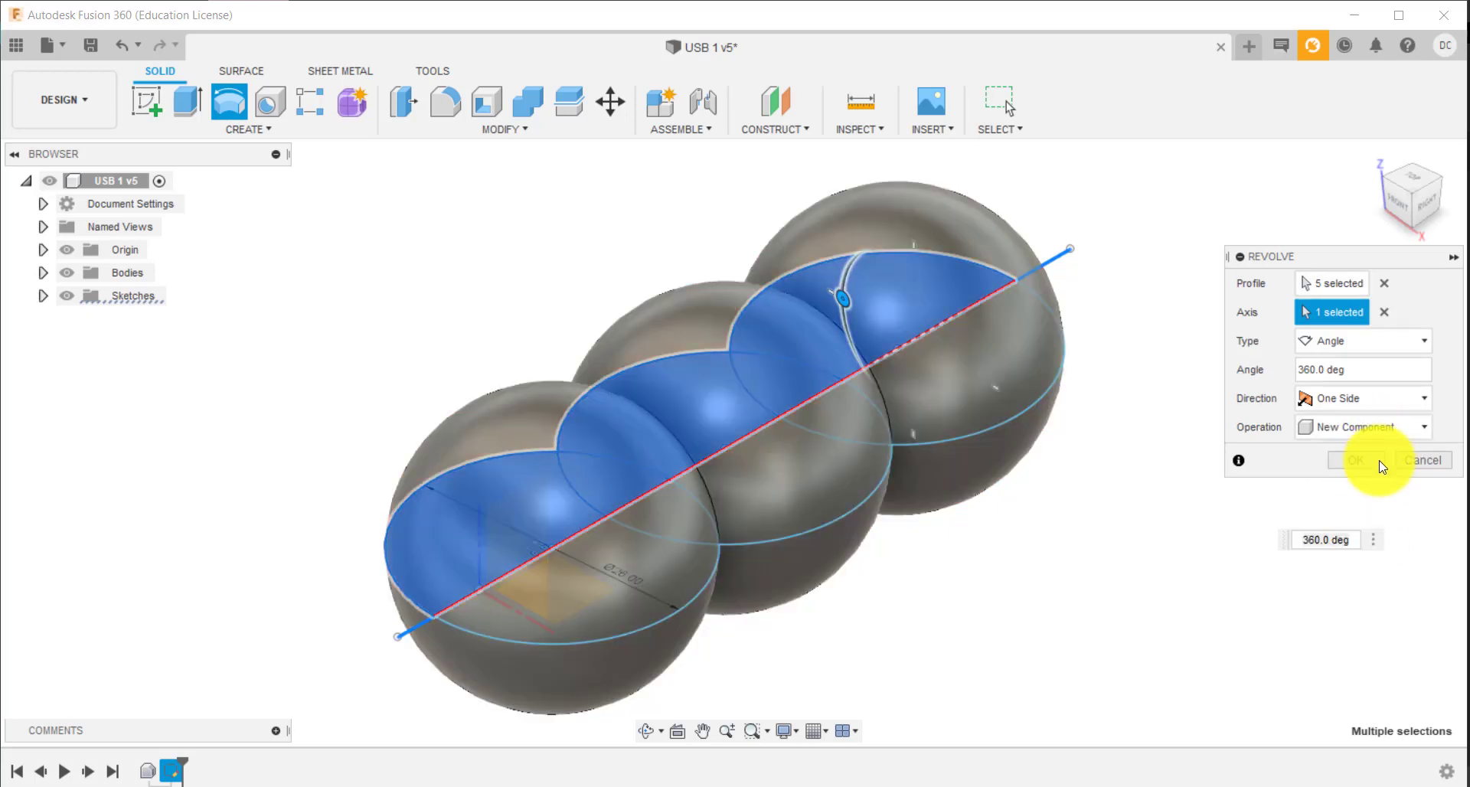
pyautogui.click(1353, 460)
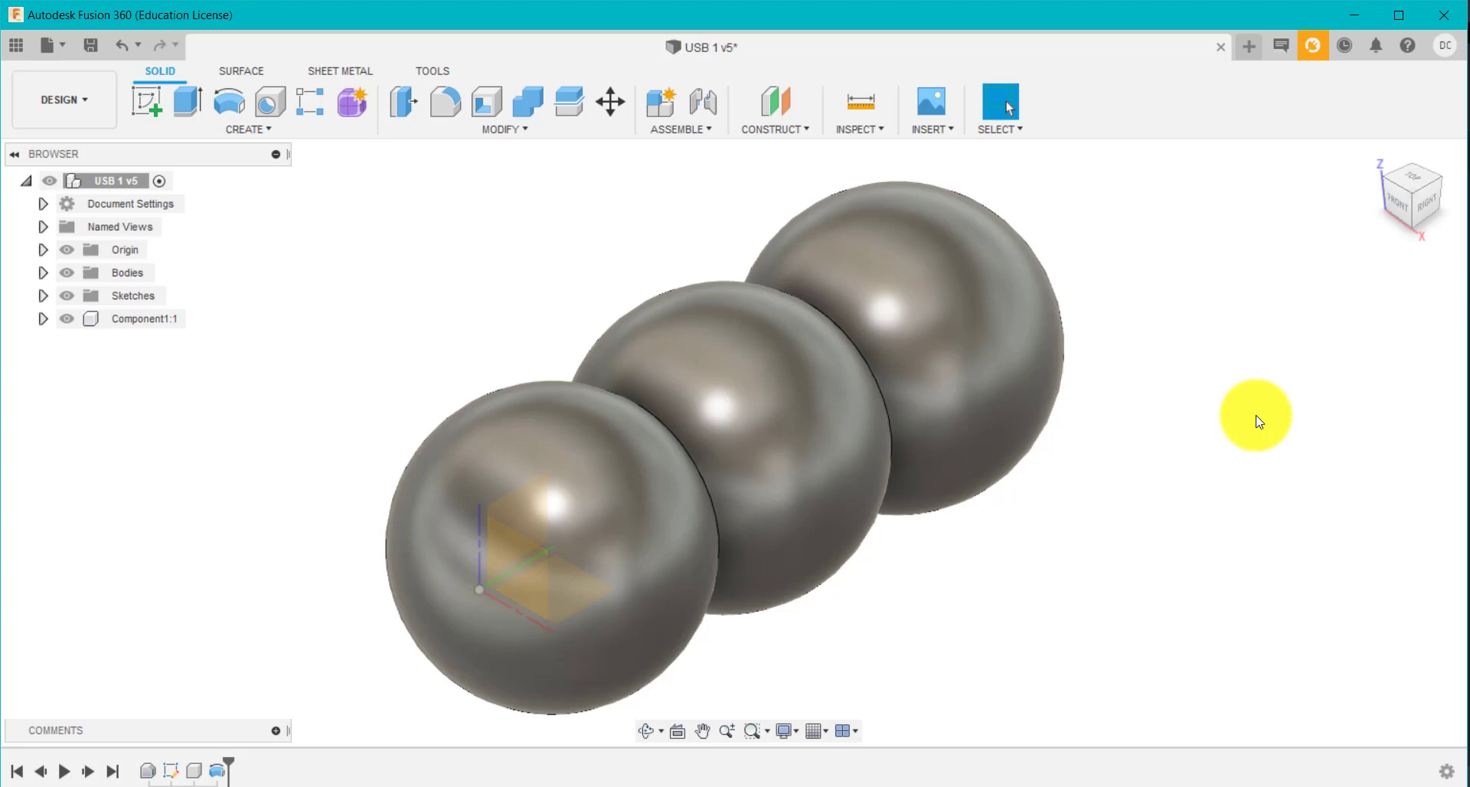
pyautogui.moveTo(441, 360)
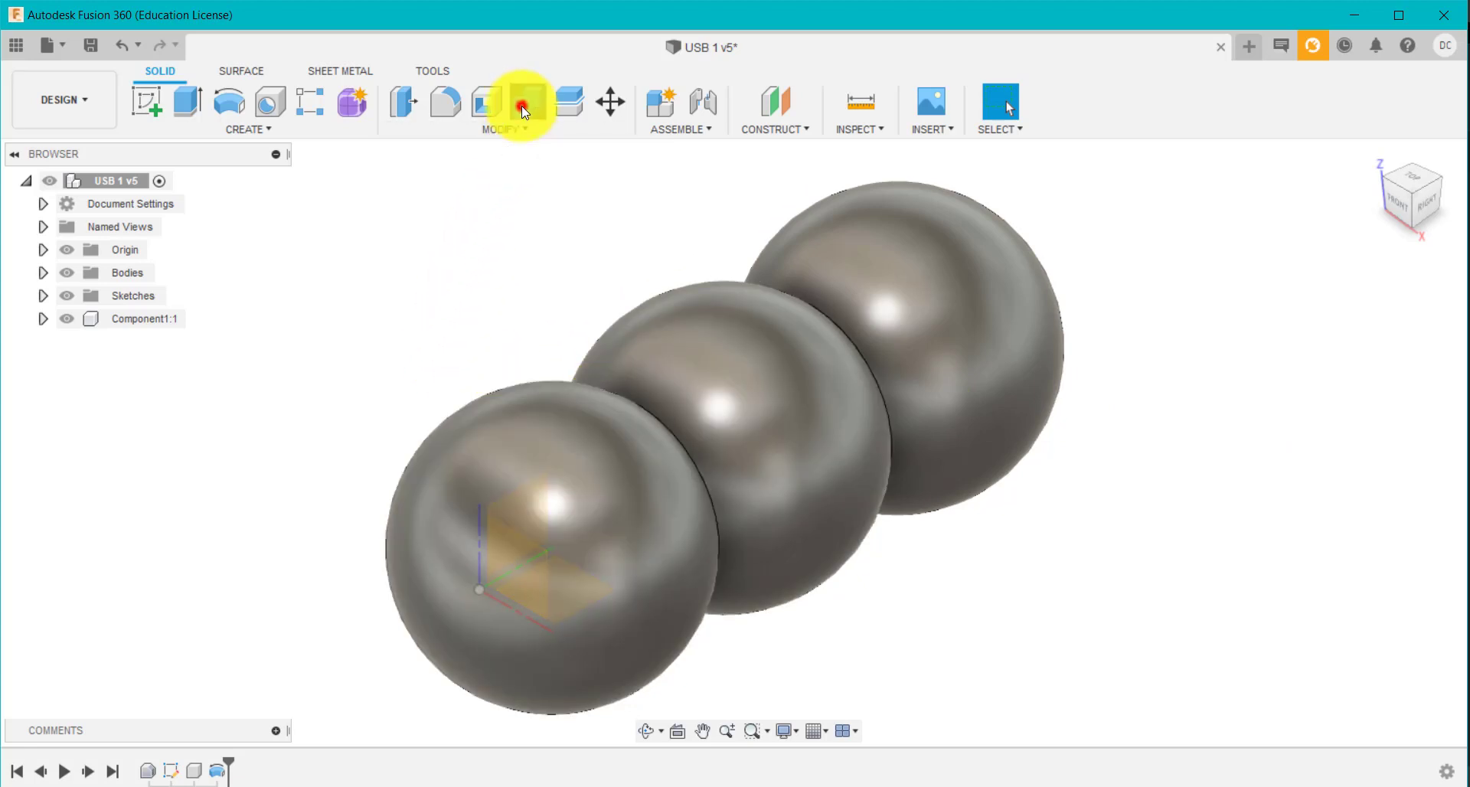
# Combine-cut the USB PCB from the sphere body with Keep Tools enabled
pyautogui.click(525, 102)
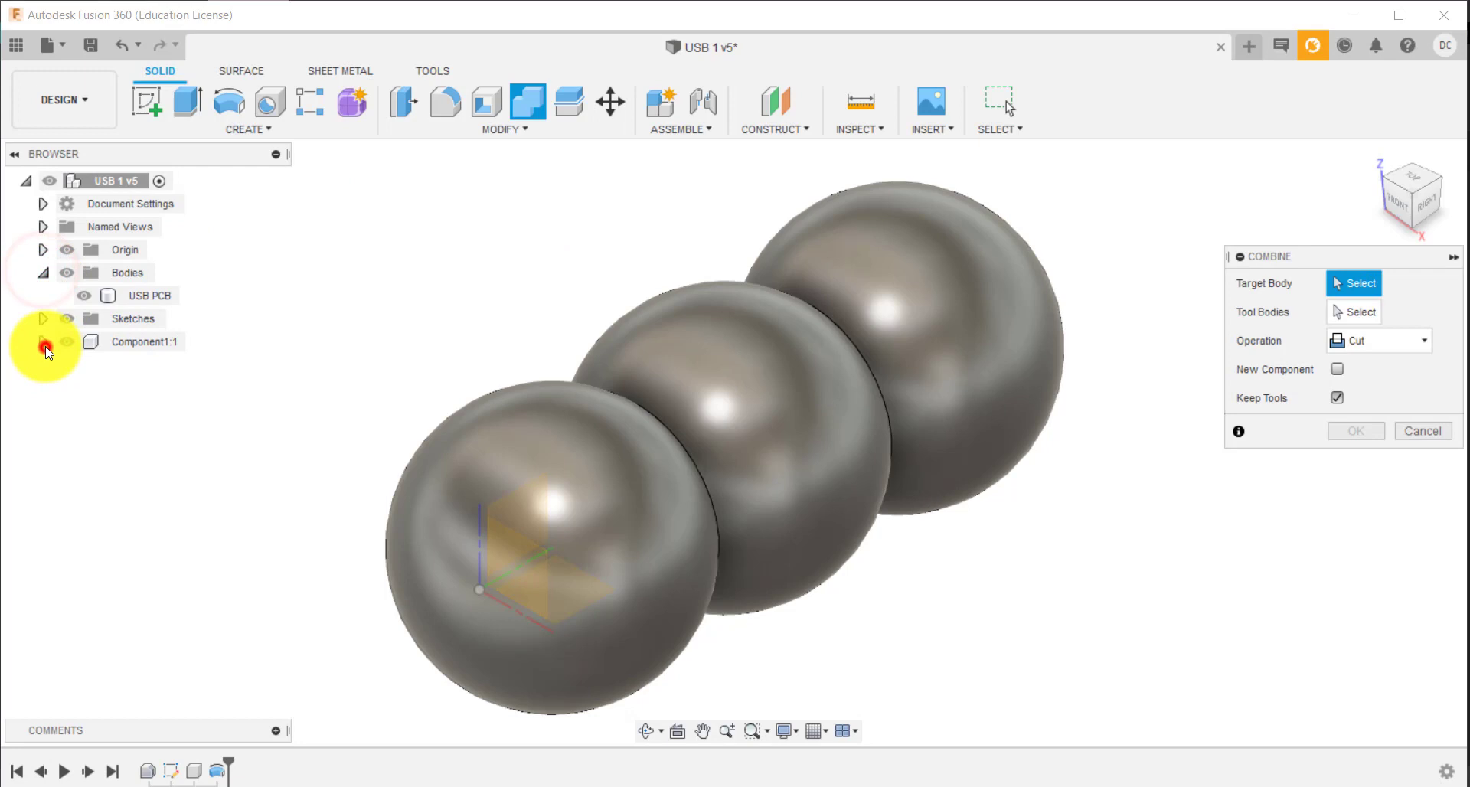
pyautogui.click(43, 340)
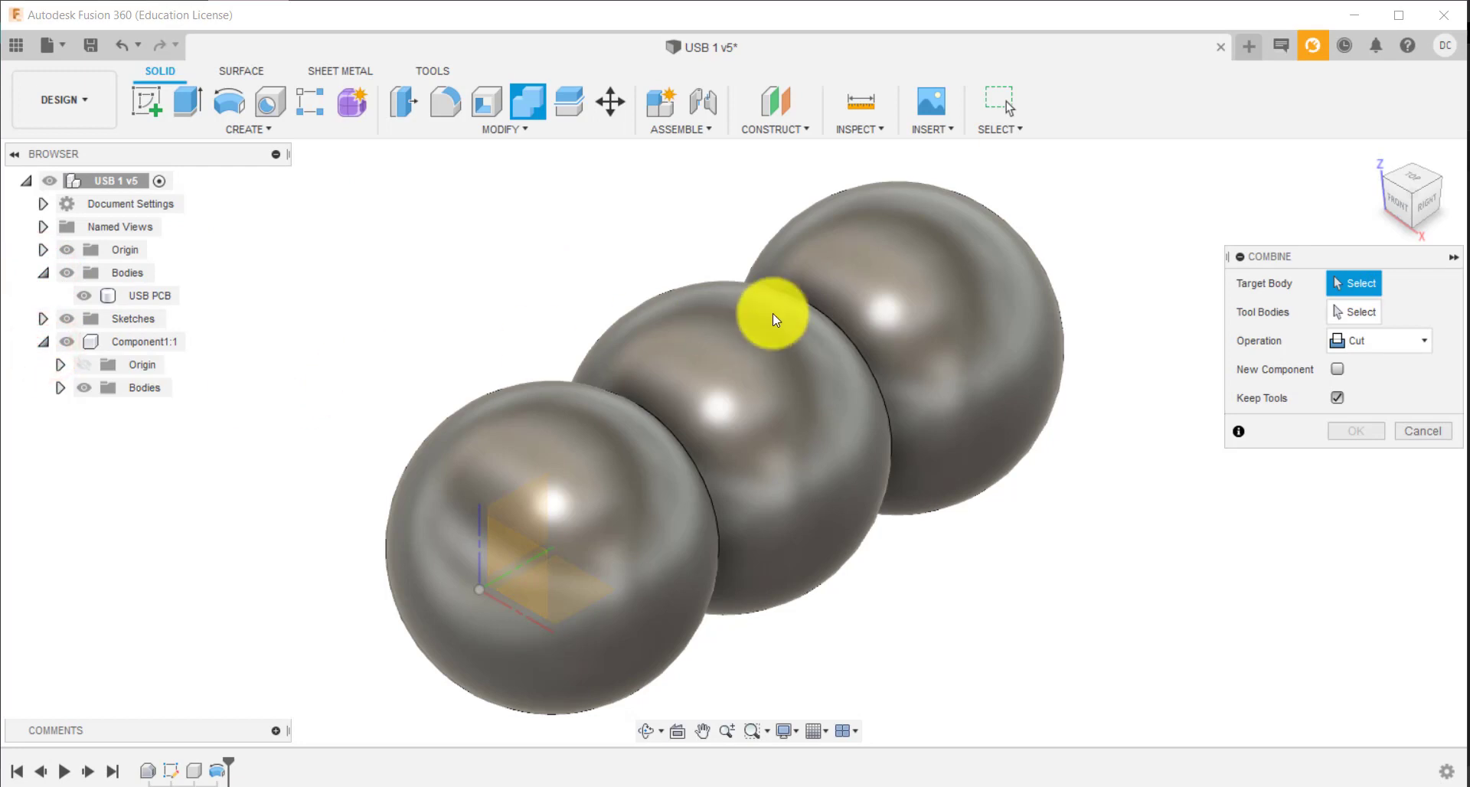
pyautogui.moveTo(979, 293)
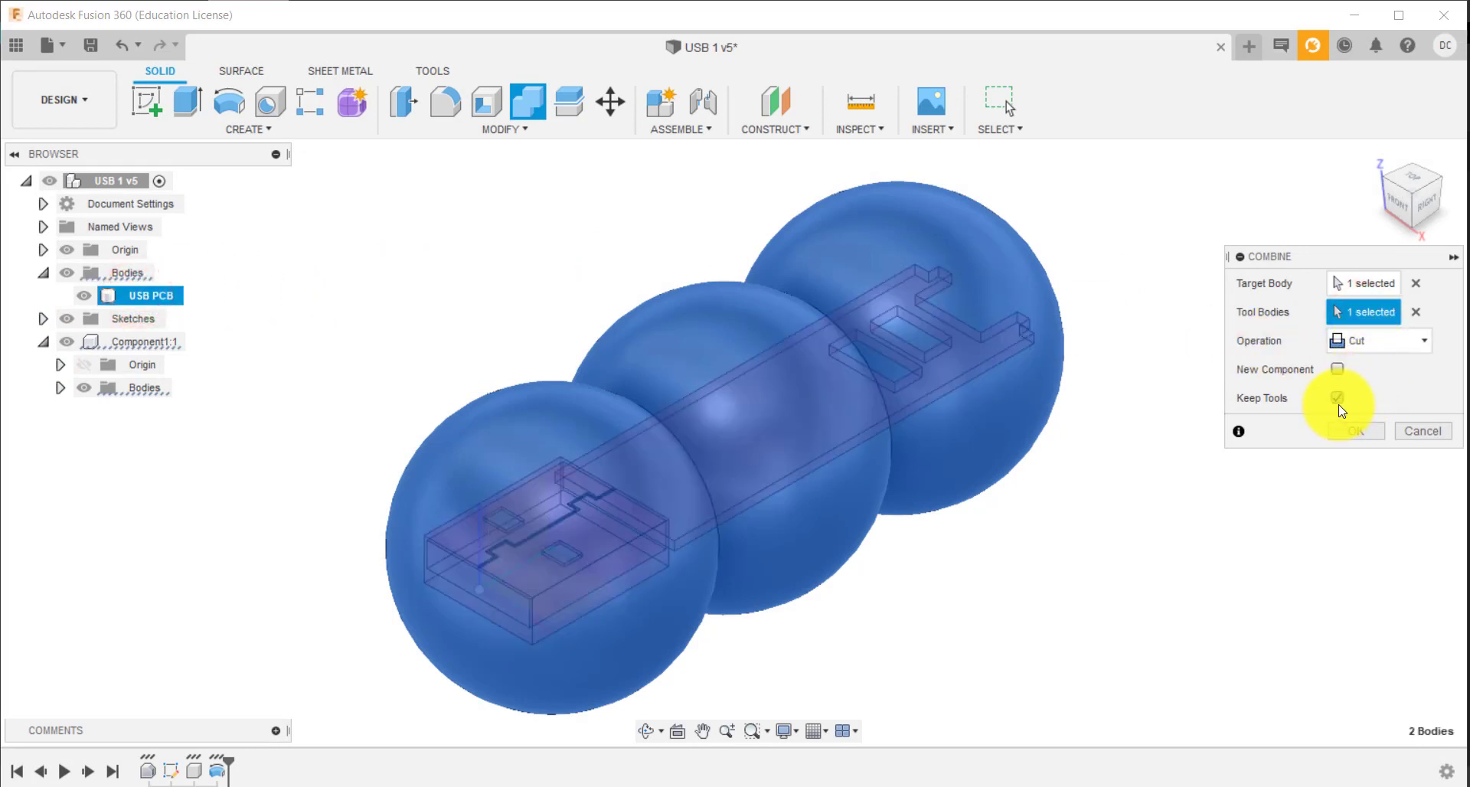
pyautogui.click(1350, 430)
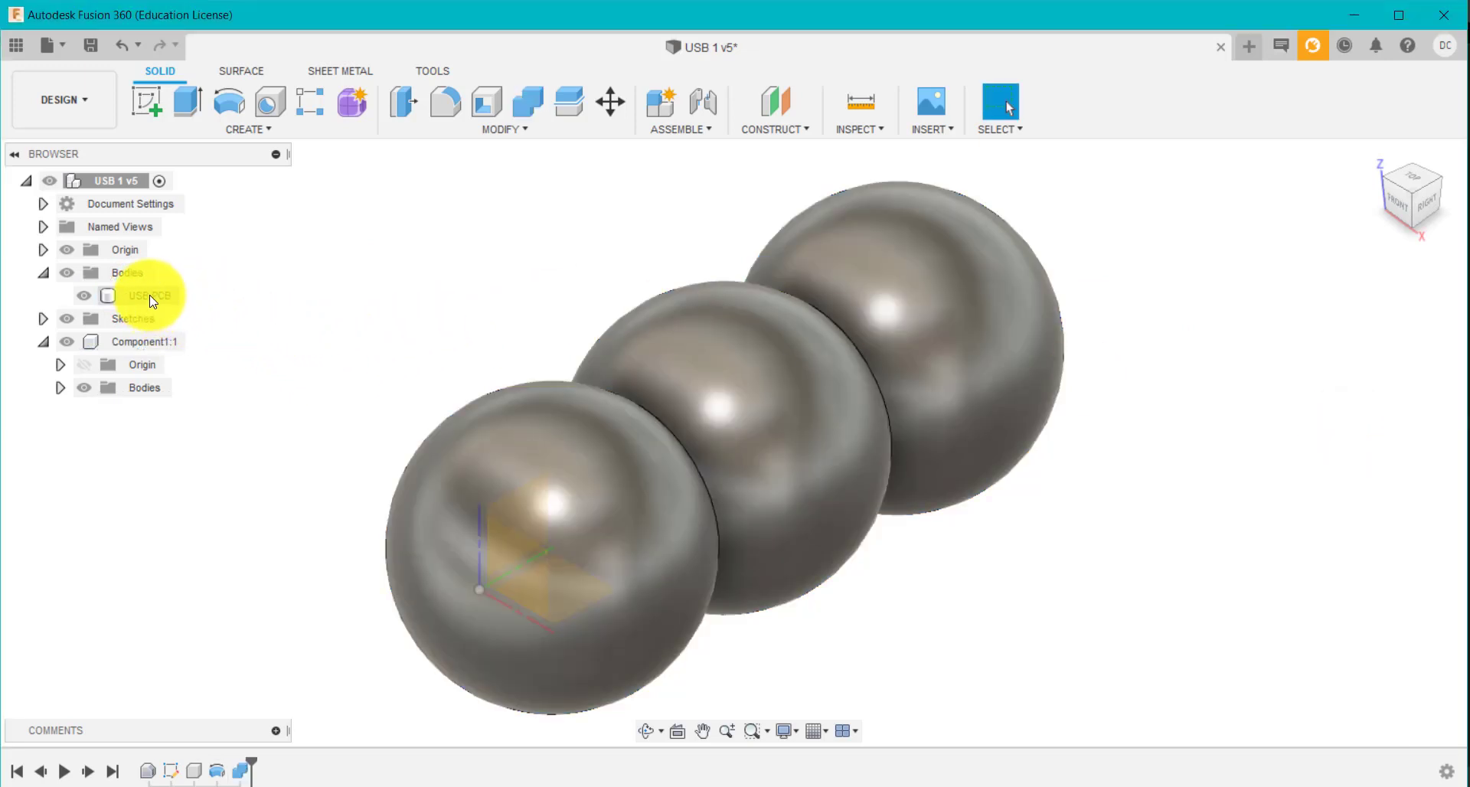
# Create component USB PCB:1 from the PCB body and collapse Component1:1
pyautogui.rightClick(150, 296)
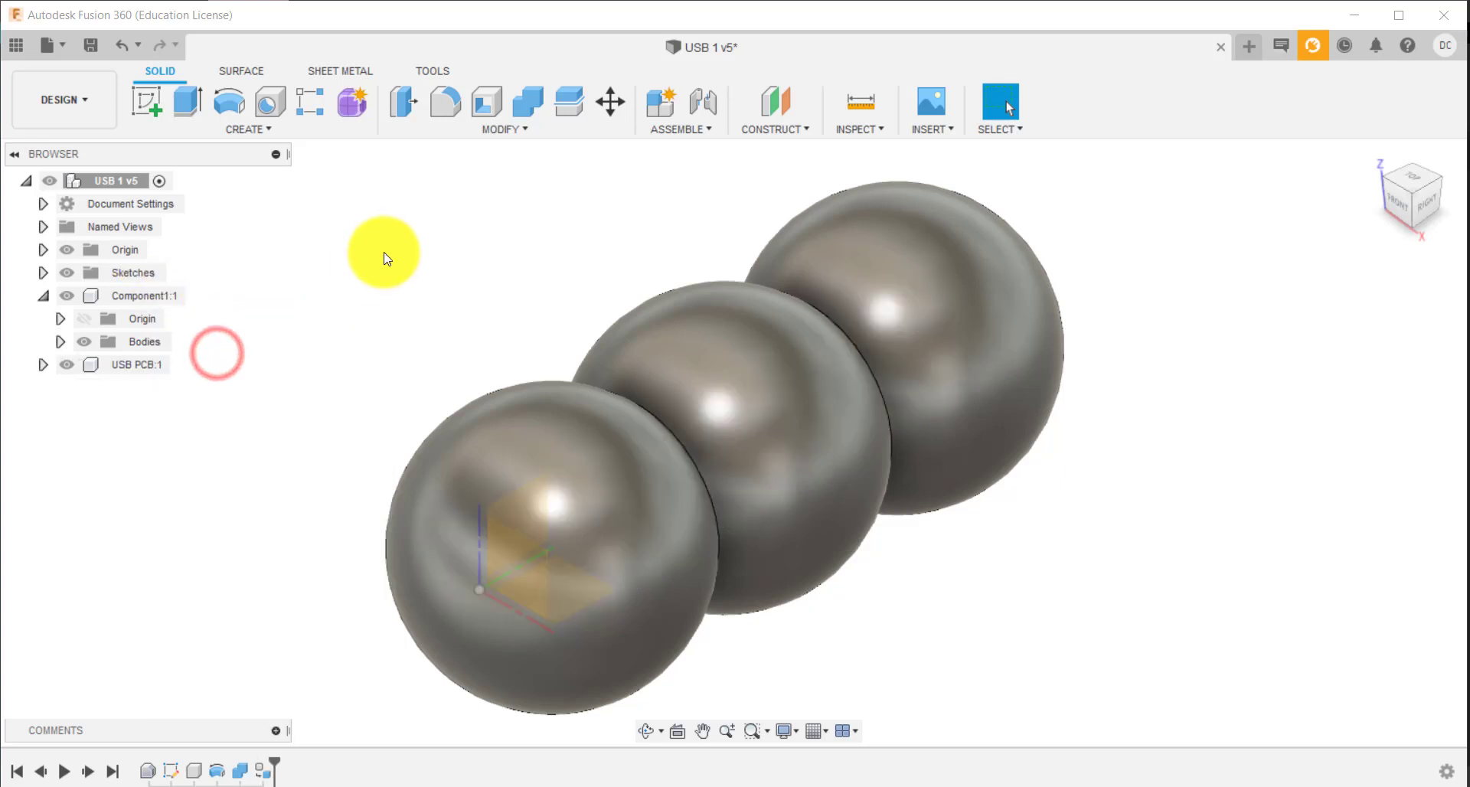
pyautogui.moveTo(310, 317)
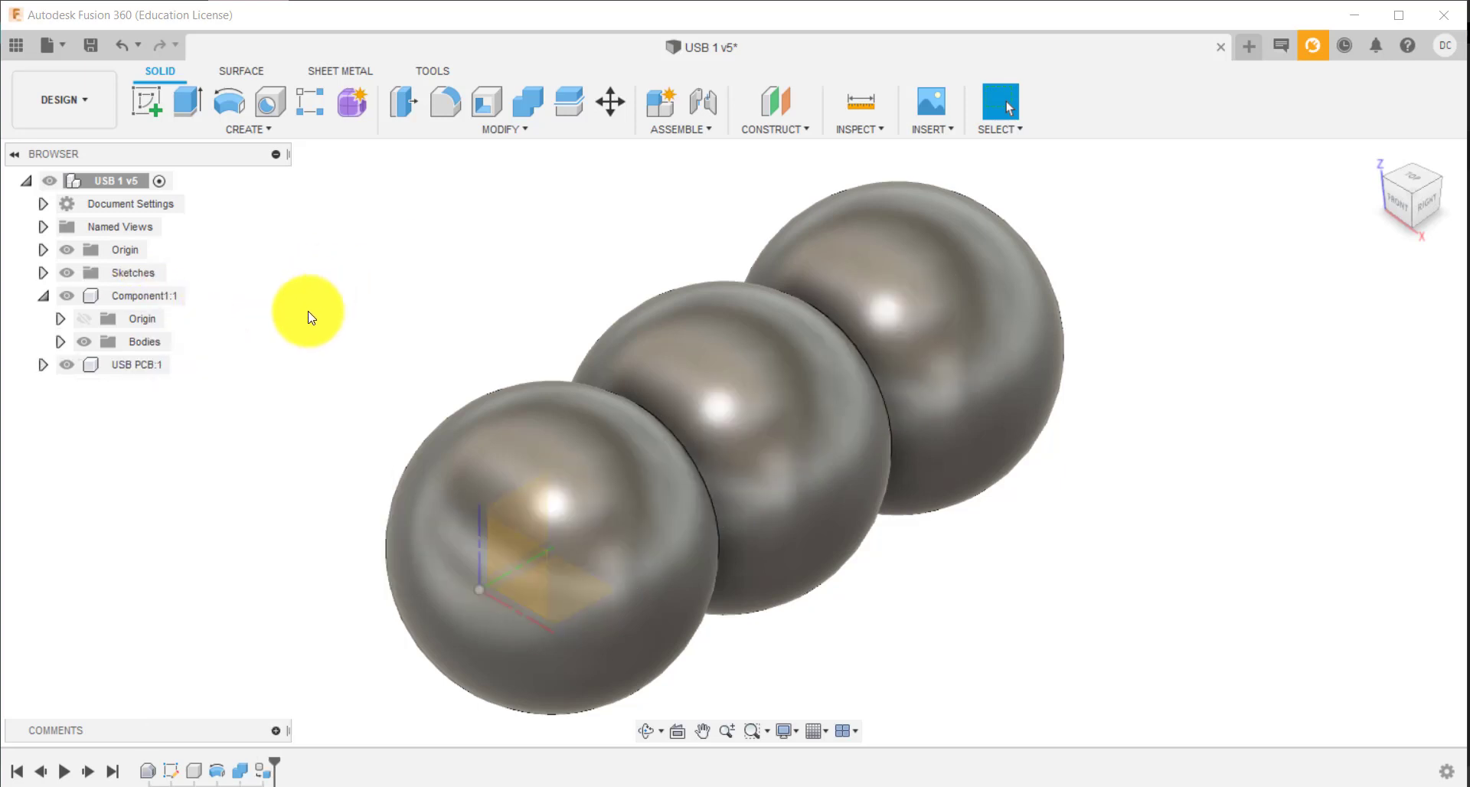
pyautogui.click(43, 295)
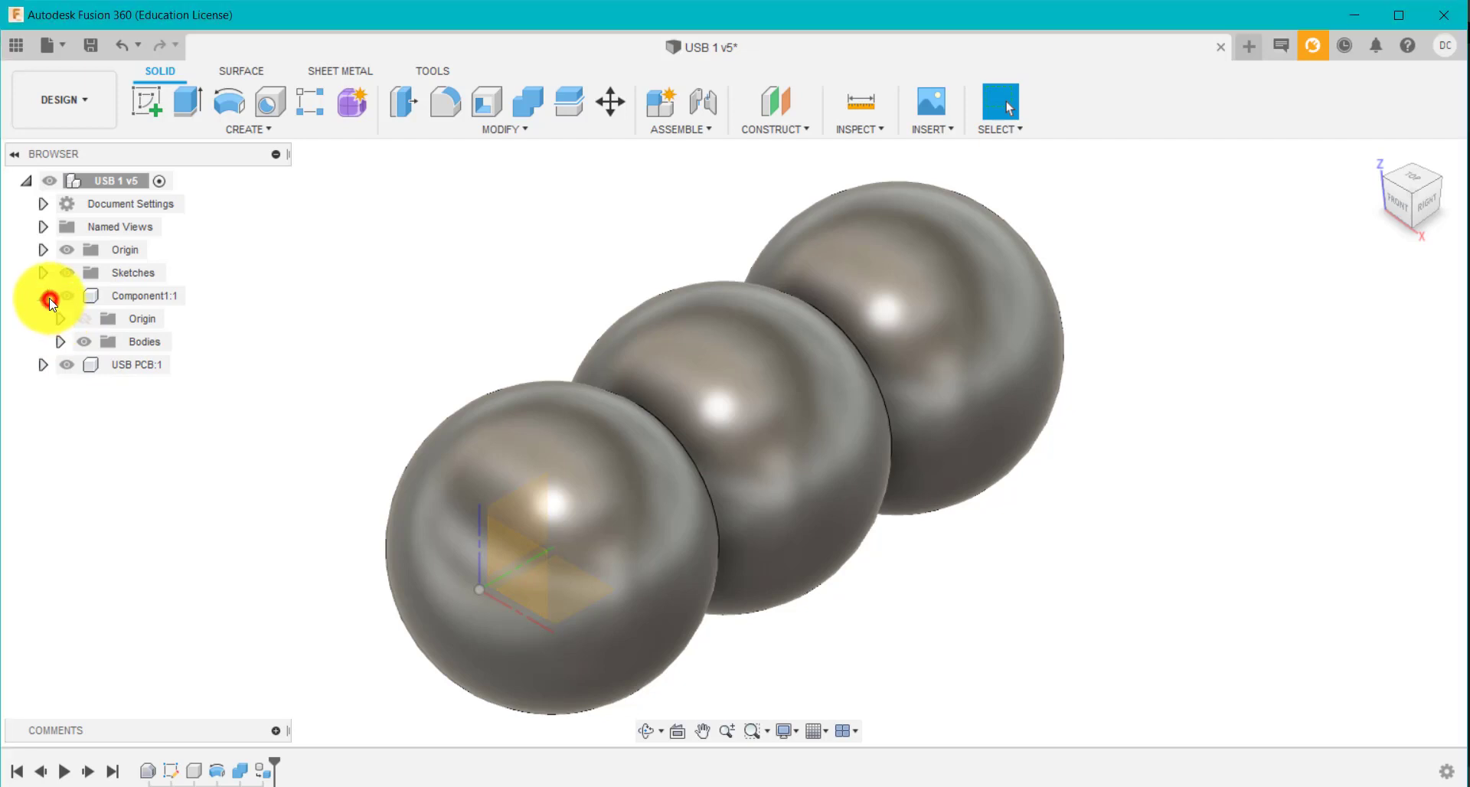
pyautogui.click(42, 295)
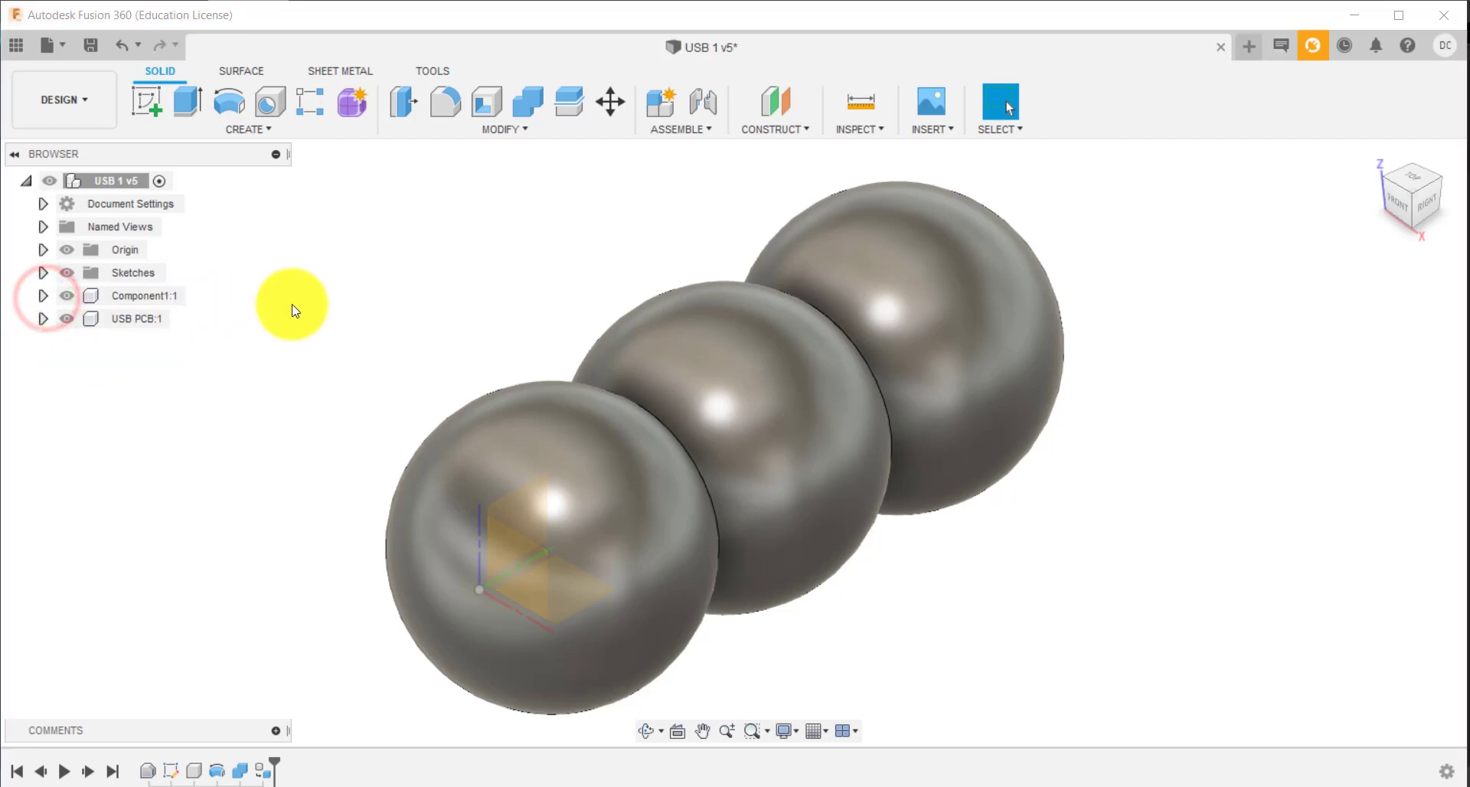
pyautogui.click(137, 318)
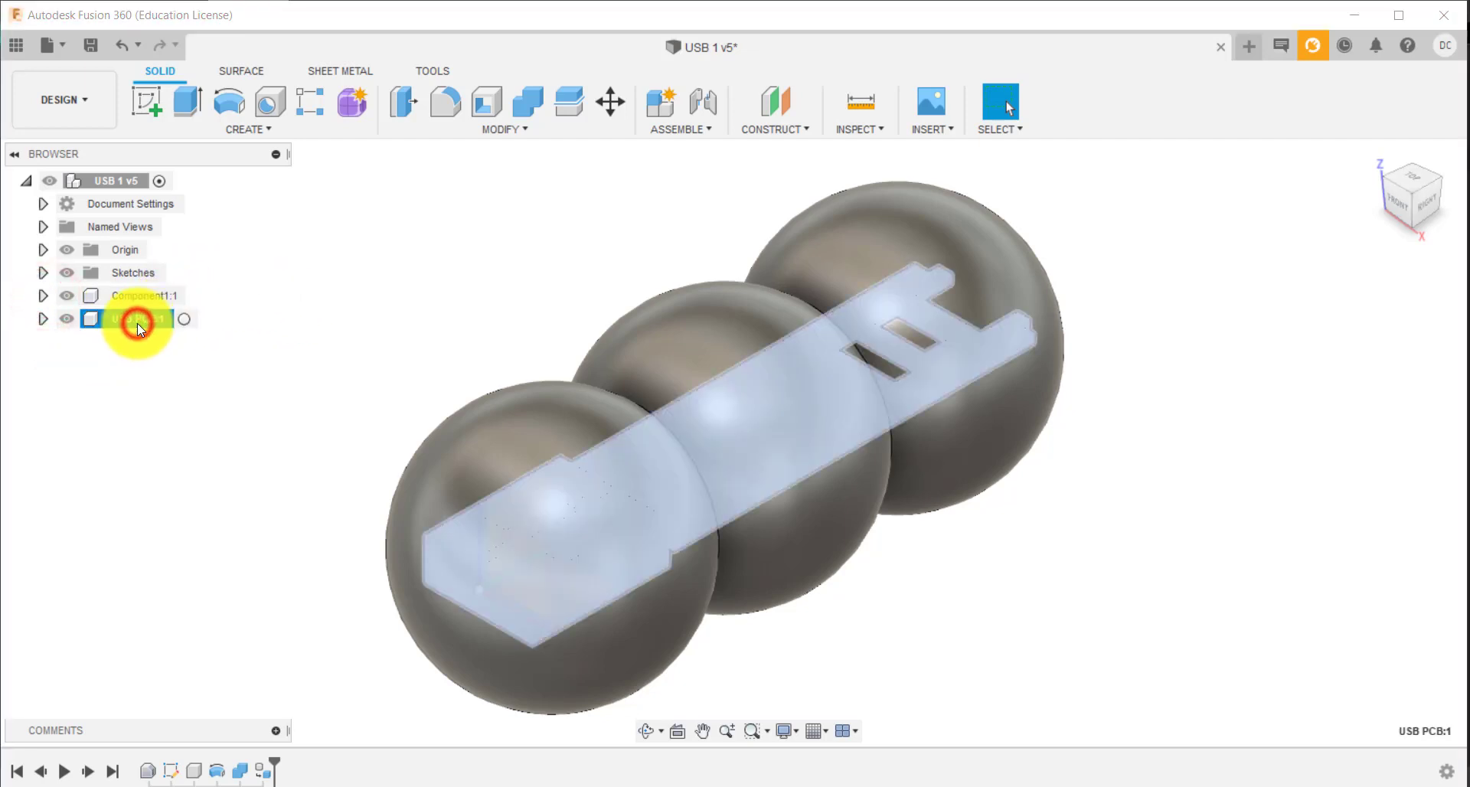
pyautogui.click(67, 318)
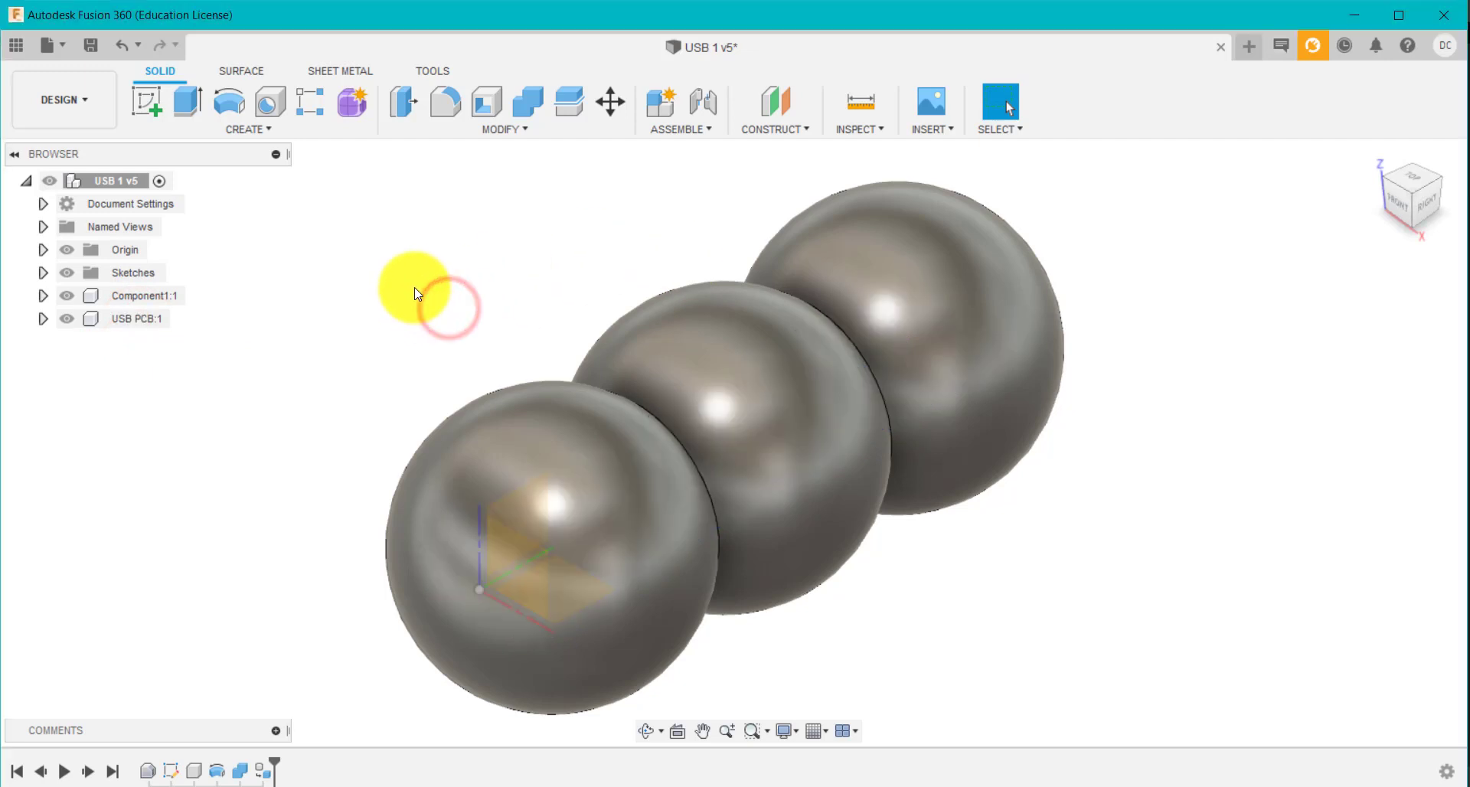
pyautogui.click(858, 129)
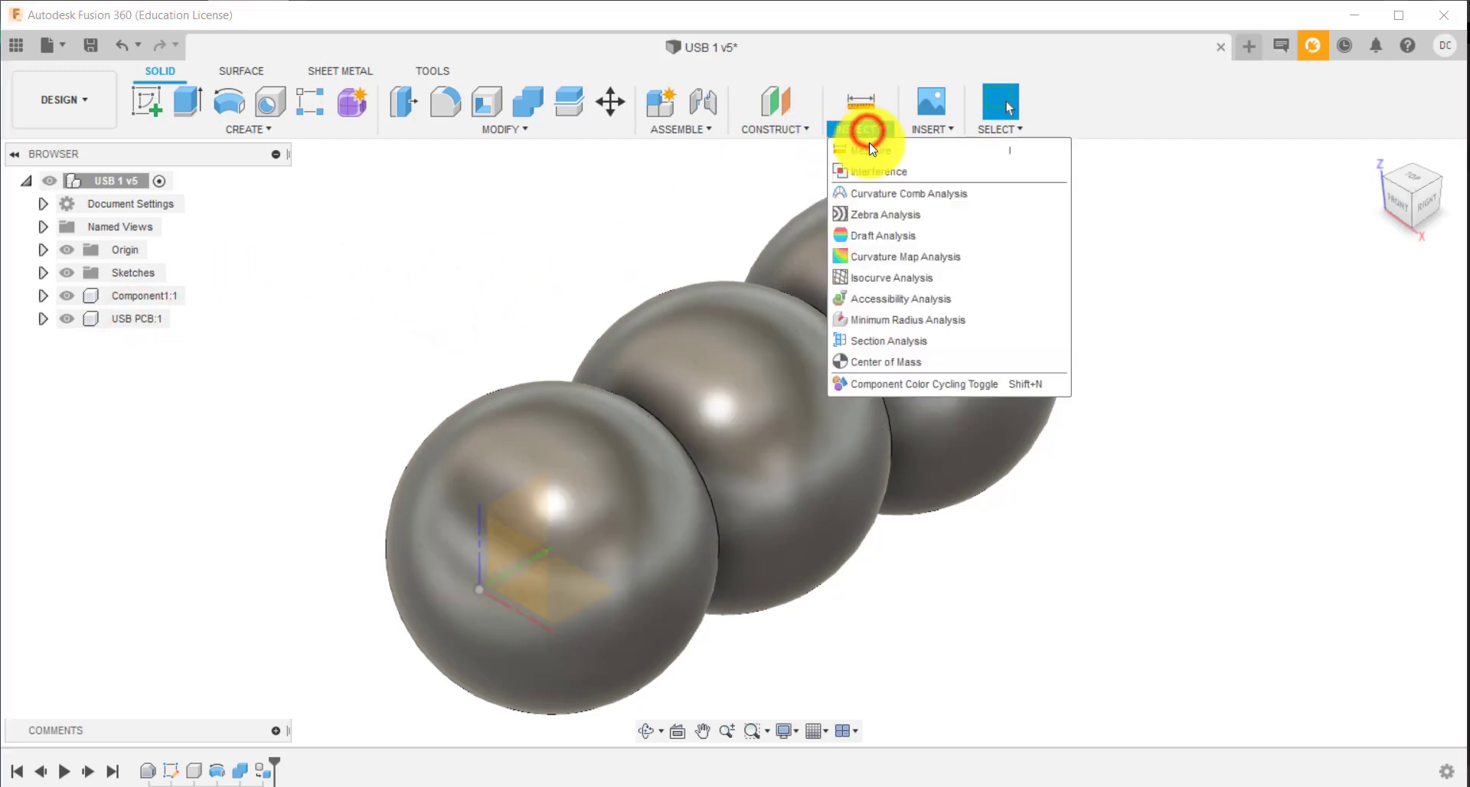
pyautogui.click(888, 340)
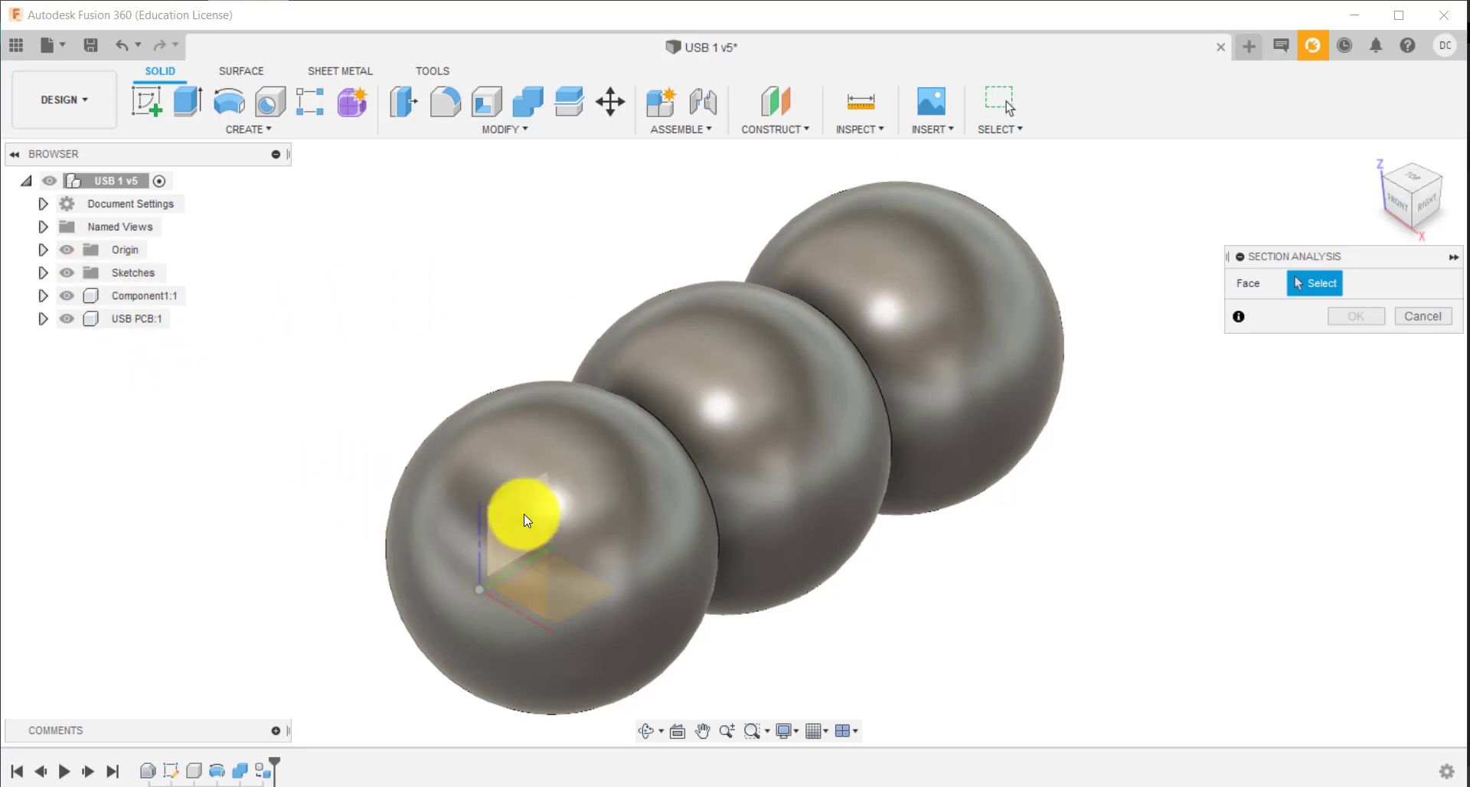
pyautogui.click(525, 520)
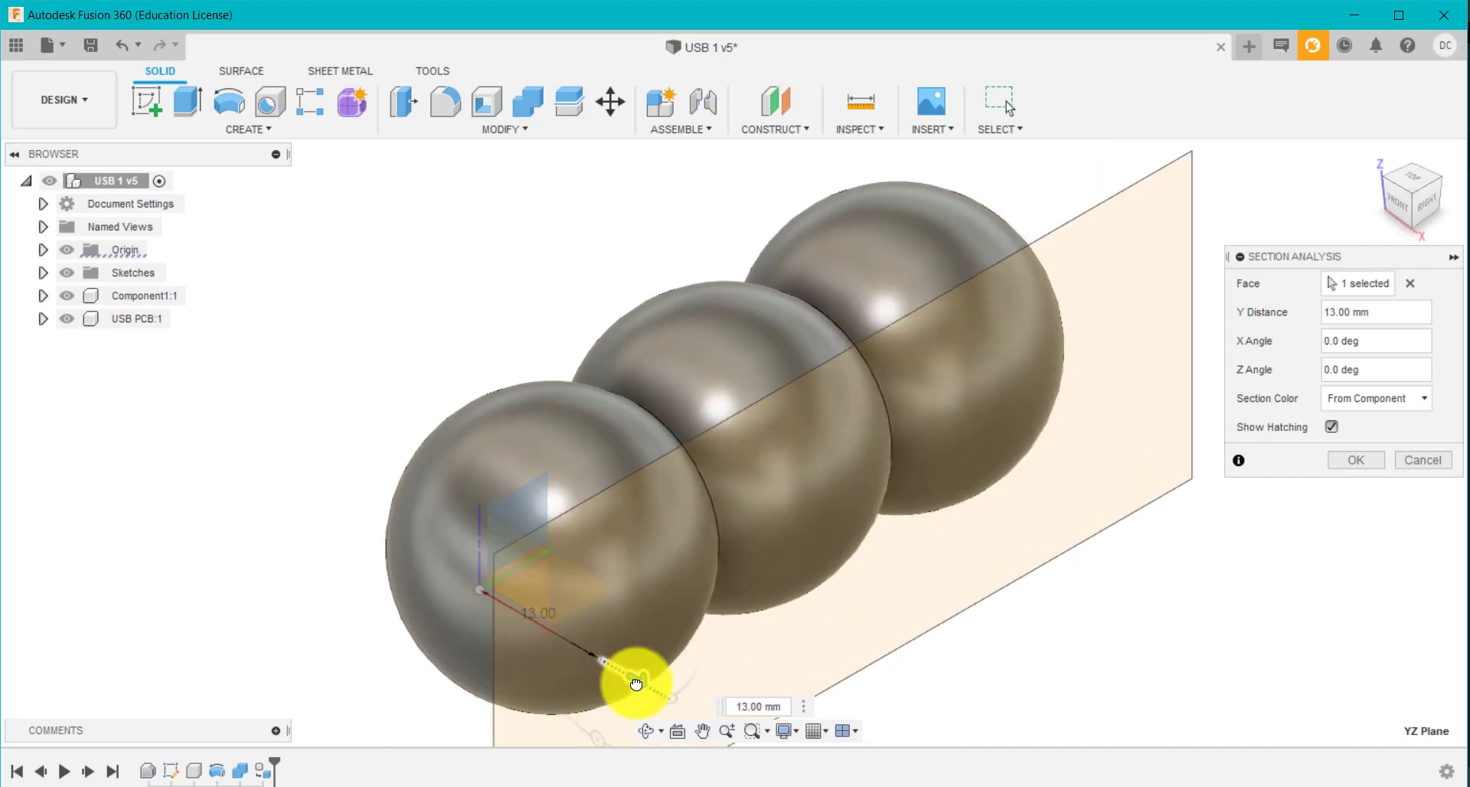
pyautogui.moveTo(635, 682); pyautogui.dragTo(528, 643)
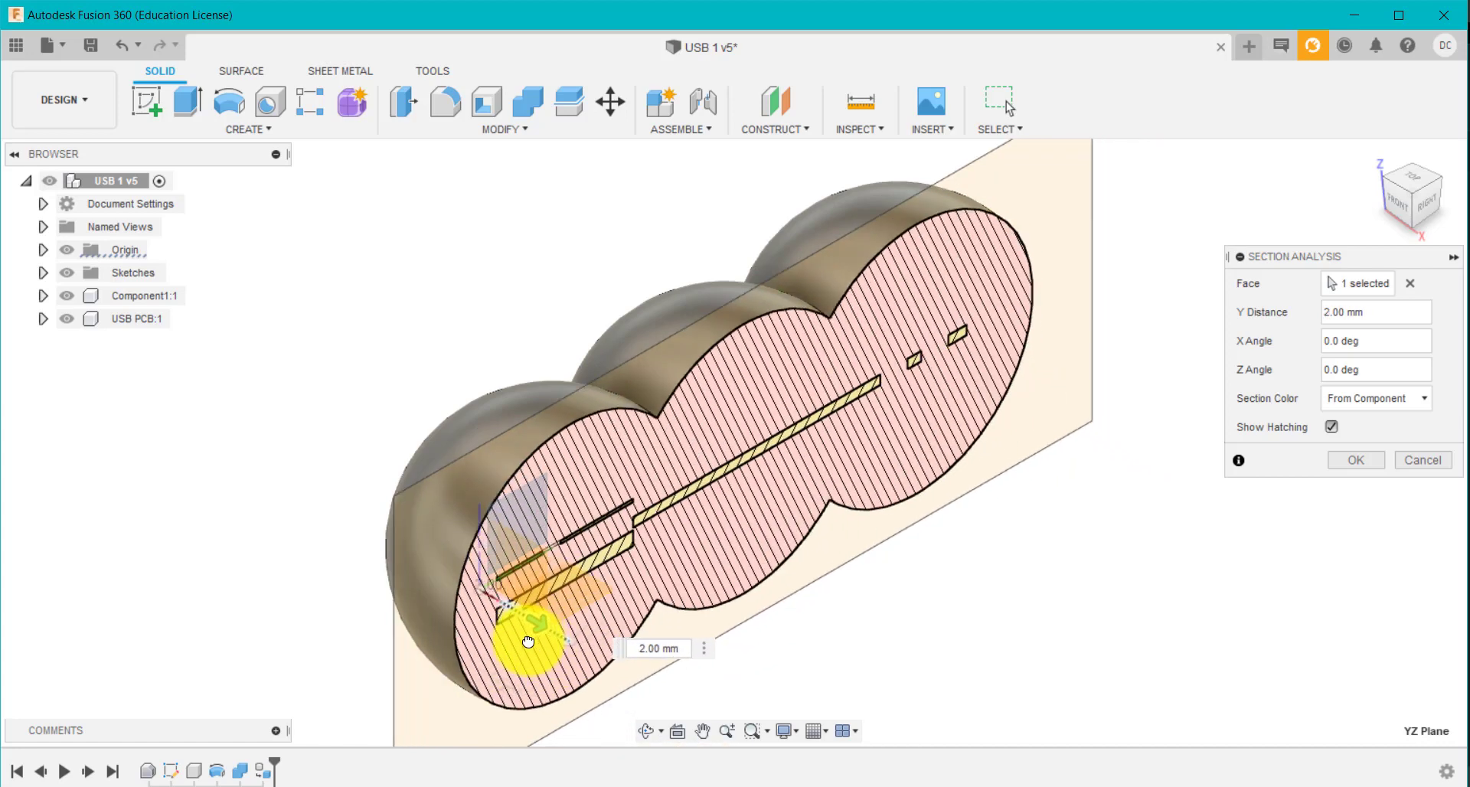
pyautogui.moveTo(527, 643); pyautogui.dragTo(466, 616)
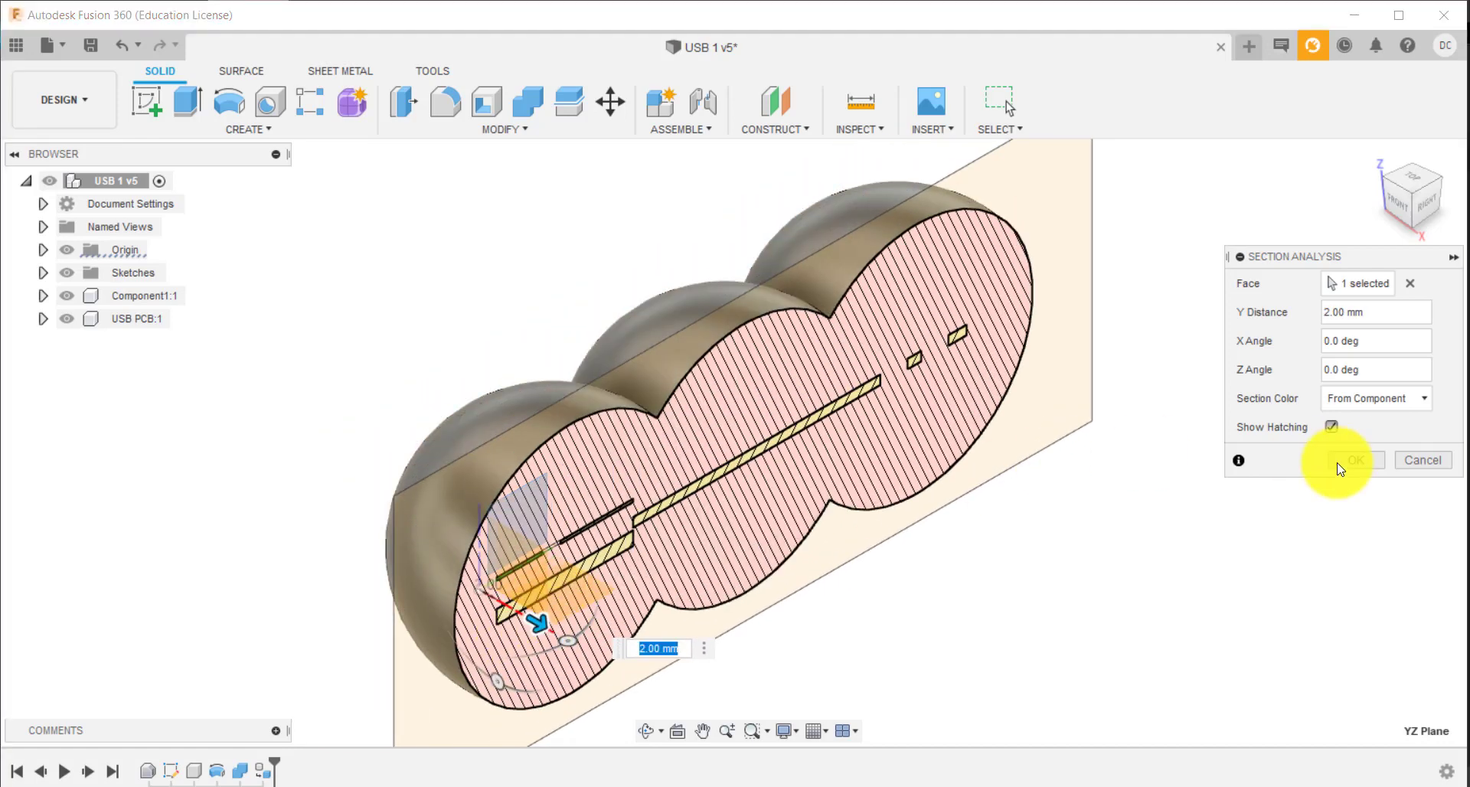
pyautogui.click(1350, 460)
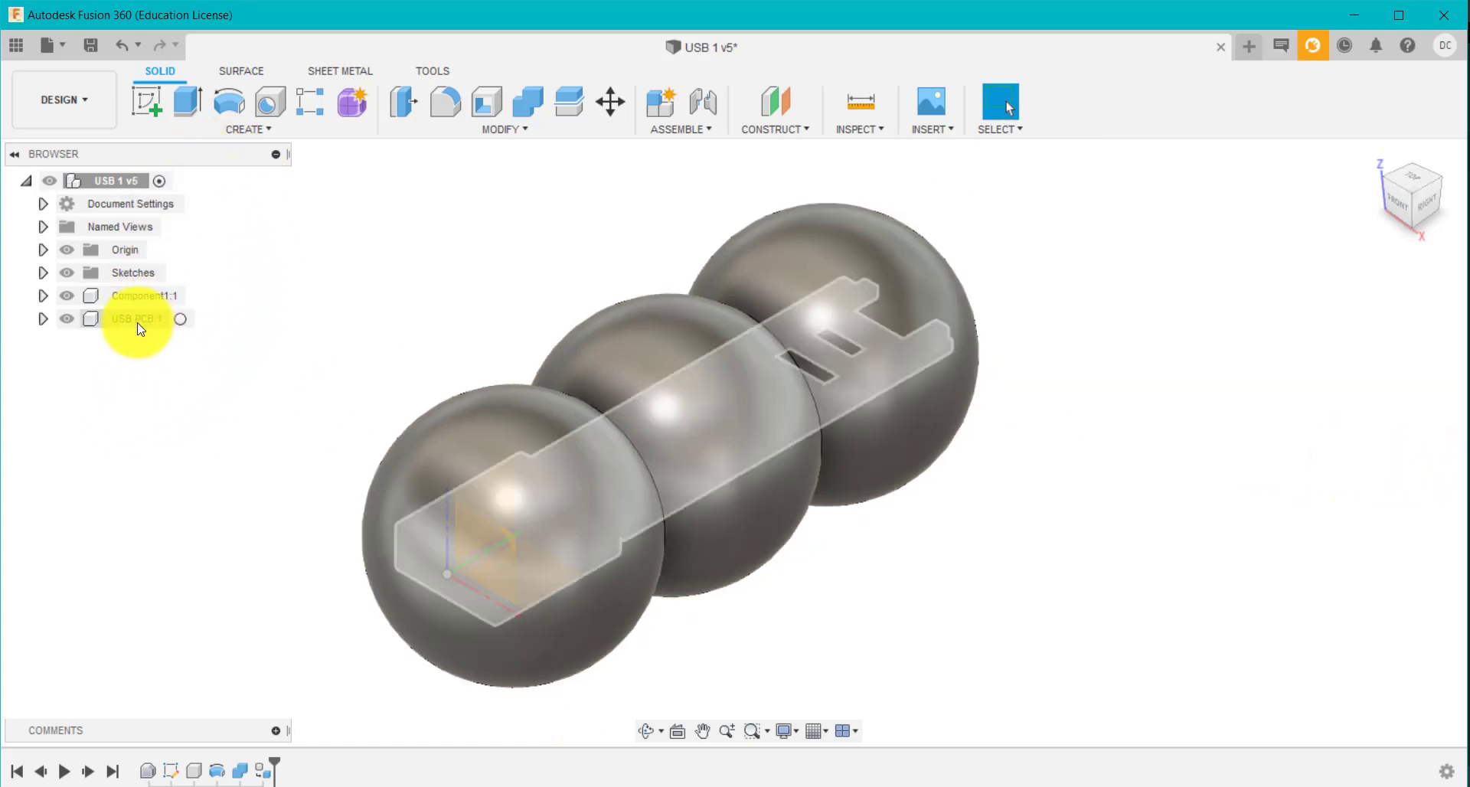
# Rename Component1:1 to 'MAIN BODY' and activate it
pyautogui.click(145, 296)
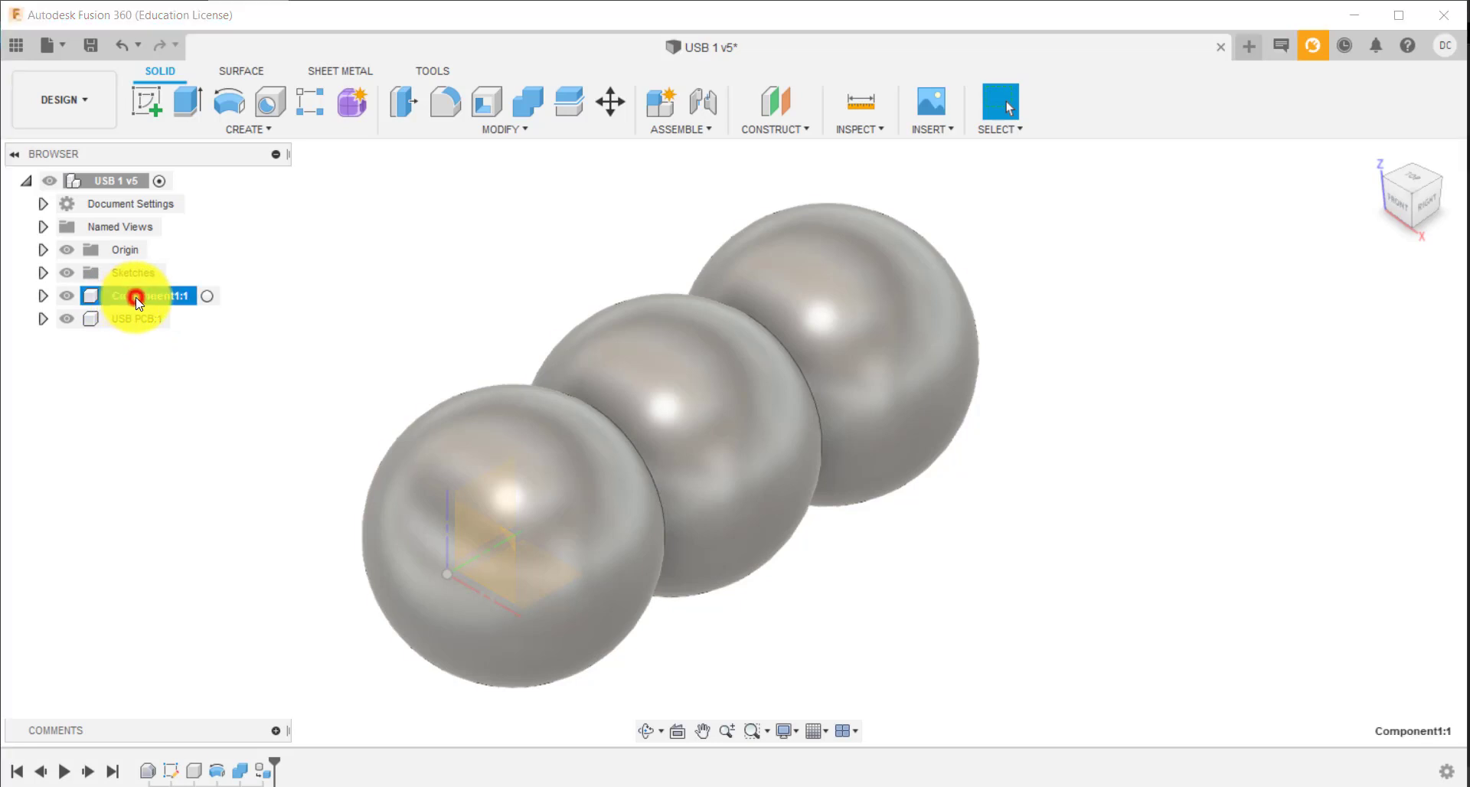
pyautogui.doubleClick(155, 296)
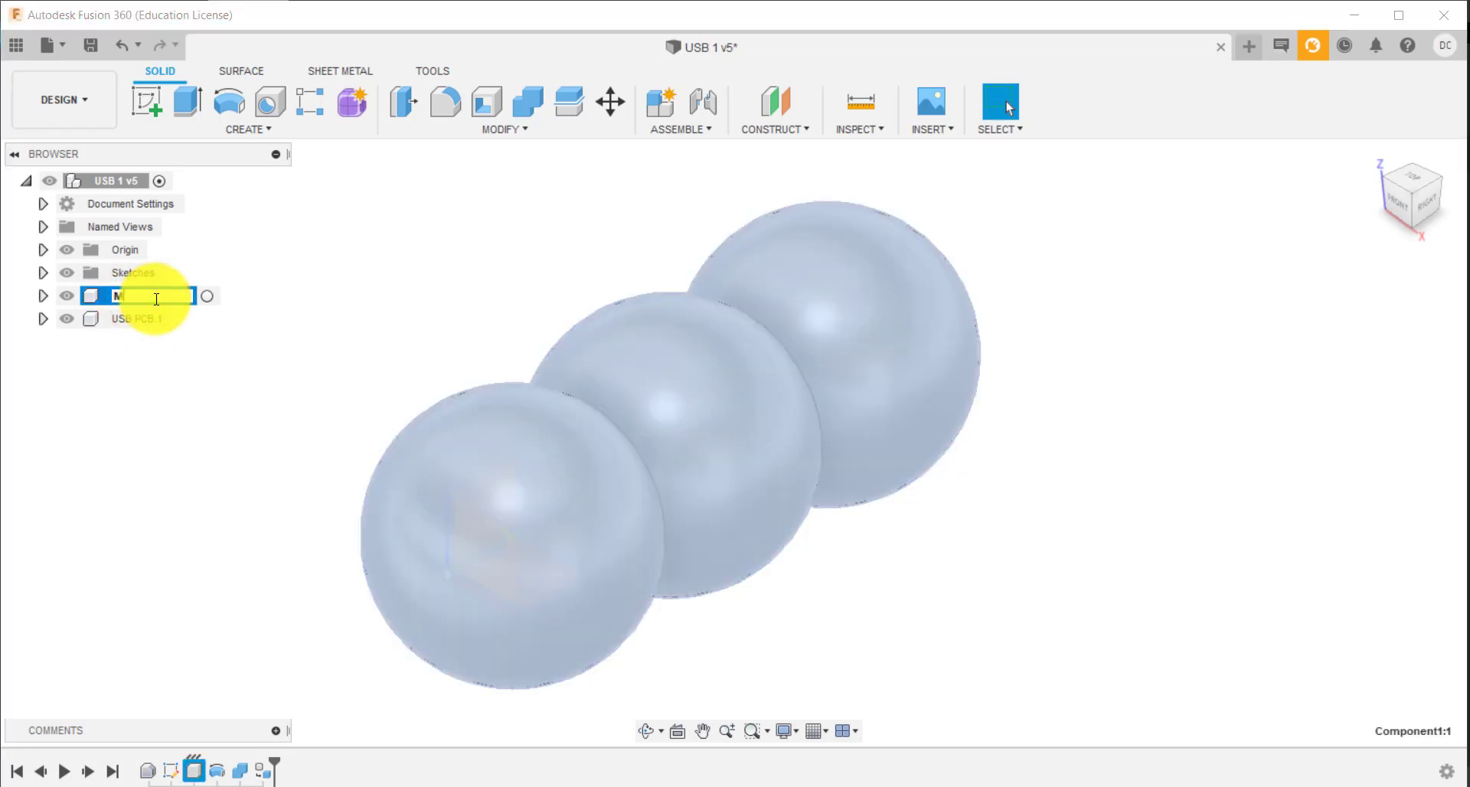
pyautogui.write('MAIN D')
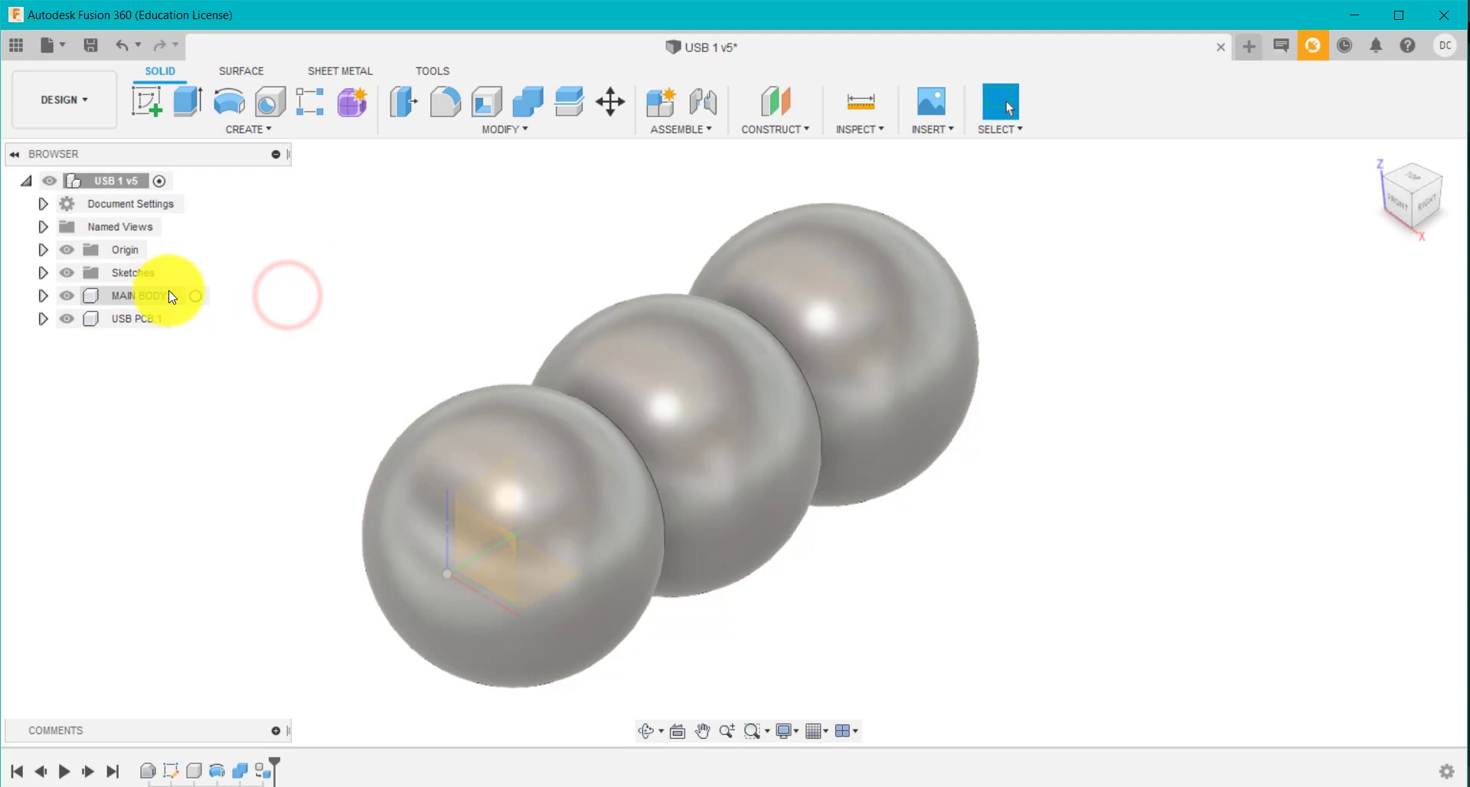
pyautogui.click(139, 295)
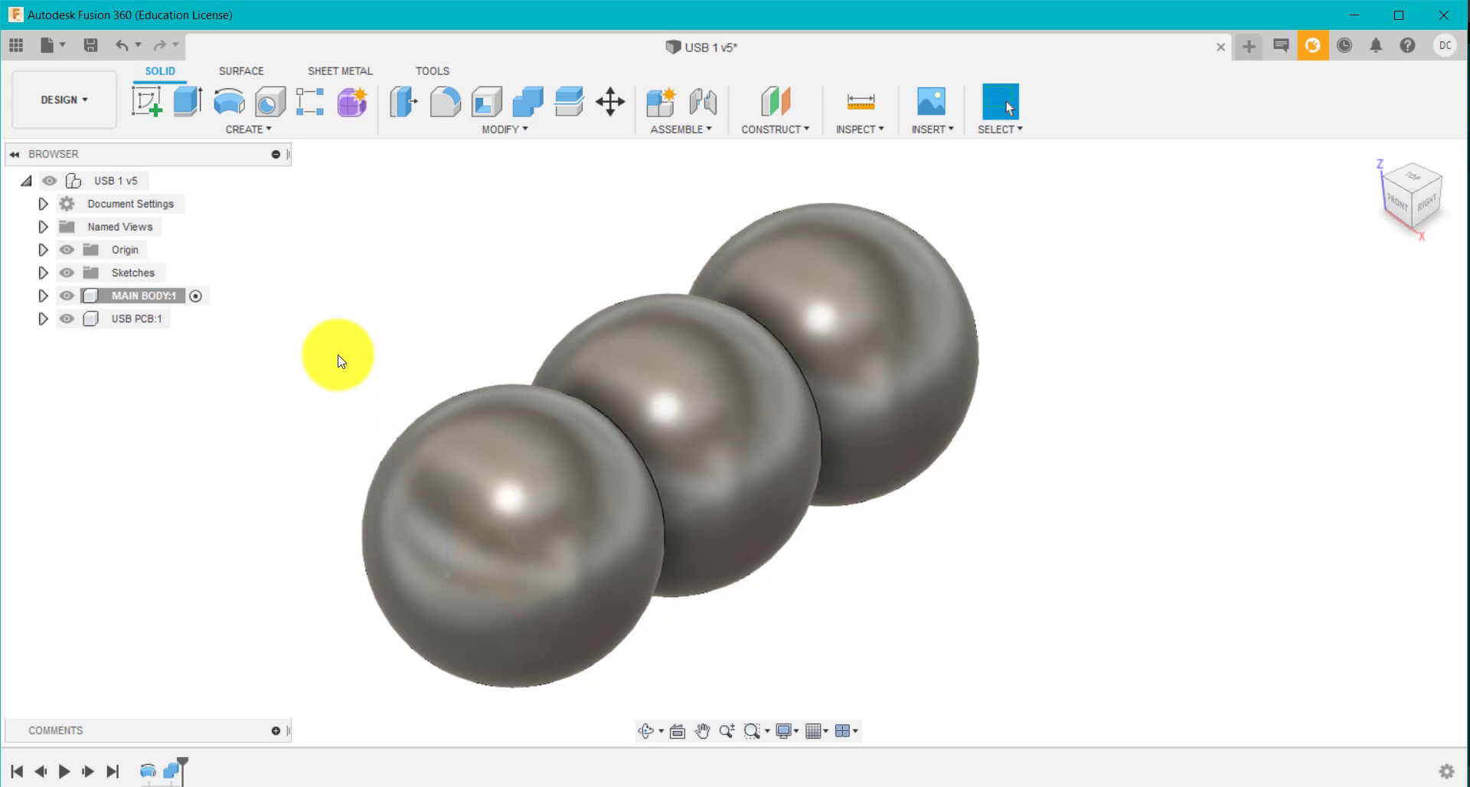
pyautogui.moveTo(289, 362)
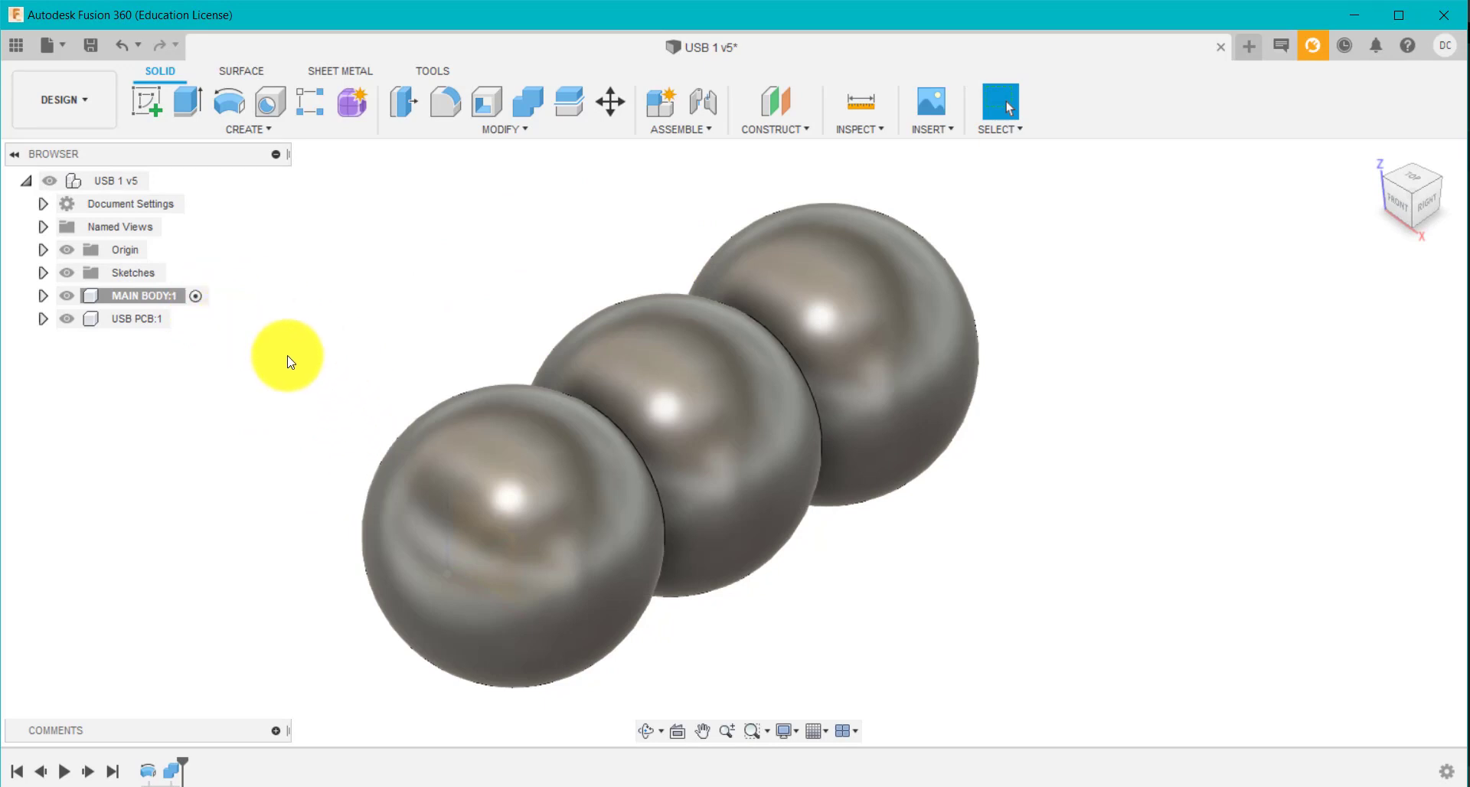
pyautogui.click(136, 319)
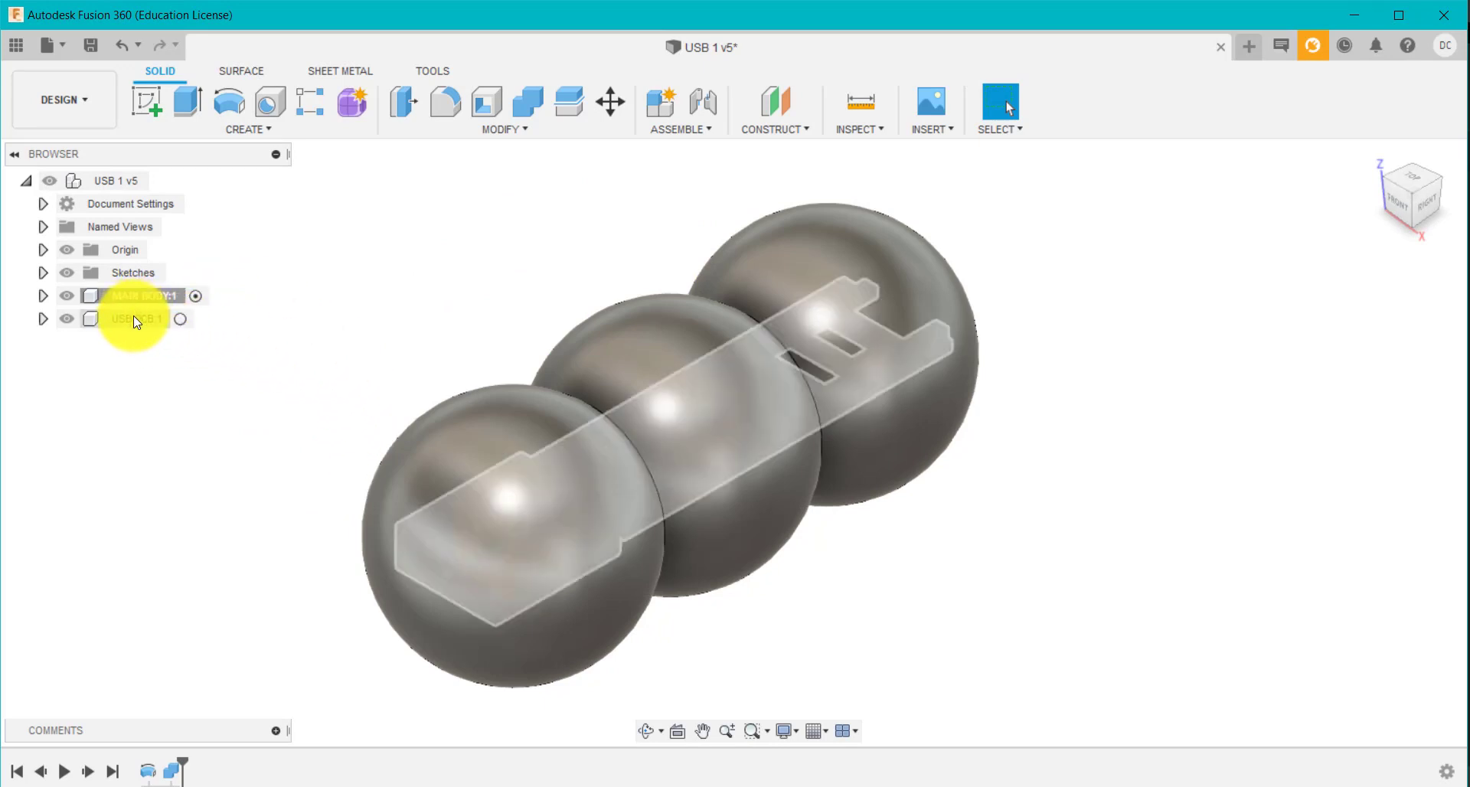
pyautogui.click(67, 318)
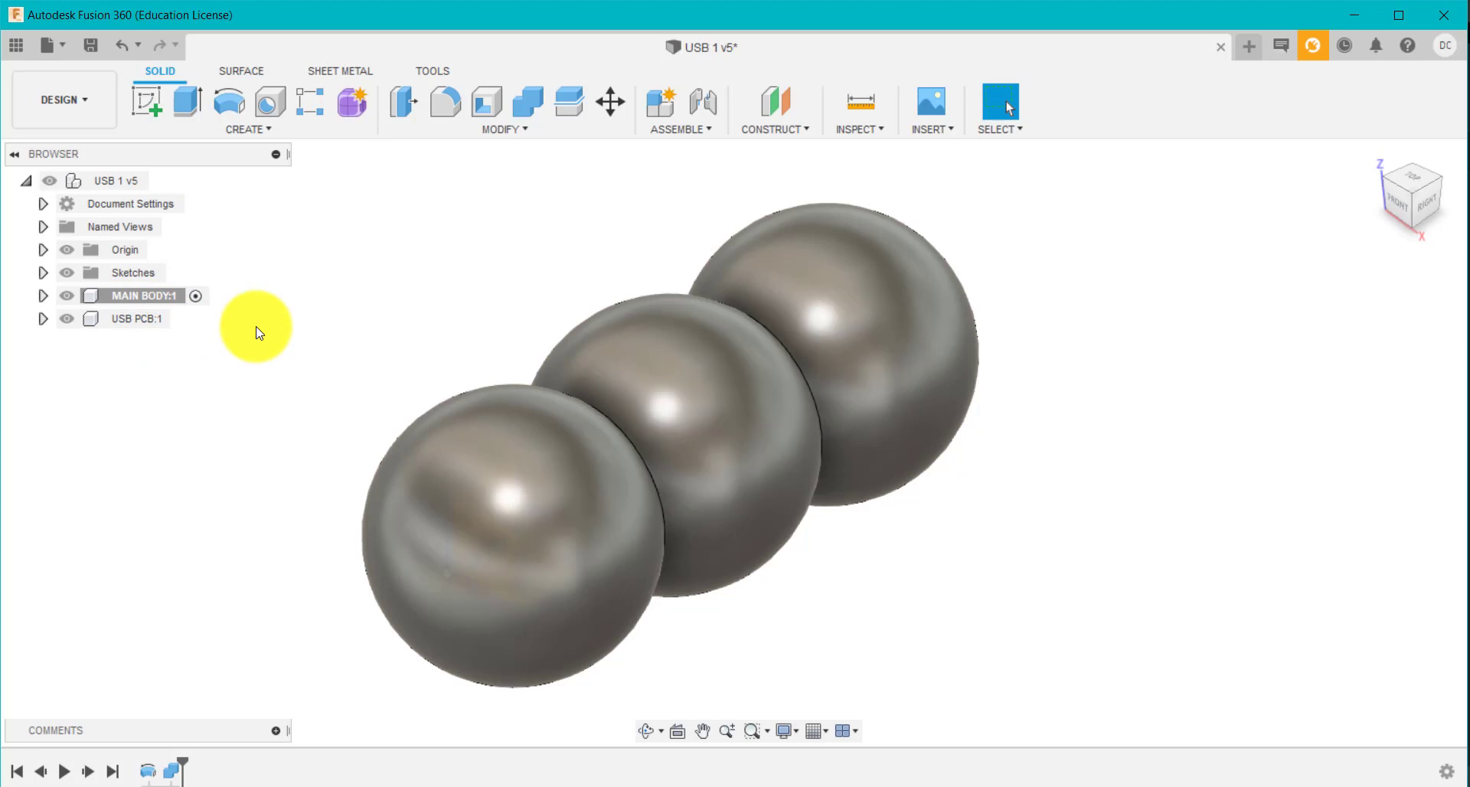
# Start a top-plane sketch and hide MAIN BODY to expose the USB PCB
pyautogui.click(147, 104)
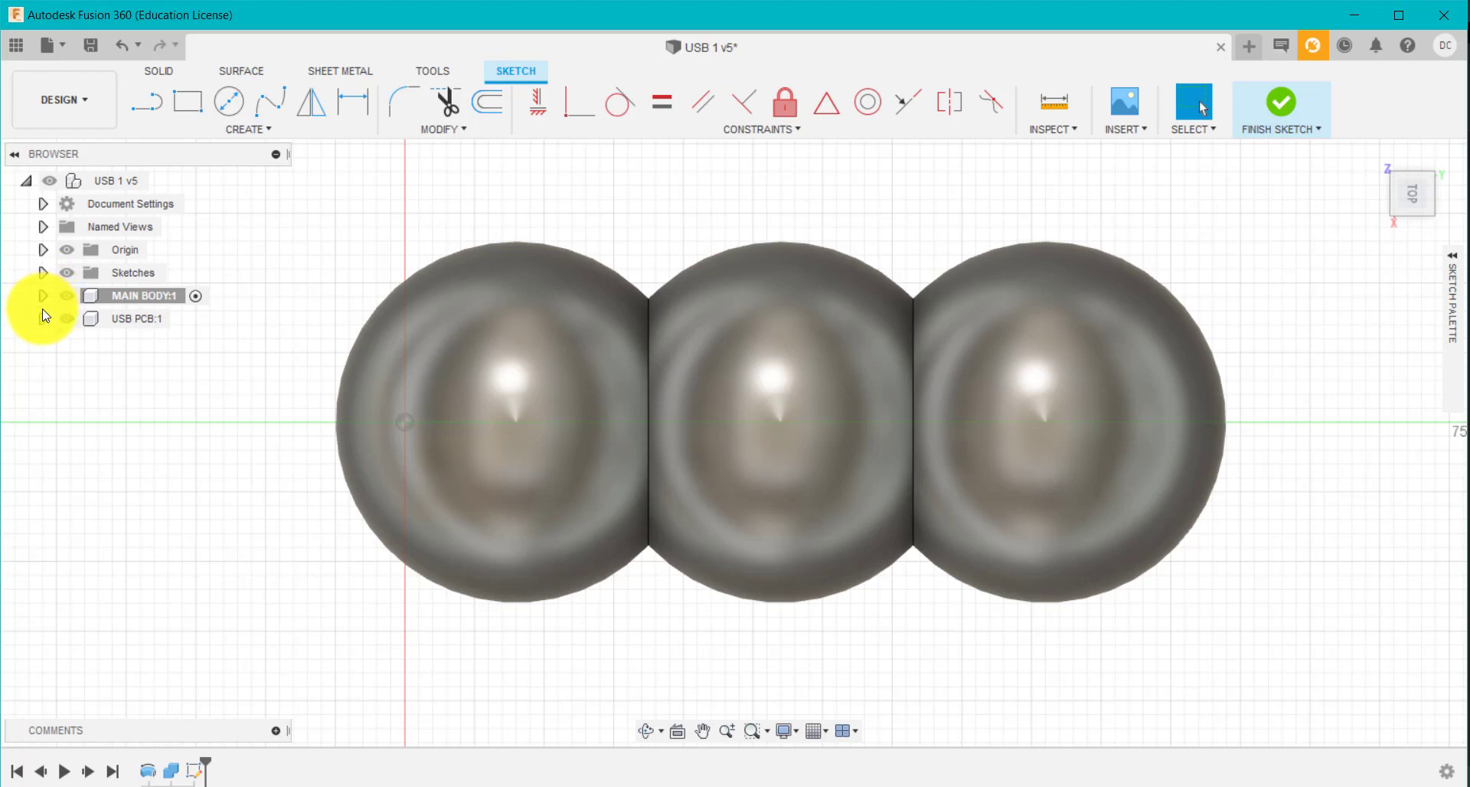
pyautogui.click(43, 318)
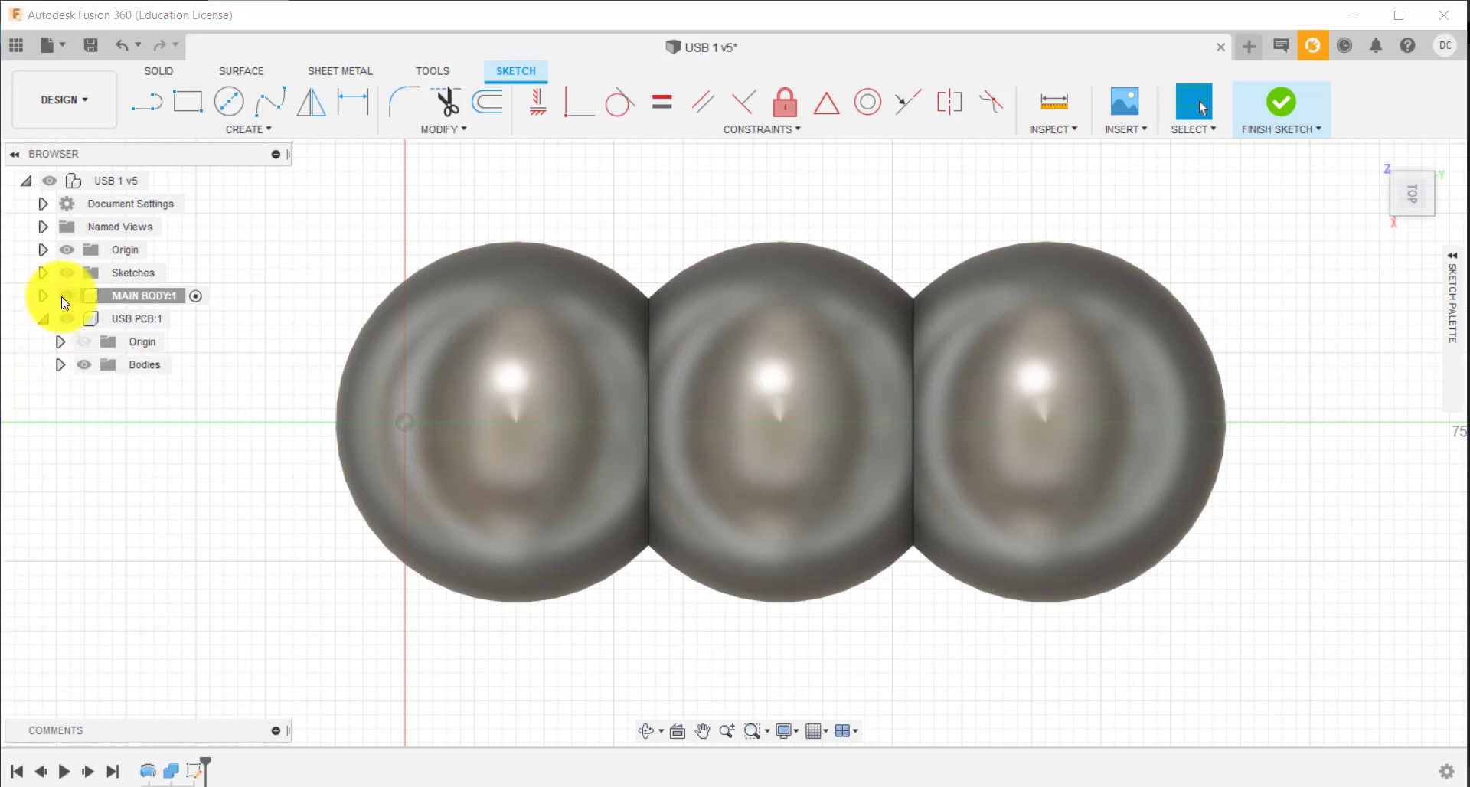
pyautogui.click(66, 295)
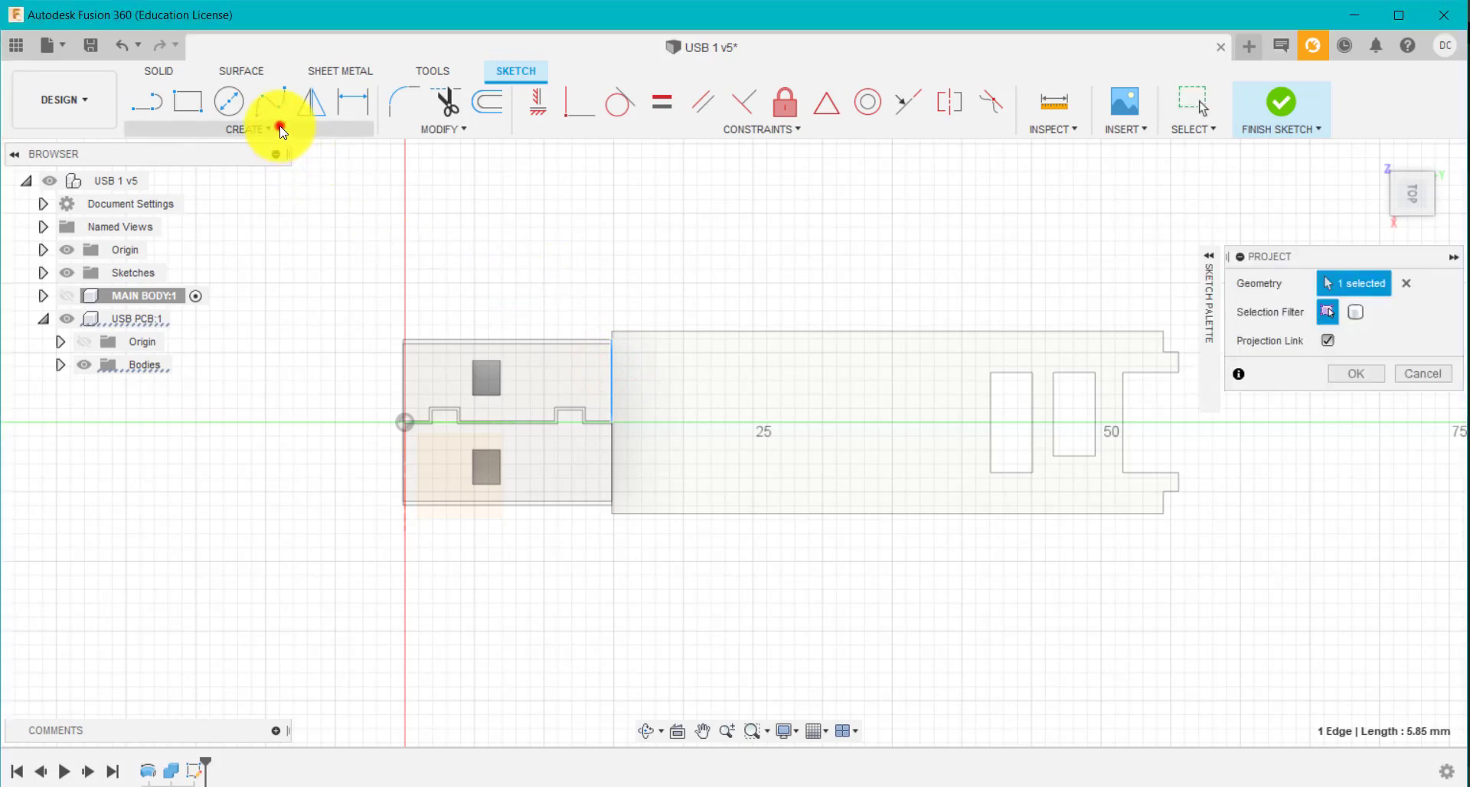
# Project the USB PCB edge into the sketch and show MAIN BODY again
pyautogui.click(247, 130)
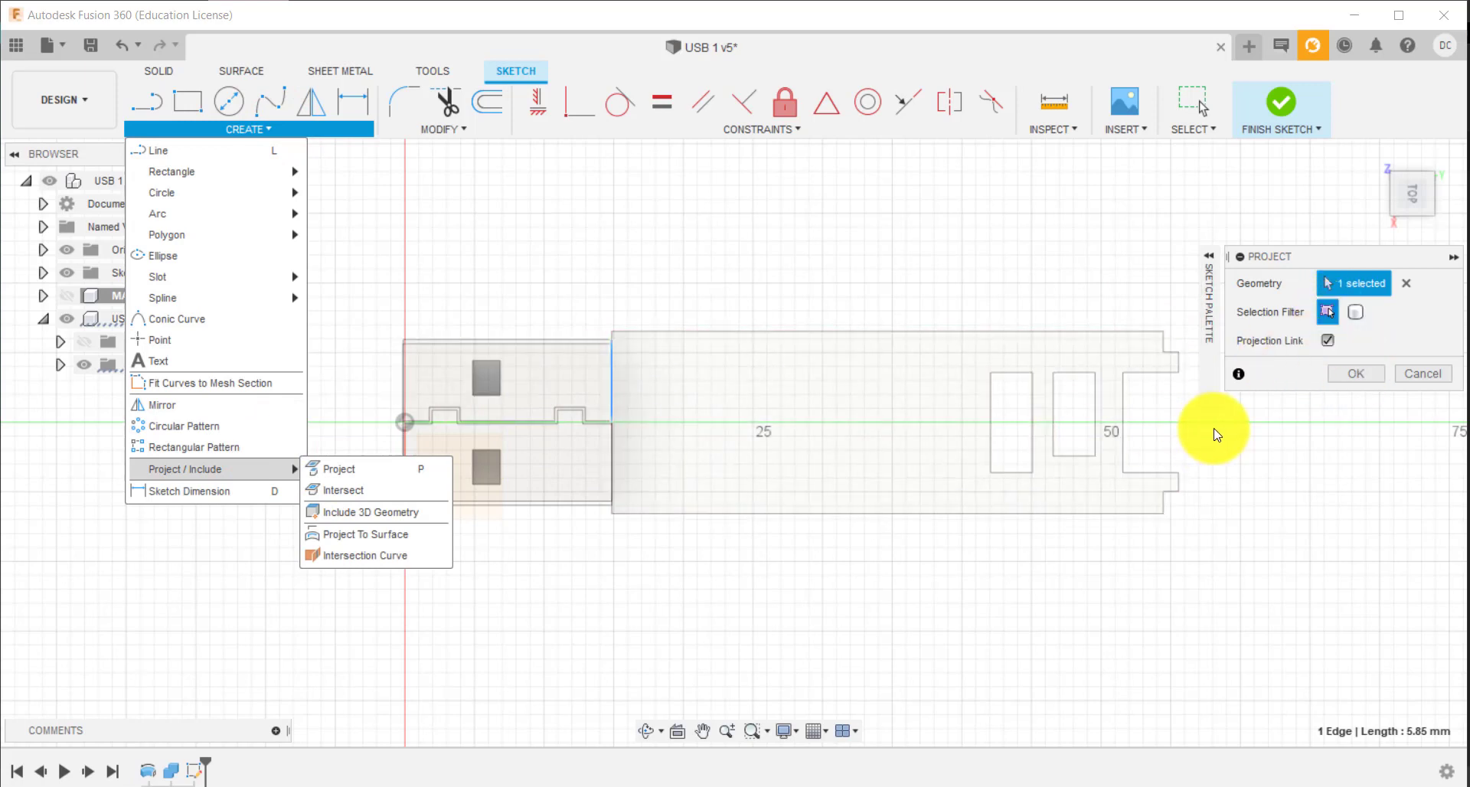
pyautogui.click(1353, 373)
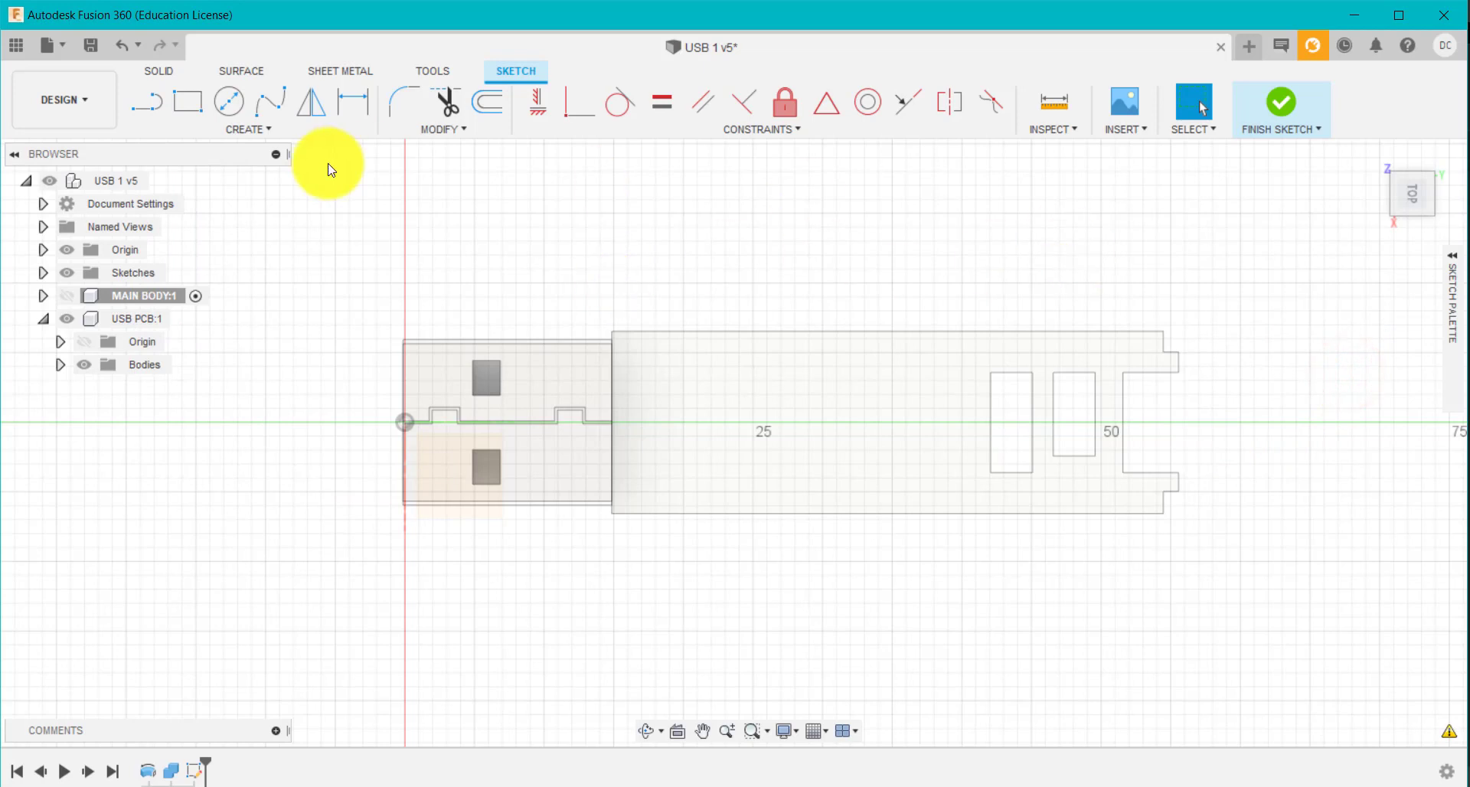
pyautogui.click(66, 296)
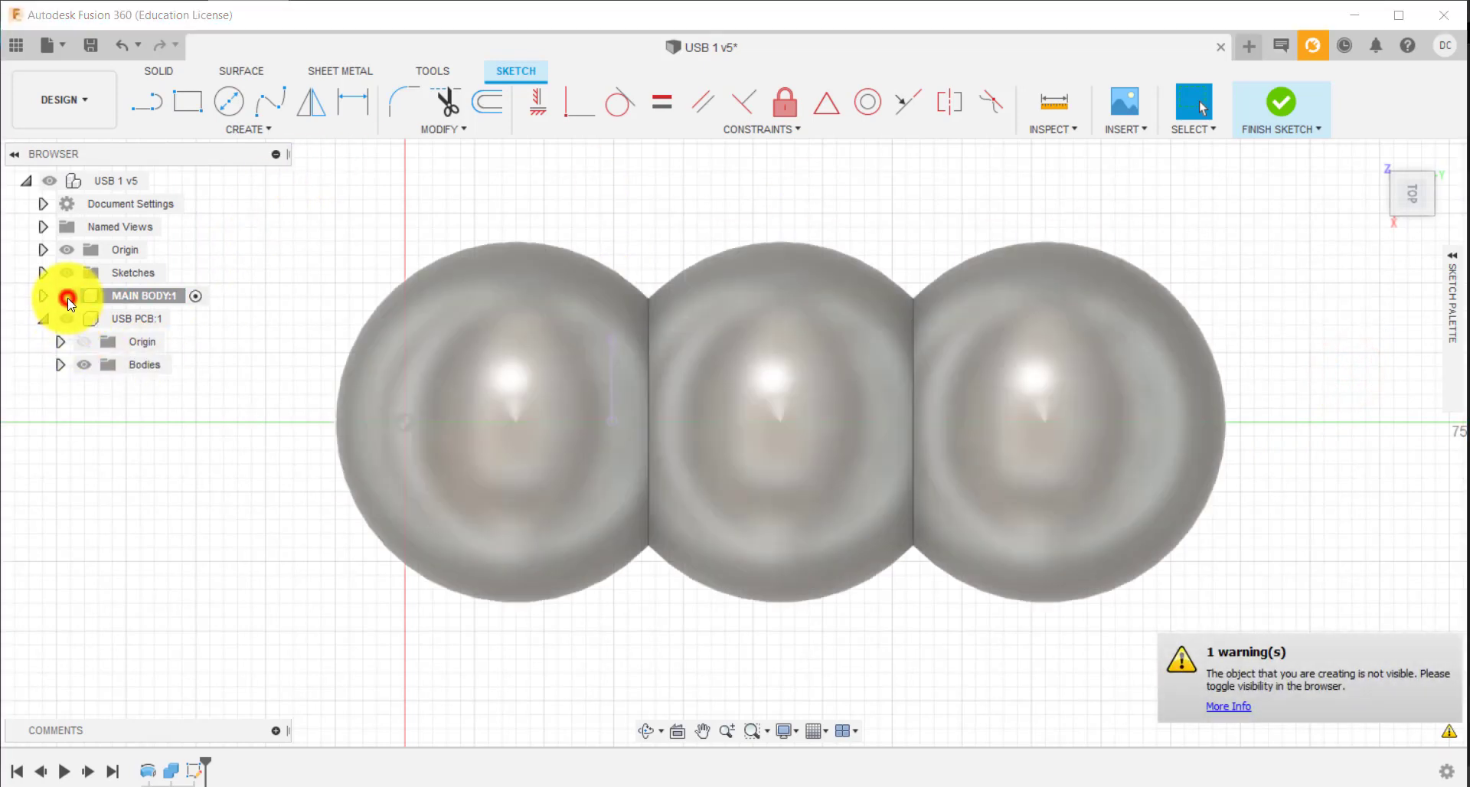
pyautogui.click(66, 295)
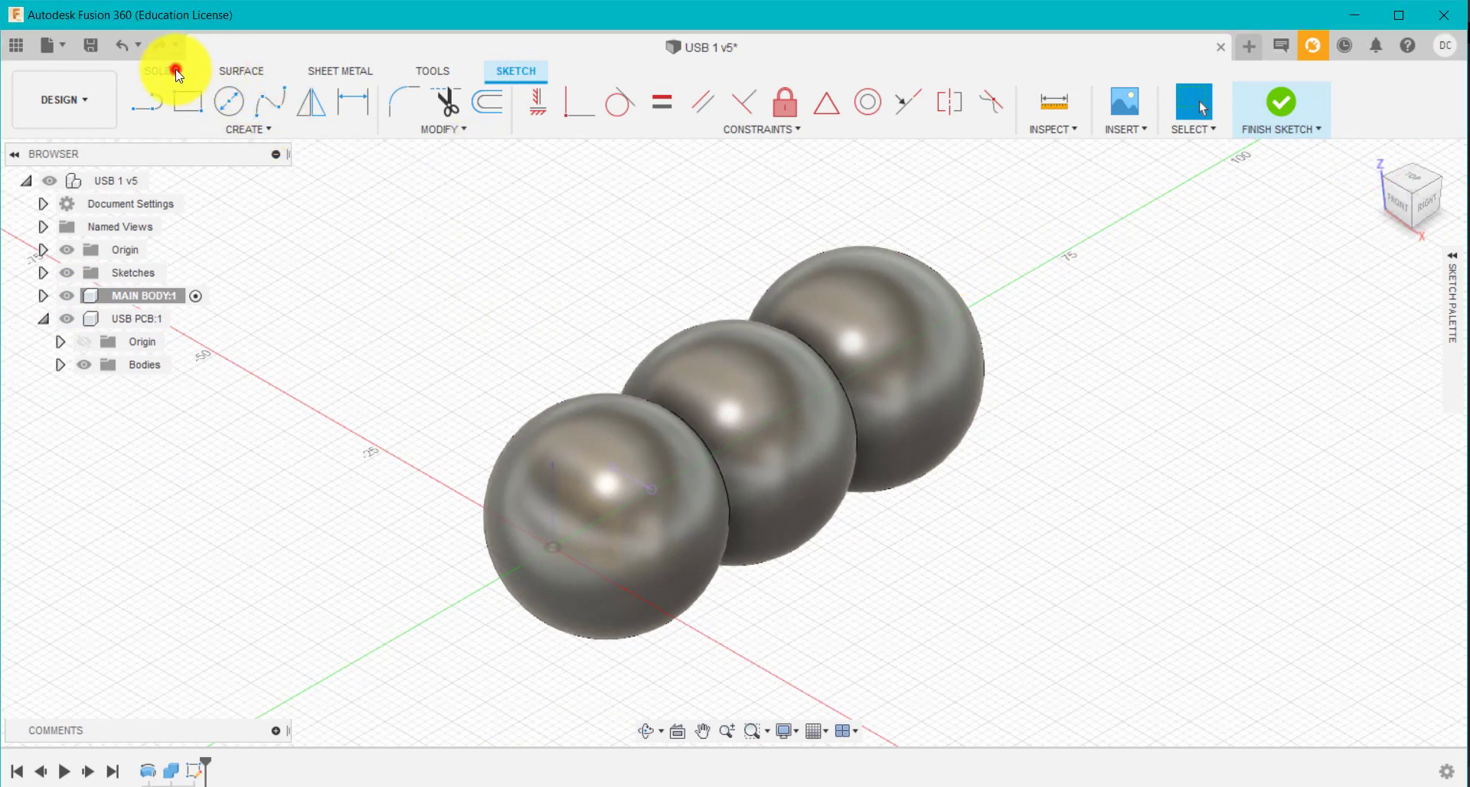
# Split MAIN BODY with the construction plane, extending the splitting tool
pyautogui.click(158, 70)
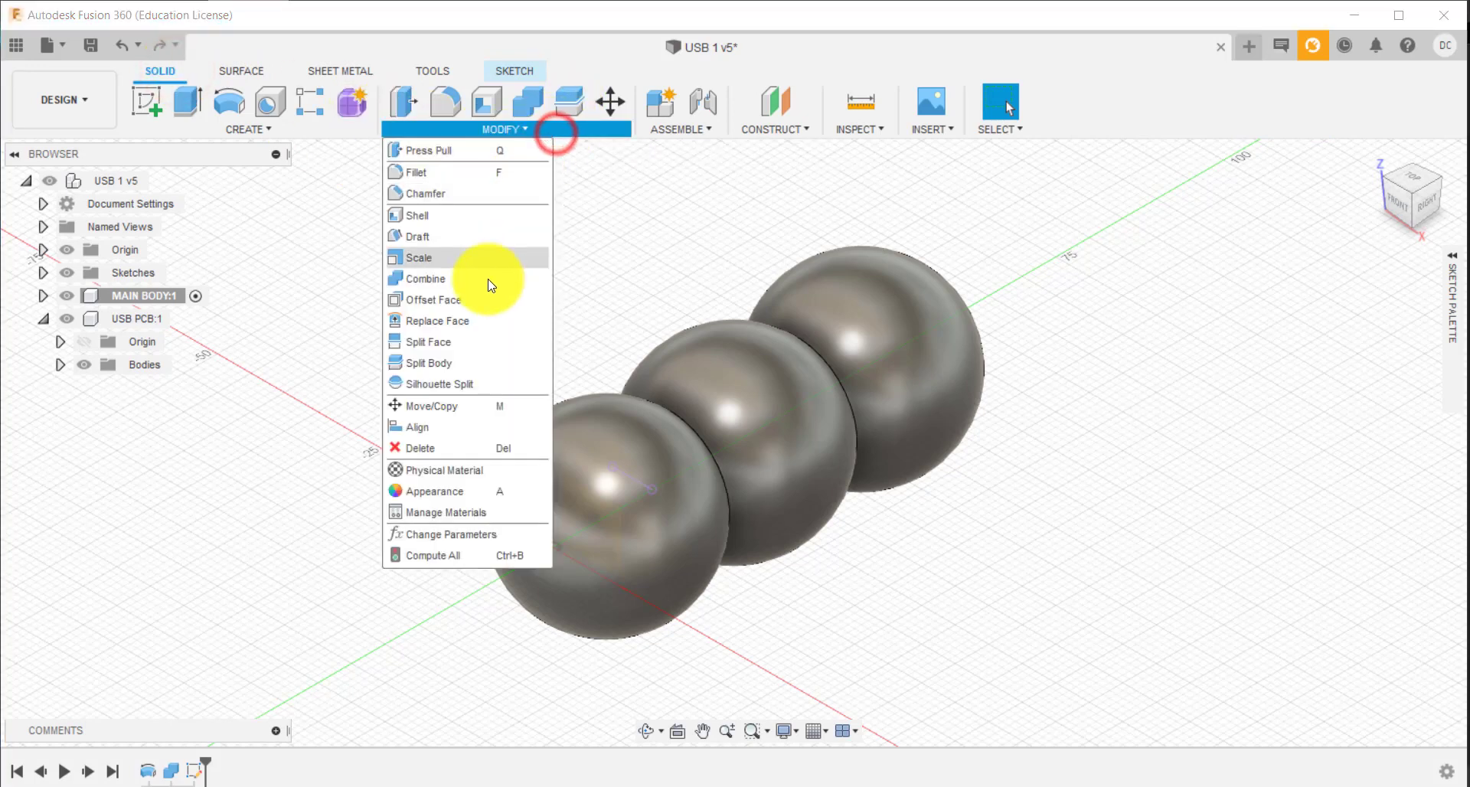
pyautogui.click(466, 363)
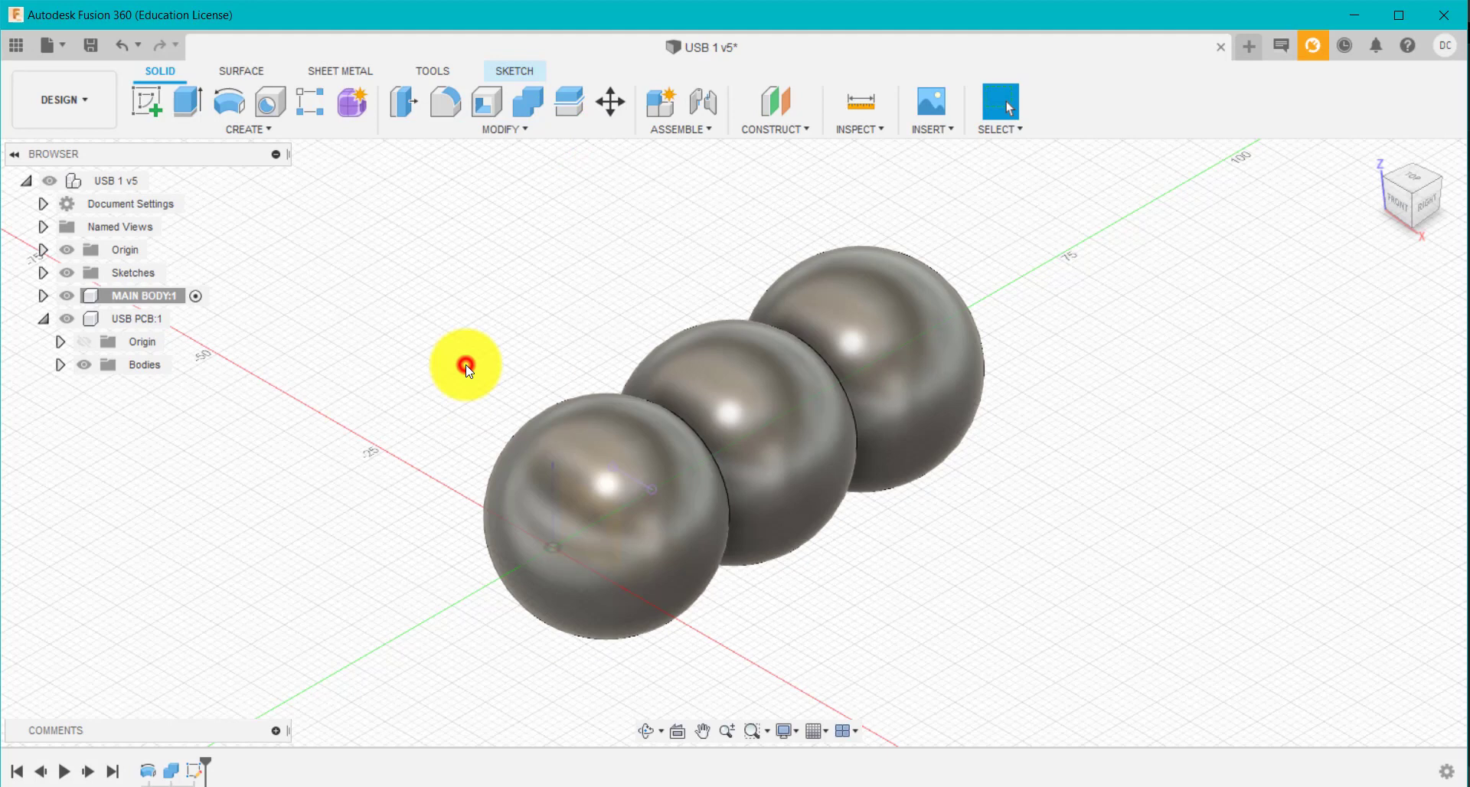
pyautogui.click(568, 103)
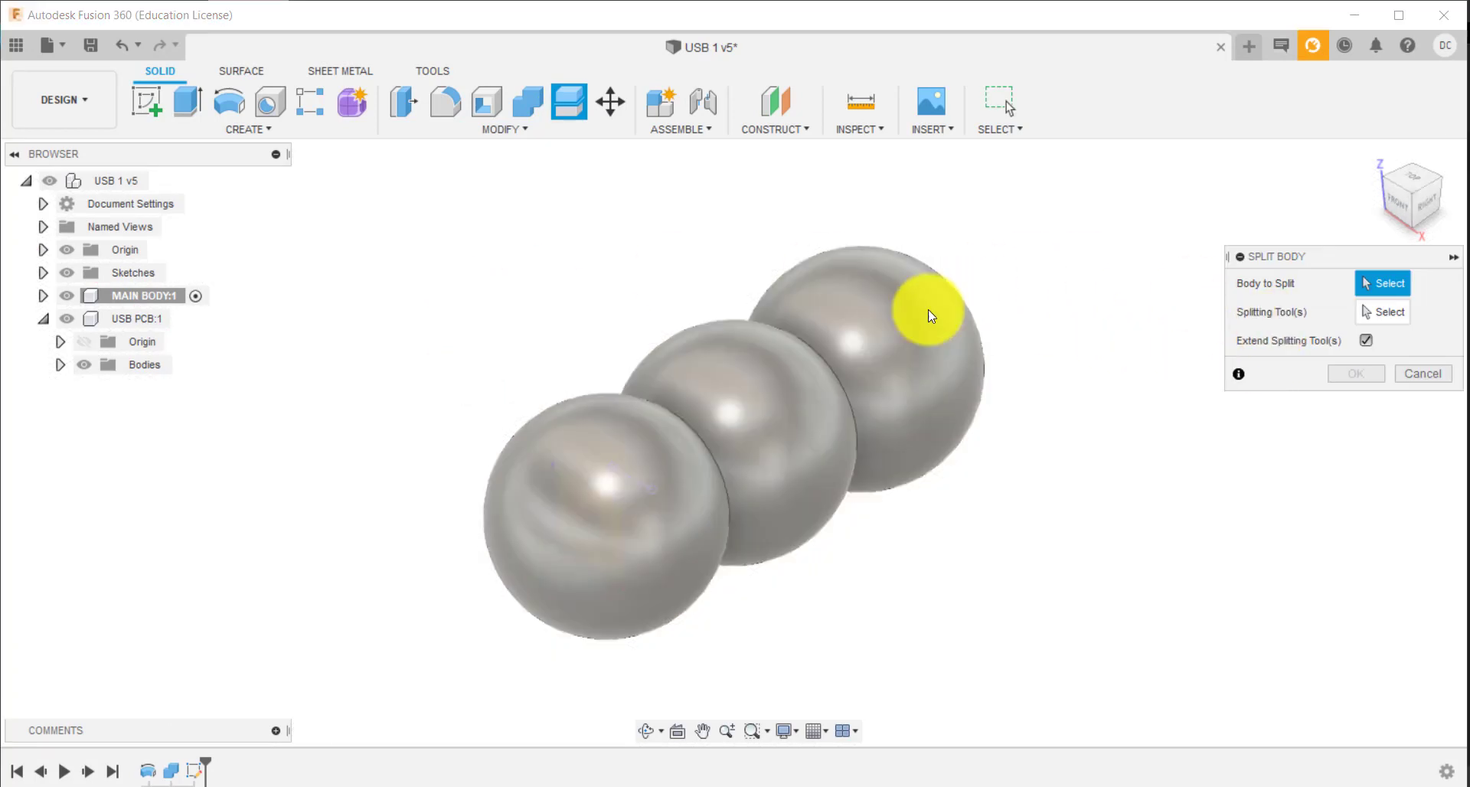
pyautogui.click(927, 314)
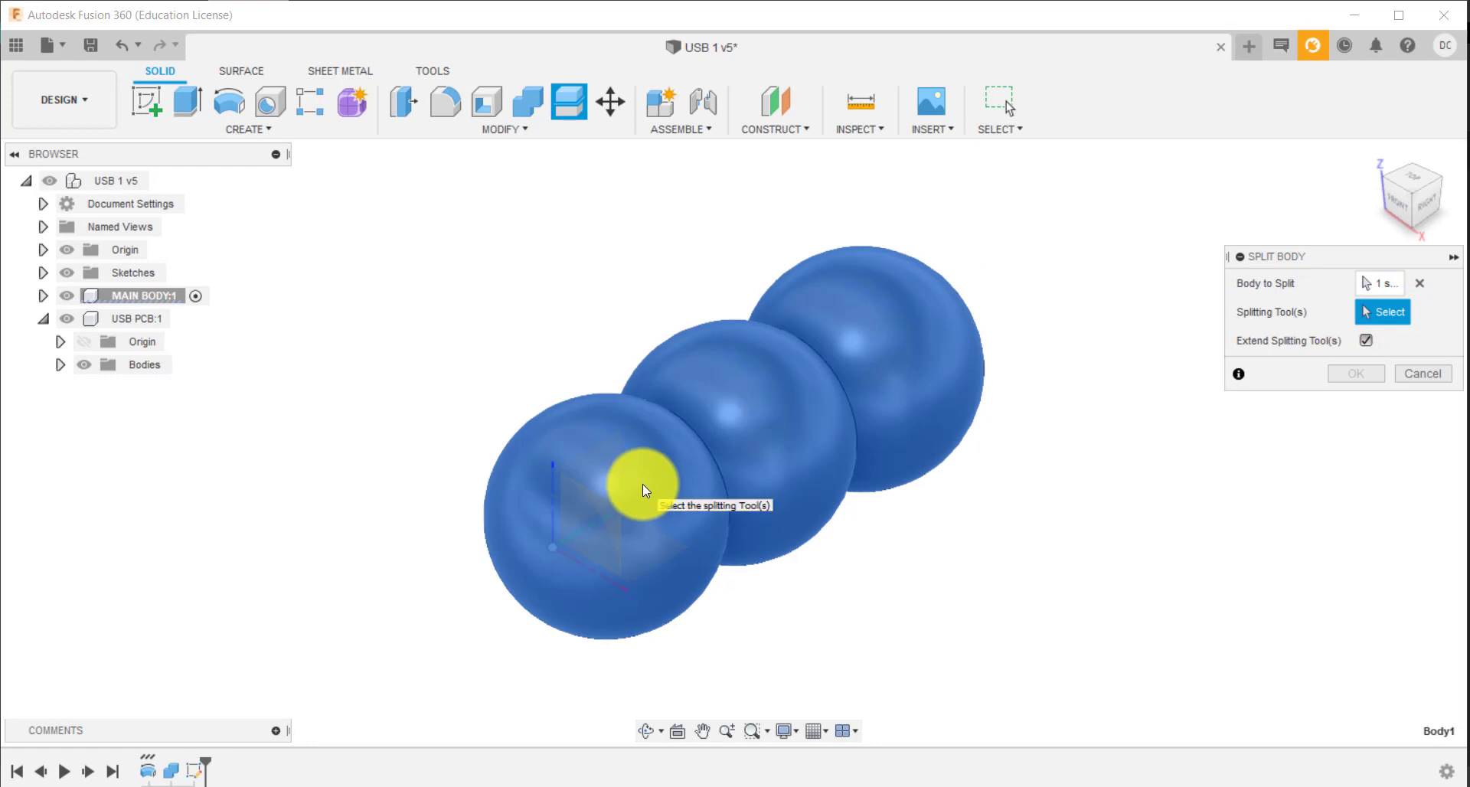
pyautogui.click(642, 487)
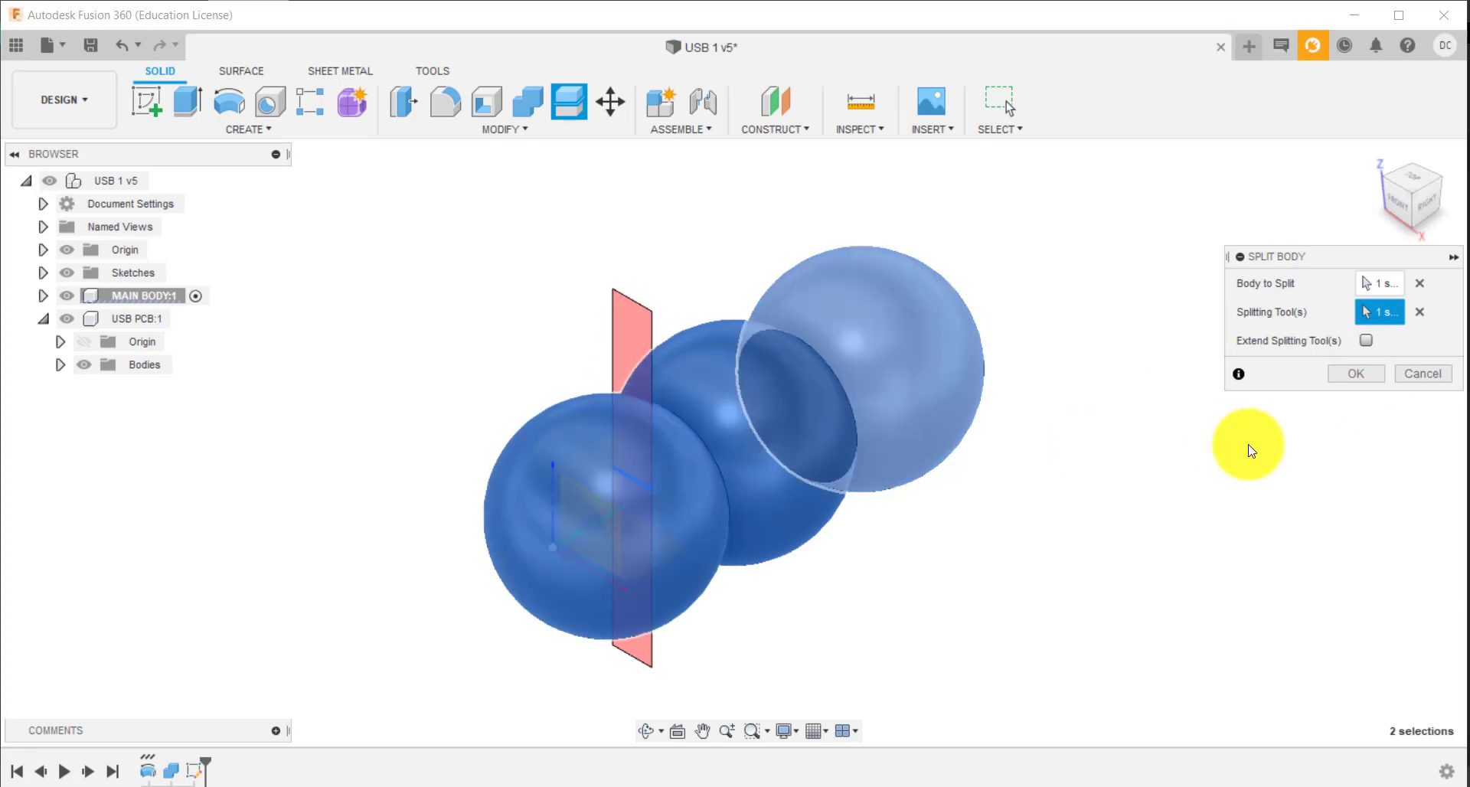
pyautogui.moveTo(1065, 469)
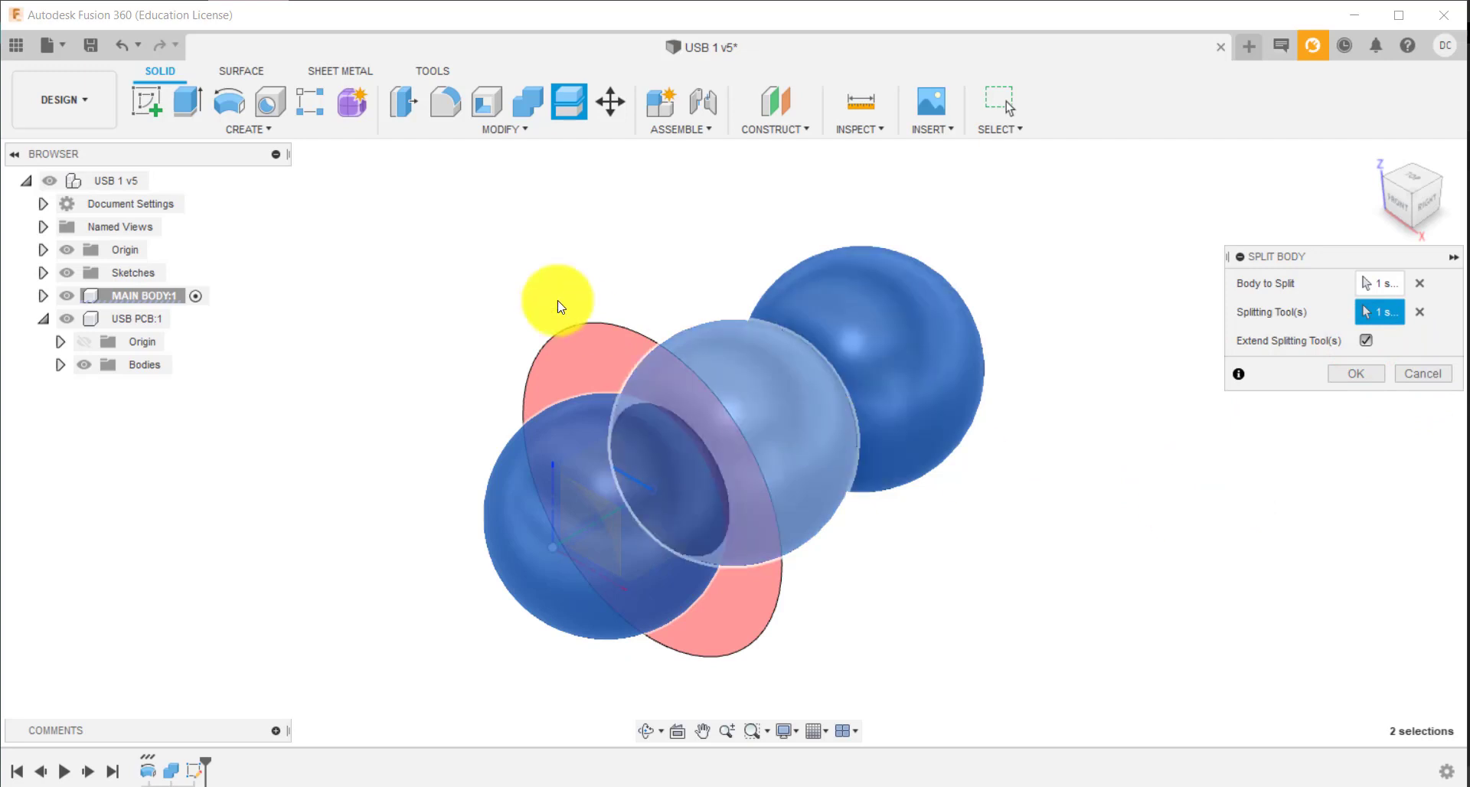
pyautogui.click(1354, 373)
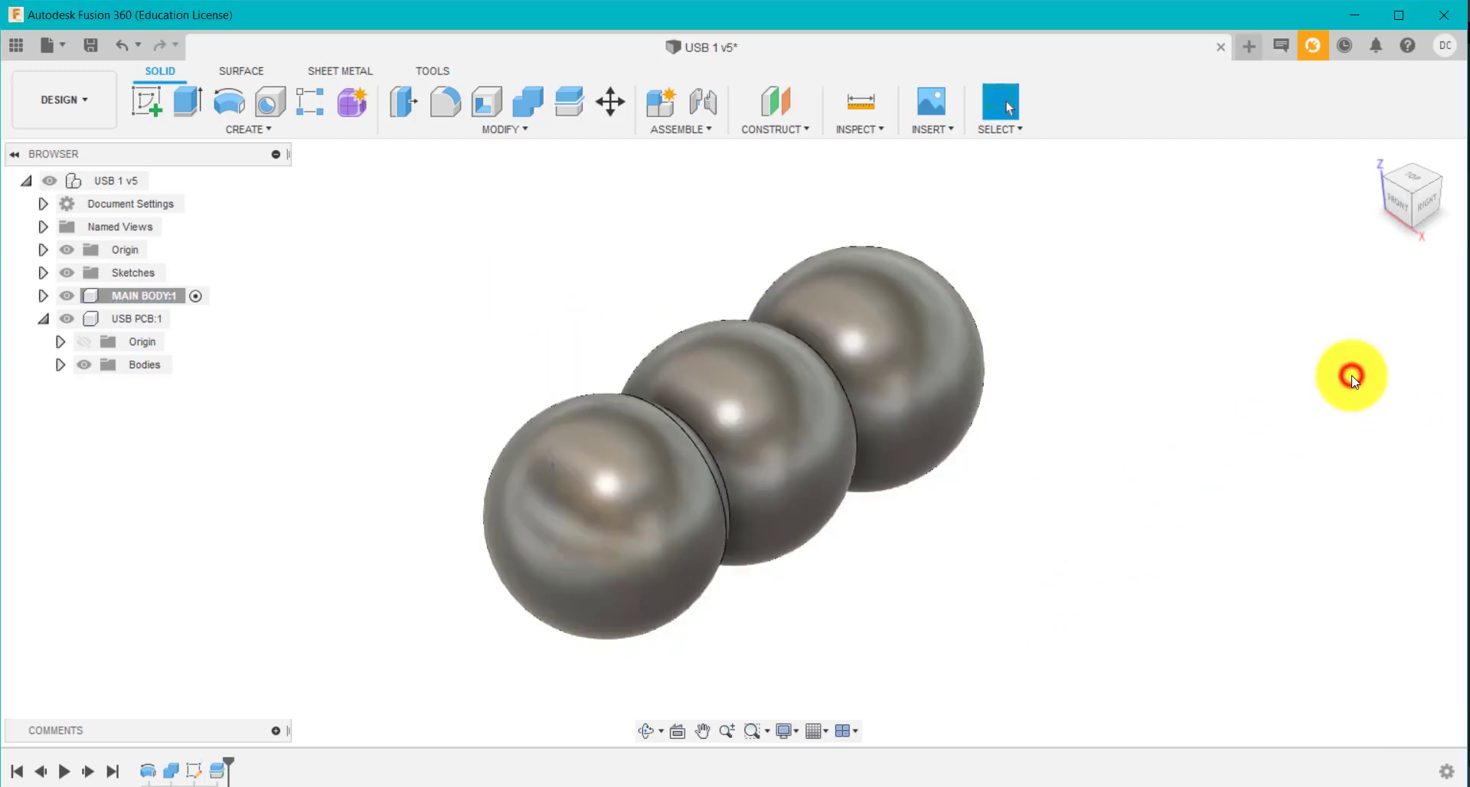
pyautogui.moveTo(1186, 412)
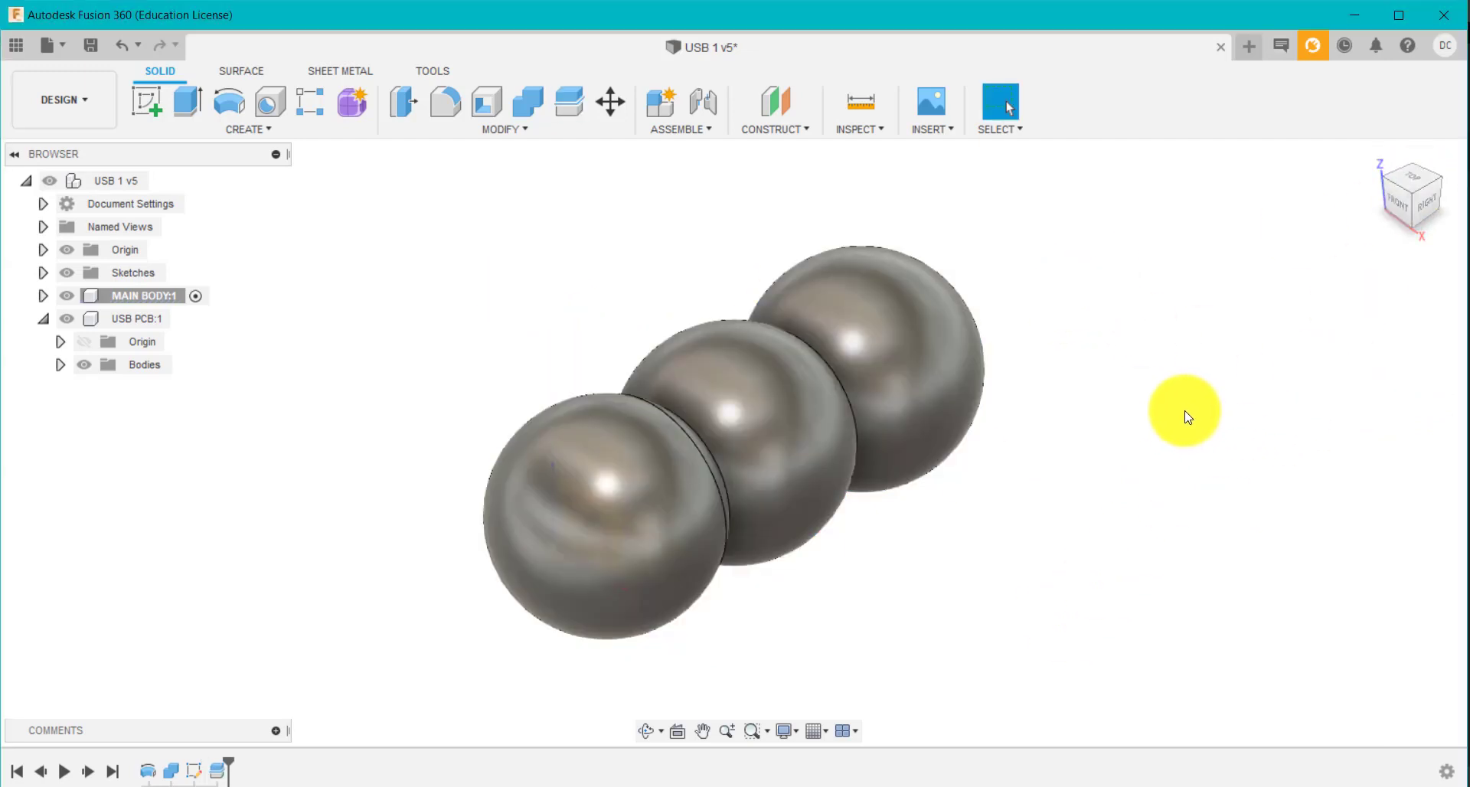
pyautogui.moveTo(1183, 417); pyautogui.dragTo(1078, 448)
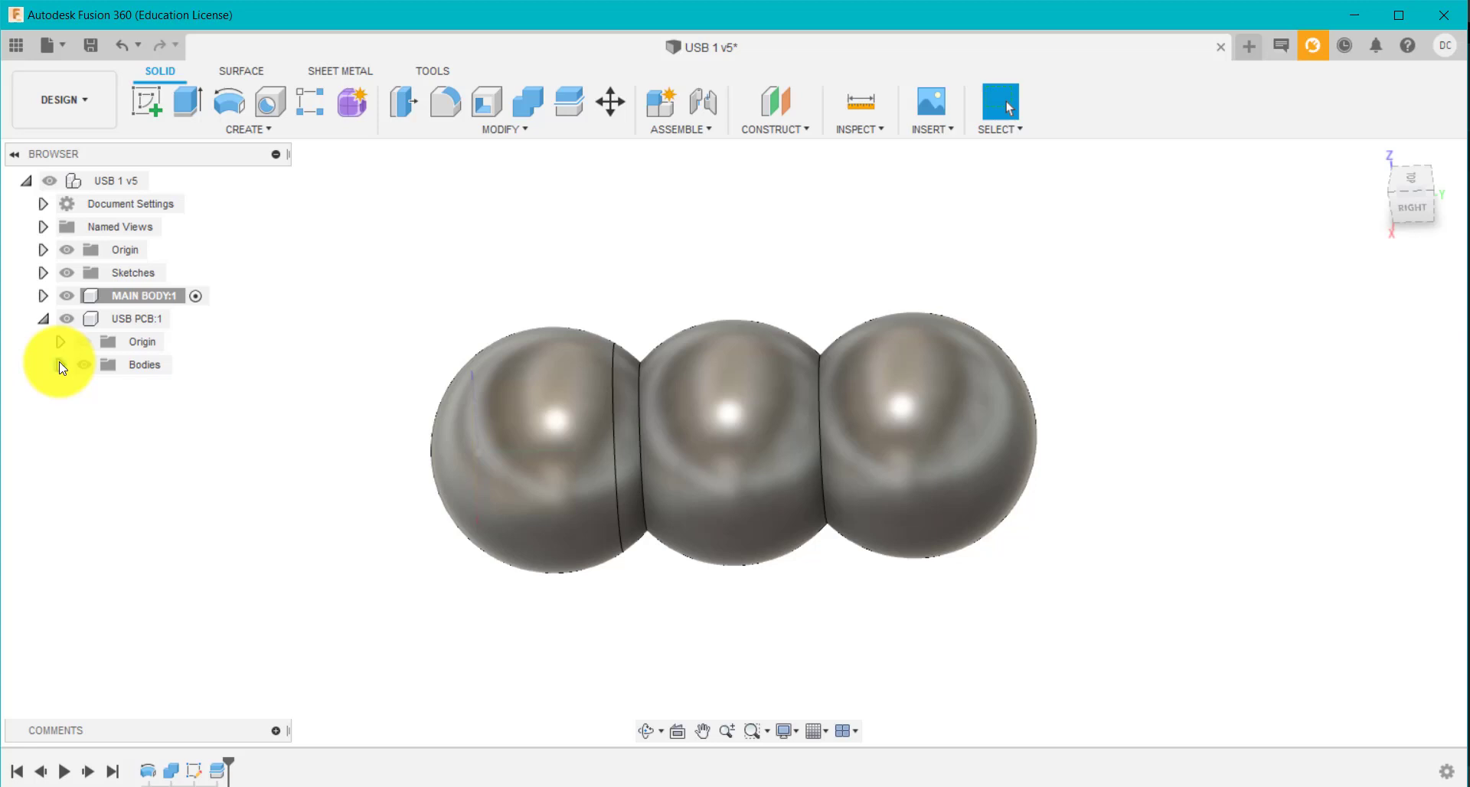
# Expand MAIN BODY:1's bodies and hide Body1 to reveal the USB board
pyautogui.click(43, 295)
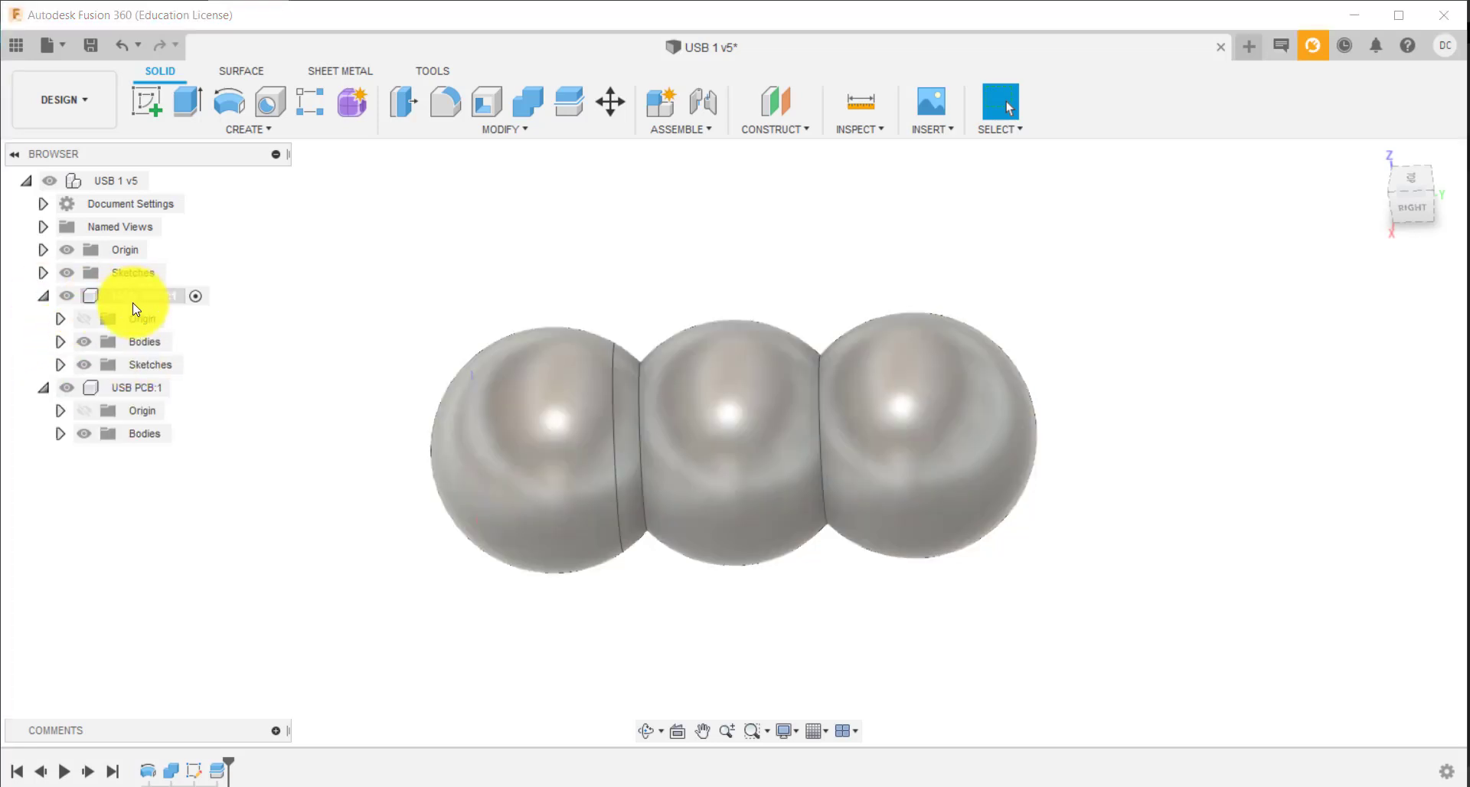
pyautogui.click(59, 341)
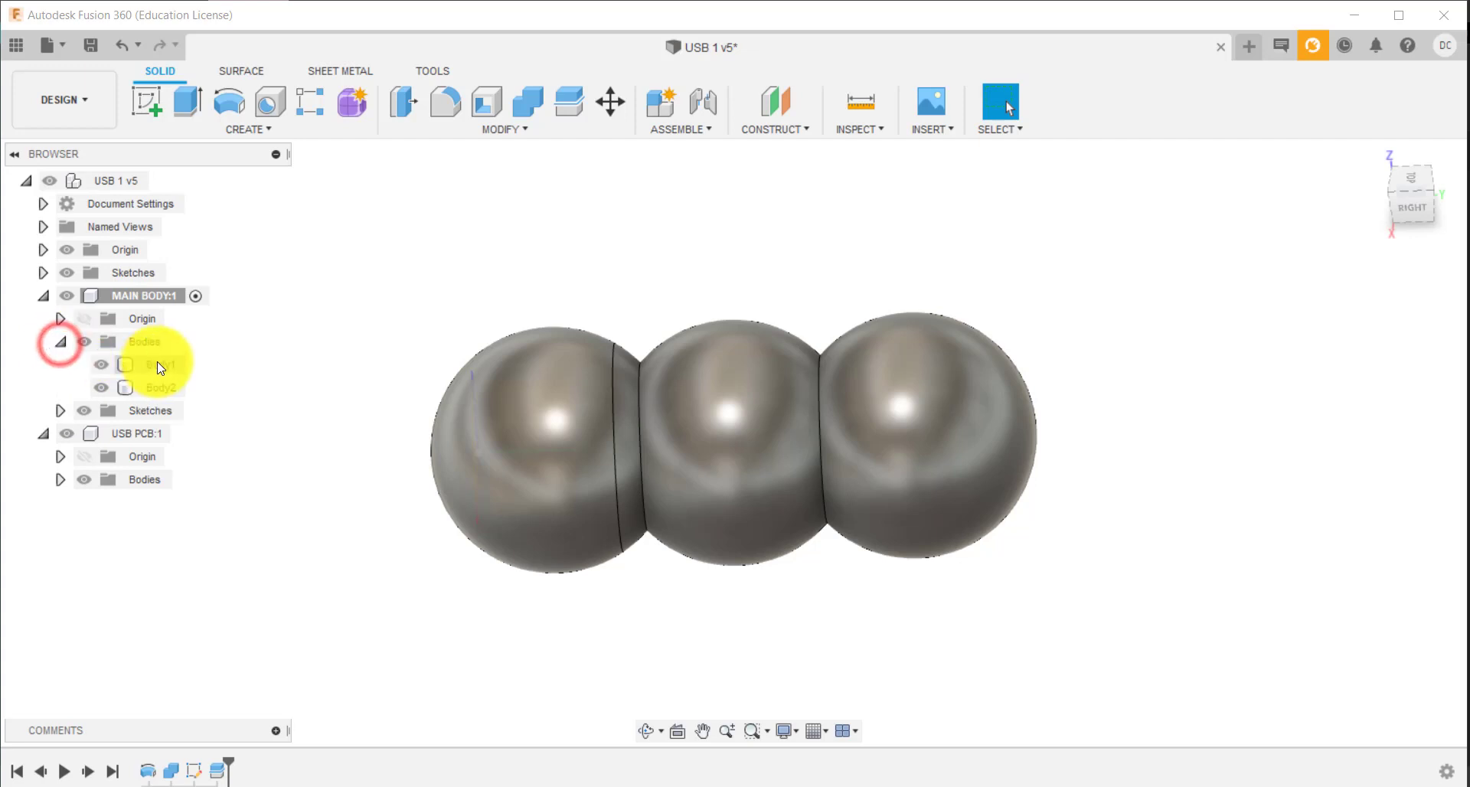
pyautogui.click(101, 365)
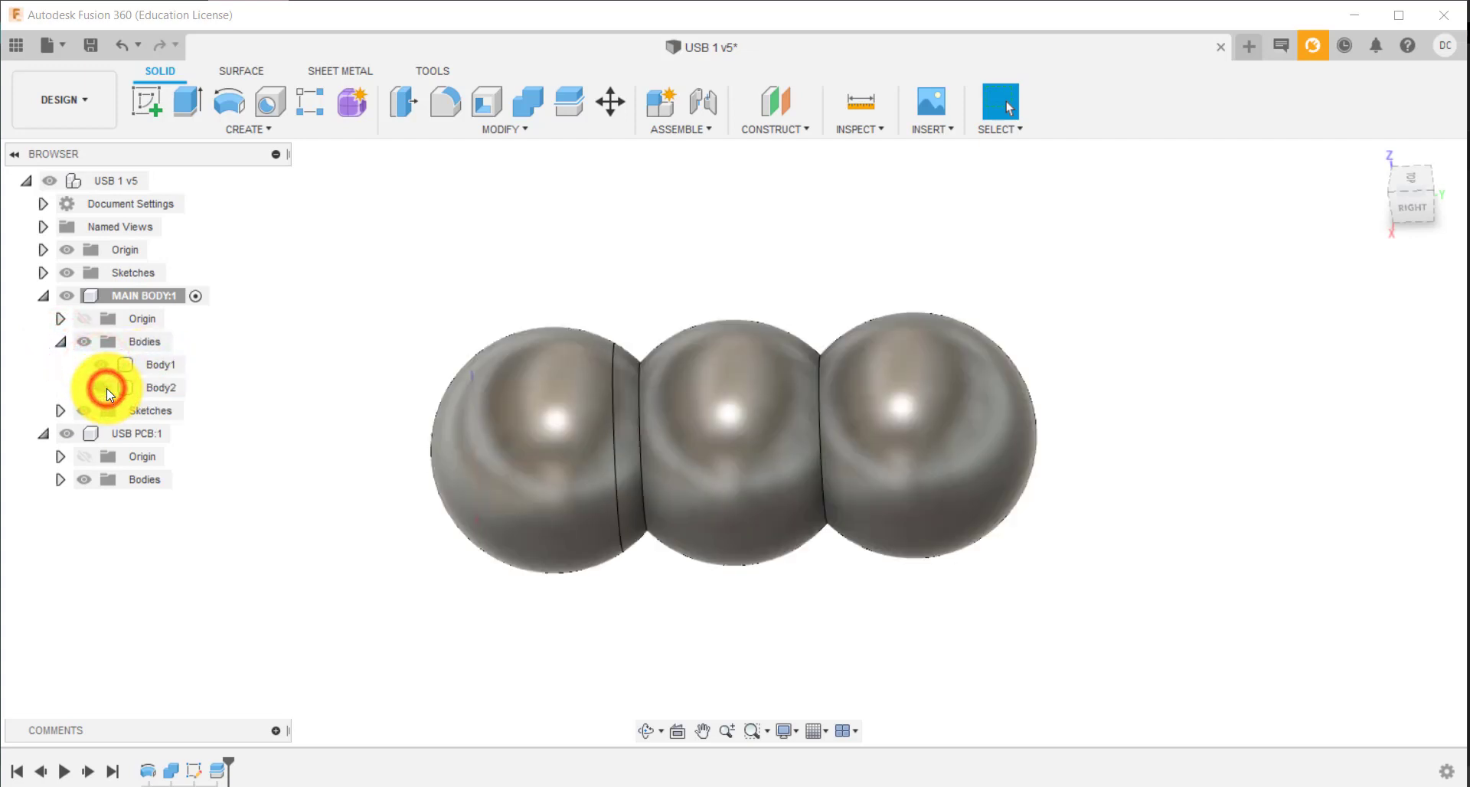
pyautogui.click(101, 365)
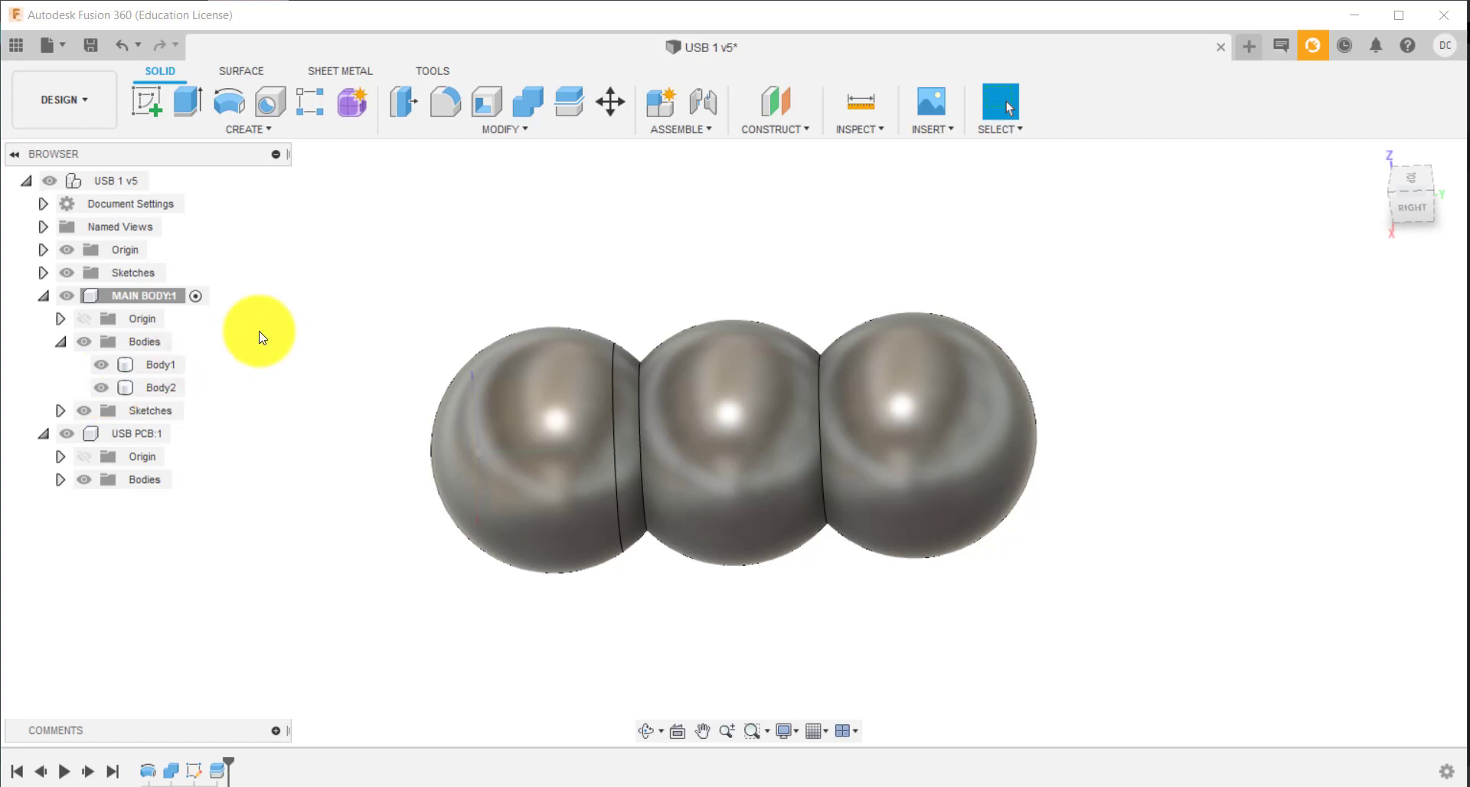
pyautogui.click(101, 364)
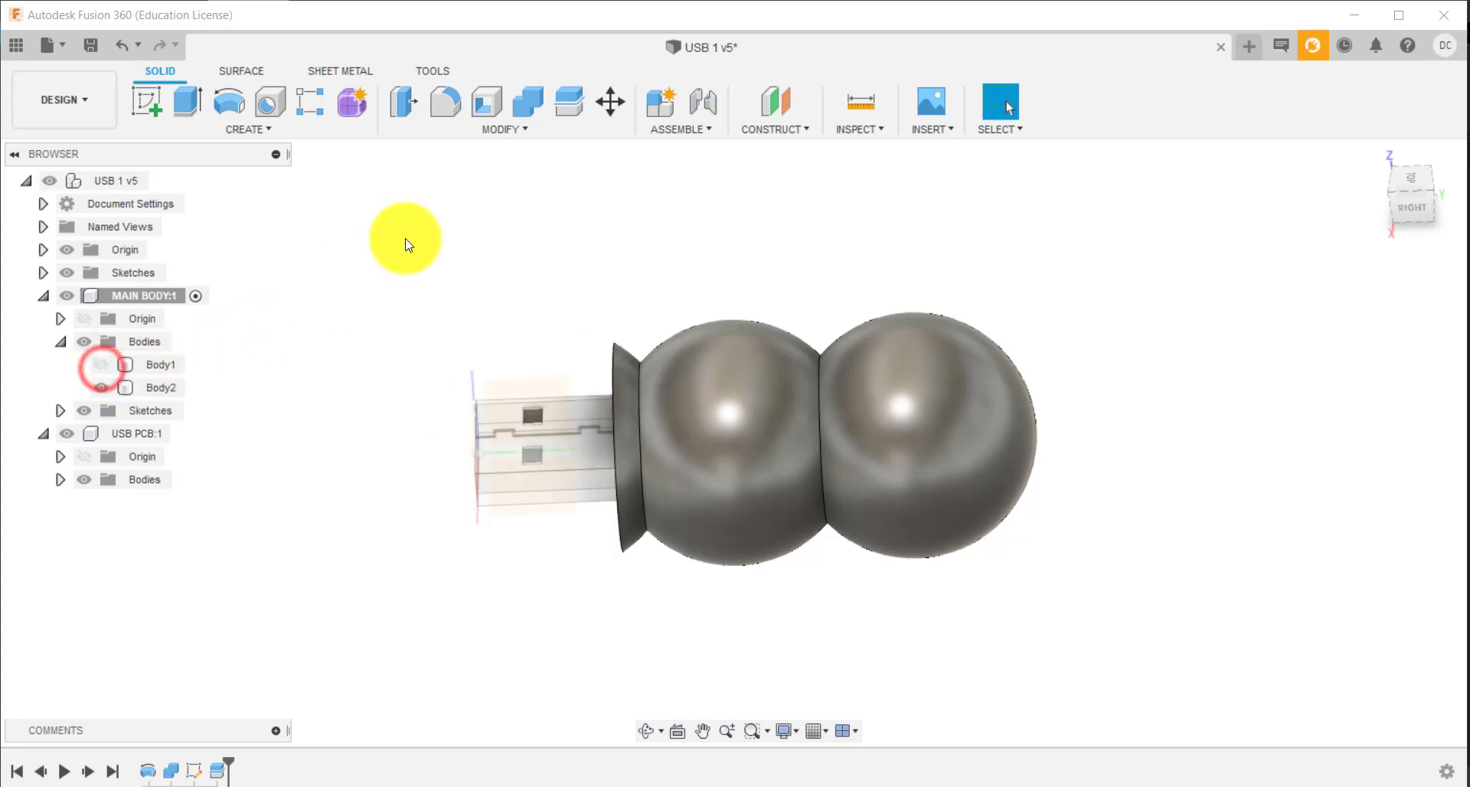
# Rename Body1 to LID and Body2 to MAIN BODY 2
pyautogui.click(159, 364)
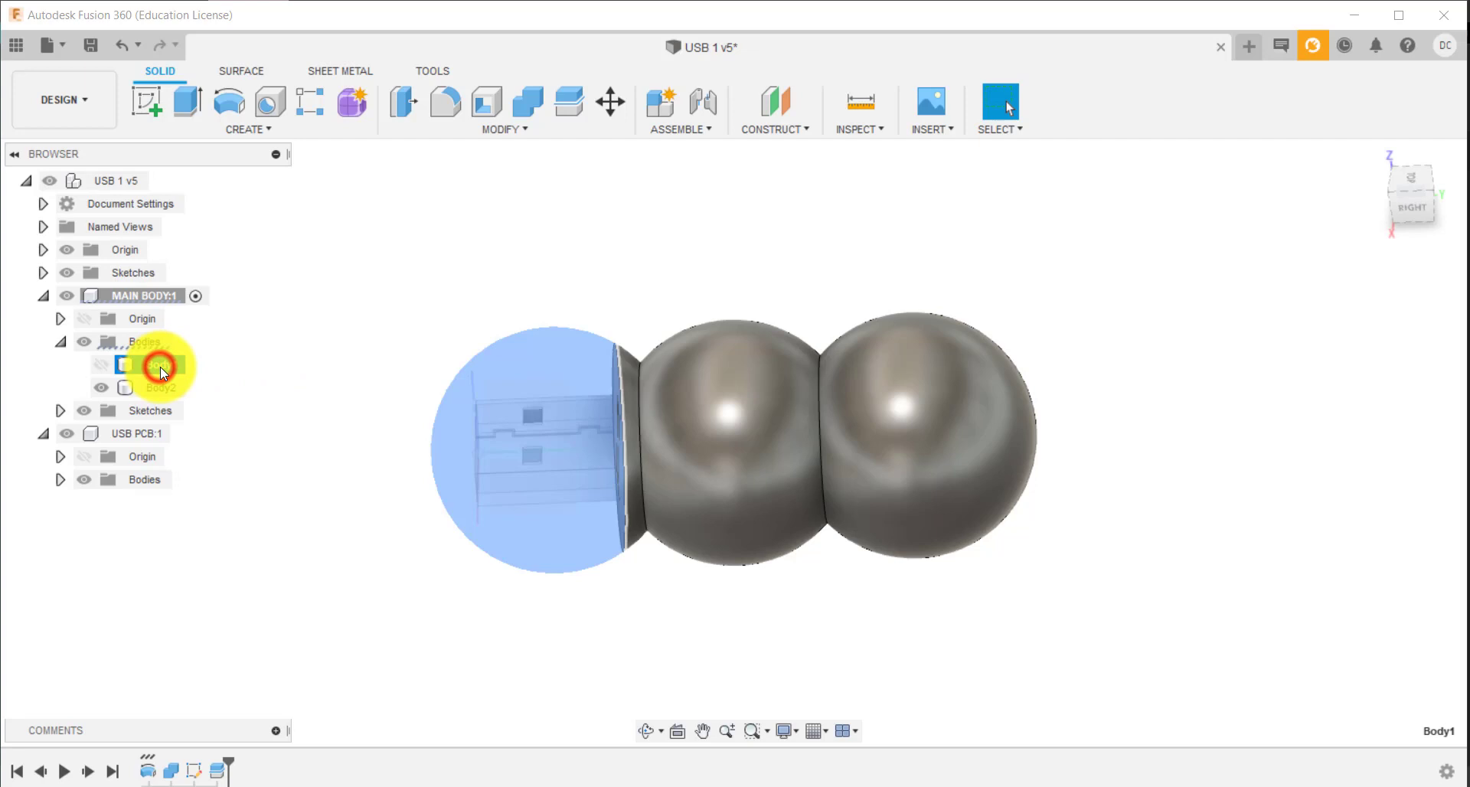
pyautogui.click(160, 364)
pyautogui.write('LID')
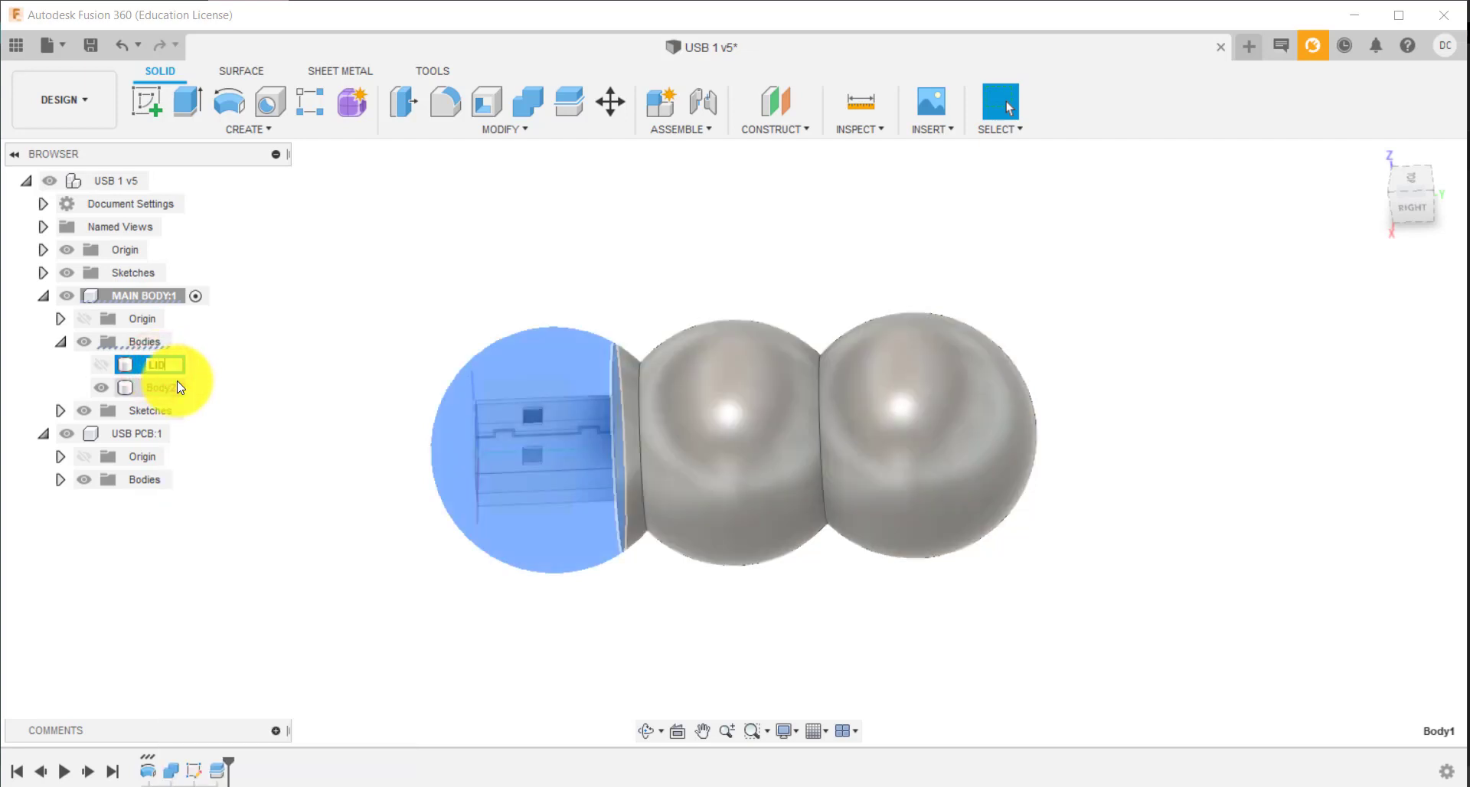
pyautogui.click(157, 386)
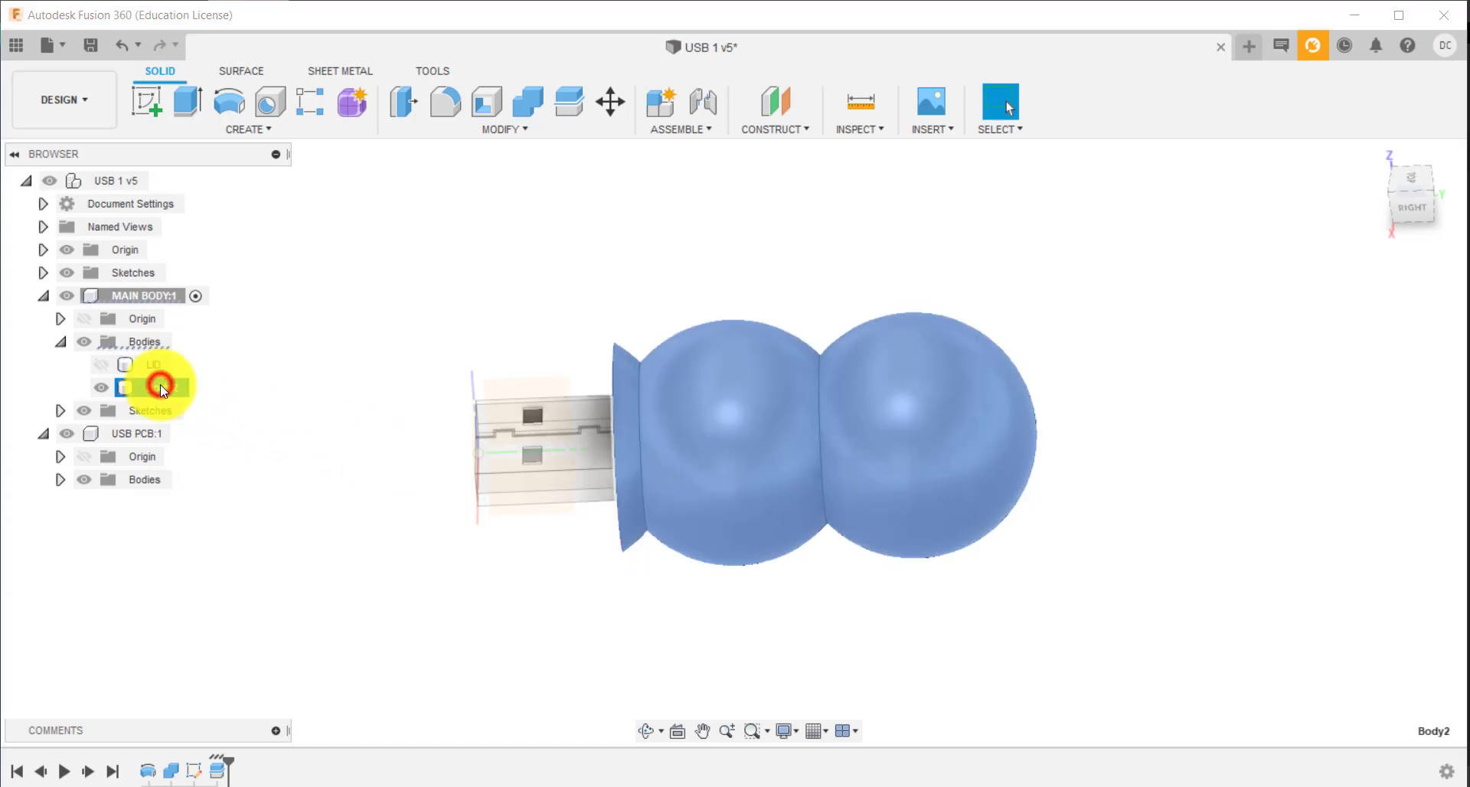
pyautogui.doubleClick(155, 387)
pyautogui.write('MAIN BODY 2')
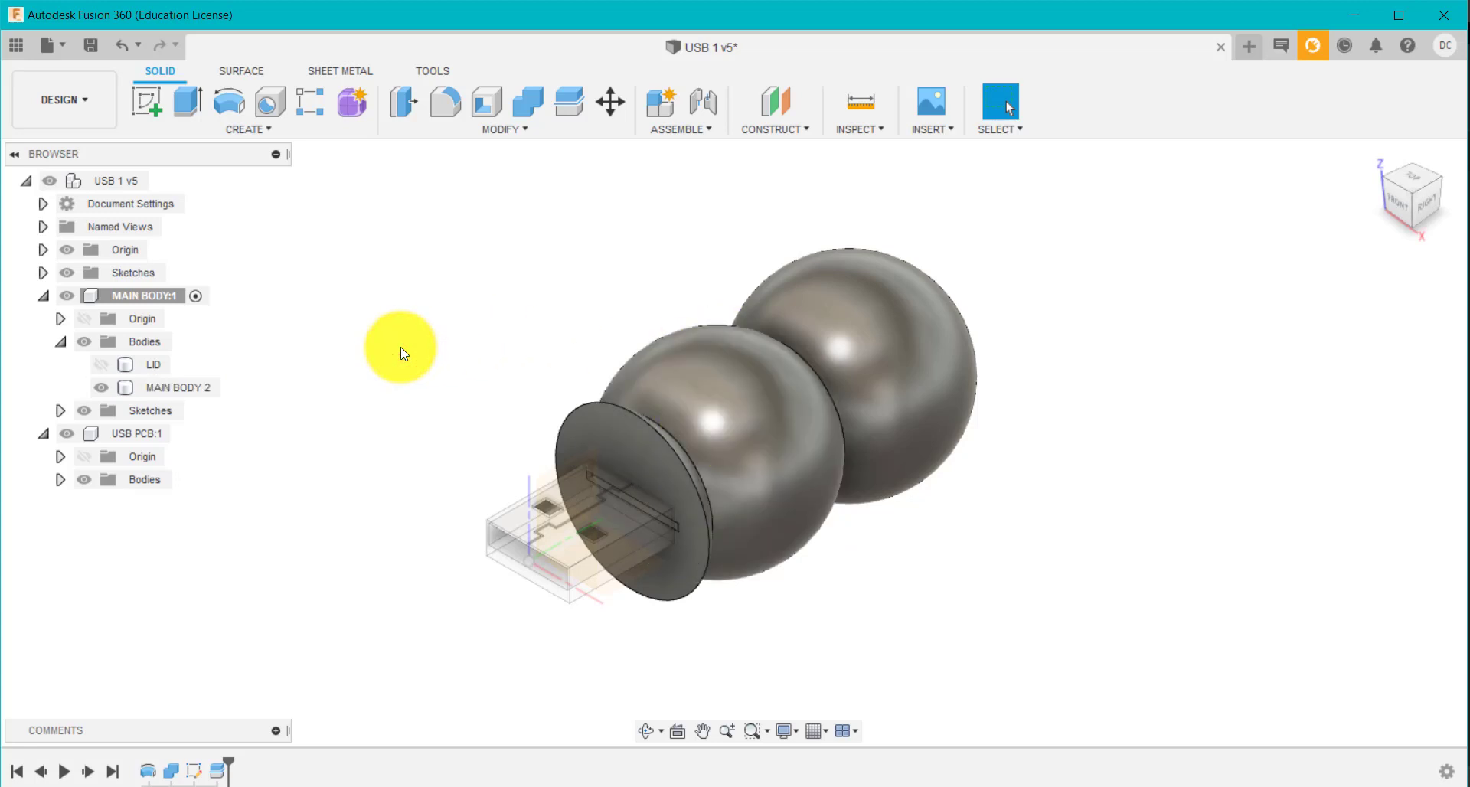
pyautogui.moveTo(150, 102)
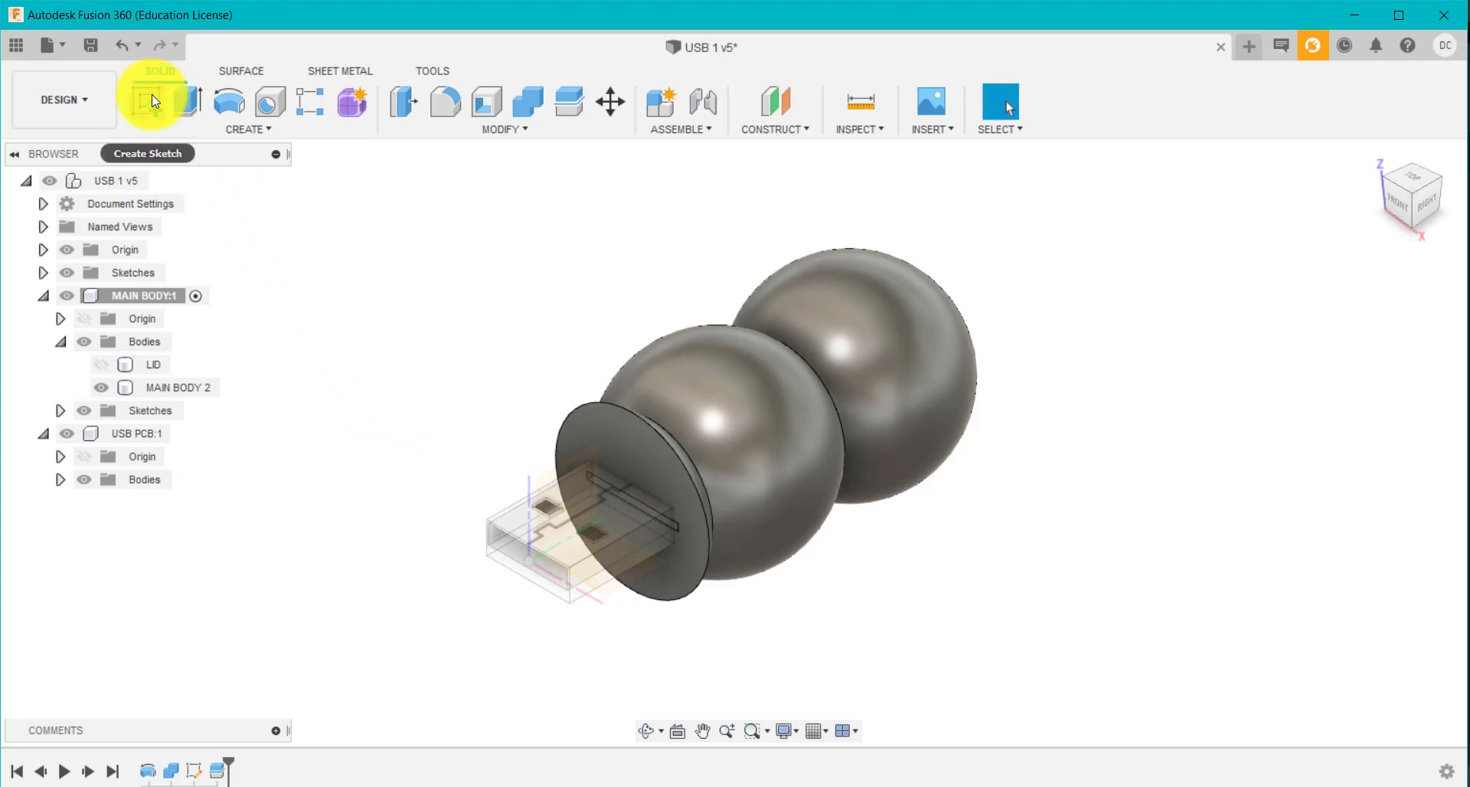
# Start a sketch on the USB board's plane and project a board edge into it
pyautogui.click(151, 101)
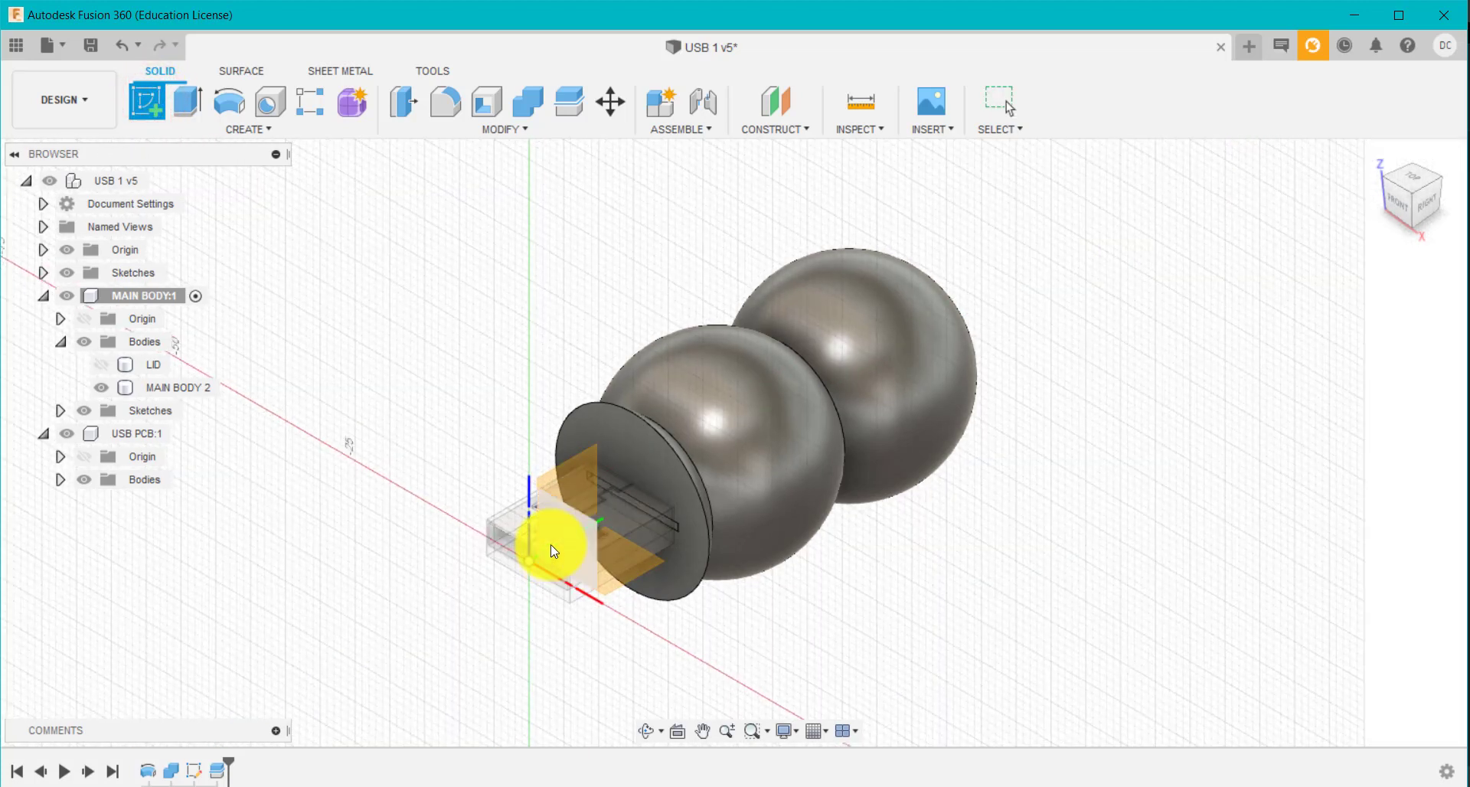
pyautogui.moveTo(572, 541)
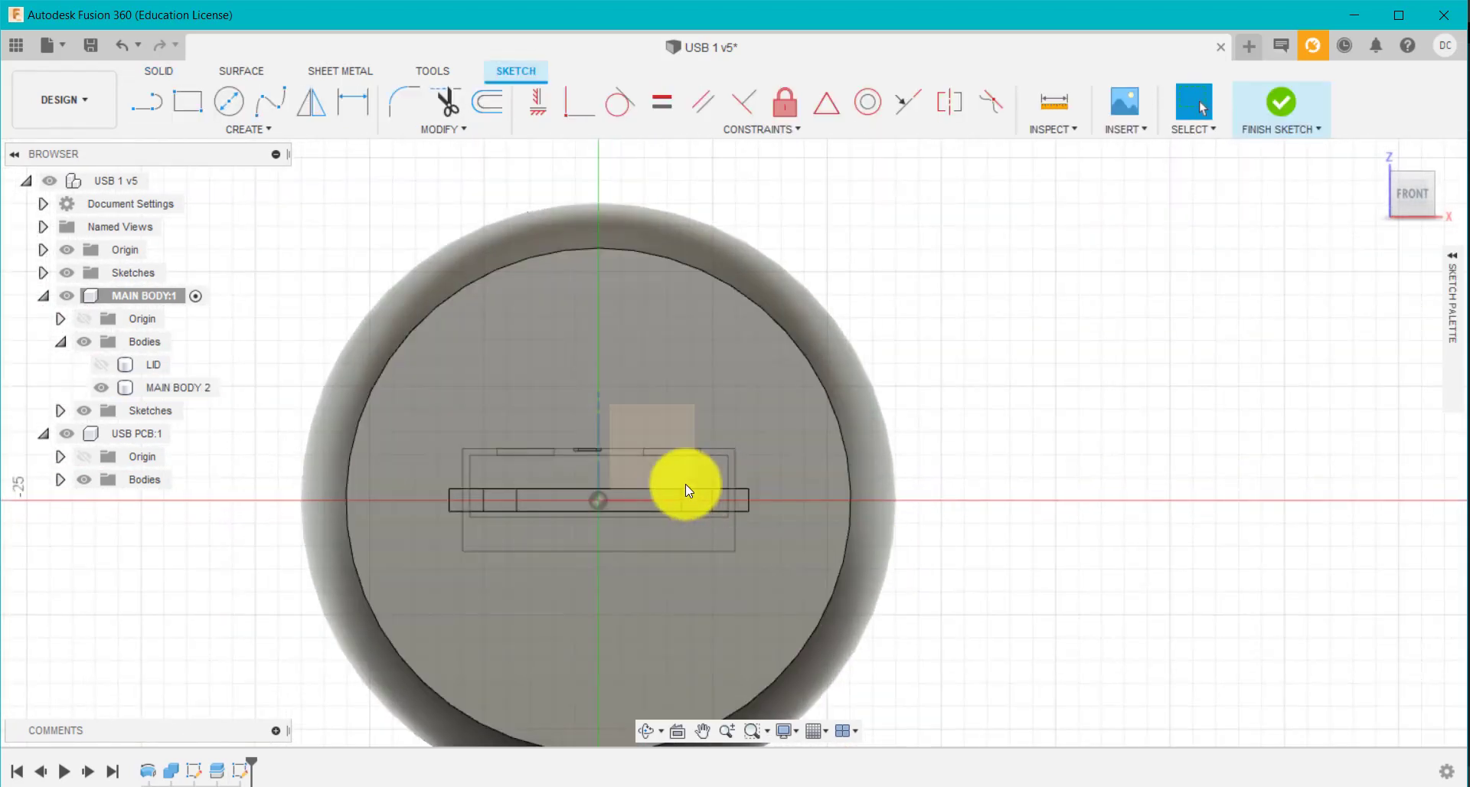
pyautogui.moveTo(647, 498)
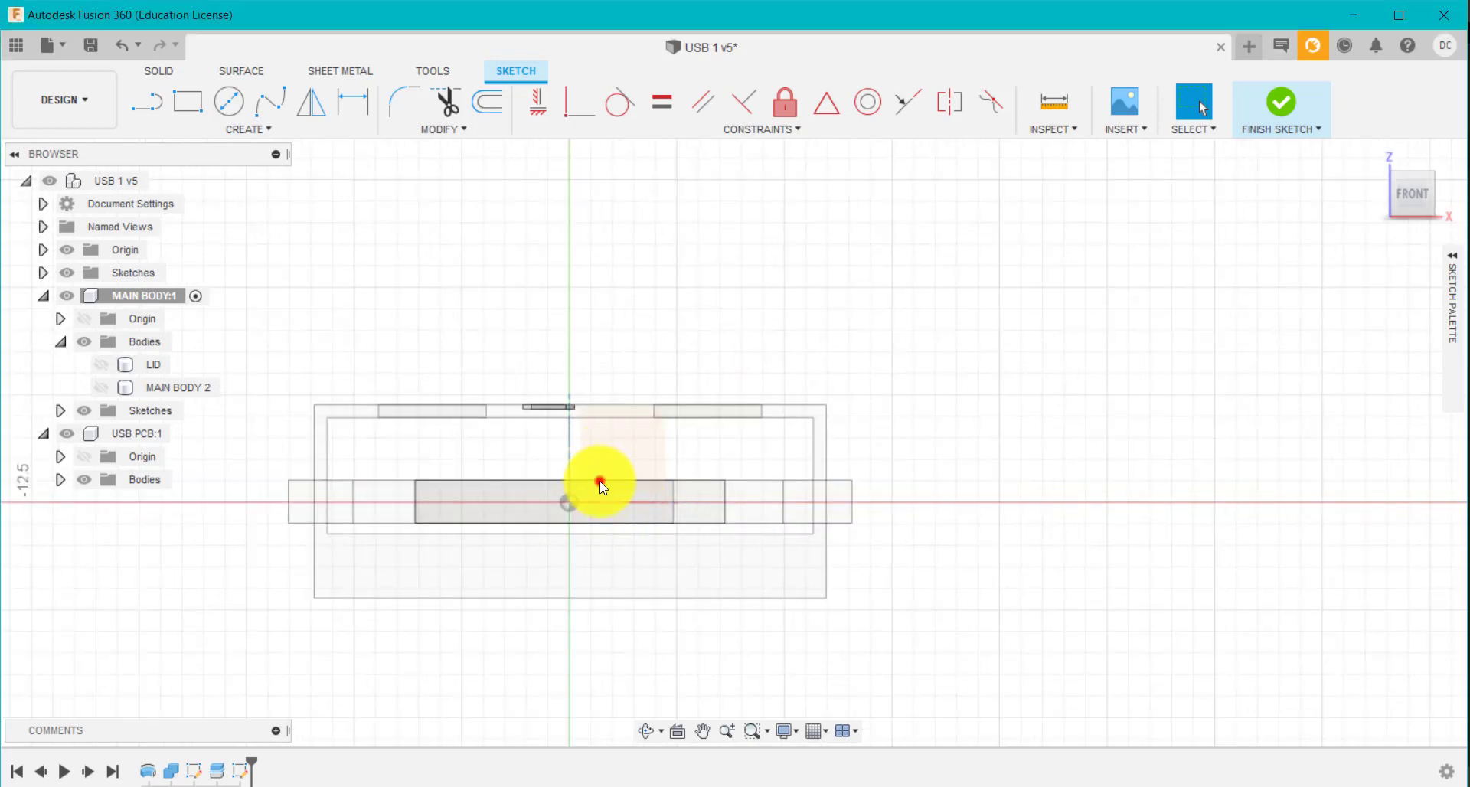
pyautogui.click(572, 504)
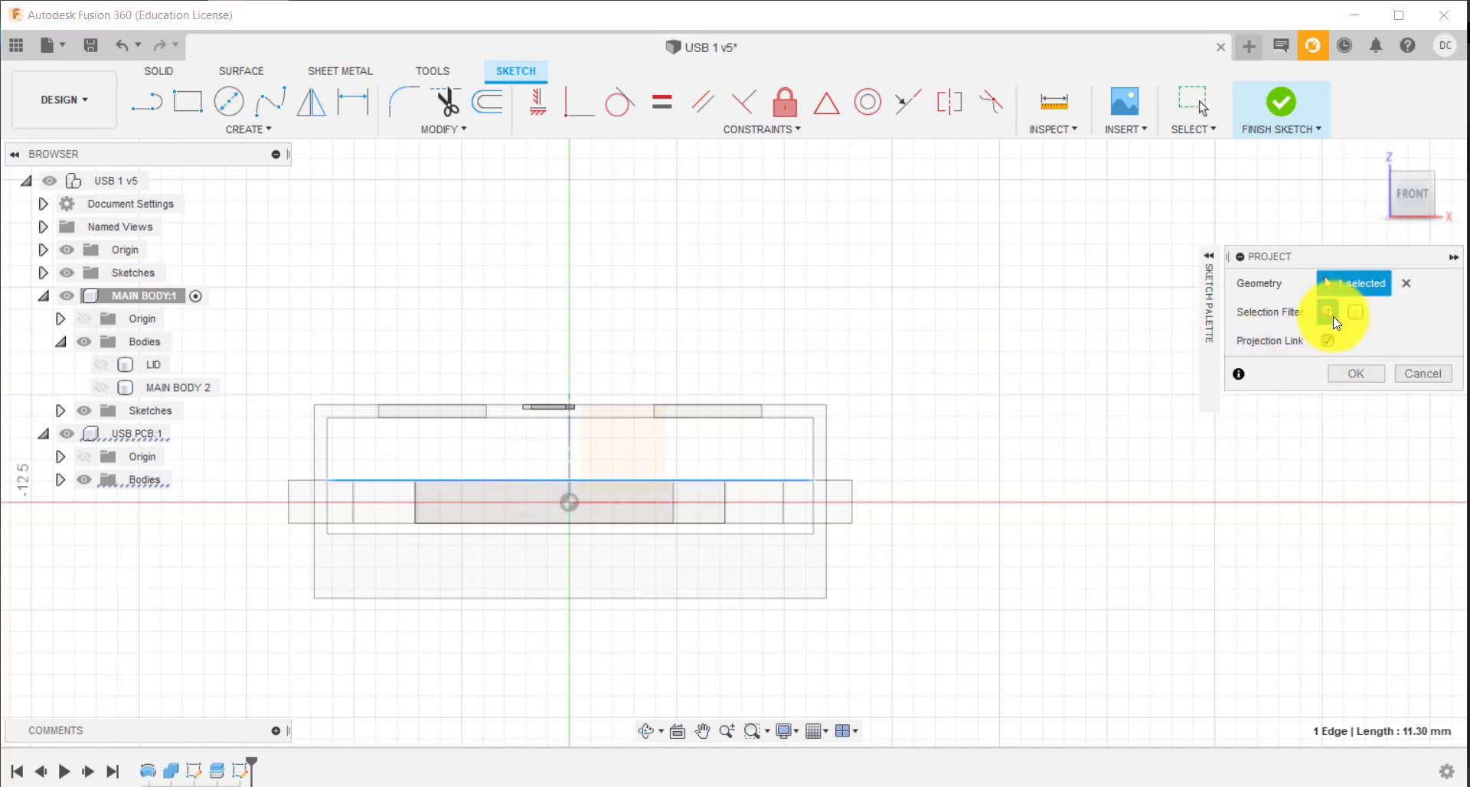
pyautogui.click(1352, 373)
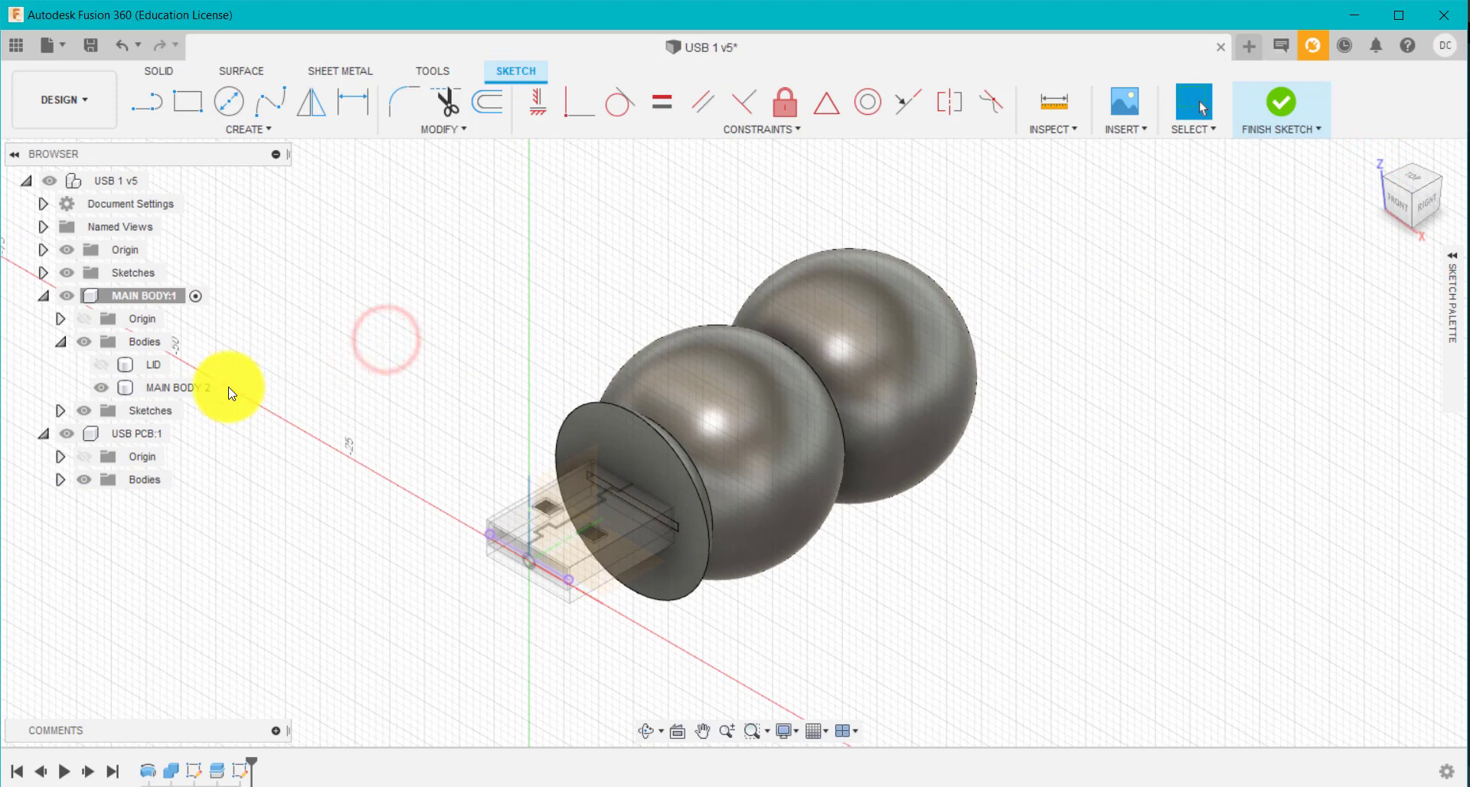
# Hide USB PCB:1 and split MAIN BODY 2 along the projected line with Extend on
pyautogui.click(67, 432)
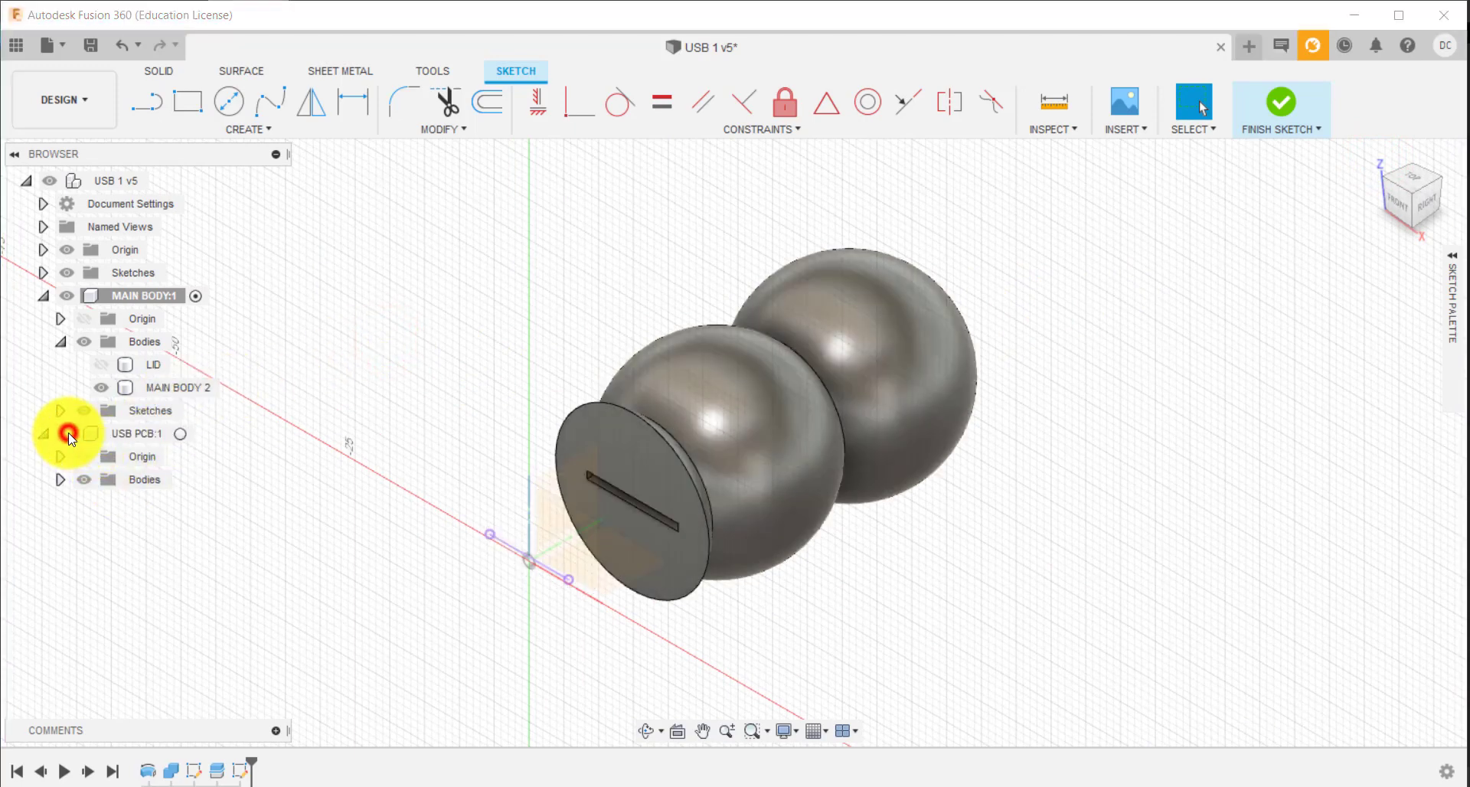
pyautogui.click(84, 432)
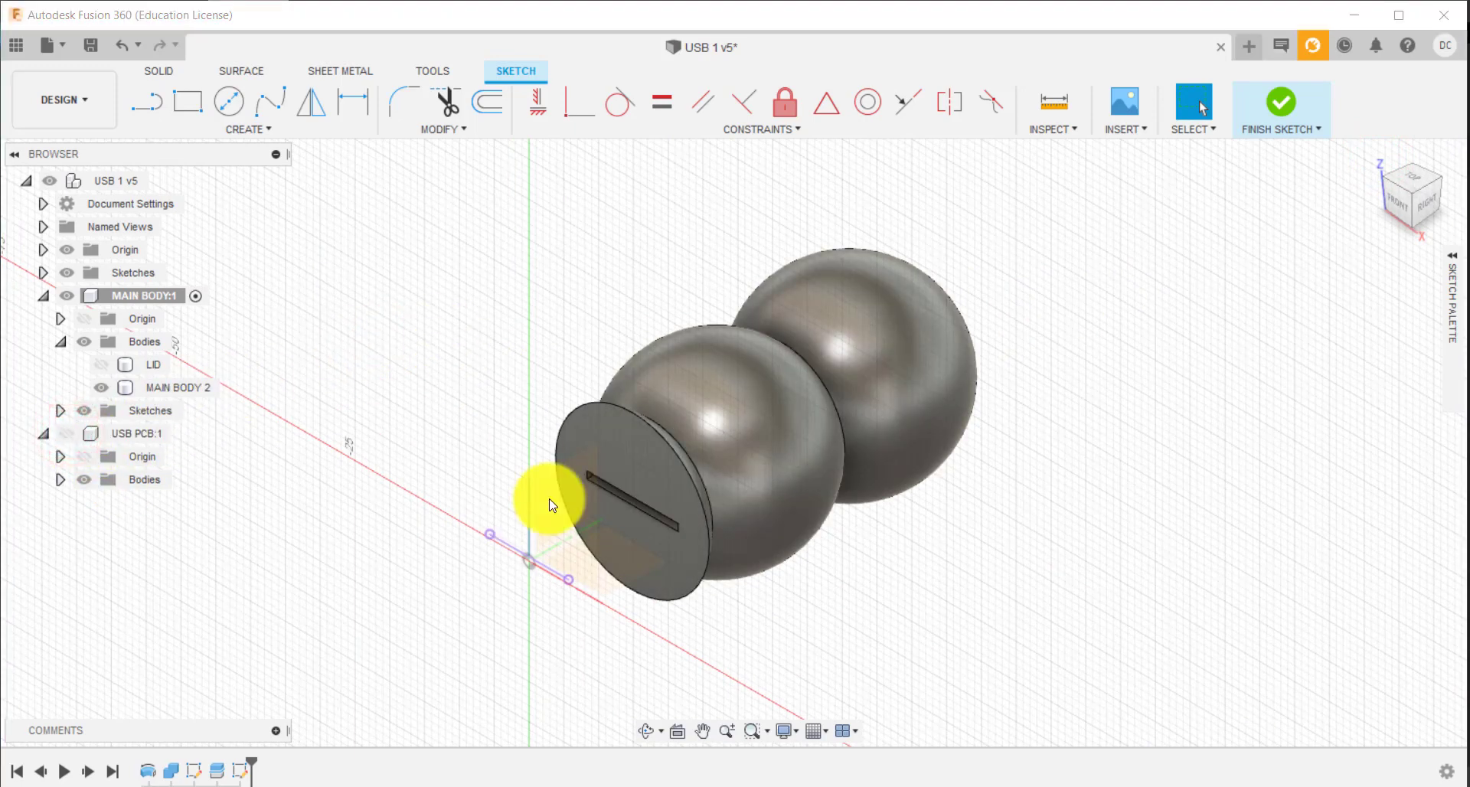
pyautogui.moveTo(375, 223)
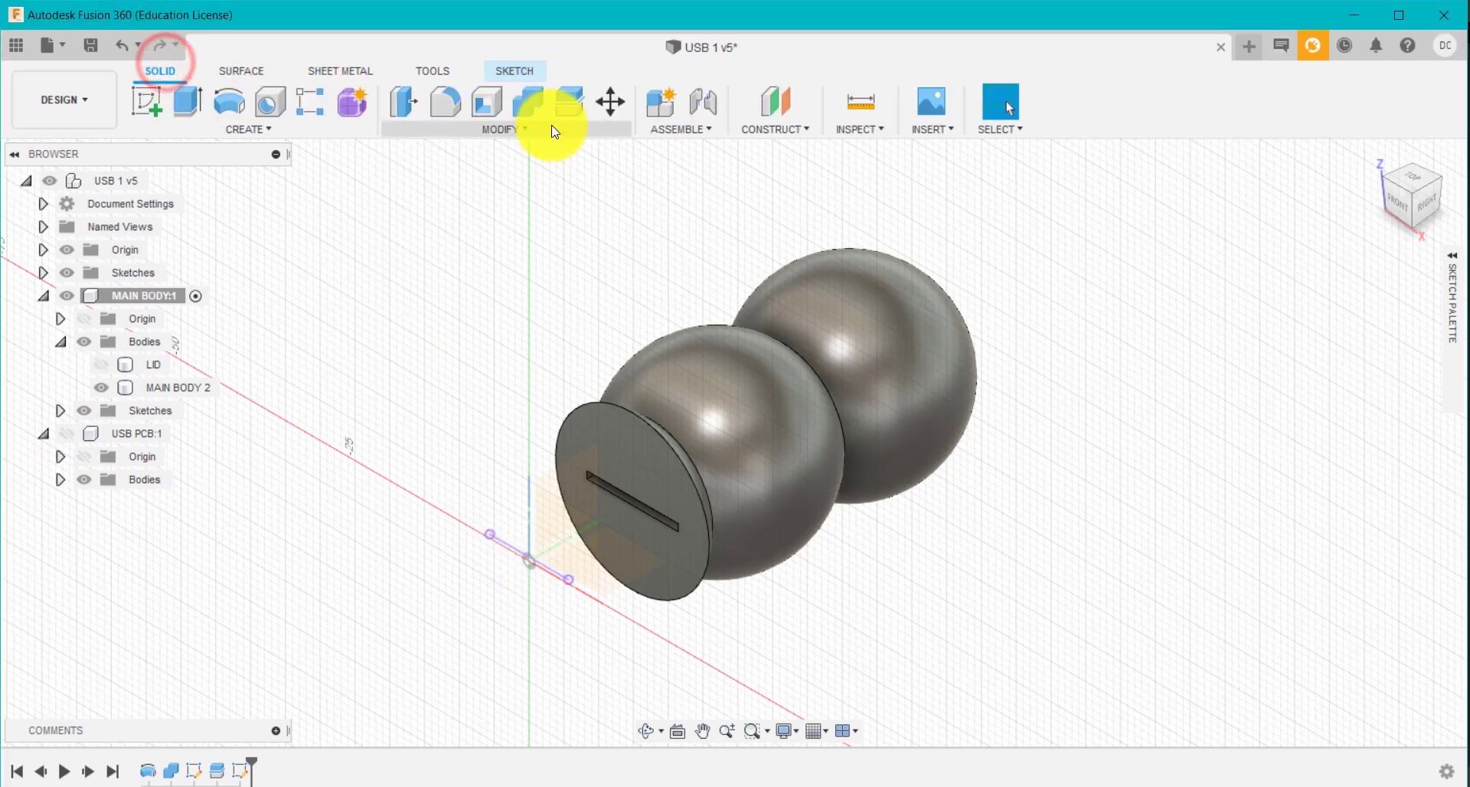
pyautogui.click(527, 101)
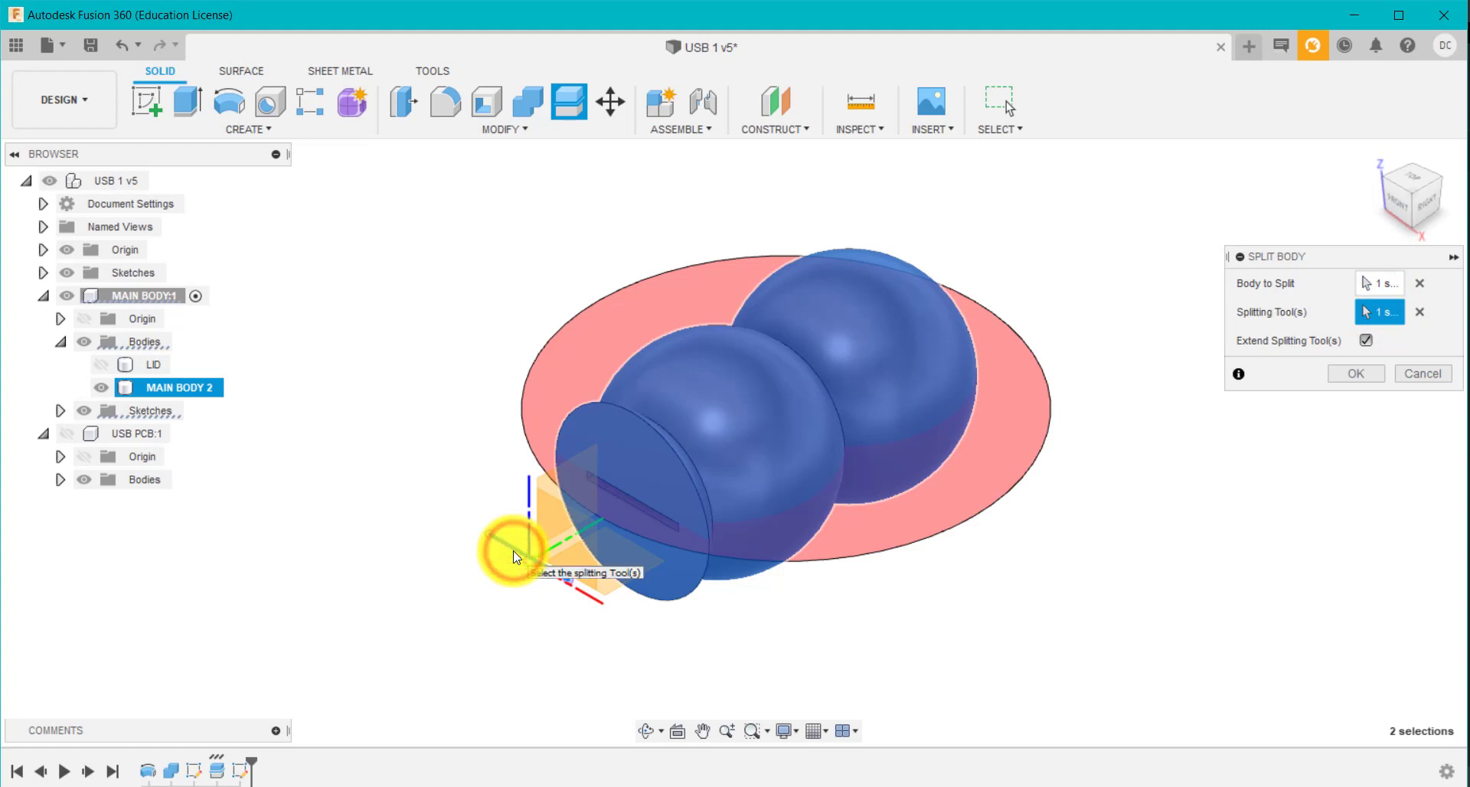
pyautogui.moveTo(1177, 556)
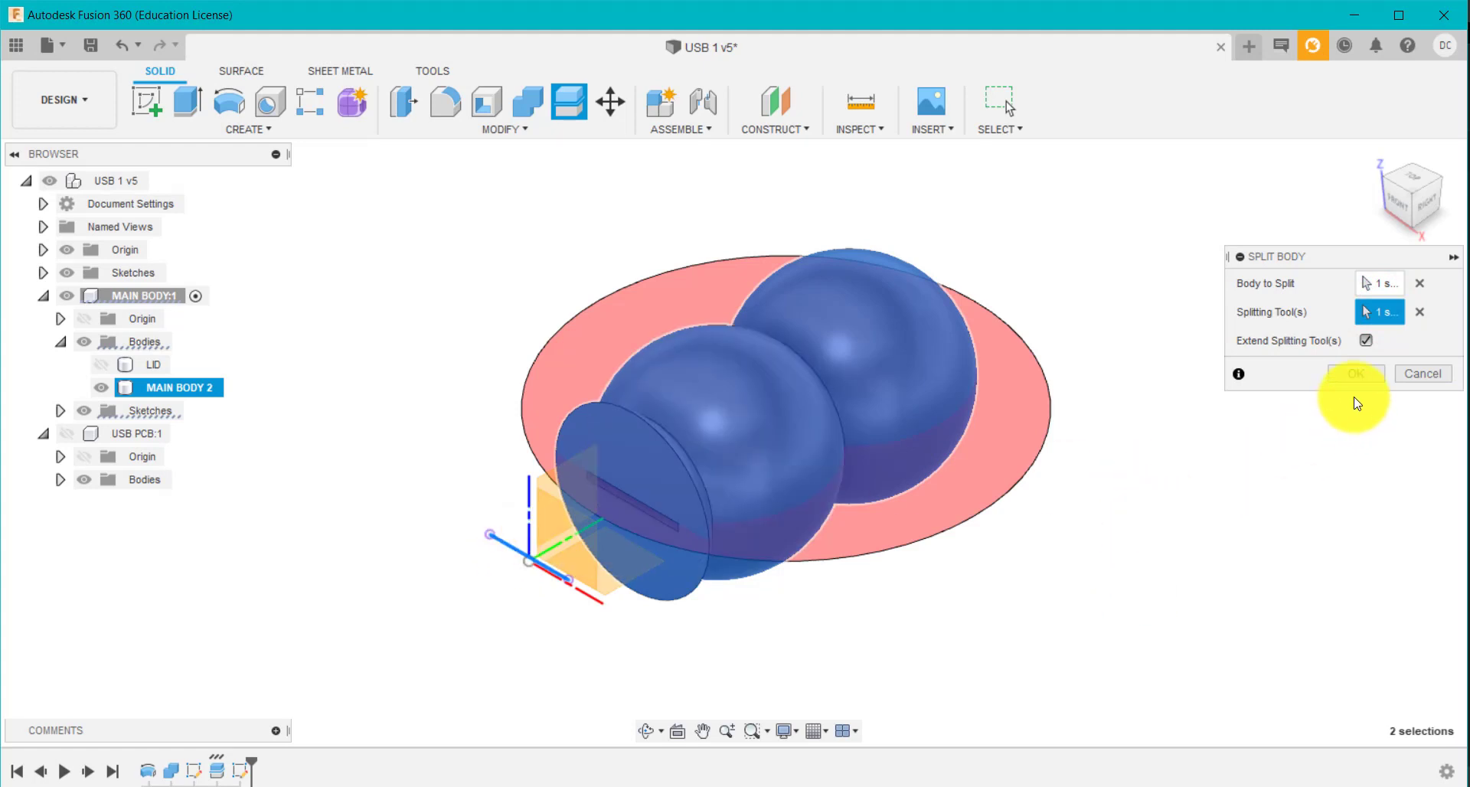
pyautogui.click(1365, 340)
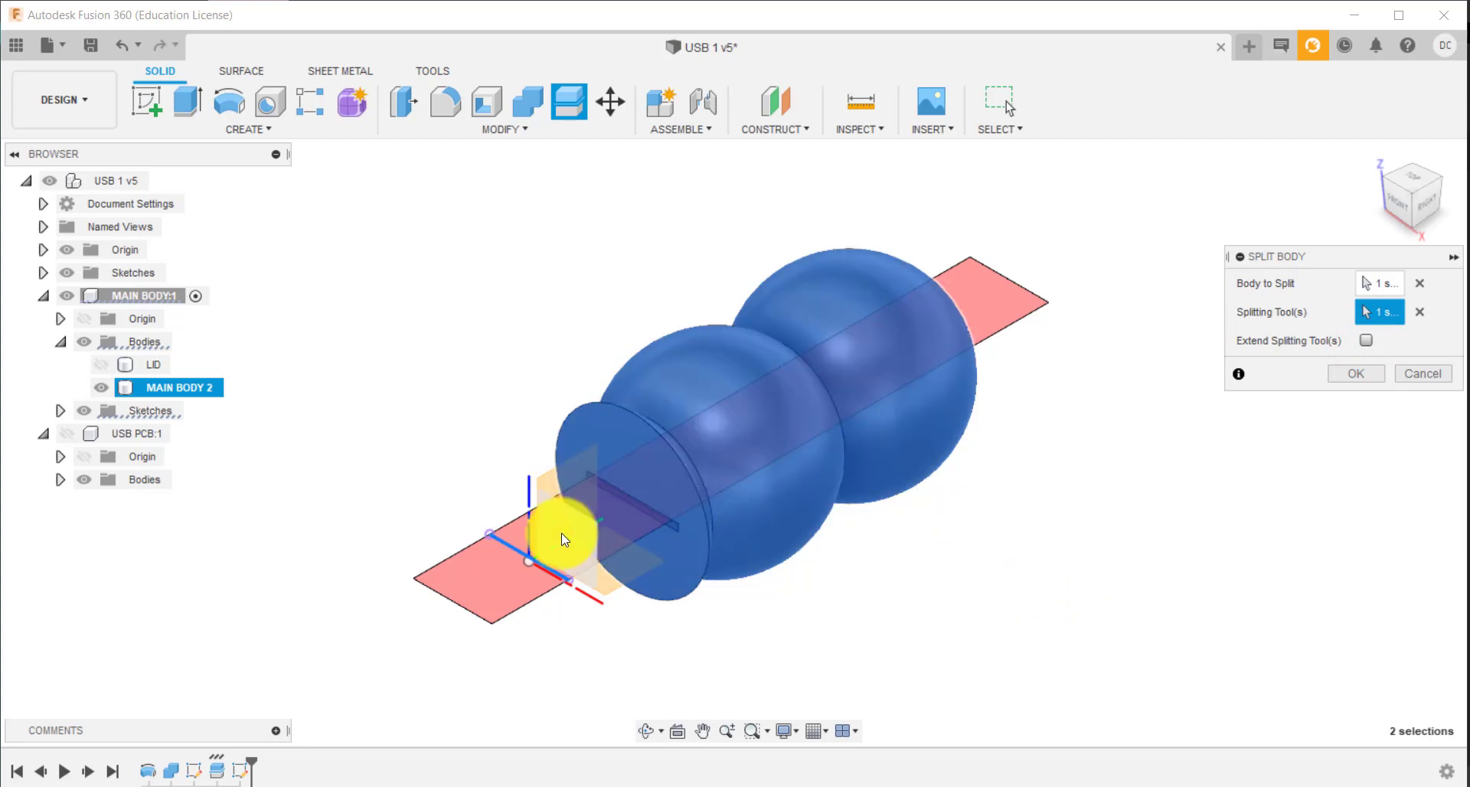
pyautogui.click(1365, 339)
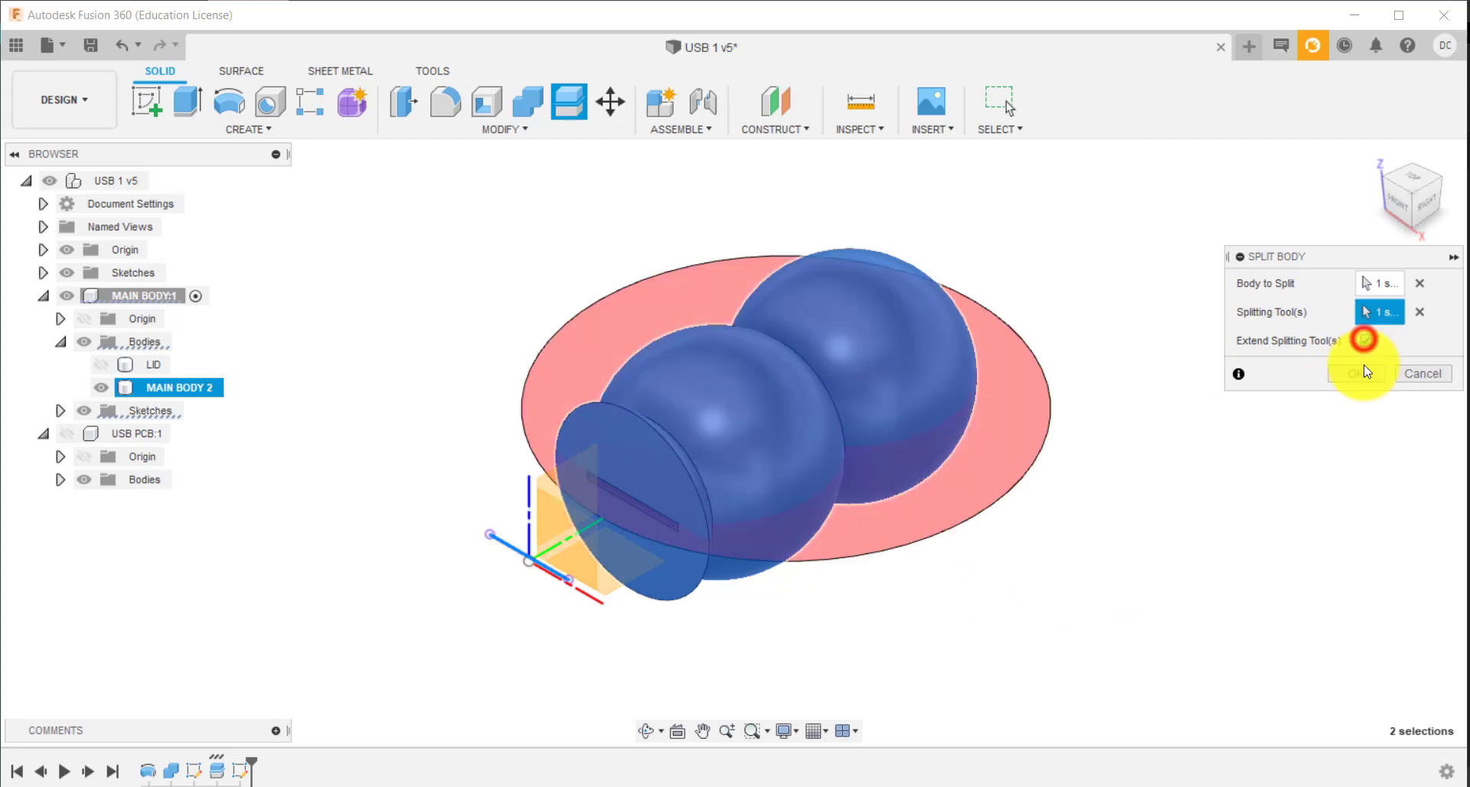
pyautogui.click(1350, 373)
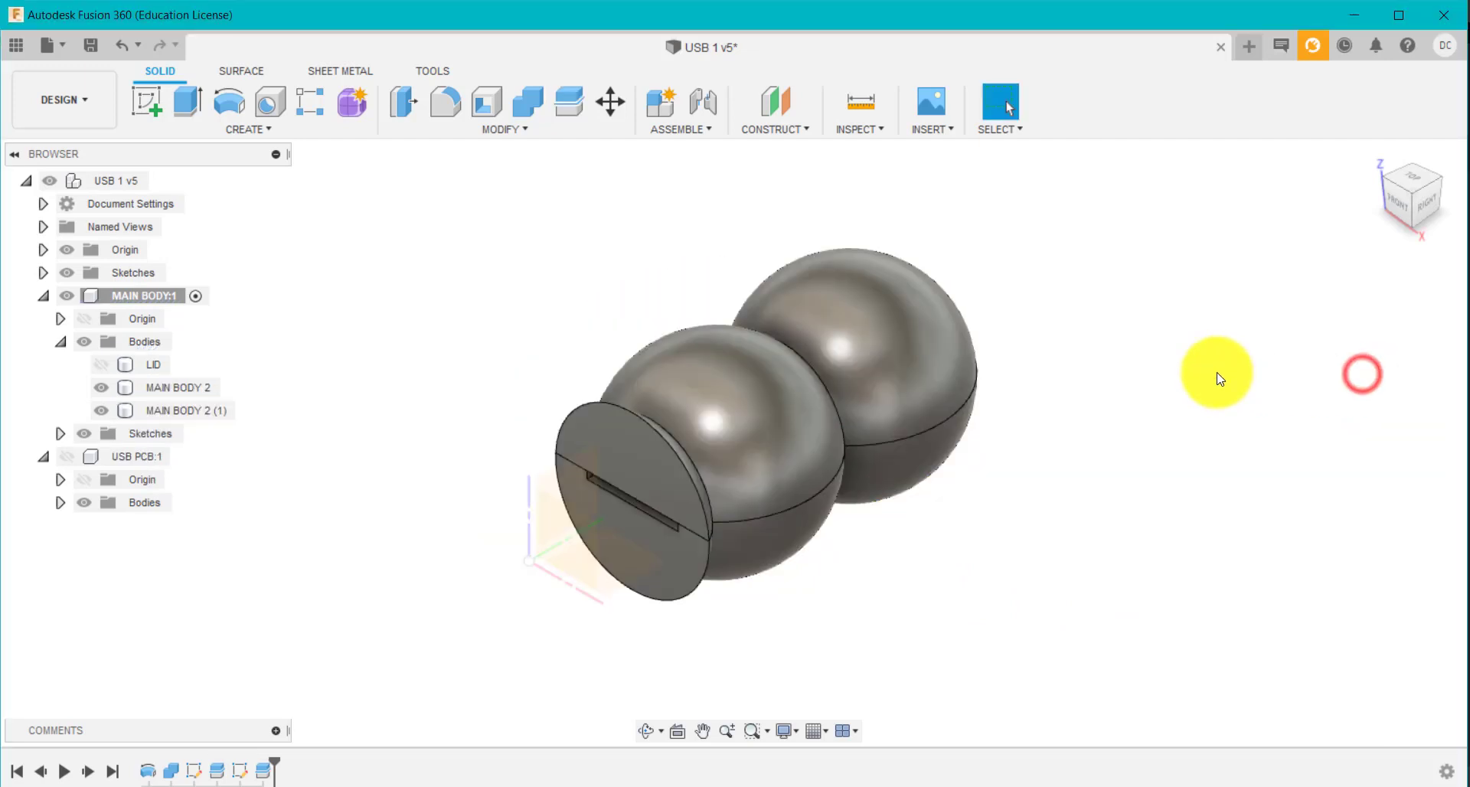
# Rename the first half body to BOTTOM
pyautogui.click(185, 410)
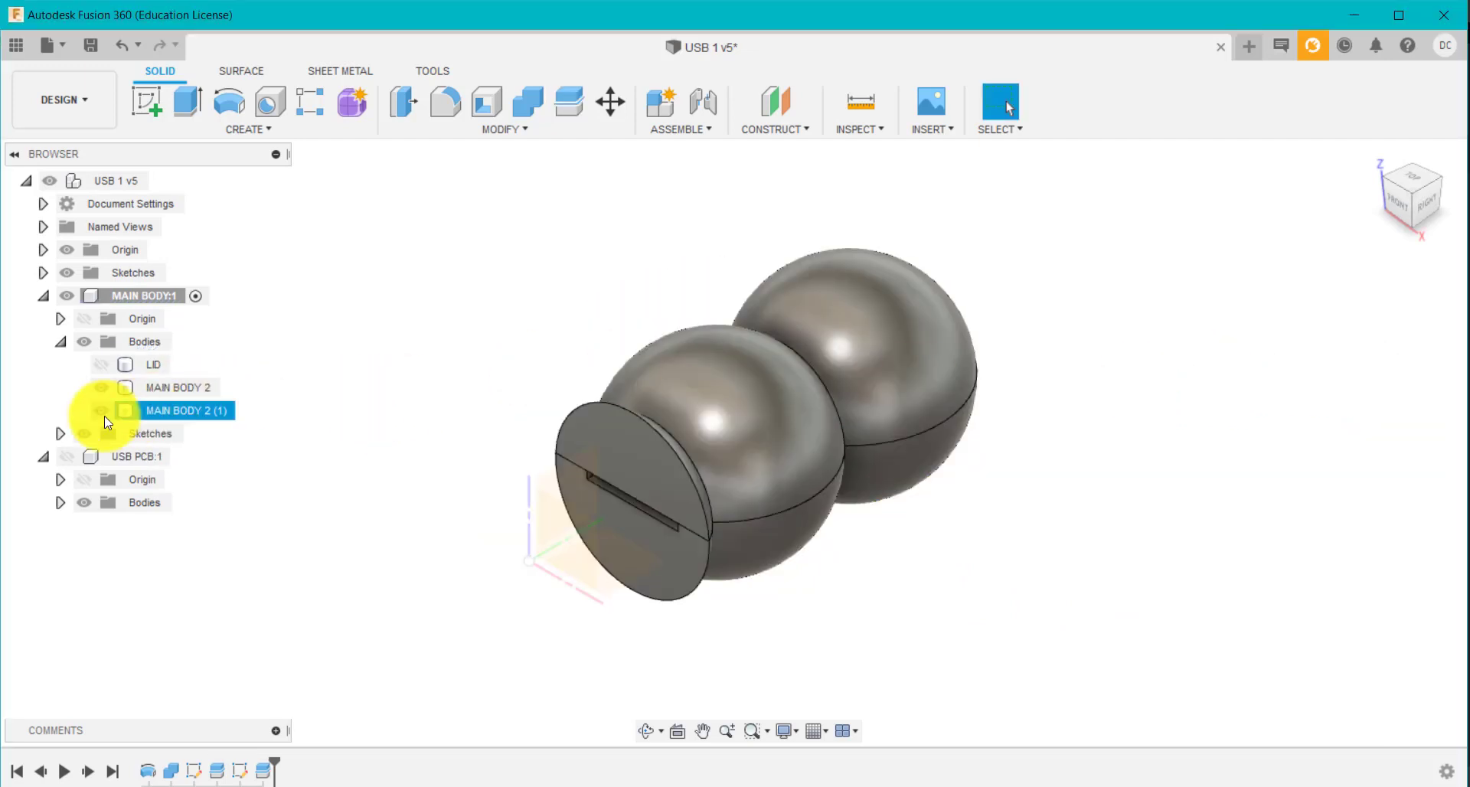
pyautogui.click(97, 410)
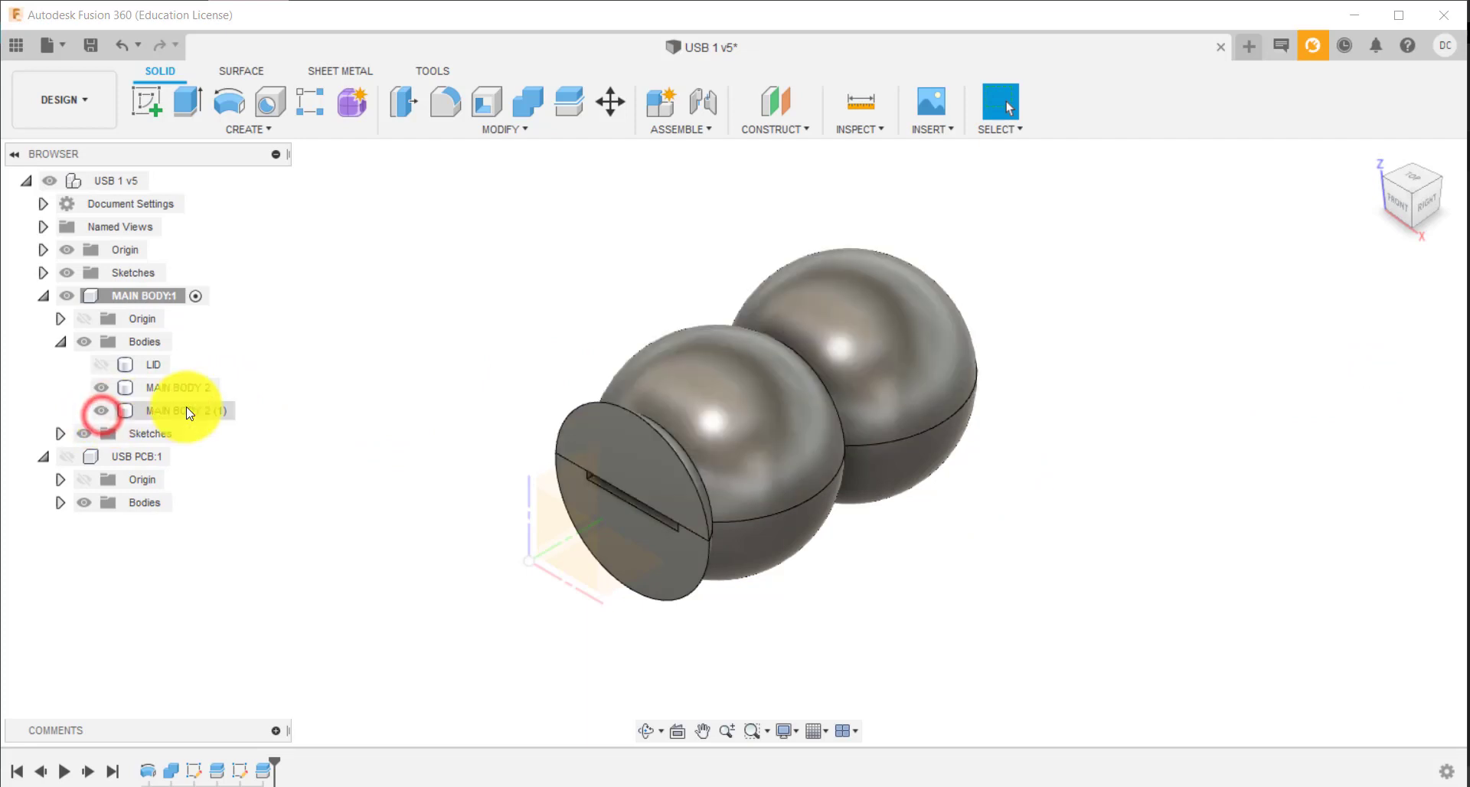
pyautogui.rightClick(168, 387)
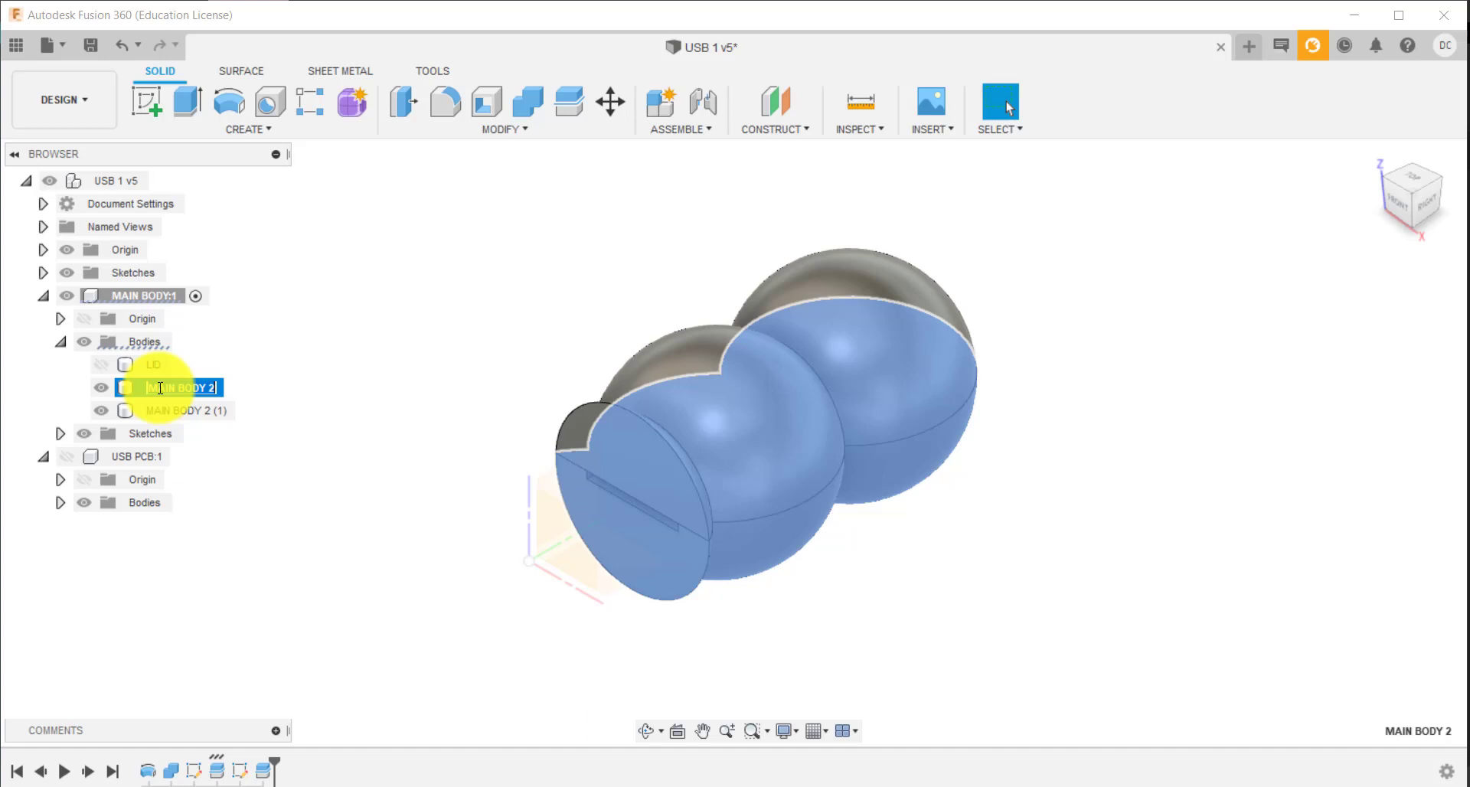
pyautogui.write('BOTTOM')
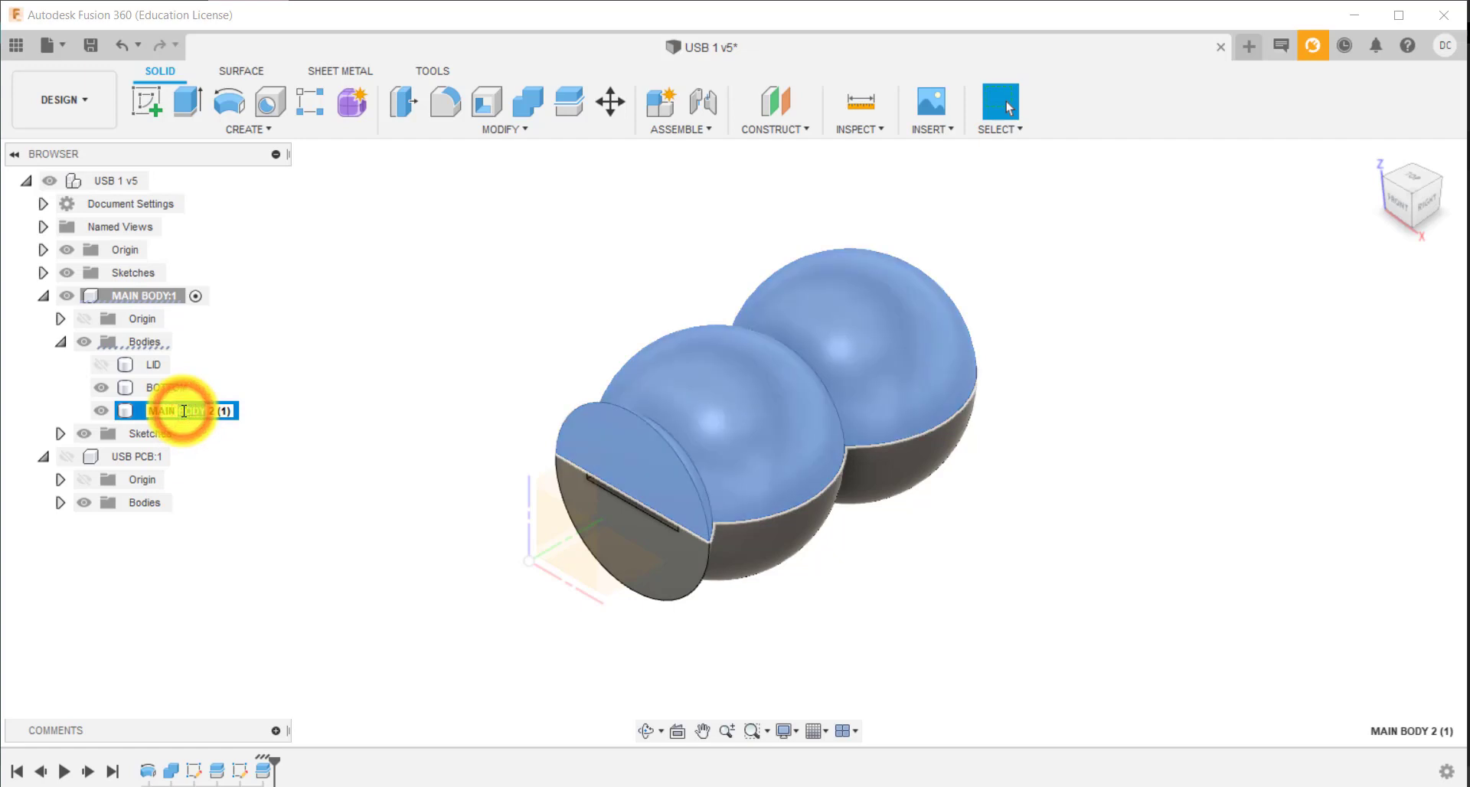
# Rename the second half to TOP and make USB PCB:1 visible again
pyautogui.write('TOP')
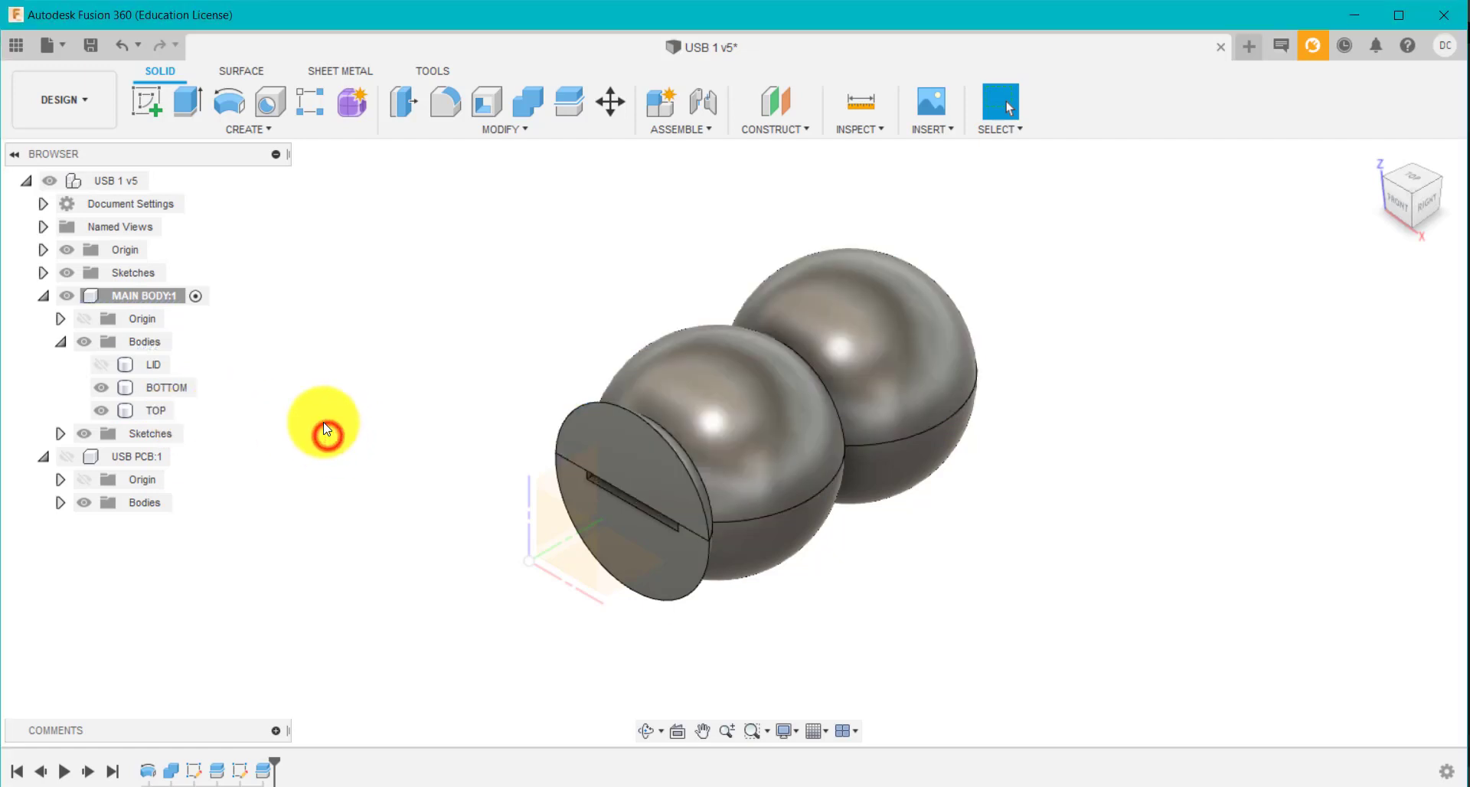
pyautogui.click(323, 424)
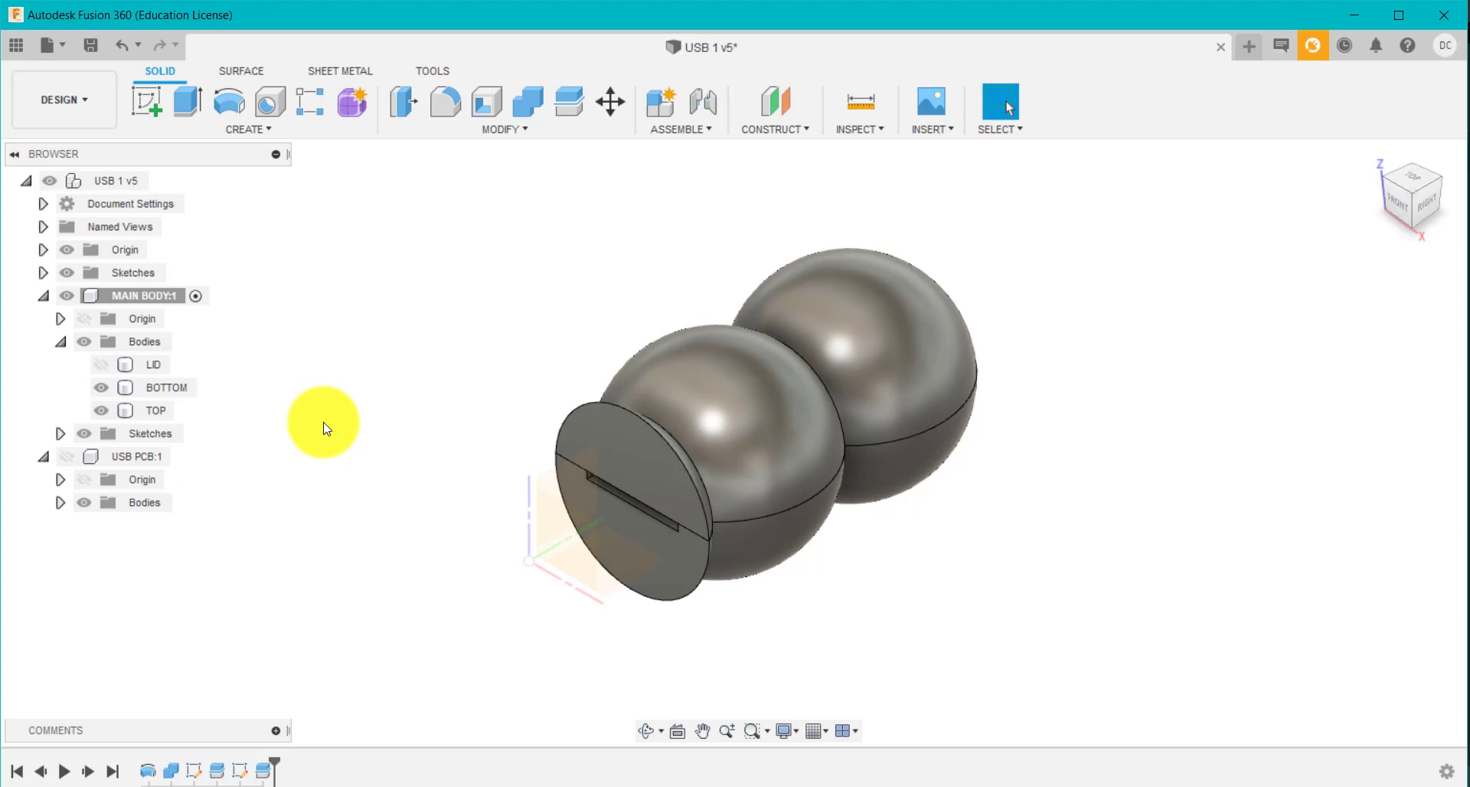
pyautogui.click(100, 364)
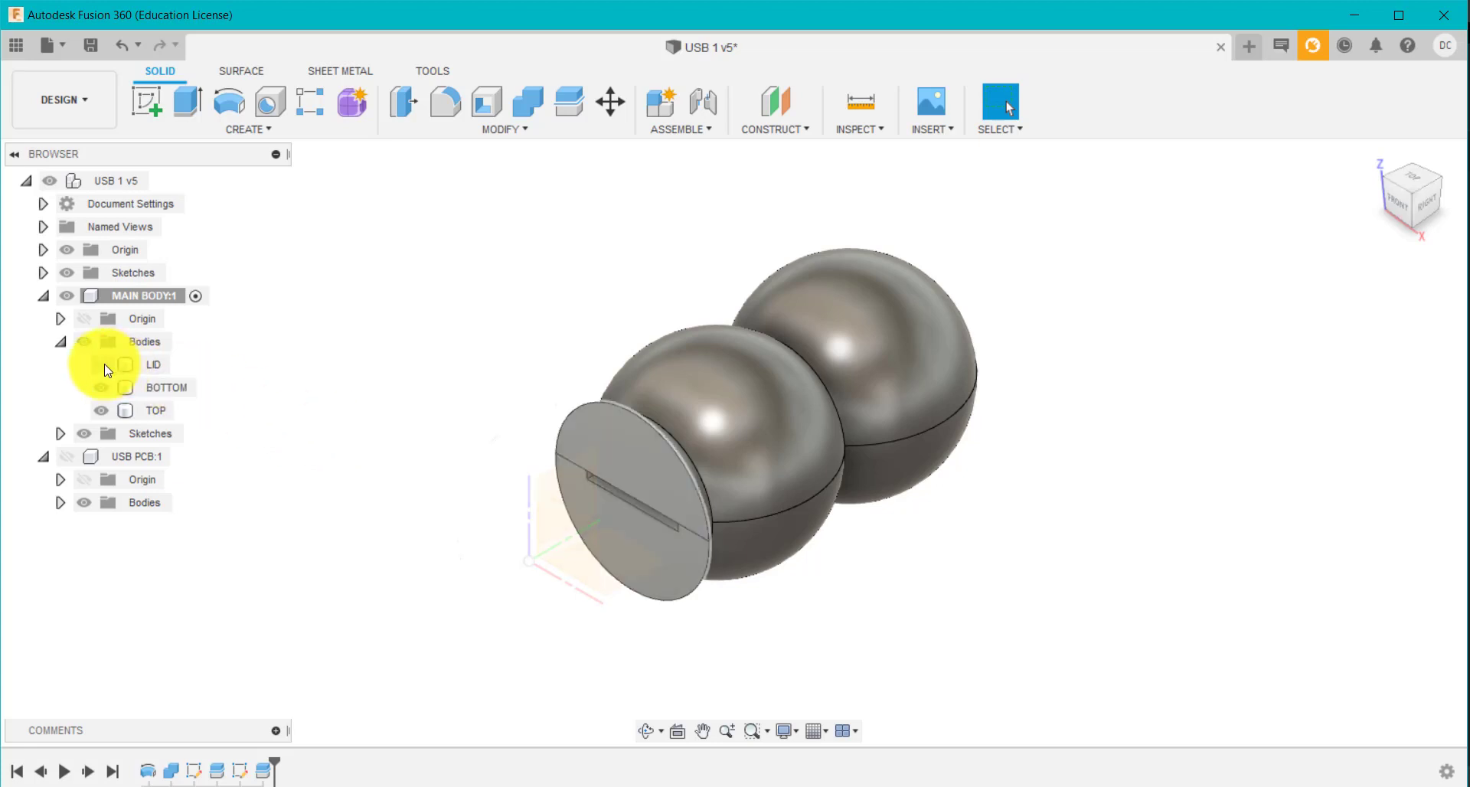
pyautogui.click(124, 364)
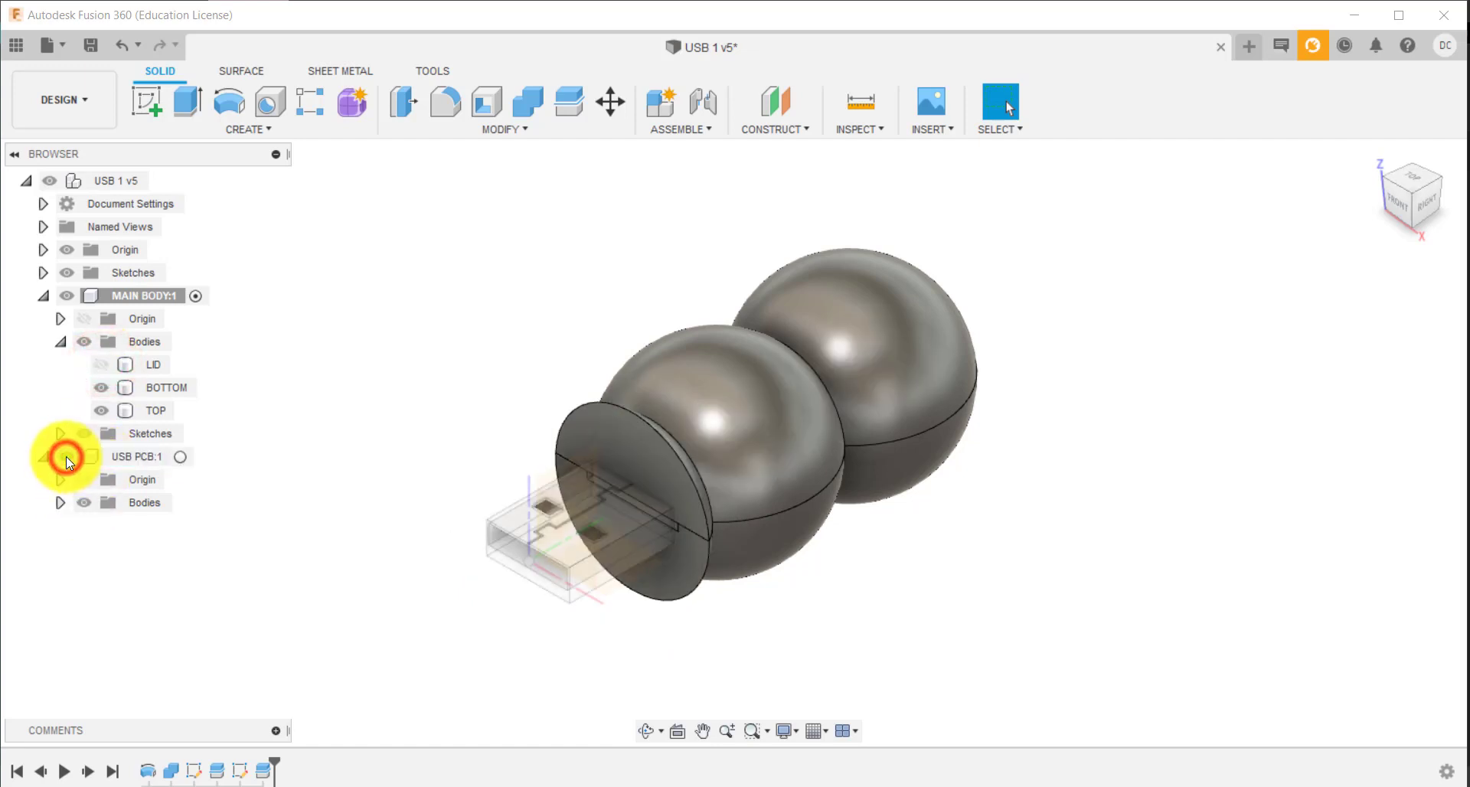
# Activate the top-level USB assembly and hide the origin planes
pyautogui.click(61, 456)
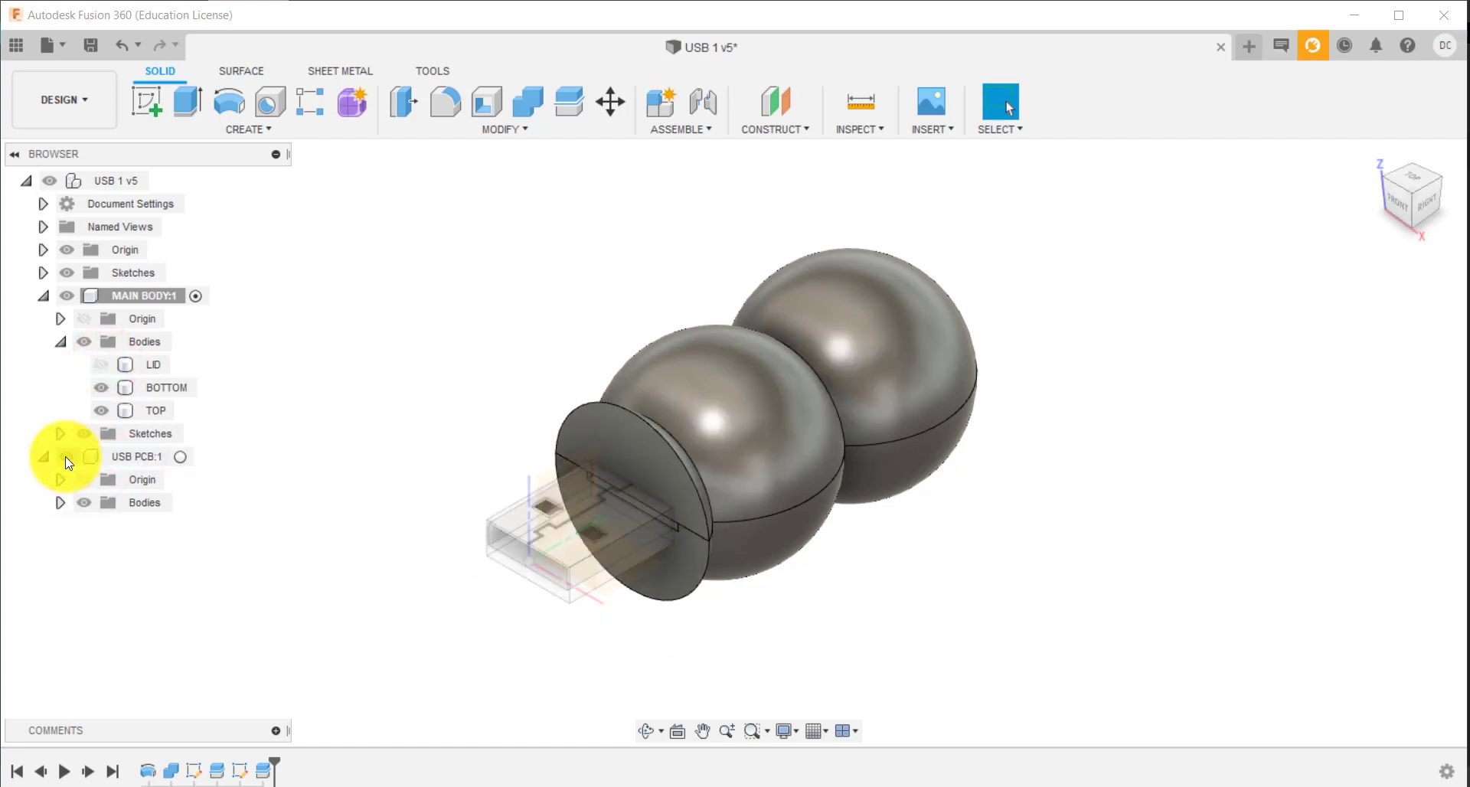
pyautogui.click(66, 456)
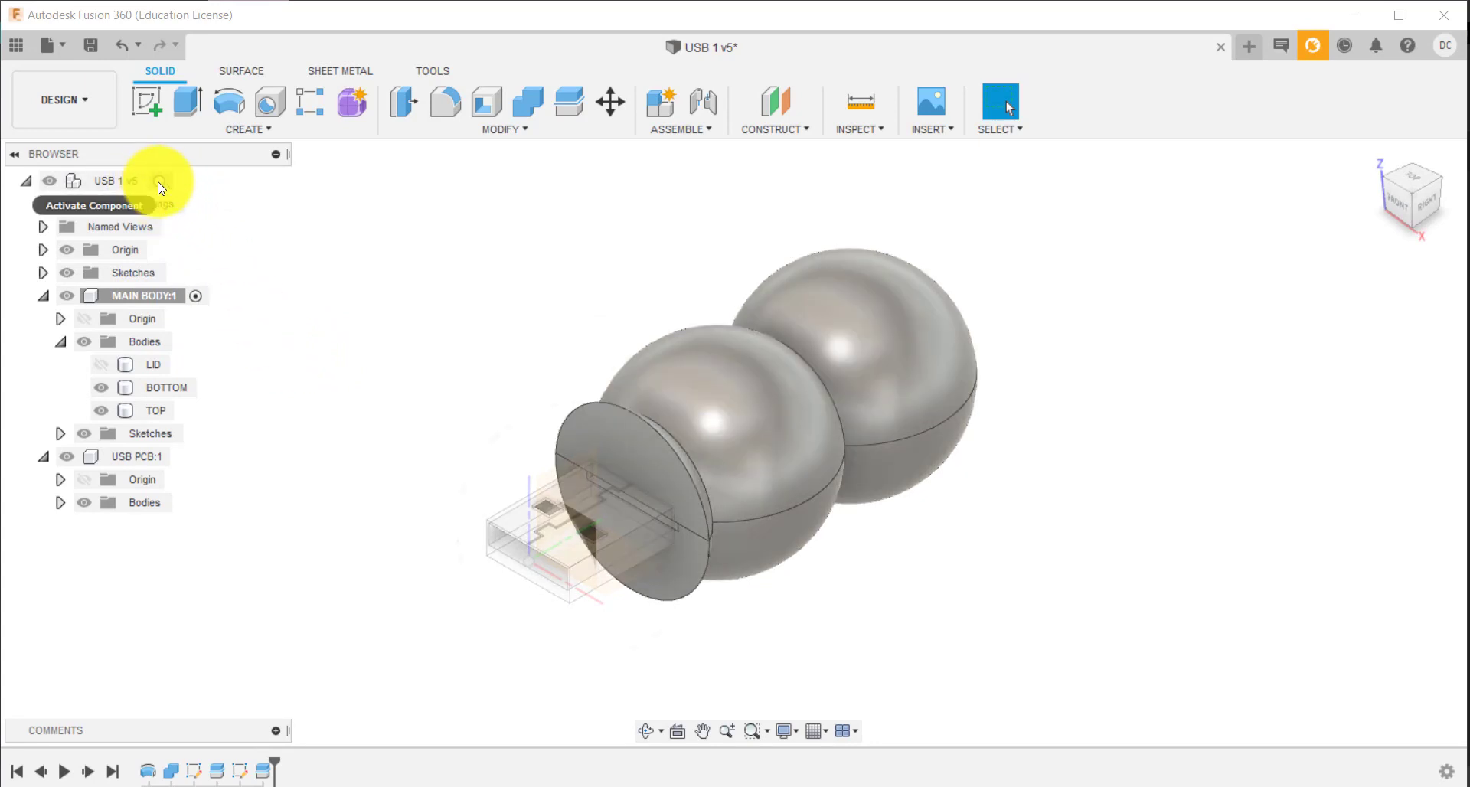
pyautogui.click(158, 180)
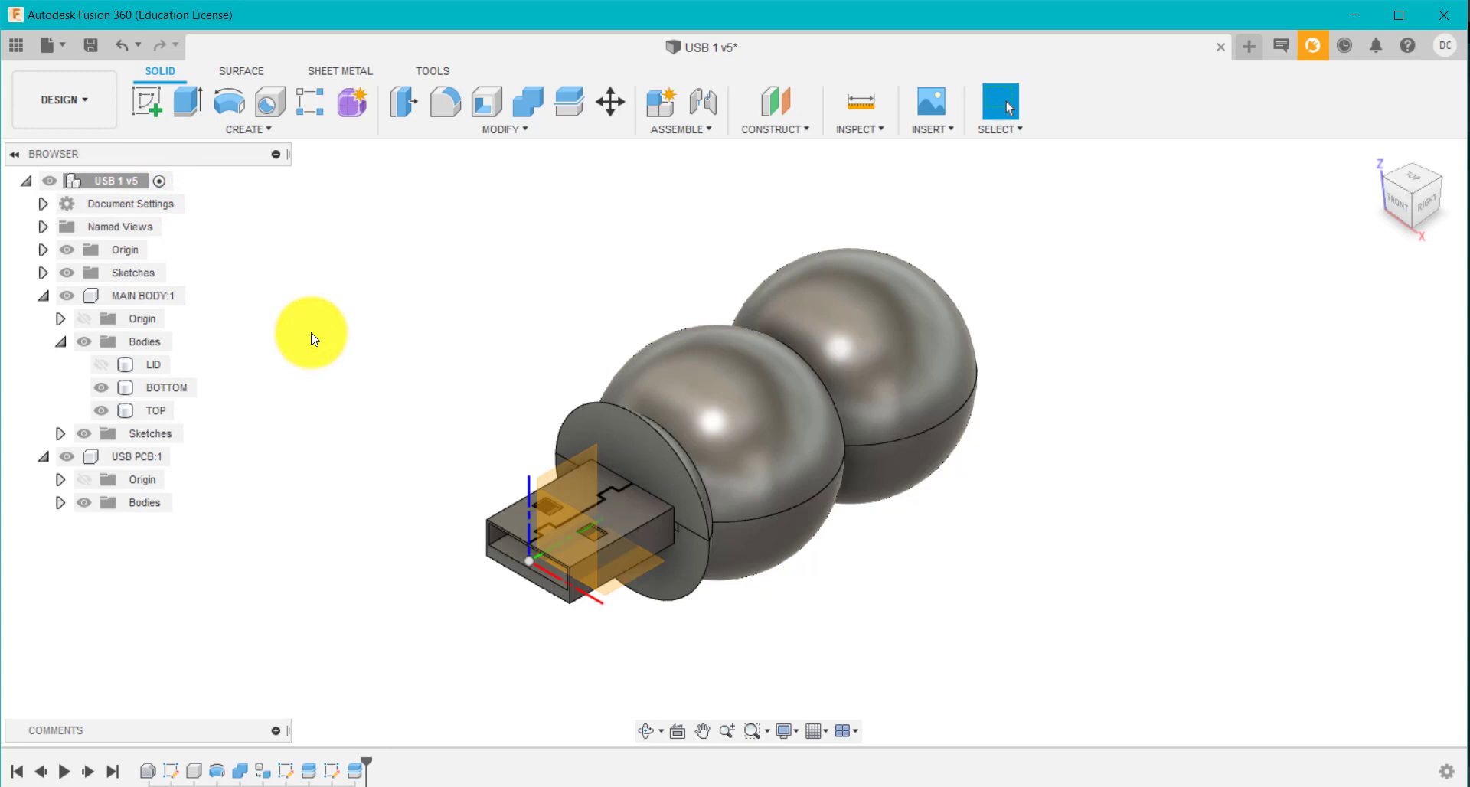
pyautogui.click(125, 250)
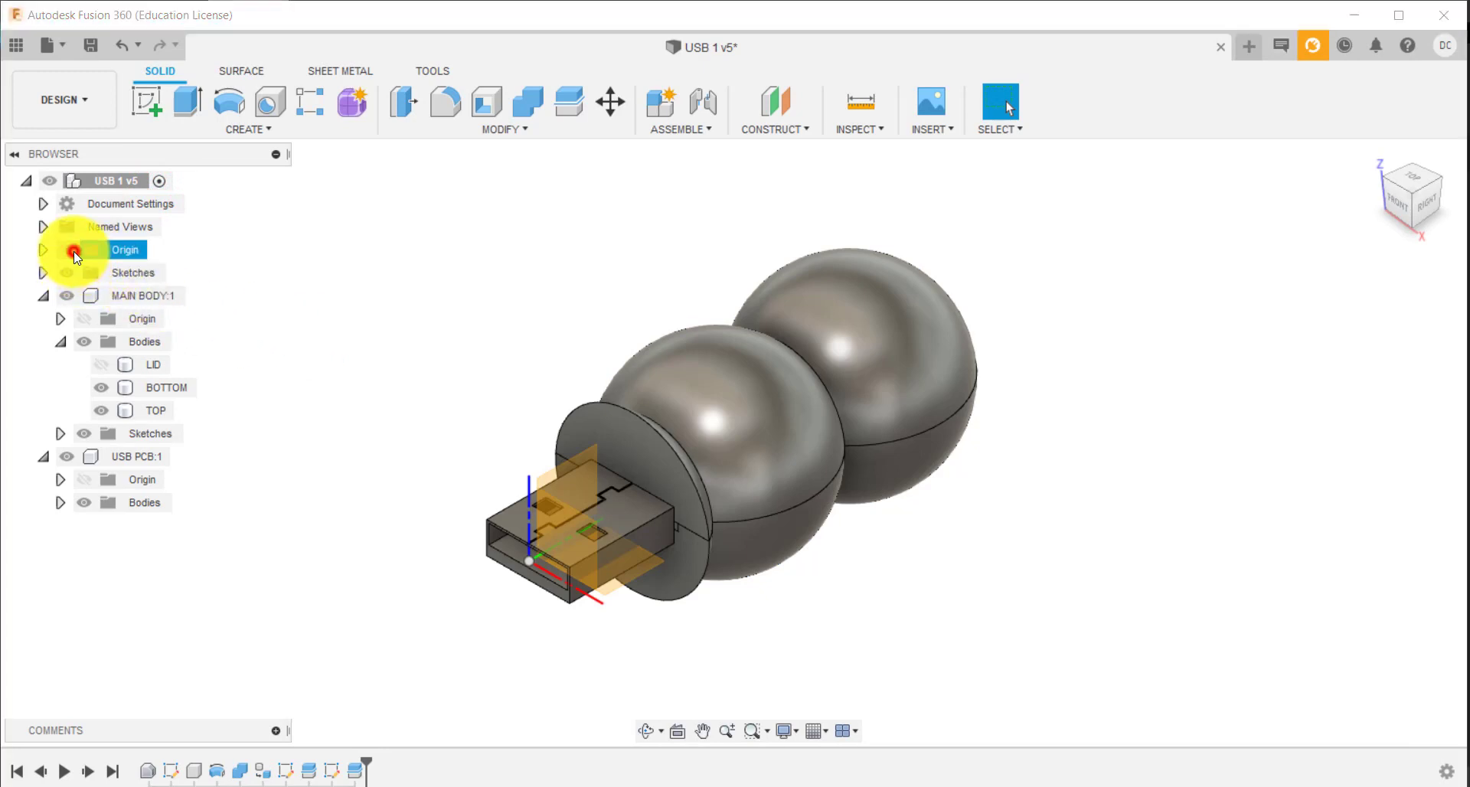
pyautogui.click(66, 249)
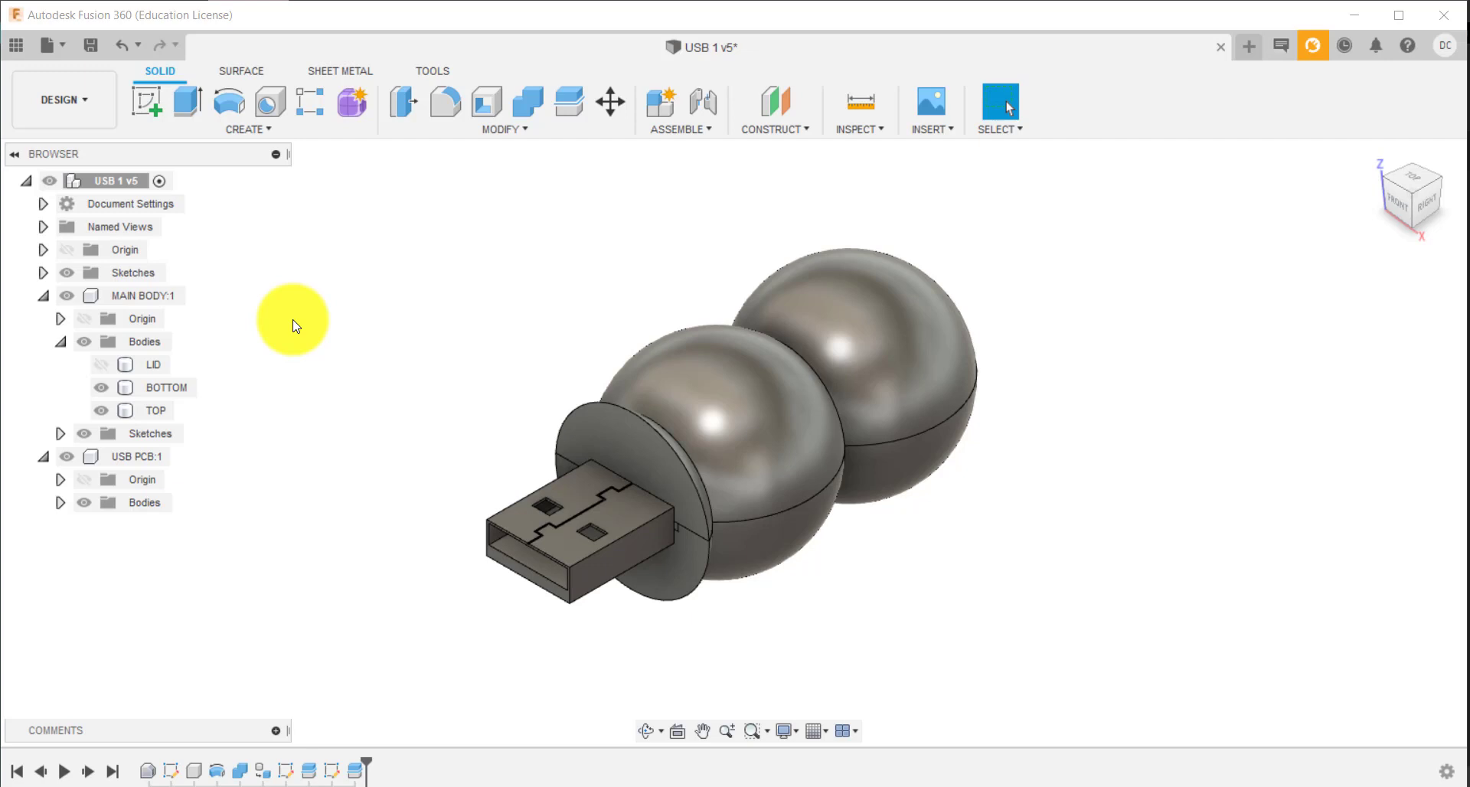
# Hide TOP and USB PCB:1 so only BOTTOM remains visible
pyautogui.click(101, 387)
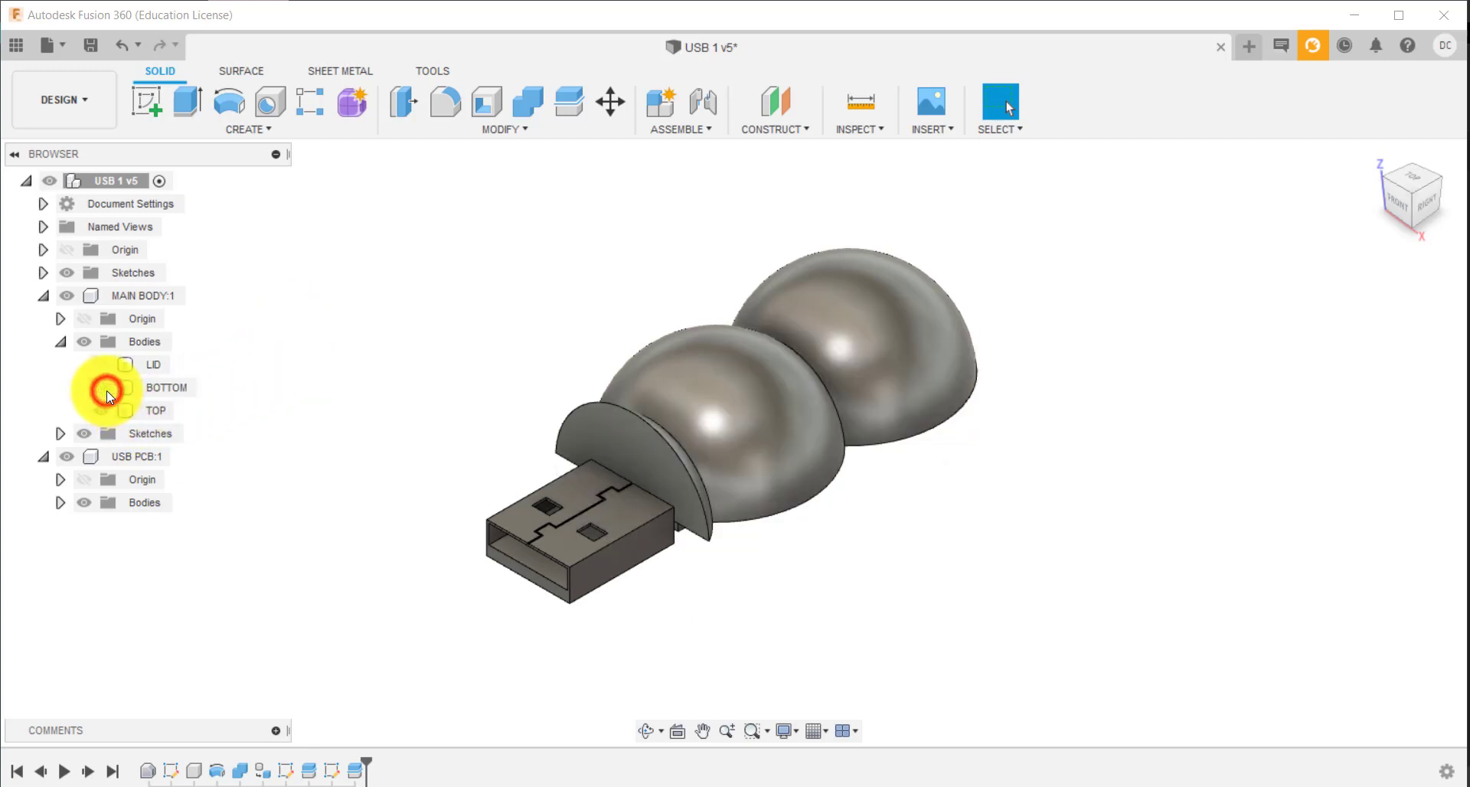
pyautogui.click(83, 364)
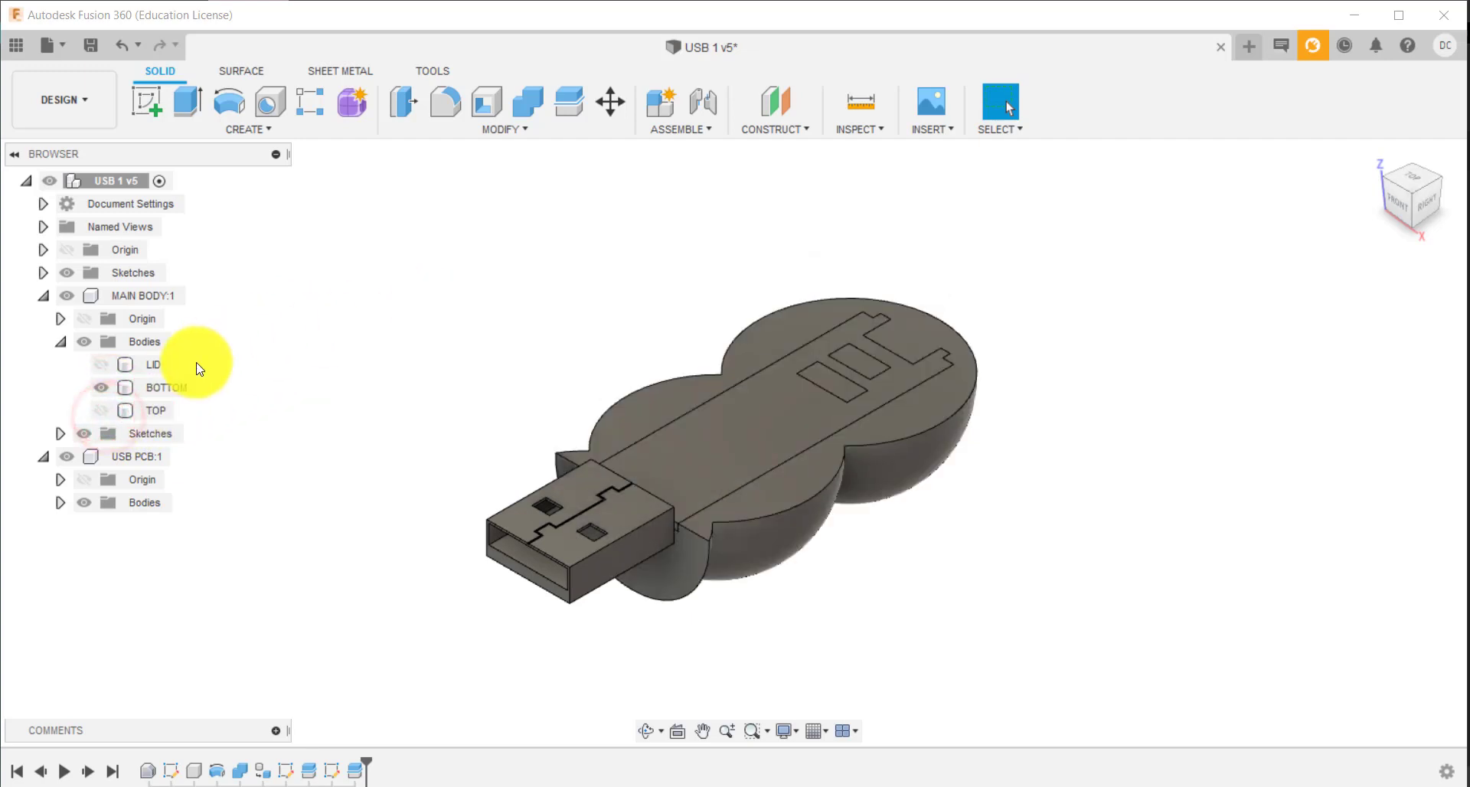
pyautogui.click(66, 456)
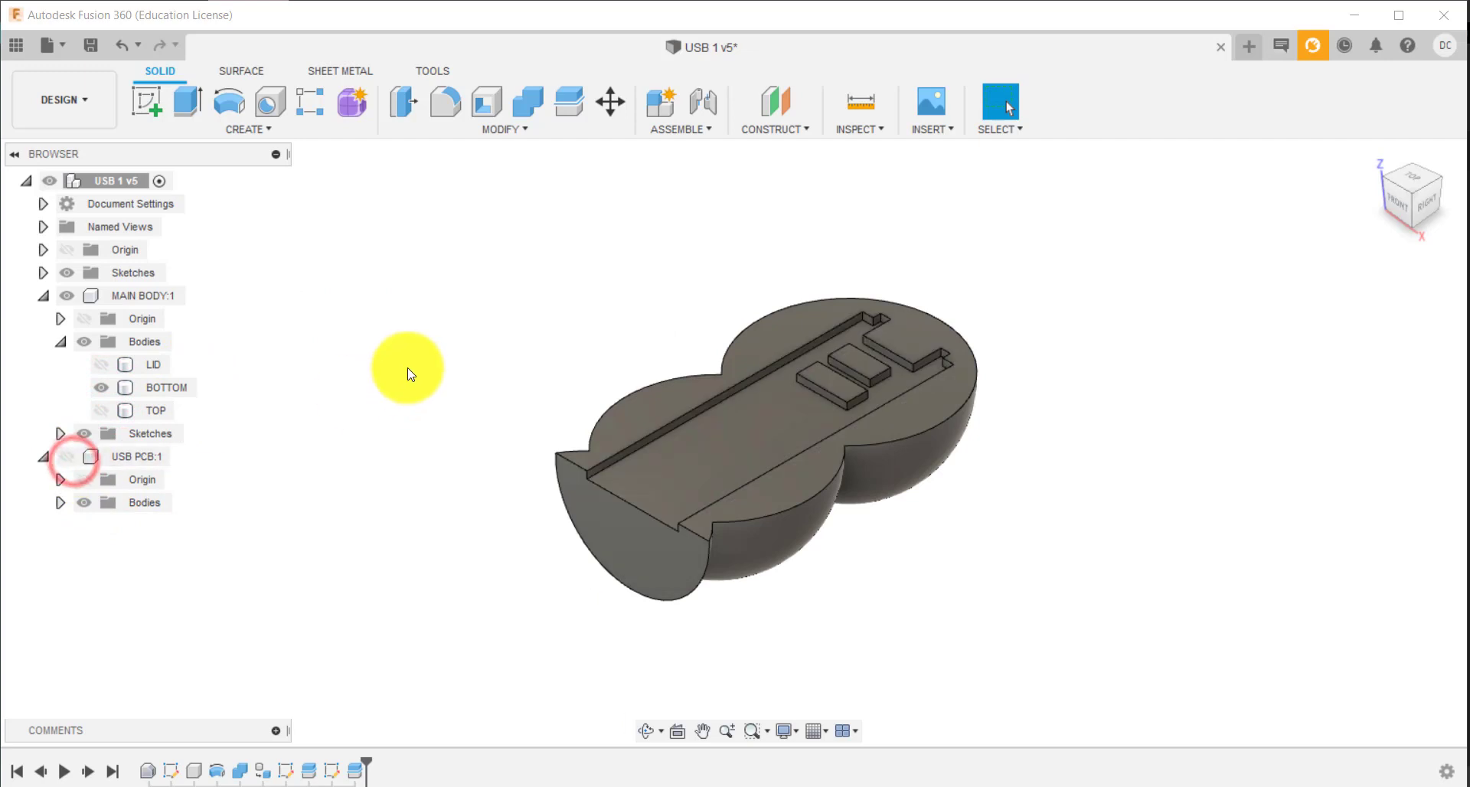
pyautogui.click(84, 457)
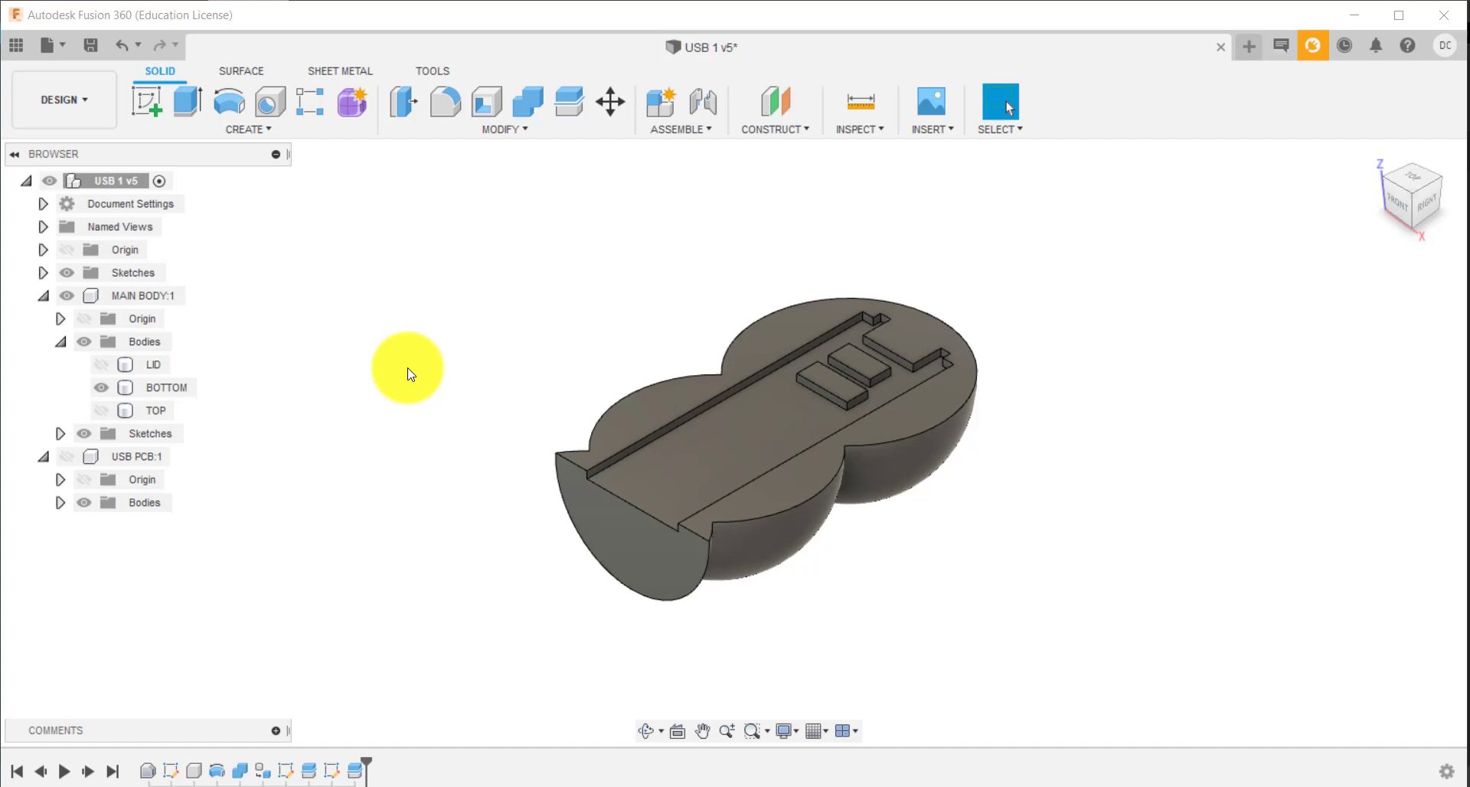
pyautogui.moveTo(767, 271)
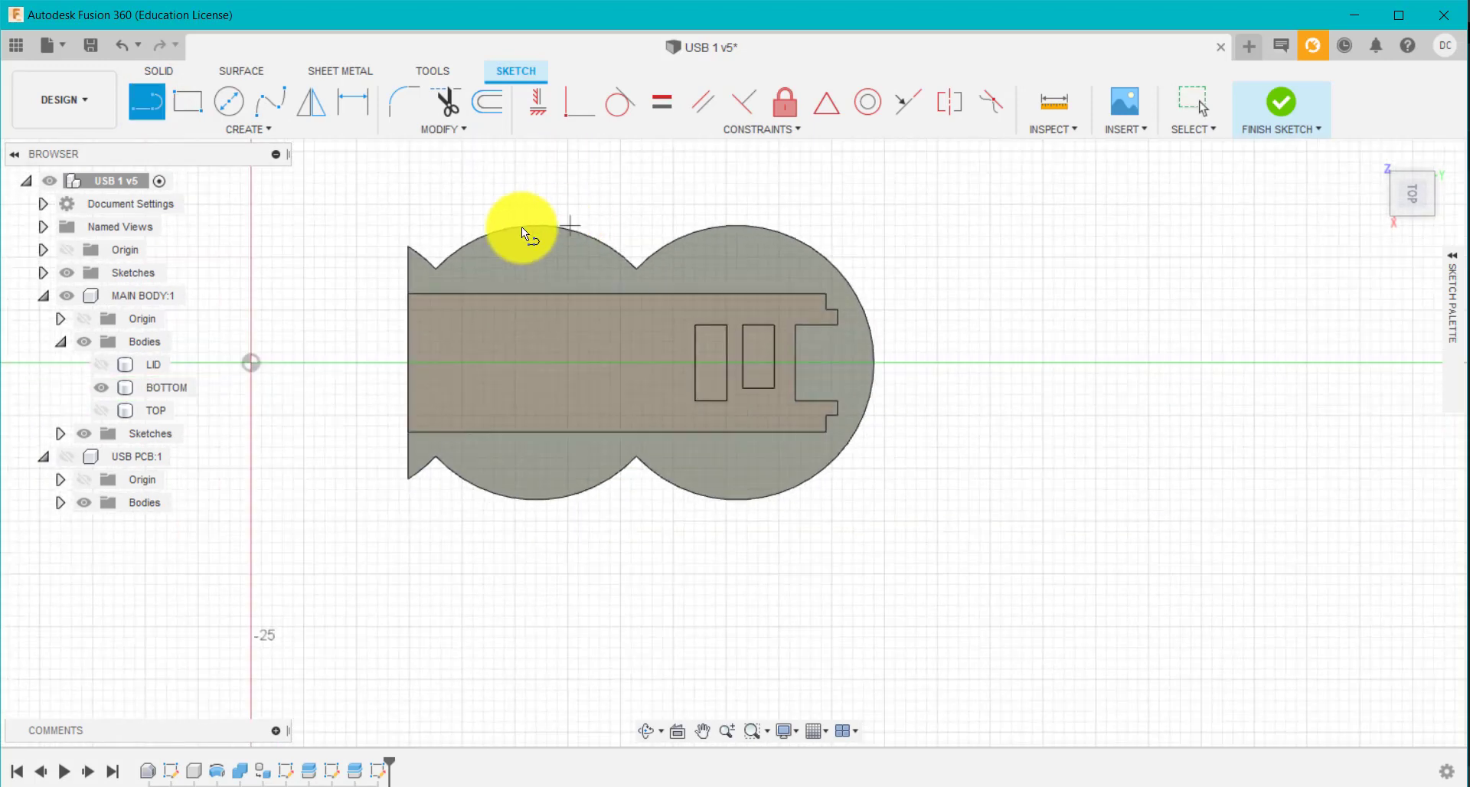
pyautogui.moveTo(250, 365)
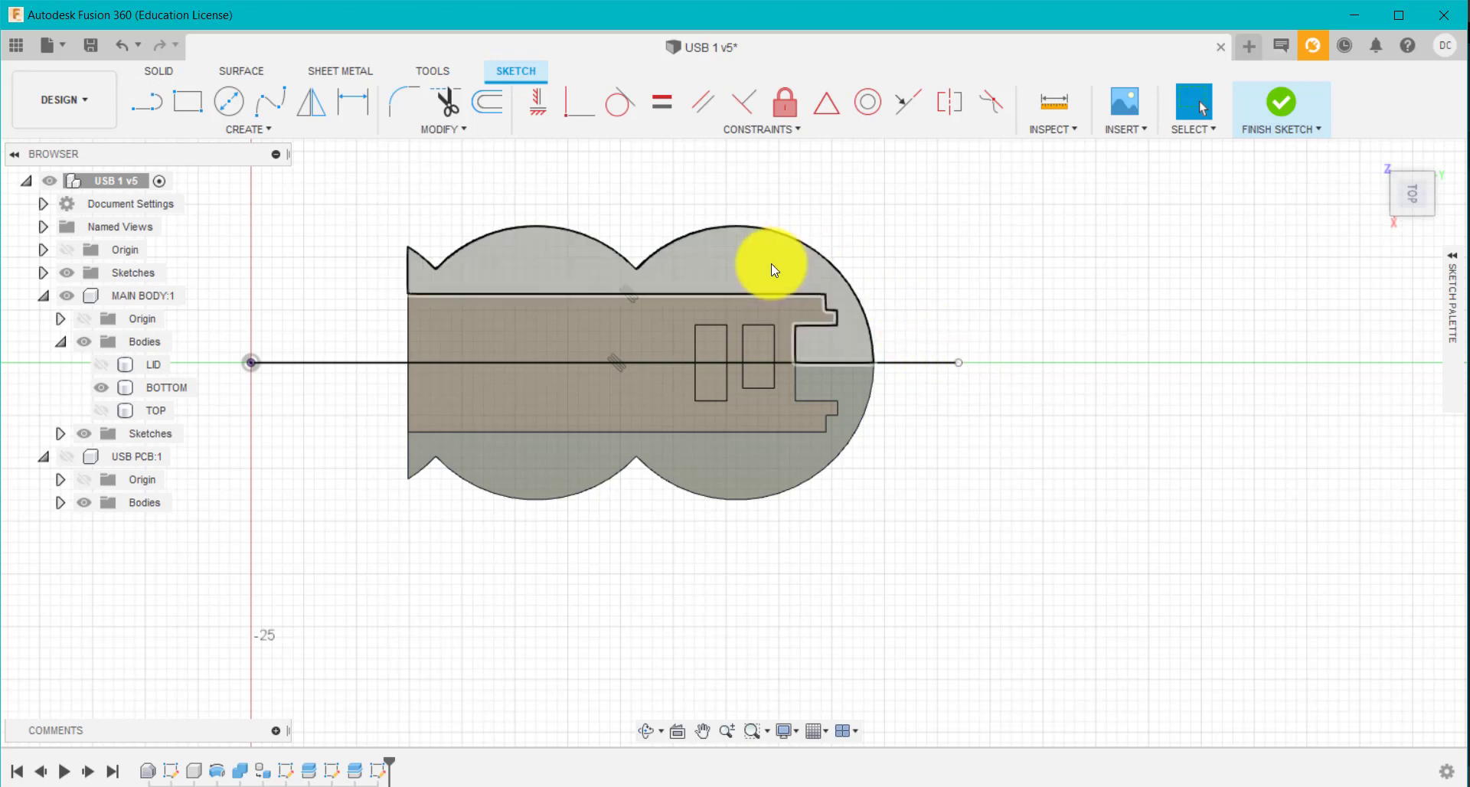
pyautogui.moveTo(756, 284)
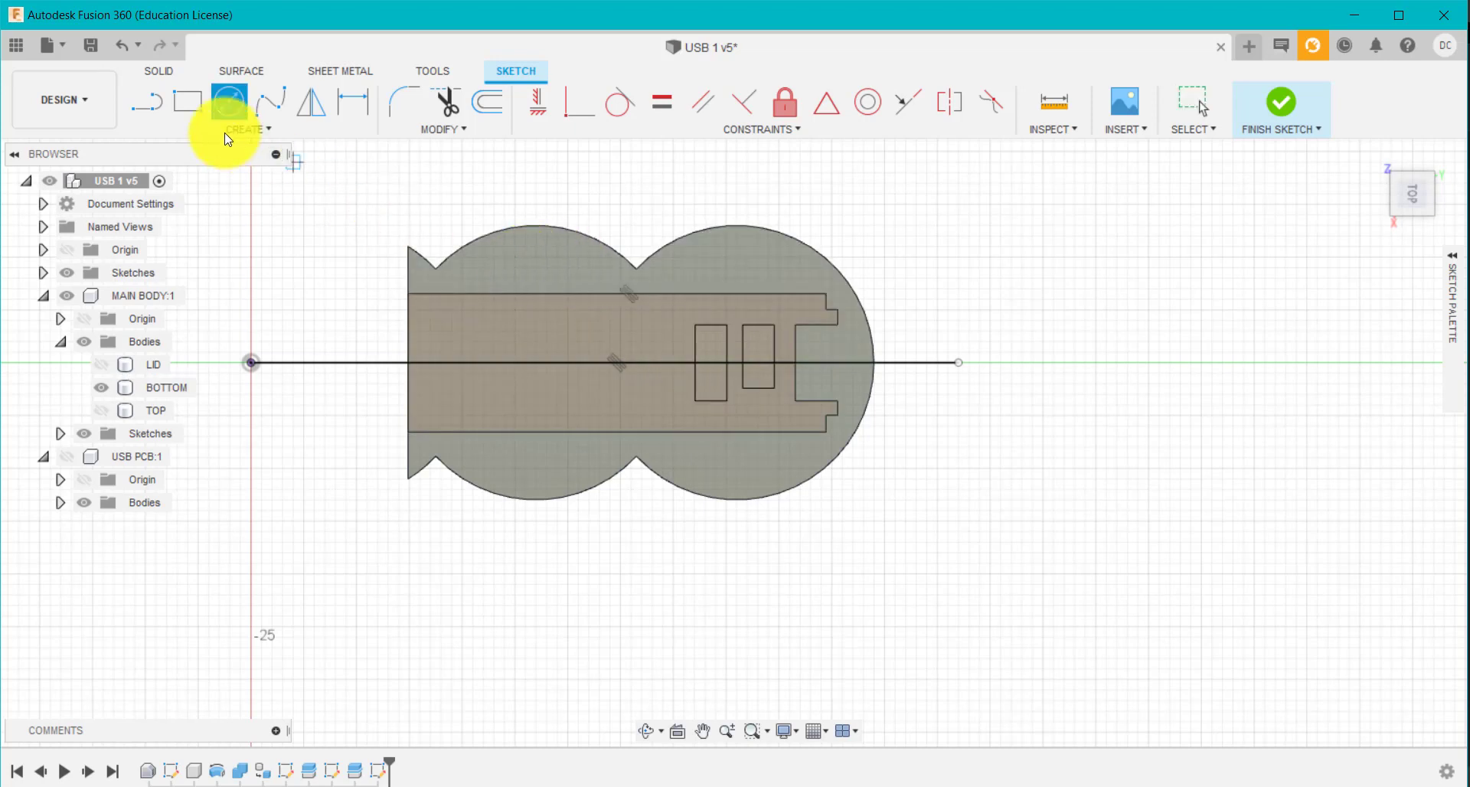
# Draw two 3 mm circles, dimensioned 9 mm off the centreline and 12 and 8 mm along
pyautogui.click(543, 267)
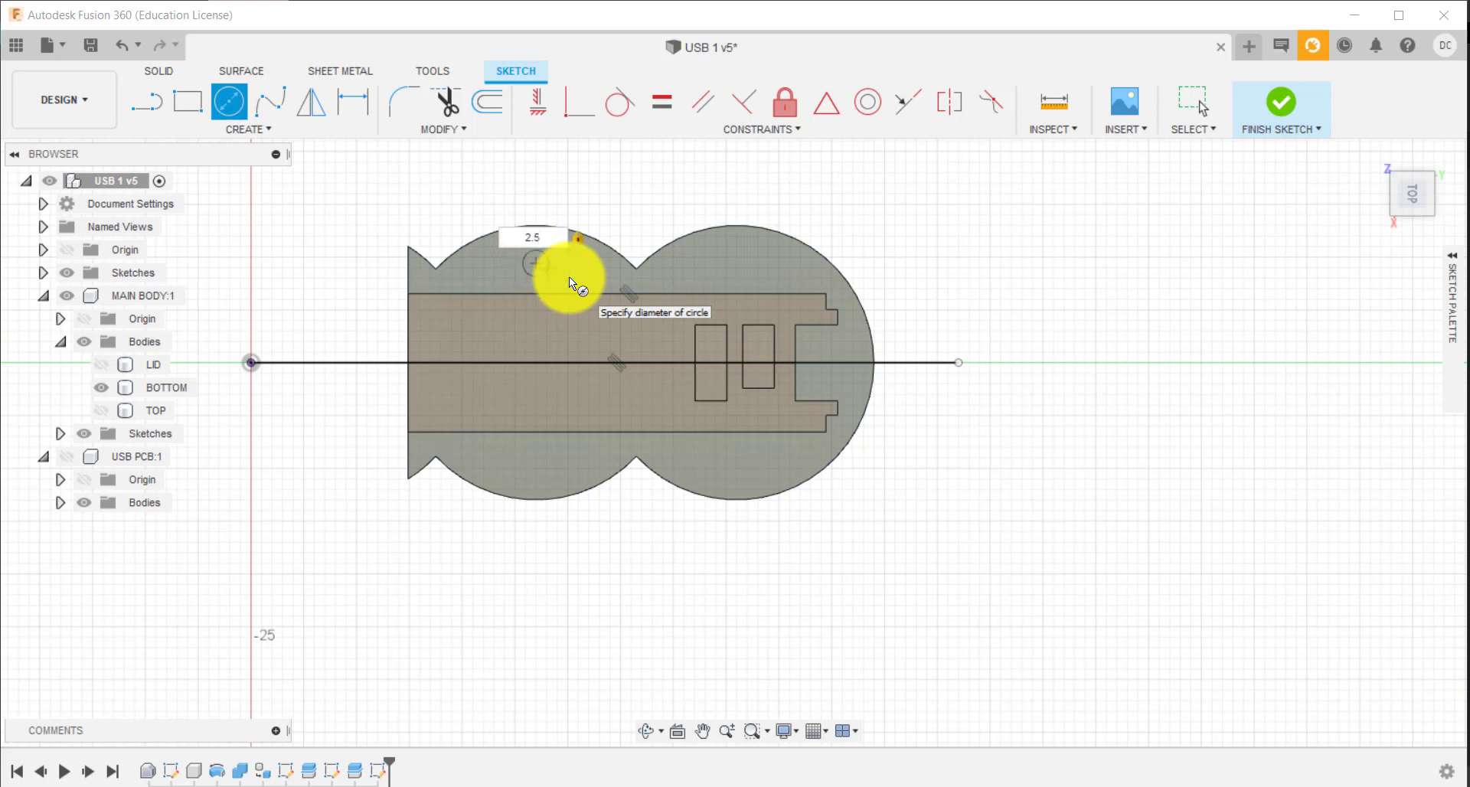
pyautogui.write('3')
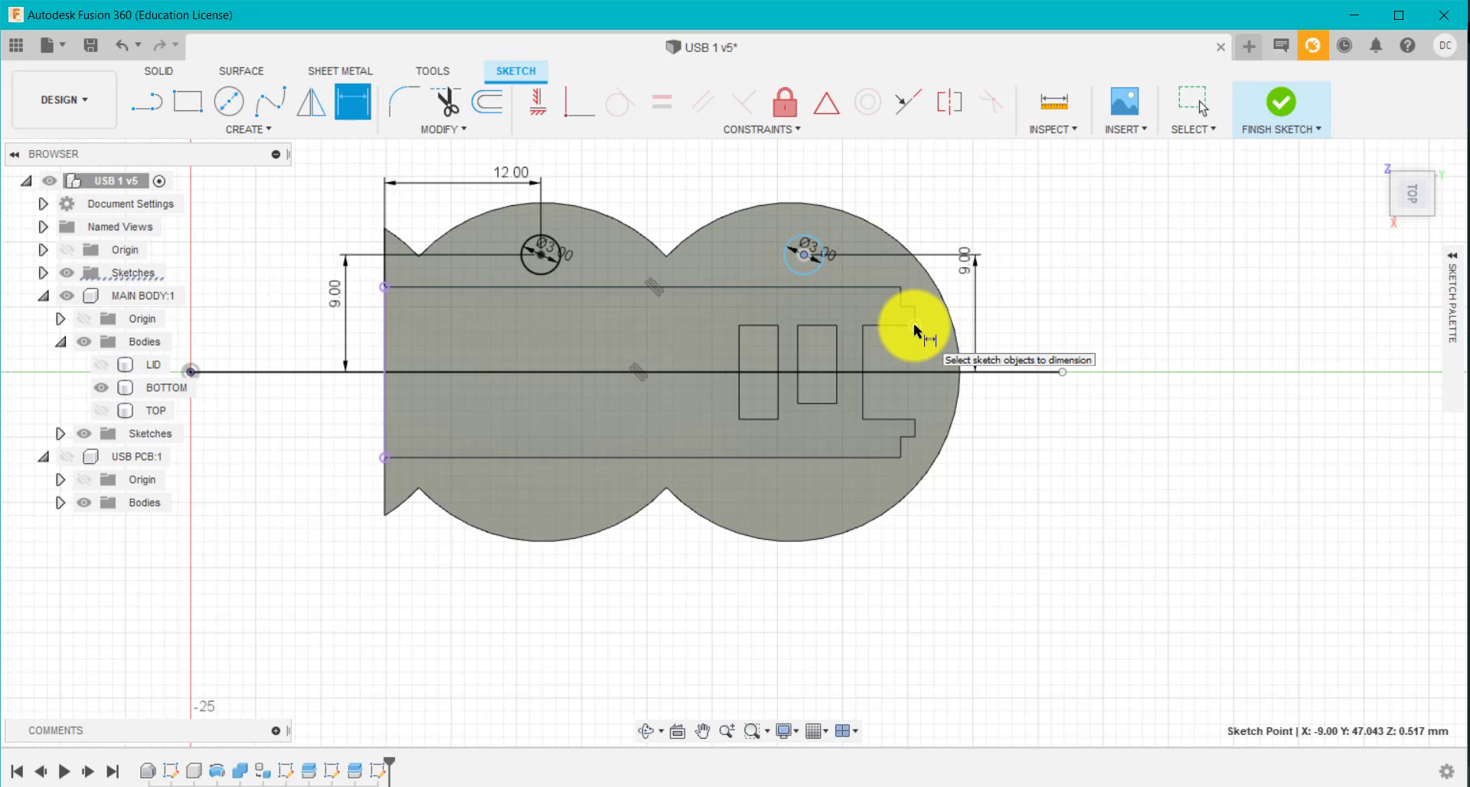
pyautogui.click(914, 328)
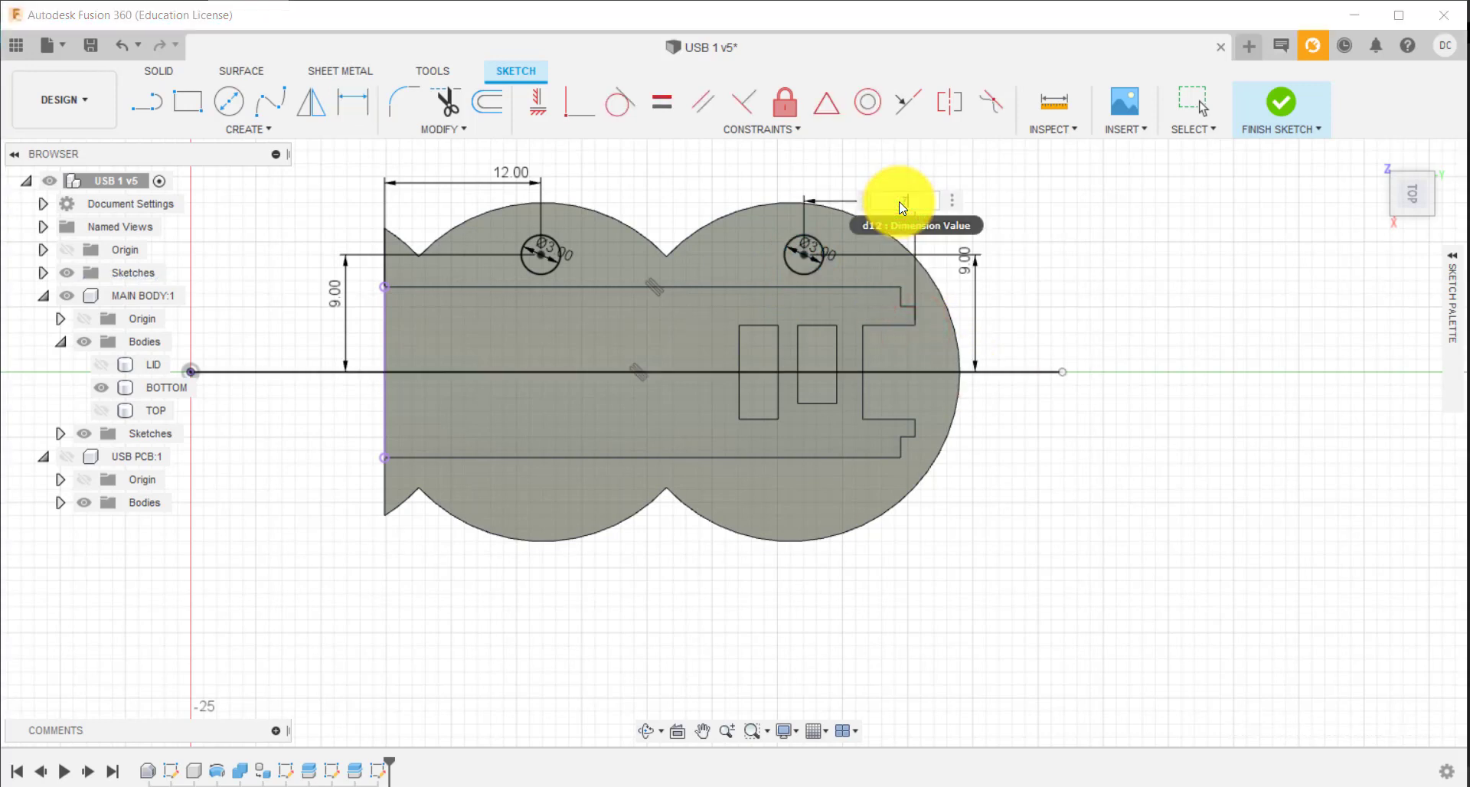
pyautogui.click(901, 200)
pyautogui.write('8')
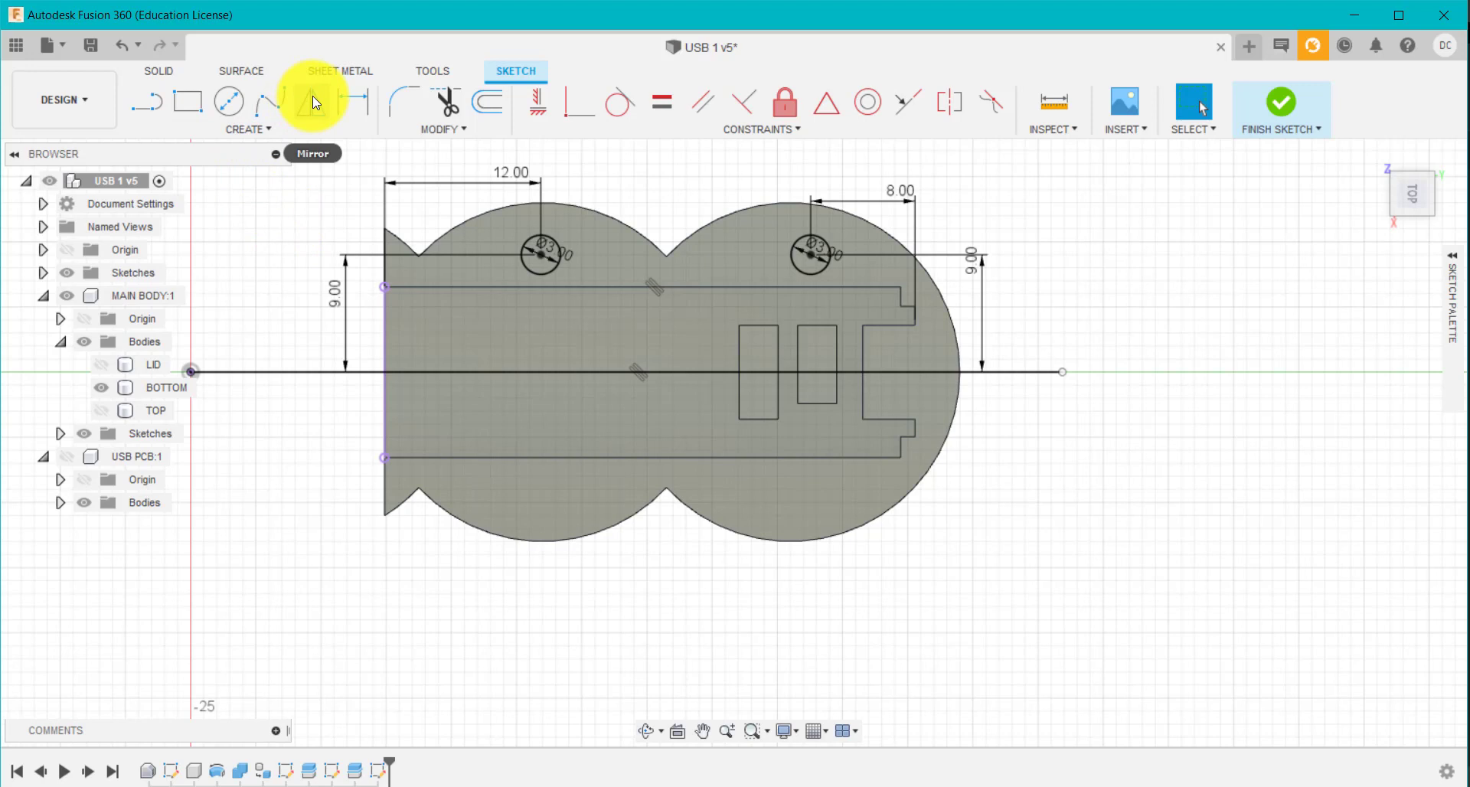
# Mirror both 3 mm circles across the horizontal centreline
pyautogui.click(312, 101)
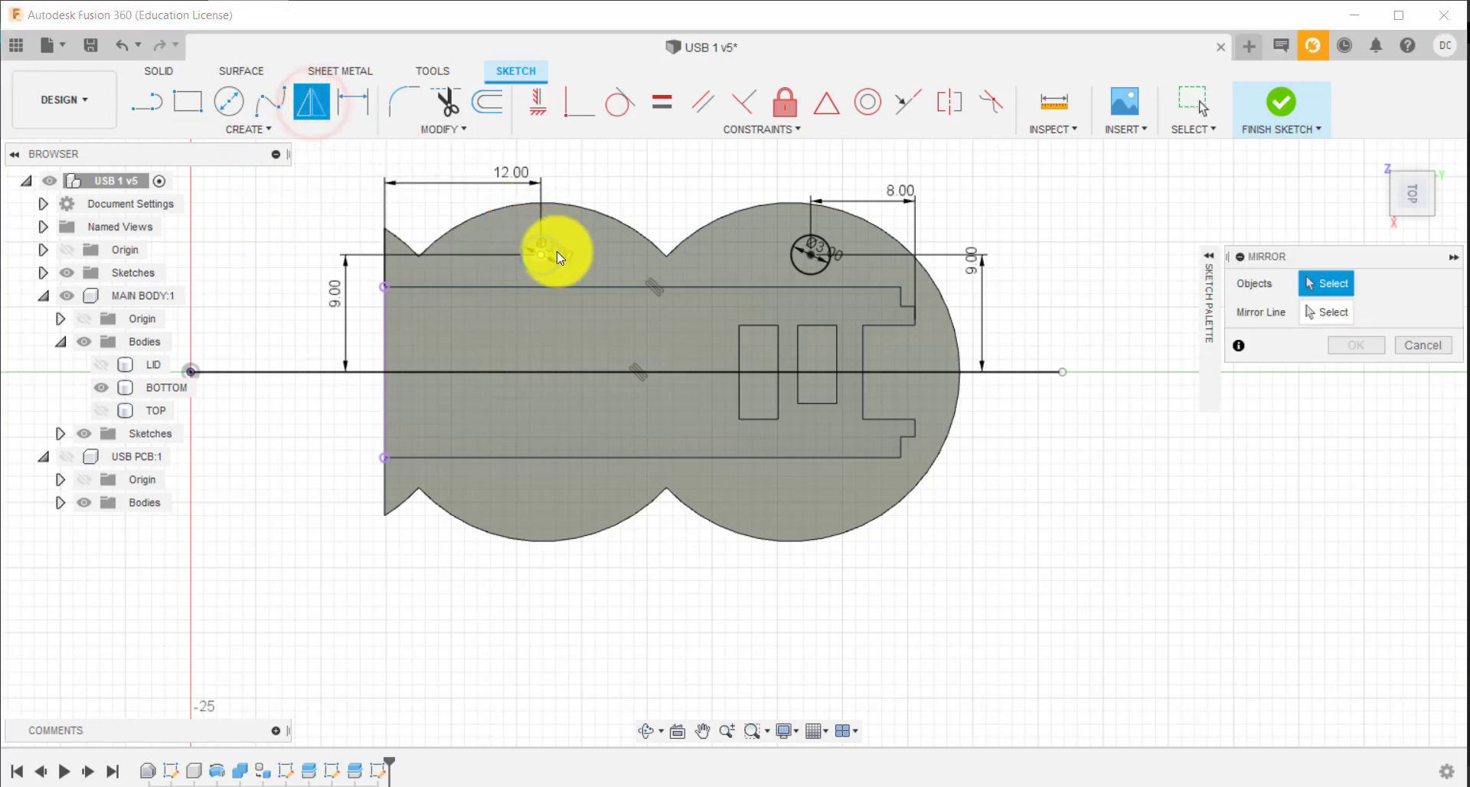
pyautogui.click(813, 255)
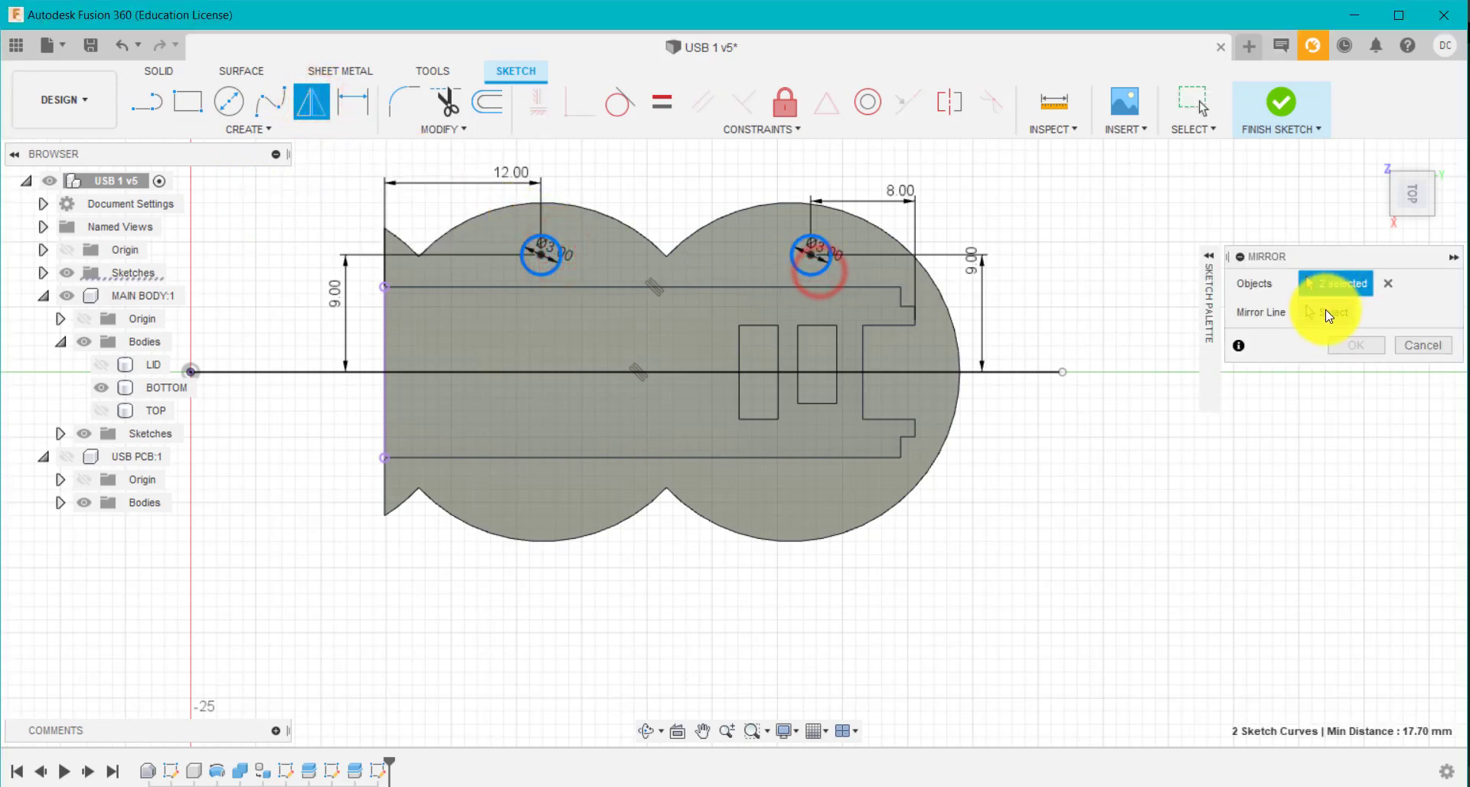
pyautogui.click(980, 372)
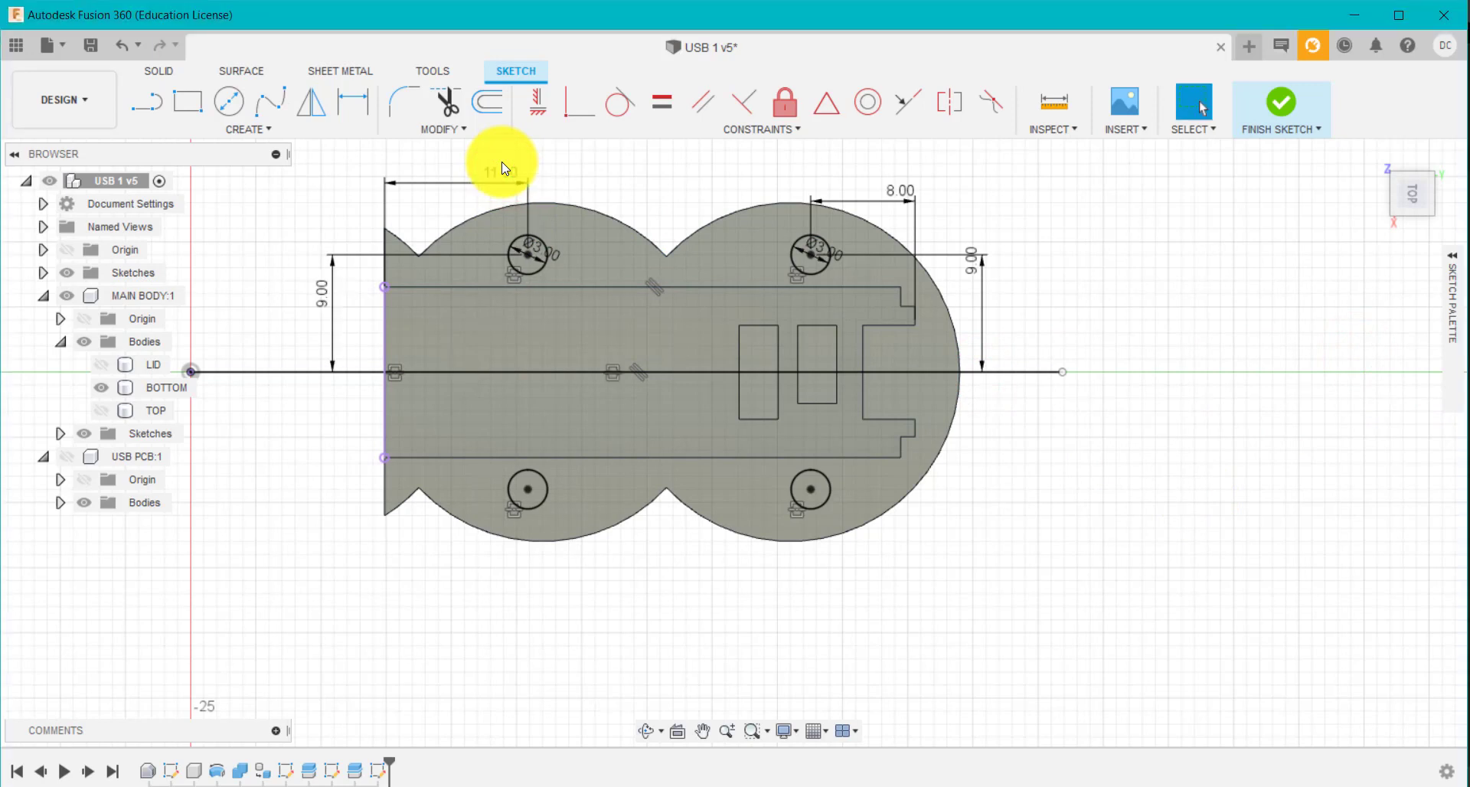
pyautogui.click(500, 171)
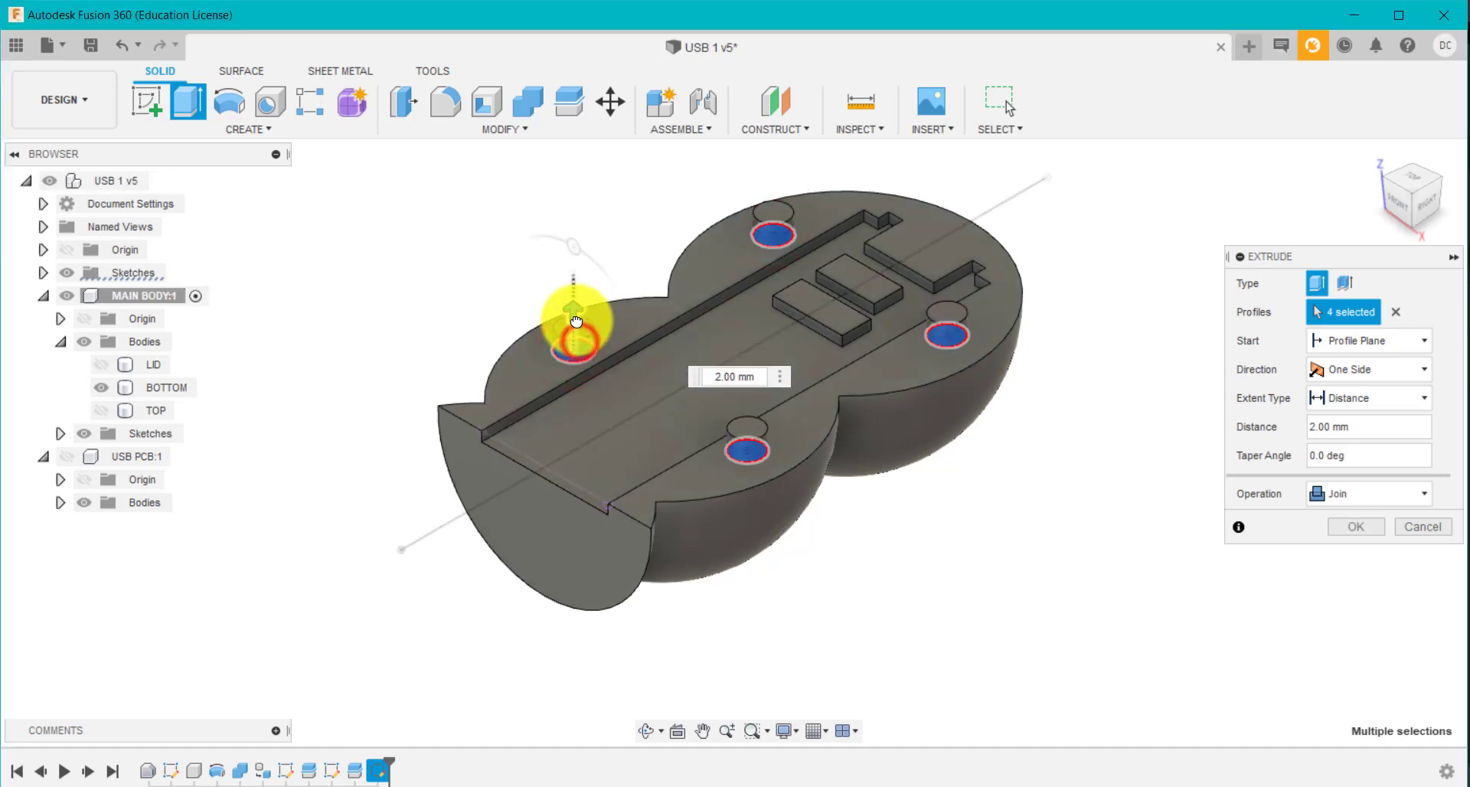
# Extrude the four circles into 3 mm tall pins on BOTTOM
pyautogui.moveTo(572, 323); pyautogui.dragTo(572, 242)
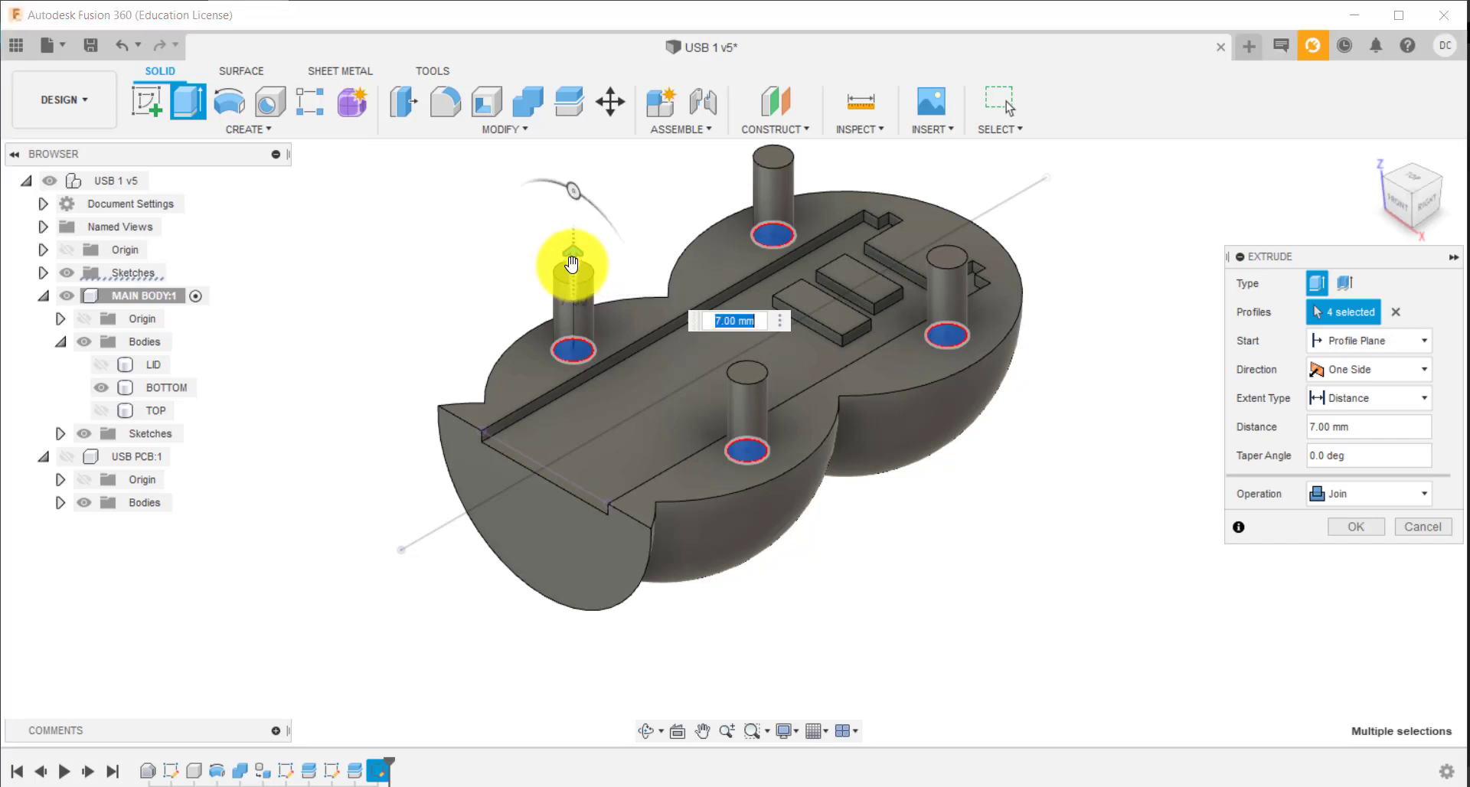
pyautogui.moveTo(573, 258); pyautogui.dragTo(573, 305)
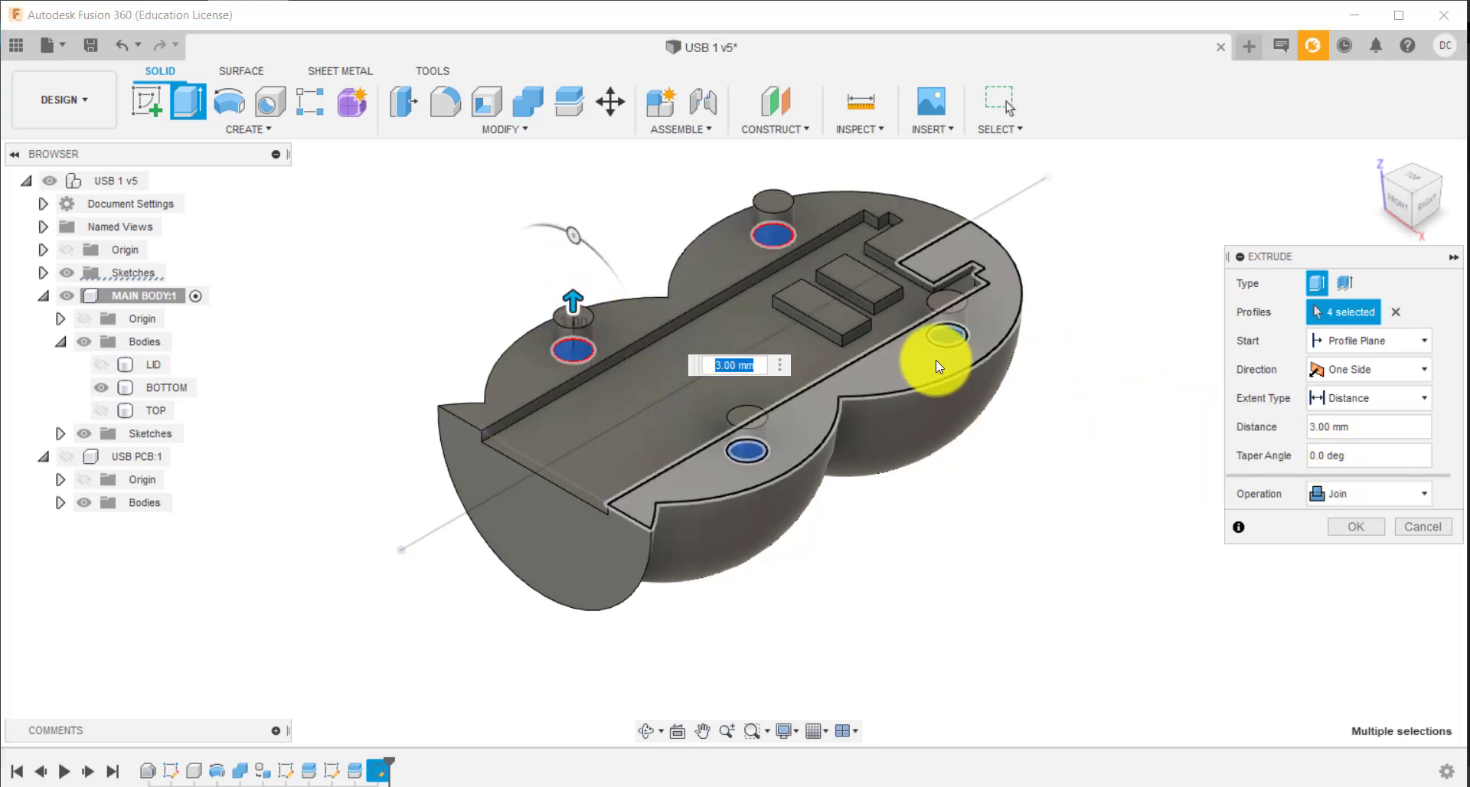
pyautogui.click(1353, 526)
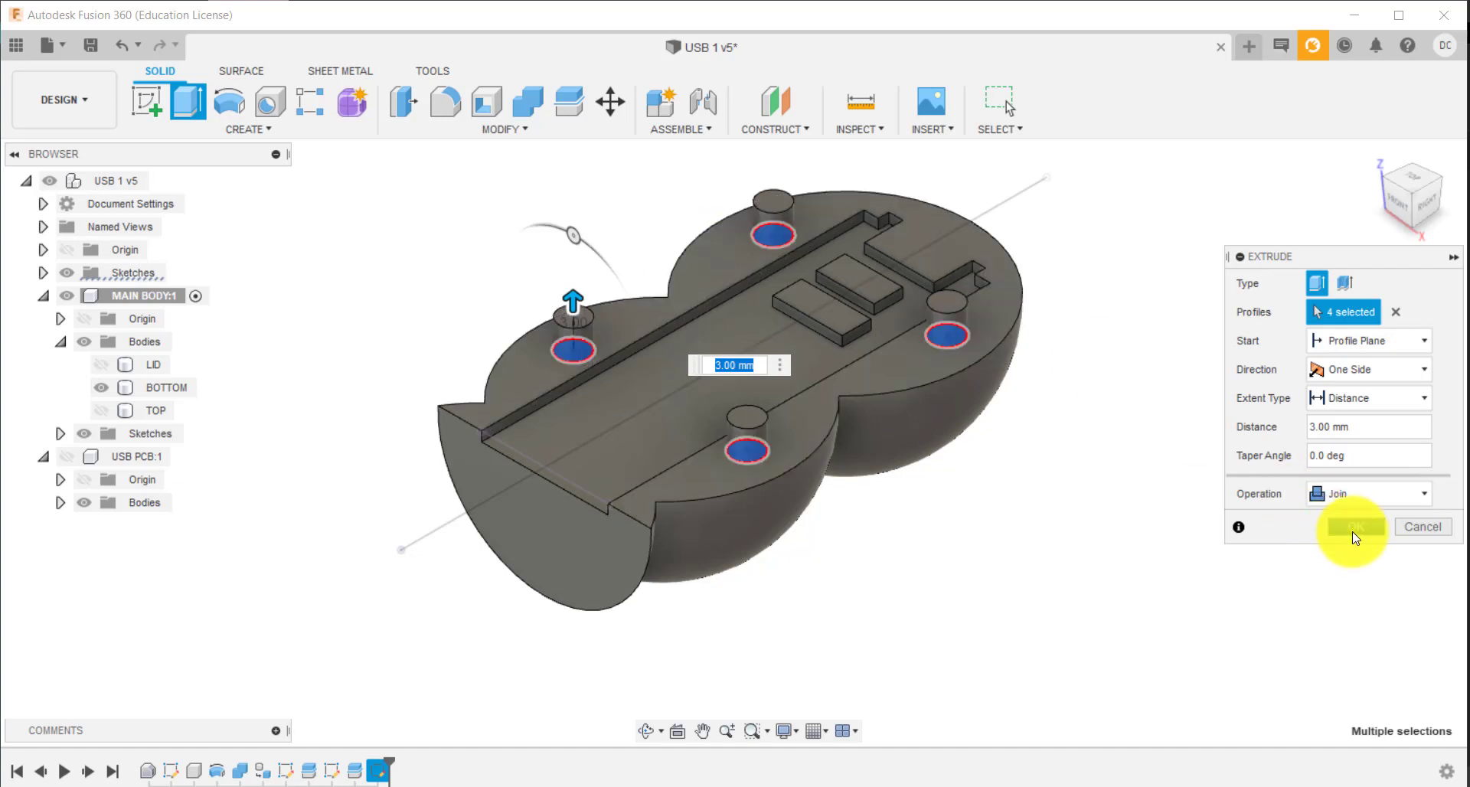
pyautogui.click(1351, 526)
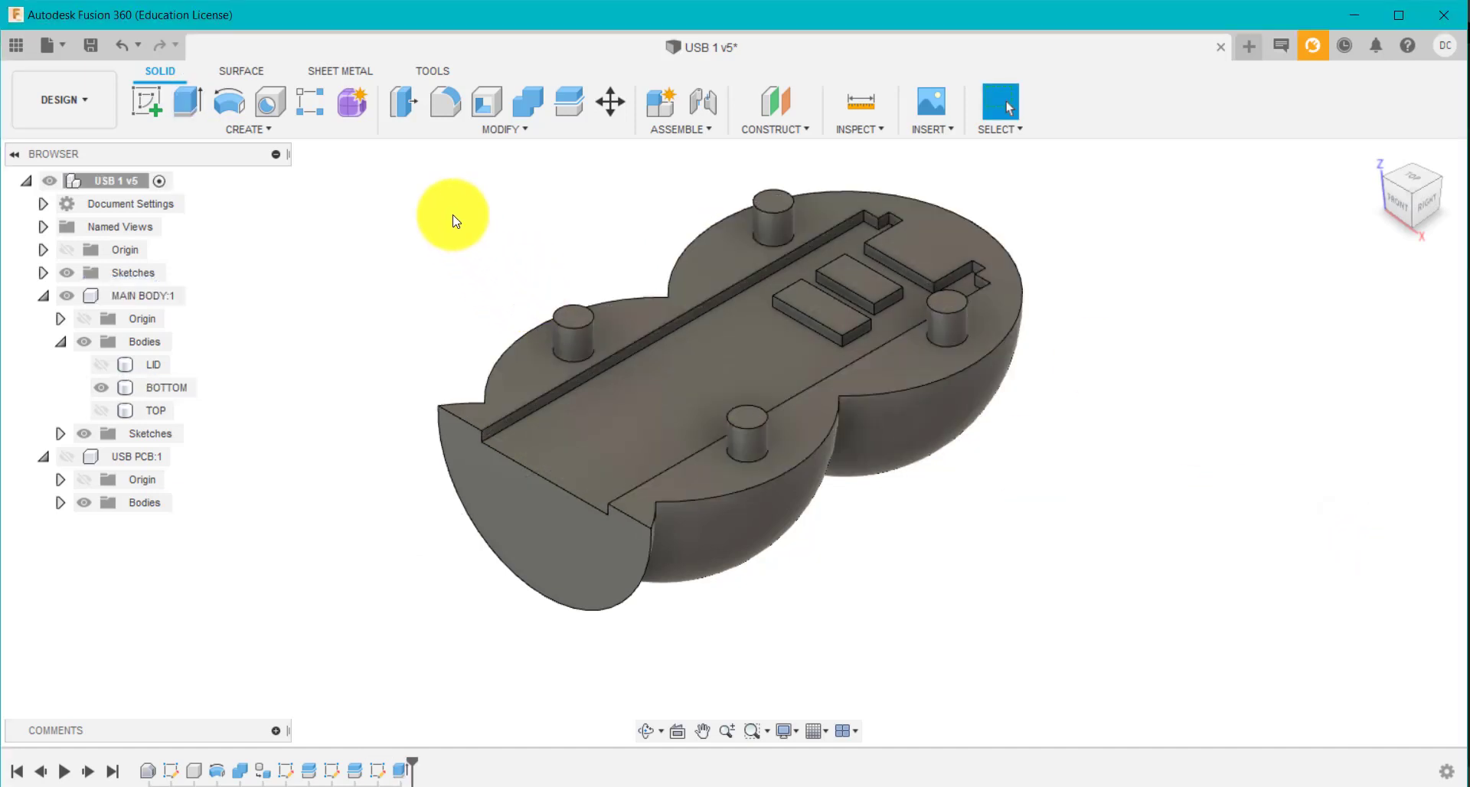
# Chamfer the top edges of the four pins by 0.25 mm
pyautogui.click(504, 129)
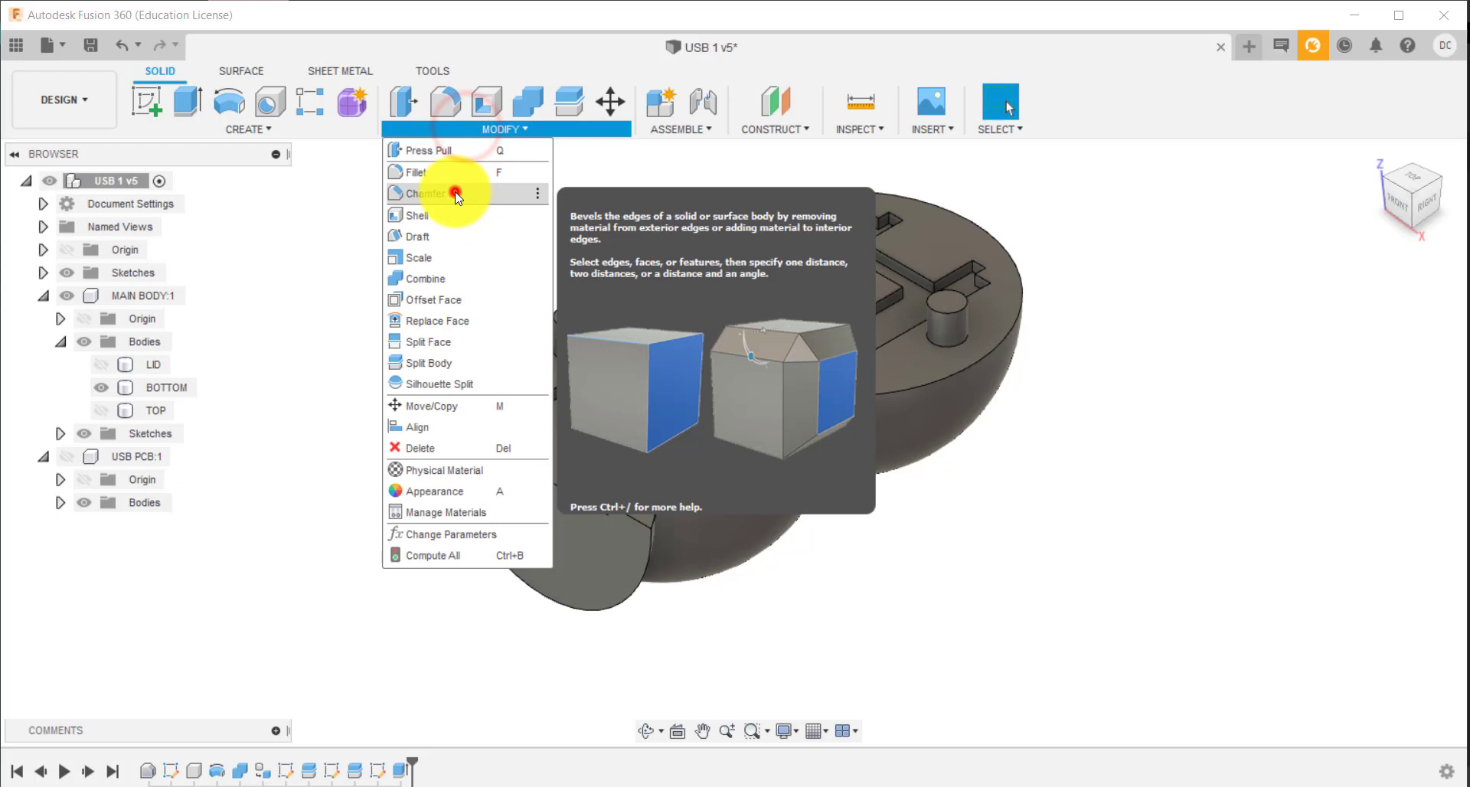
pyautogui.click(427, 193)
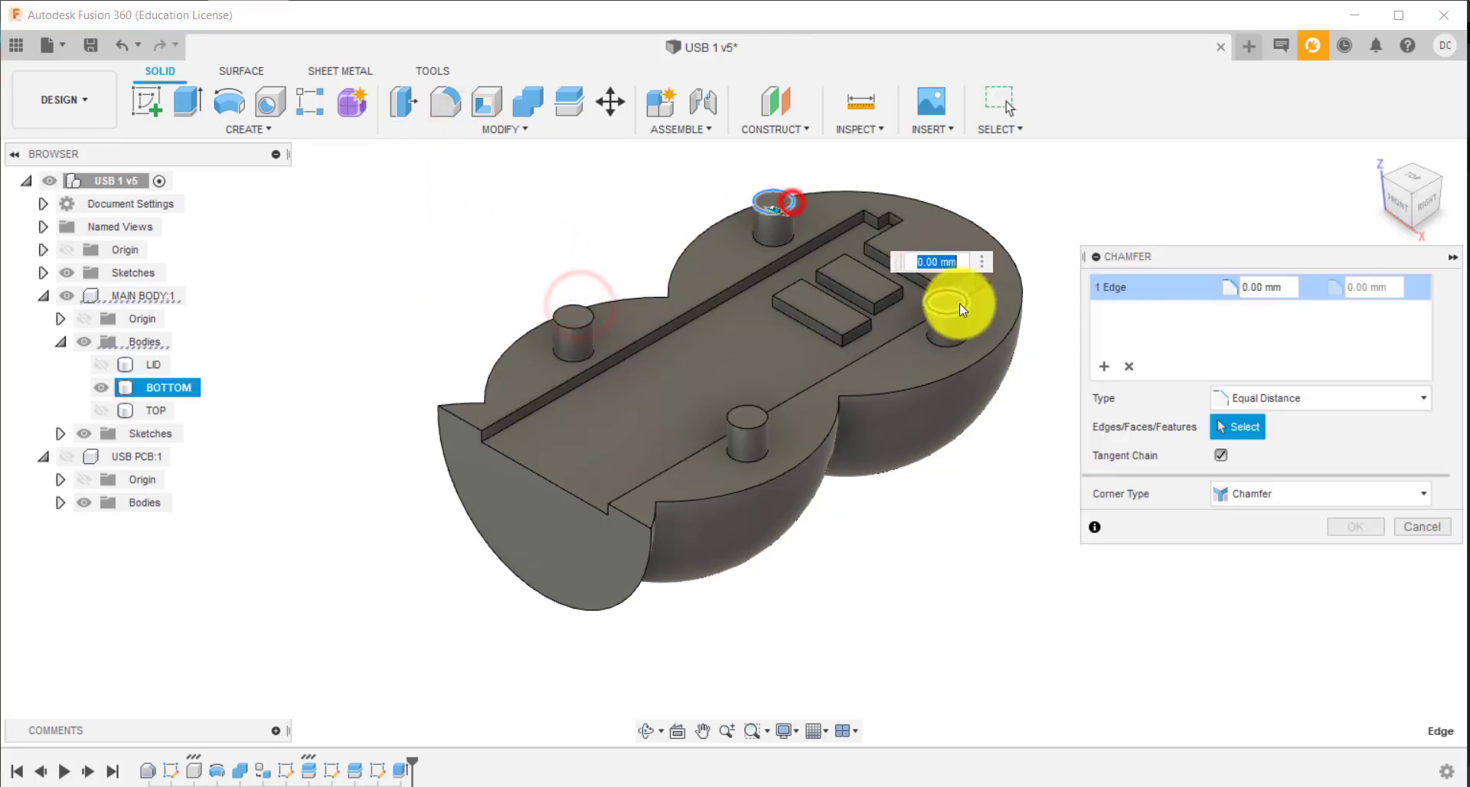
pyautogui.click(769, 431)
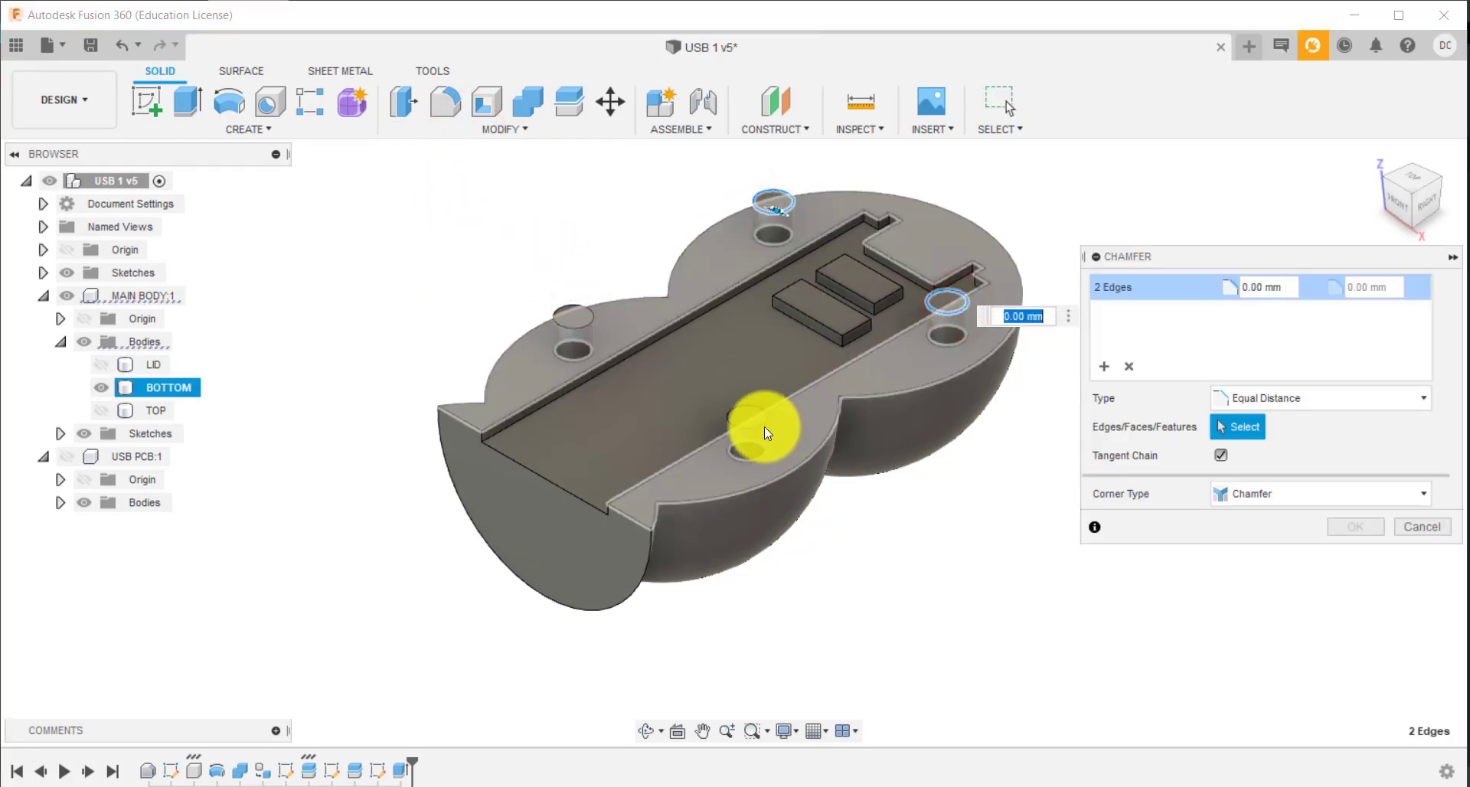
pyautogui.click(577, 319)
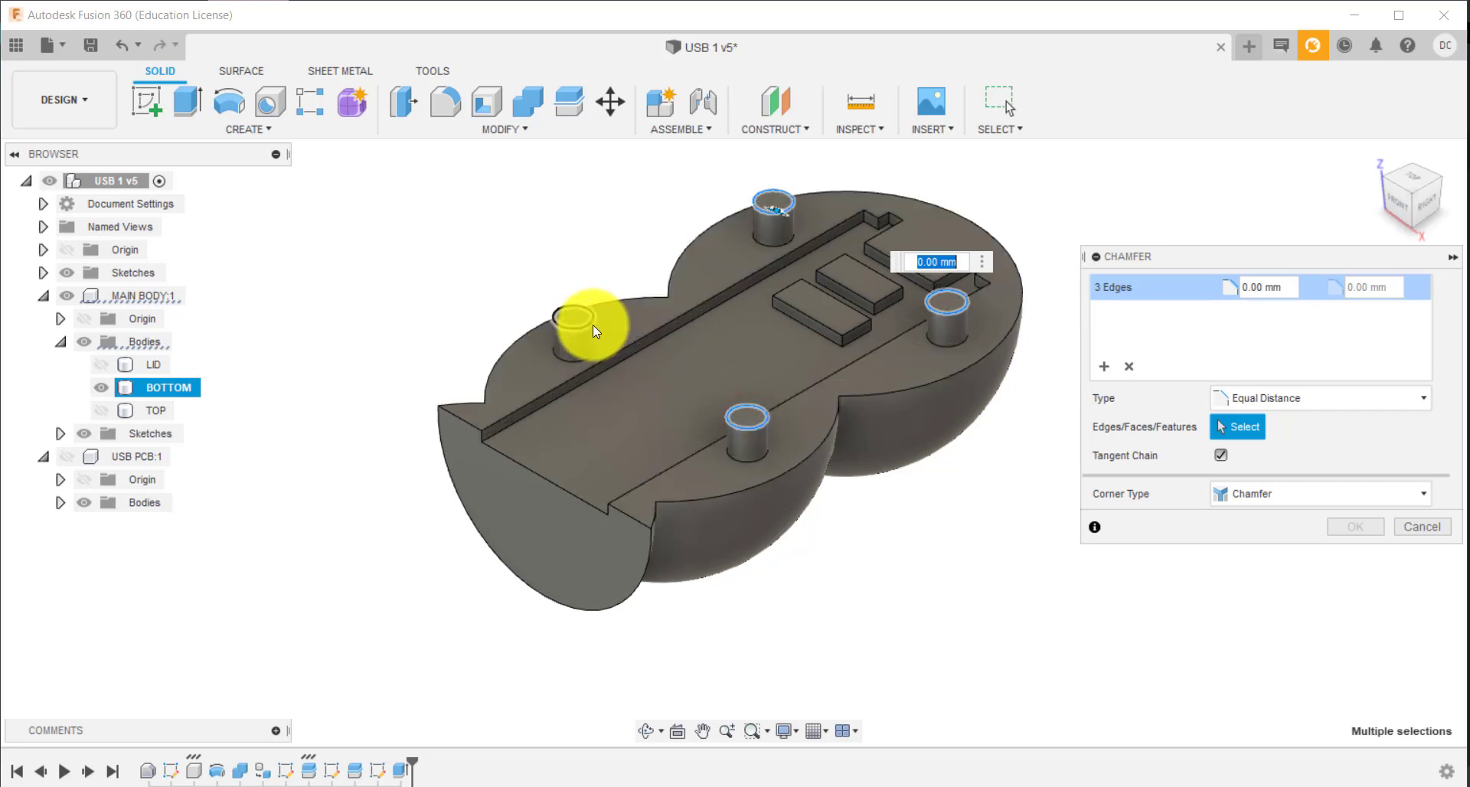
pyautogui.click(586, 318)
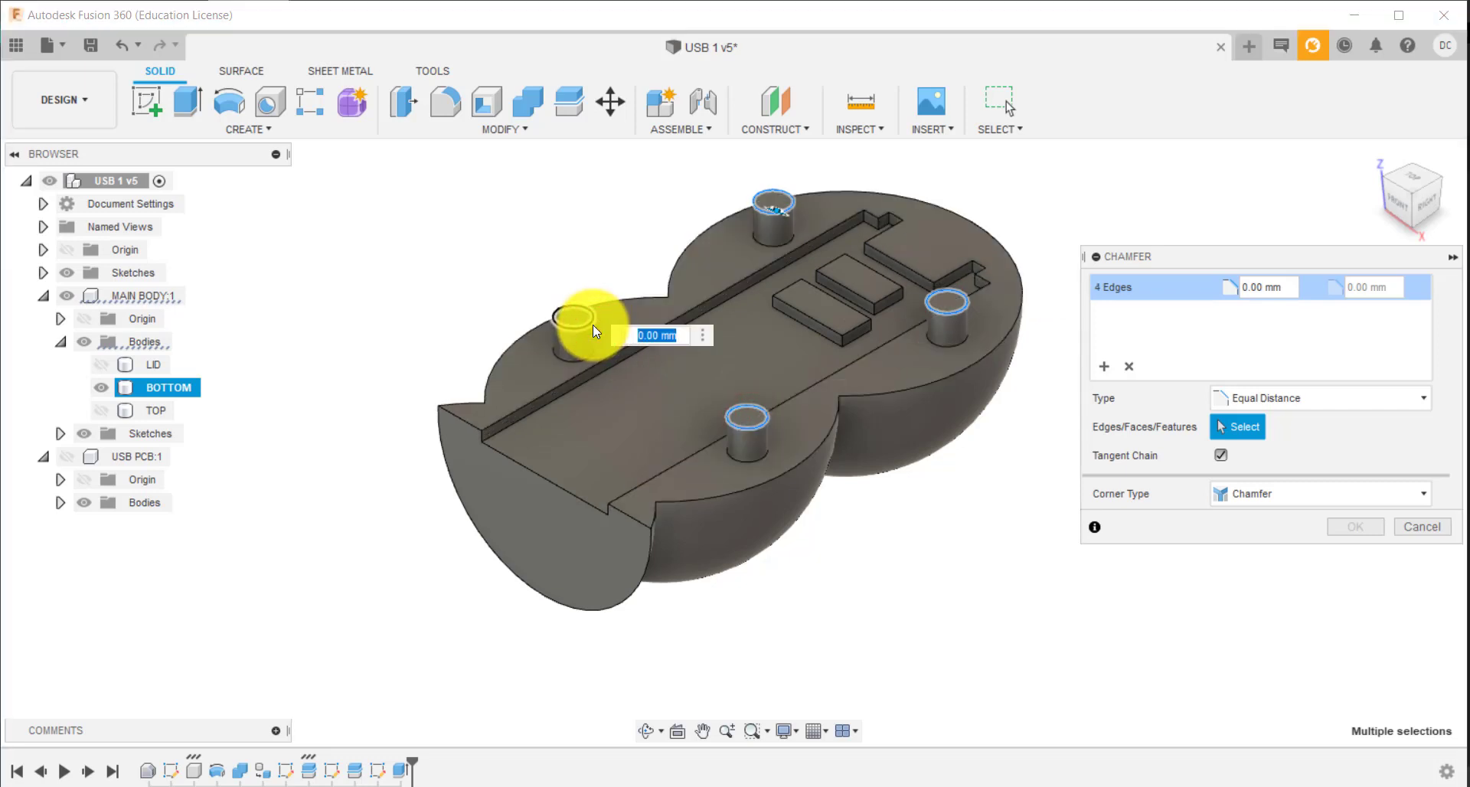
pyautogui.write('0.25')
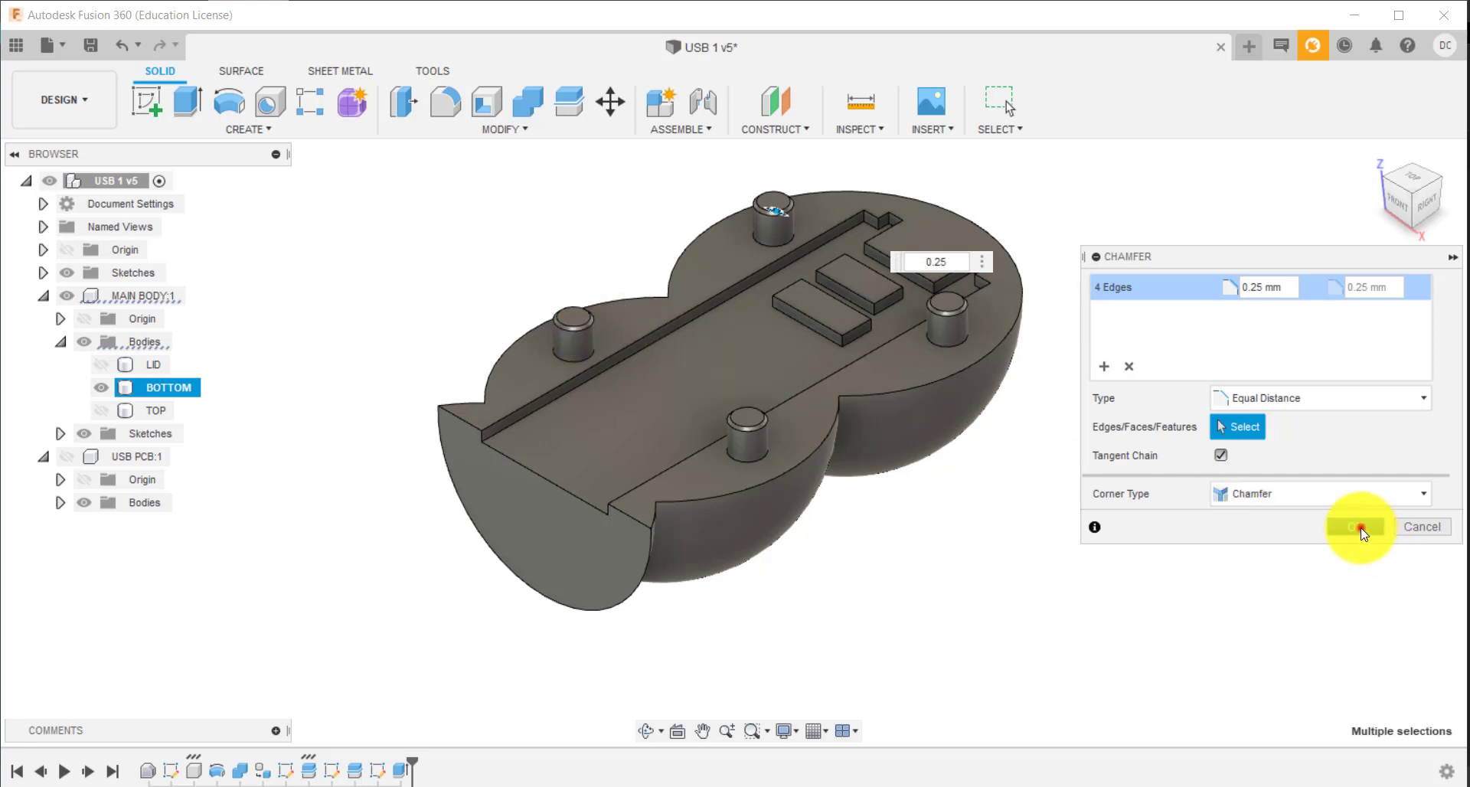
pyautogui.click(1355, 526)
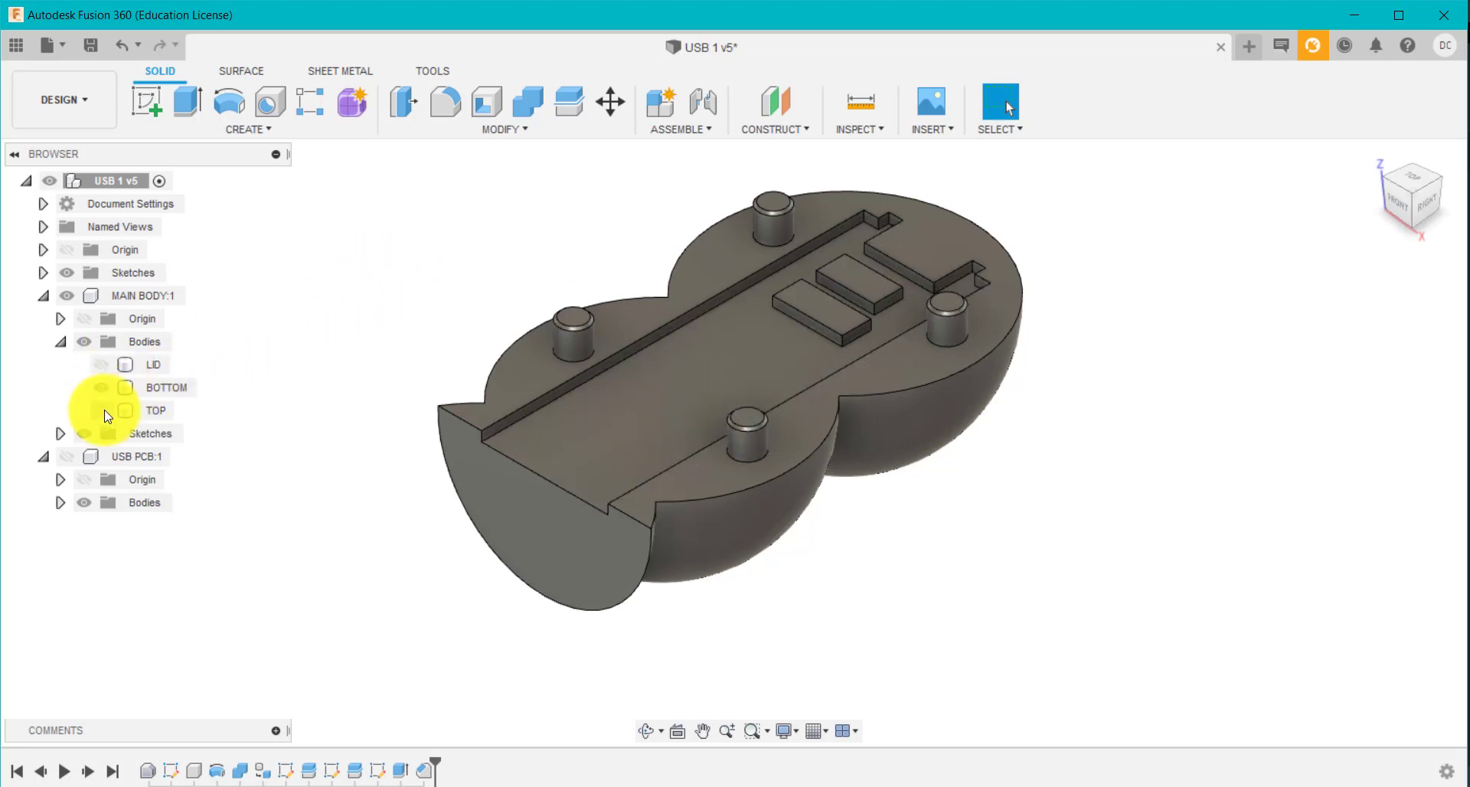
# Toggle the TOP and BOTTOM eye icons so both halves show together
pyautogui.click(84, 387)
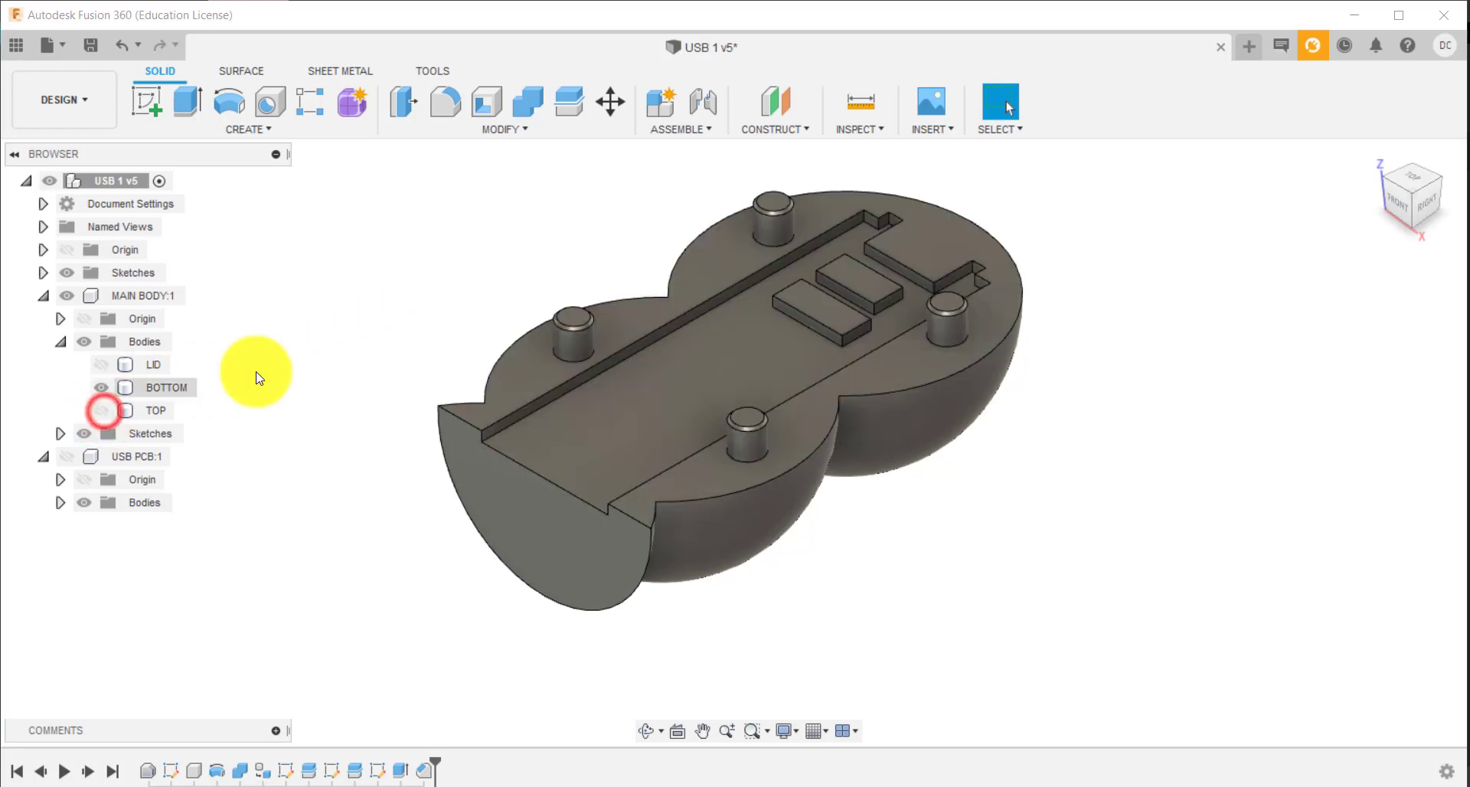
pyautogui.click(83, 387)
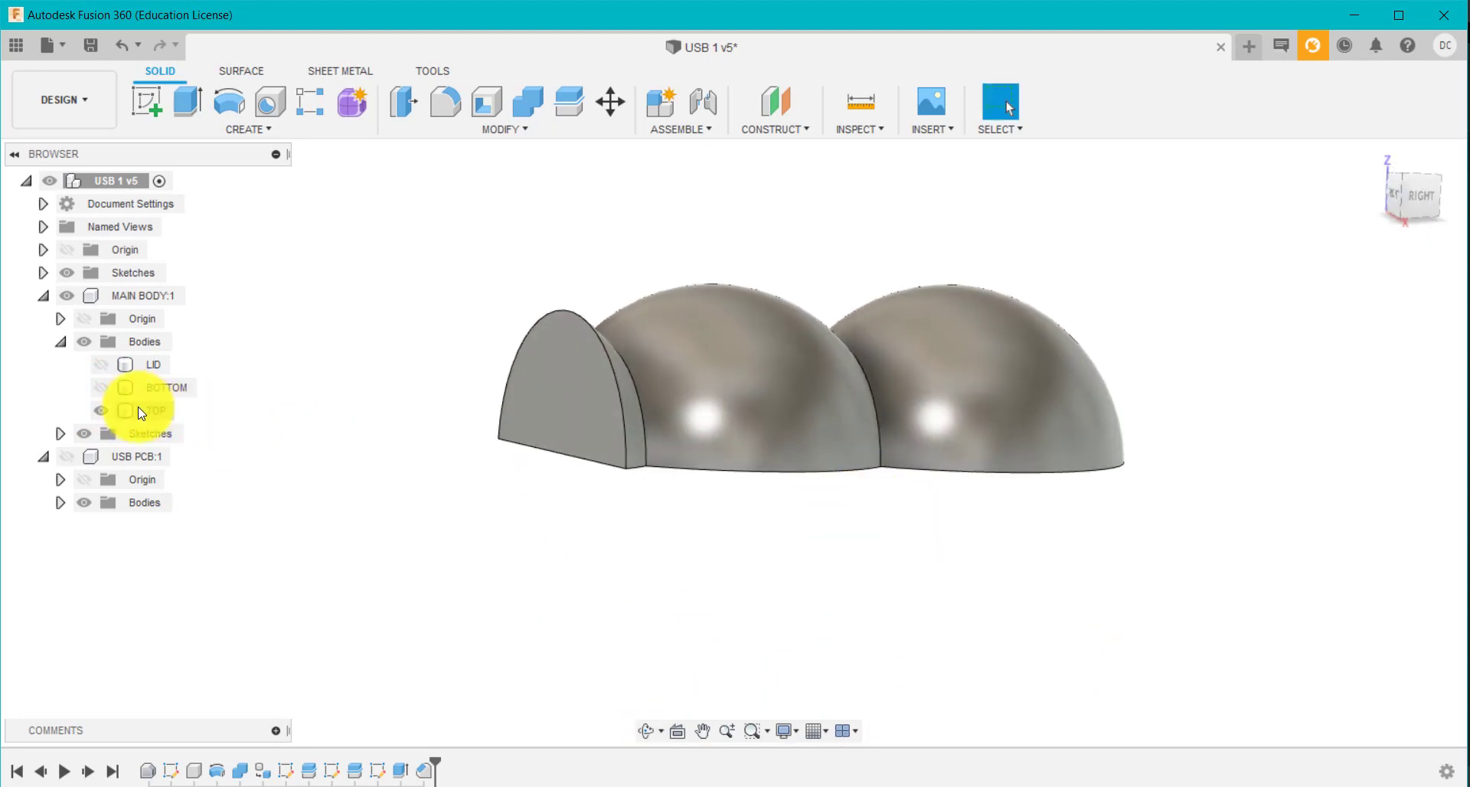
pyautogui.click(101, 389)
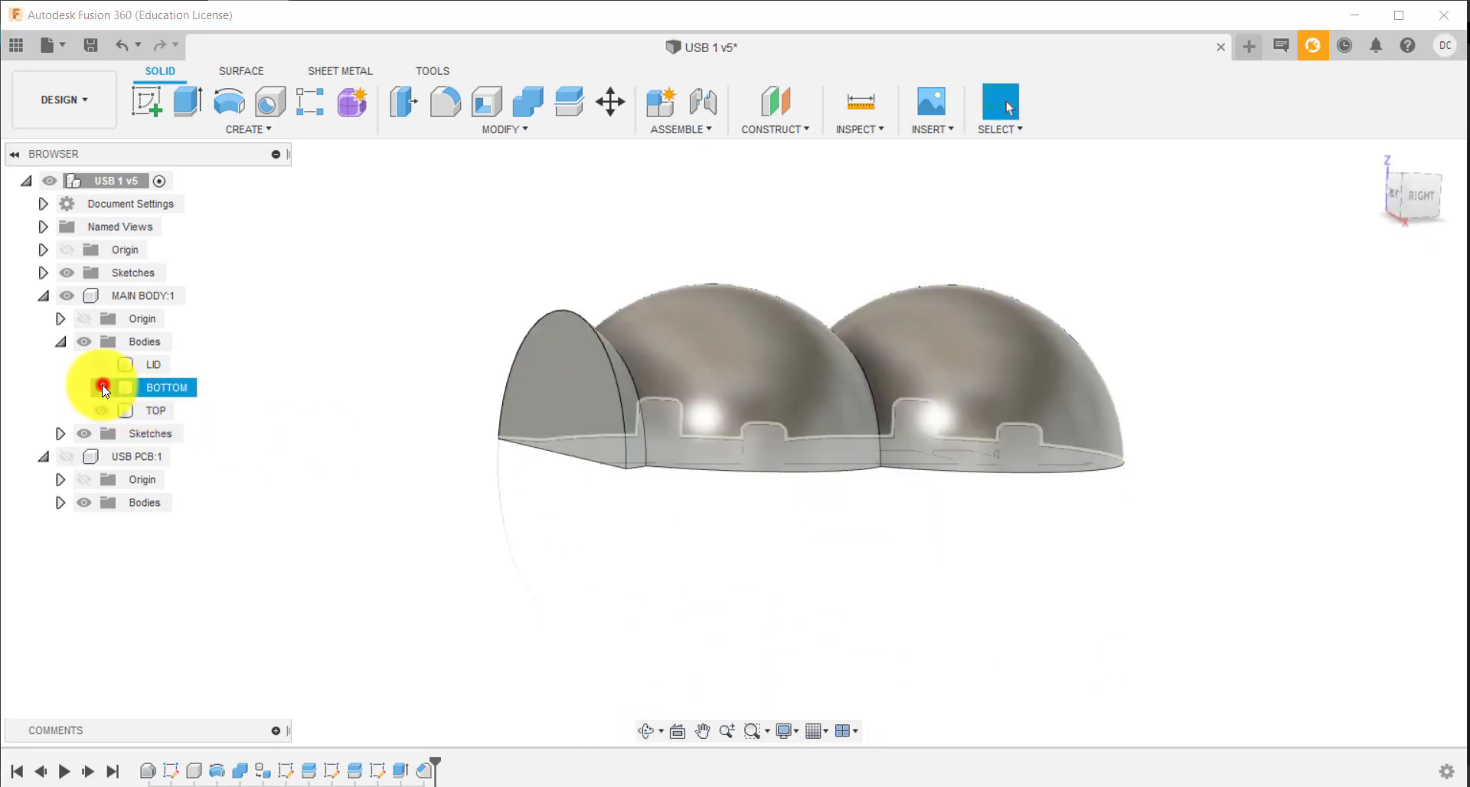
pyautogui.click(84, 386)
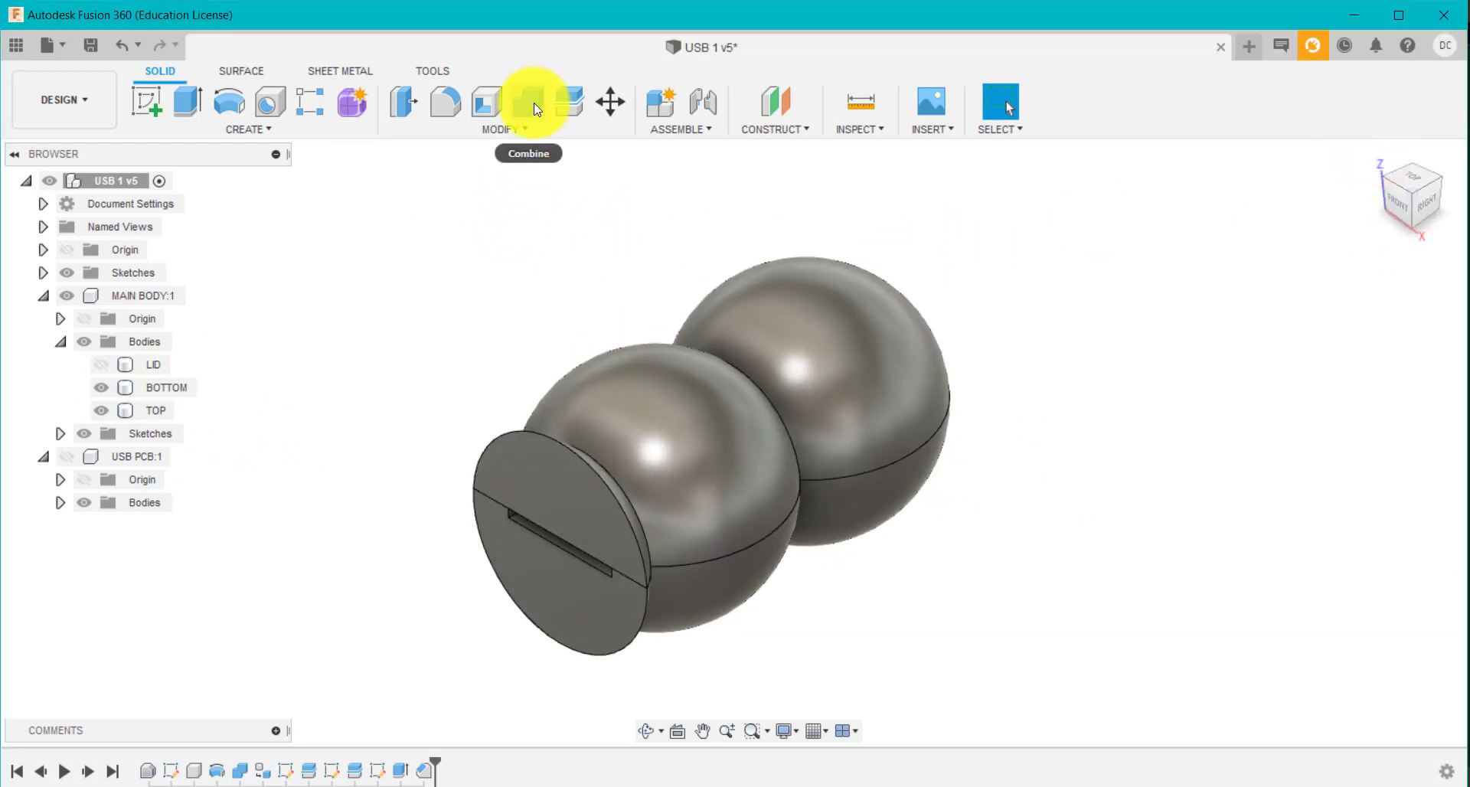
# Combine-cut the BOTTOM body and its pins out of TOP, keeping BOTTOM as tool
pyautogui.click(528, 103)
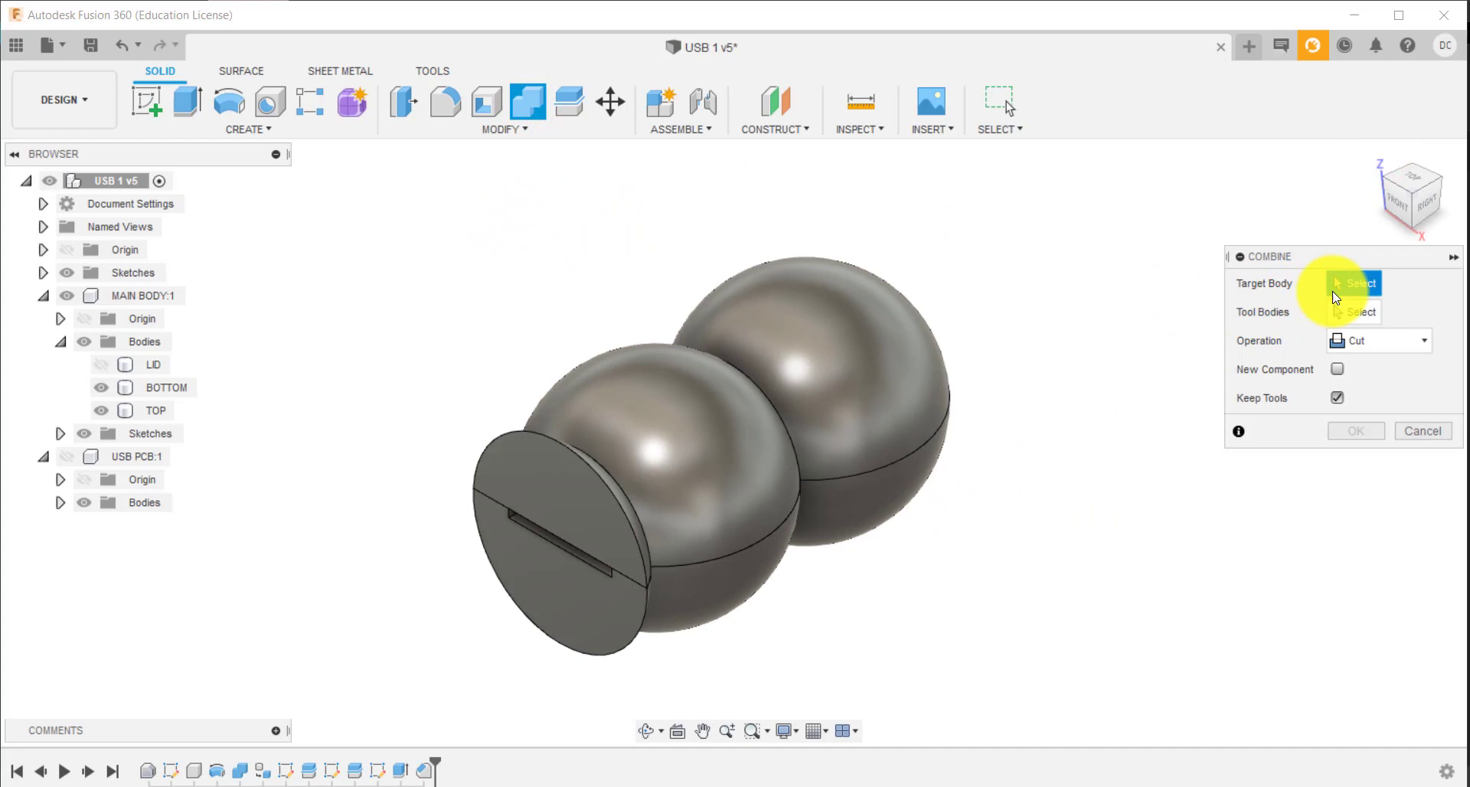
pyautogui.click(860, 307)
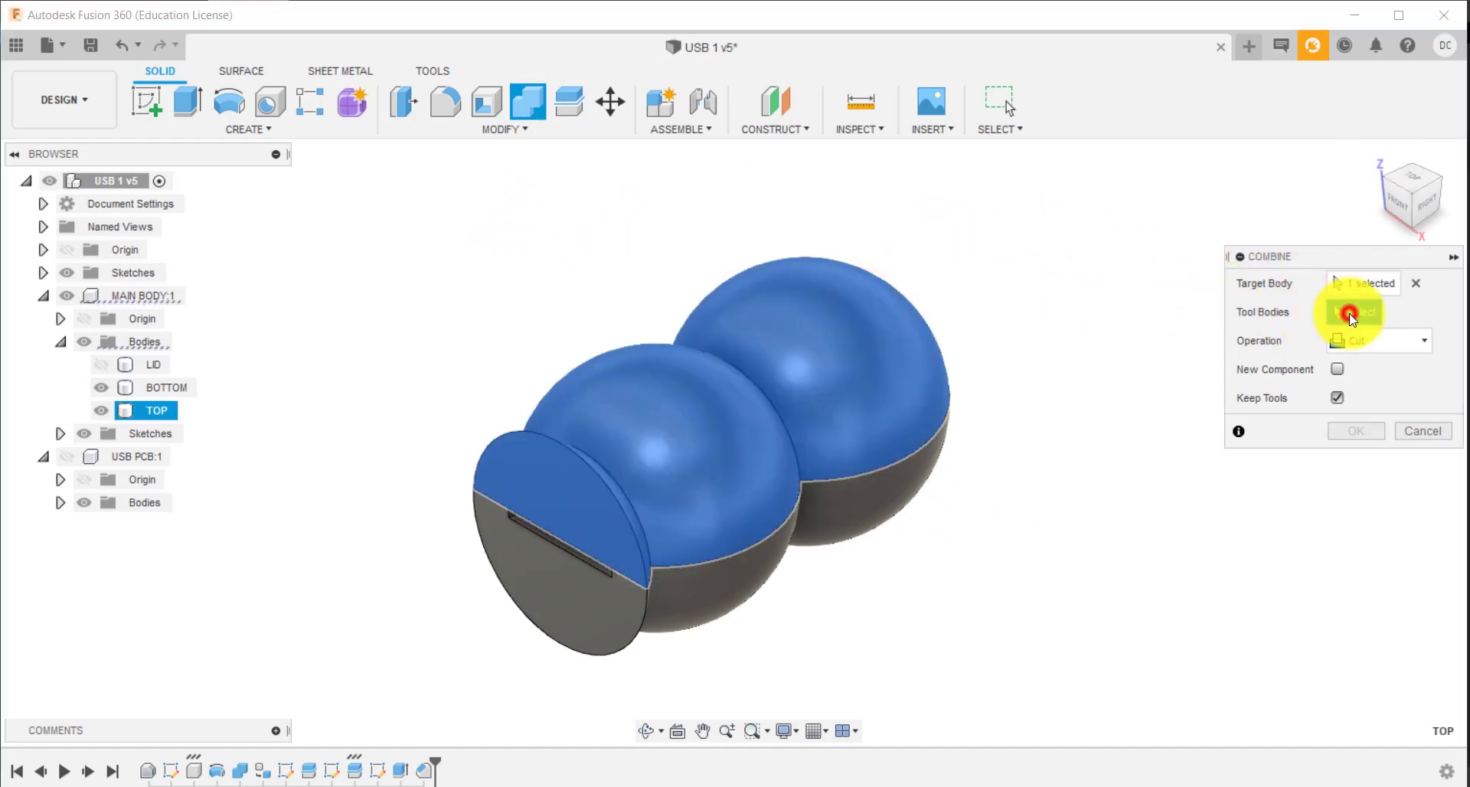
pyautogui.click(904, 492)
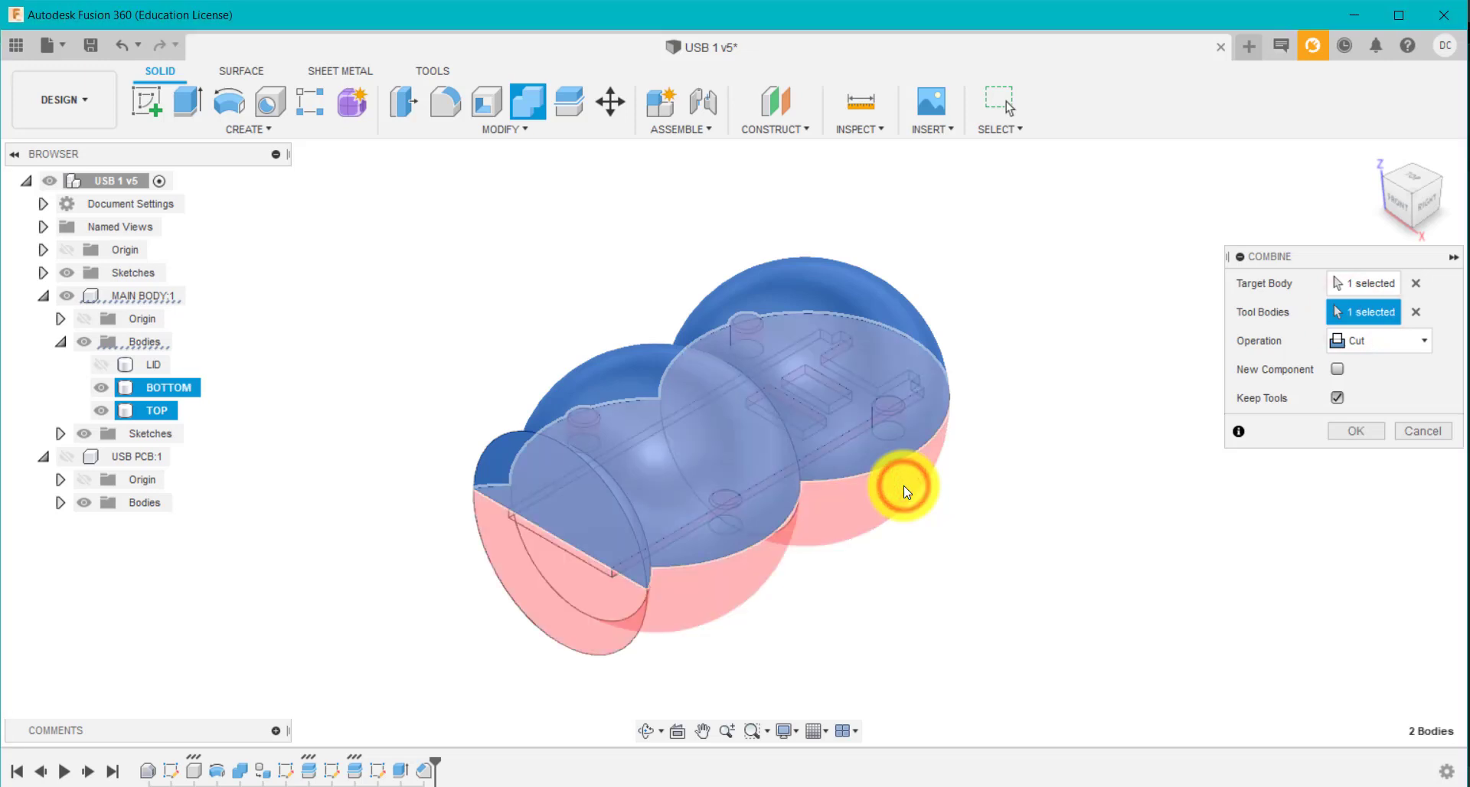
pyautogui.click(1336, 397)
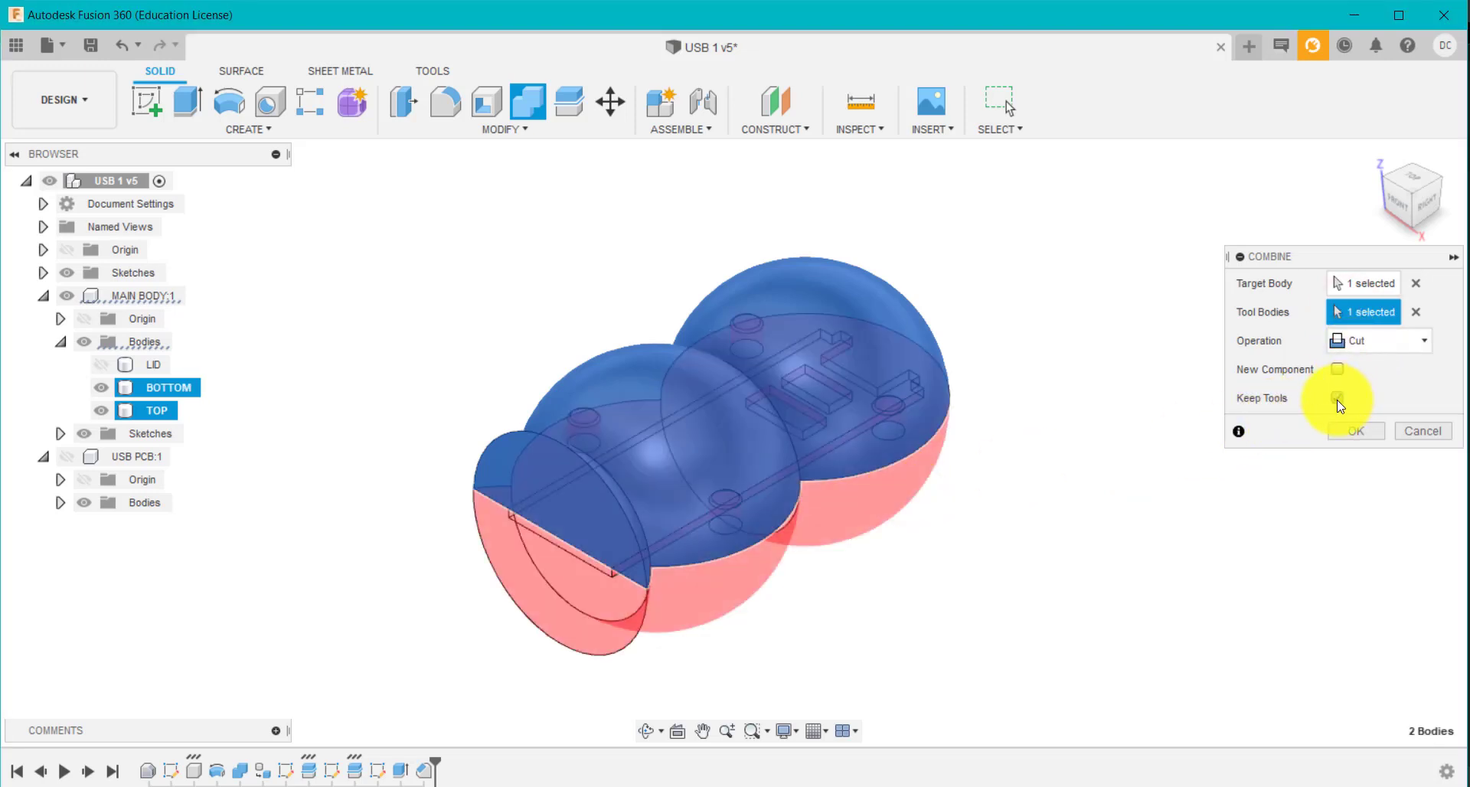
pyautogui.click(1336, 398)
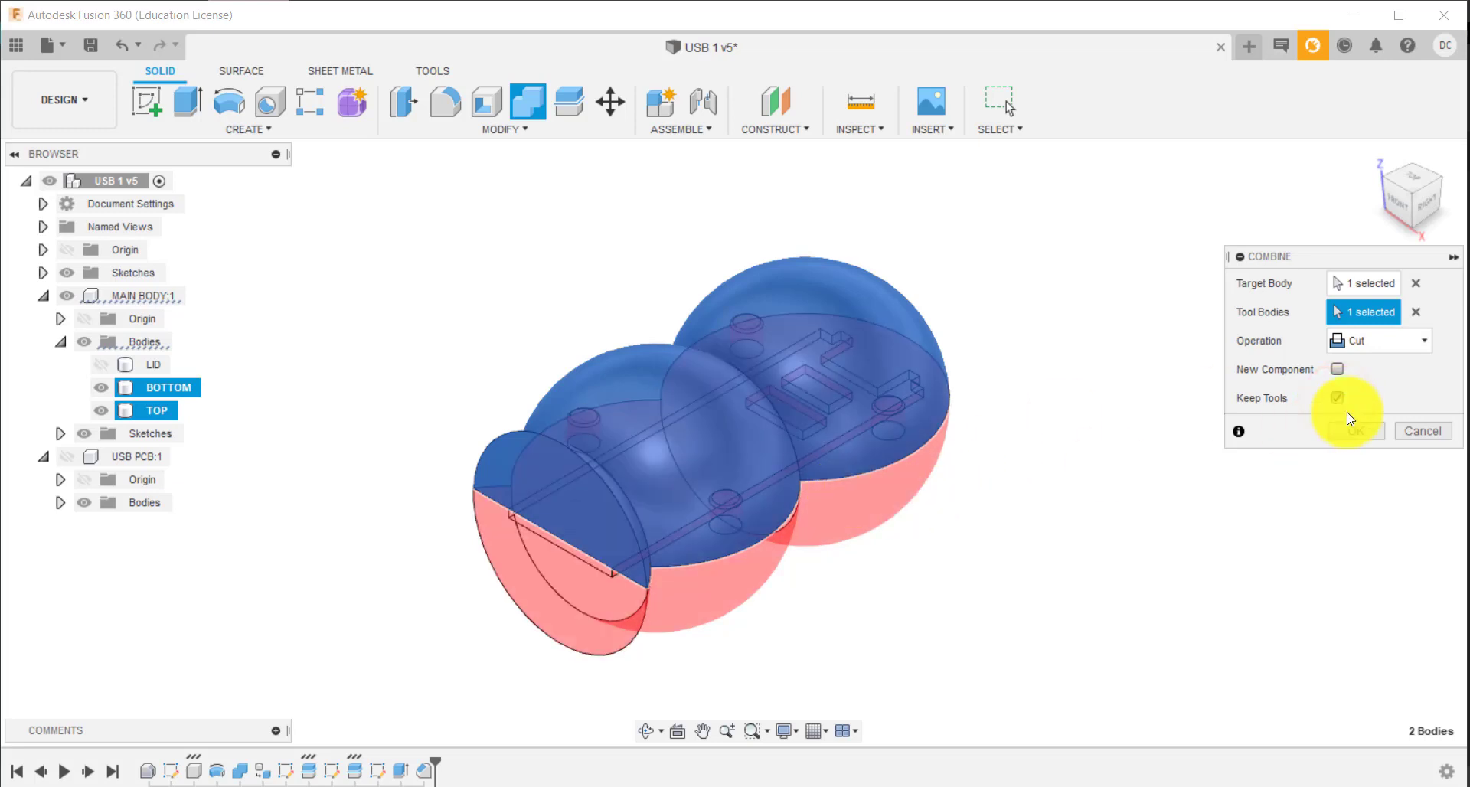
pyautogui.click(1345, 430)
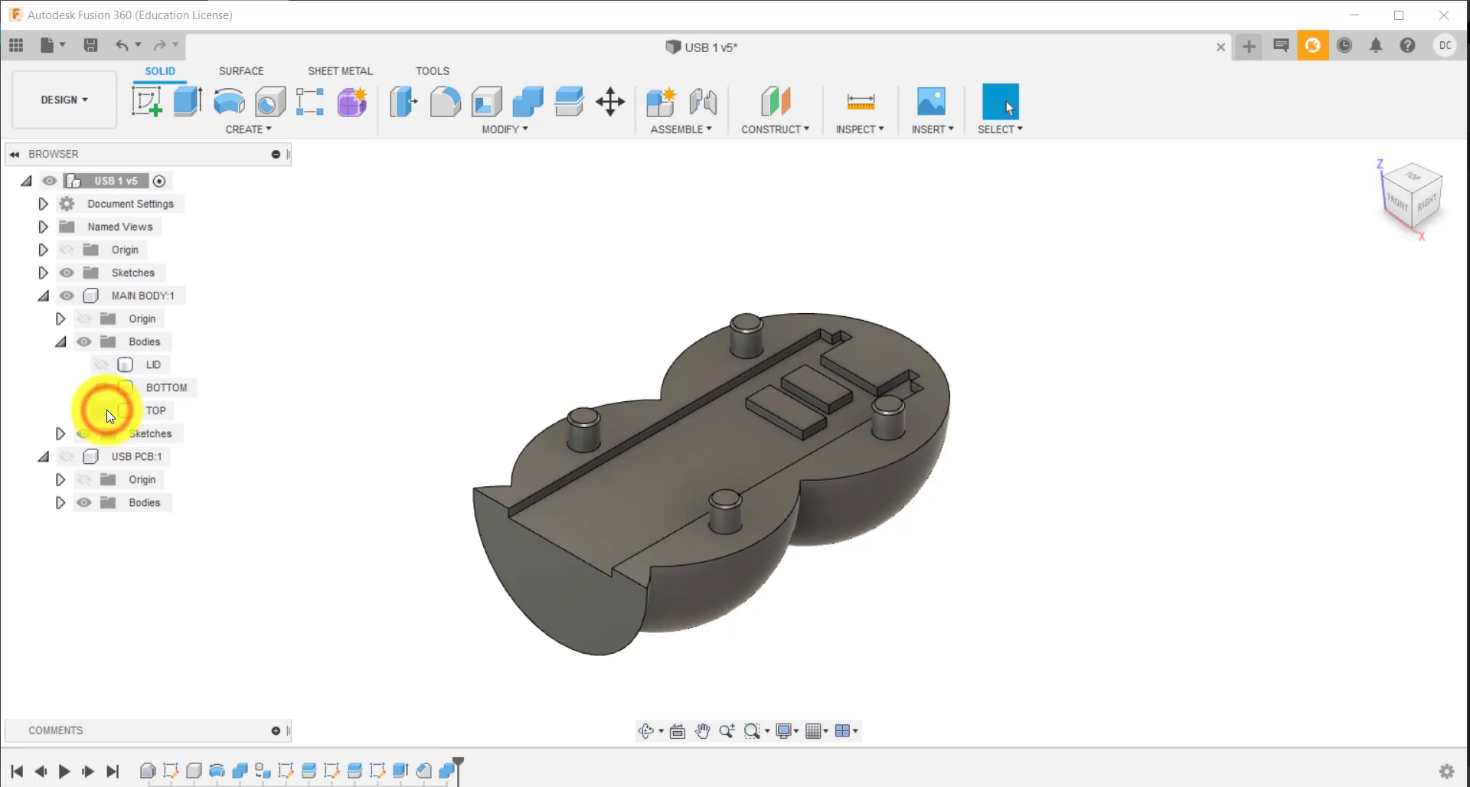
# Toggle body visibility: show TOP to inspect the cut, hide BOTTOM, then show LID
pyautogui.click(83, 411)
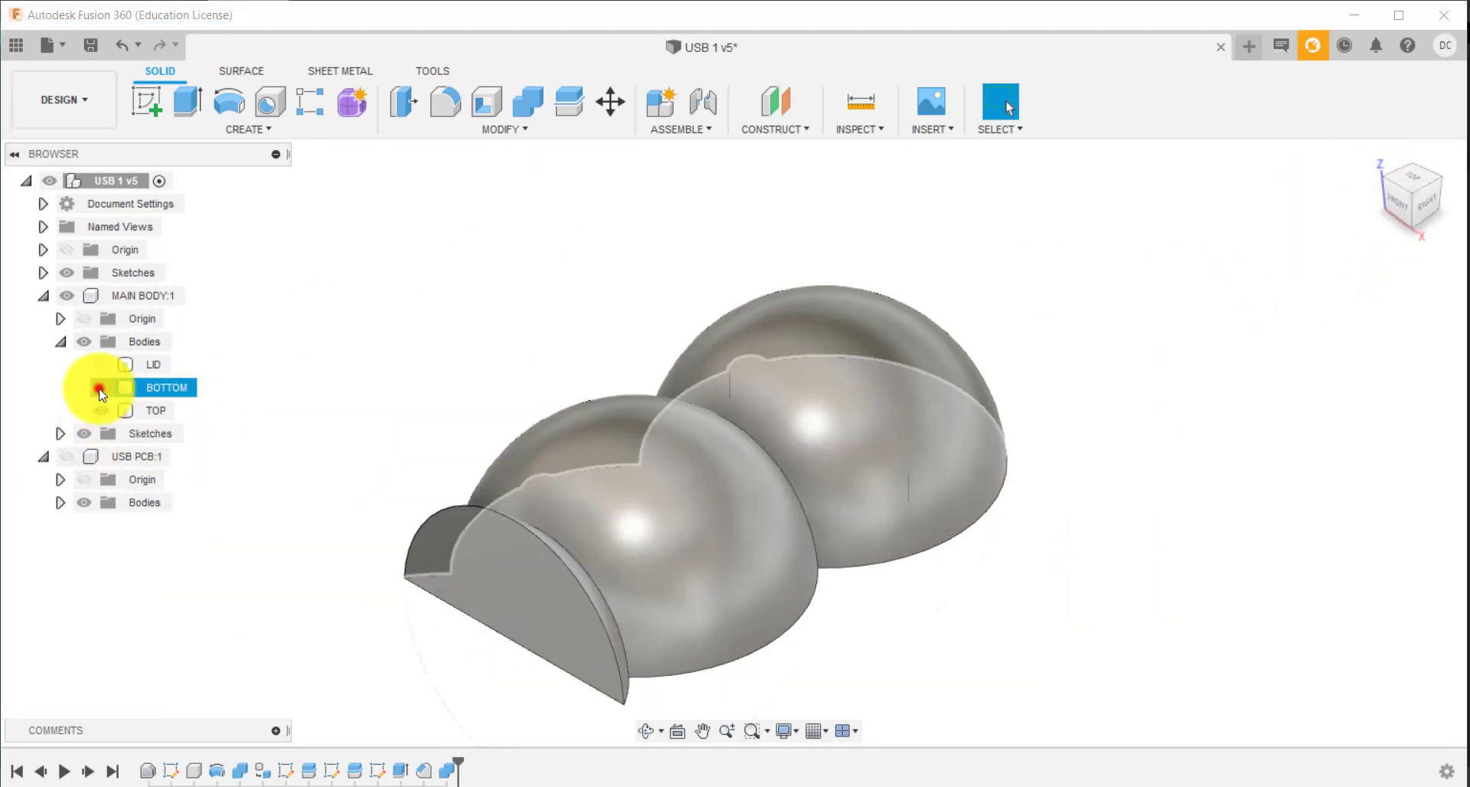
pyautogui.click(101, 387)
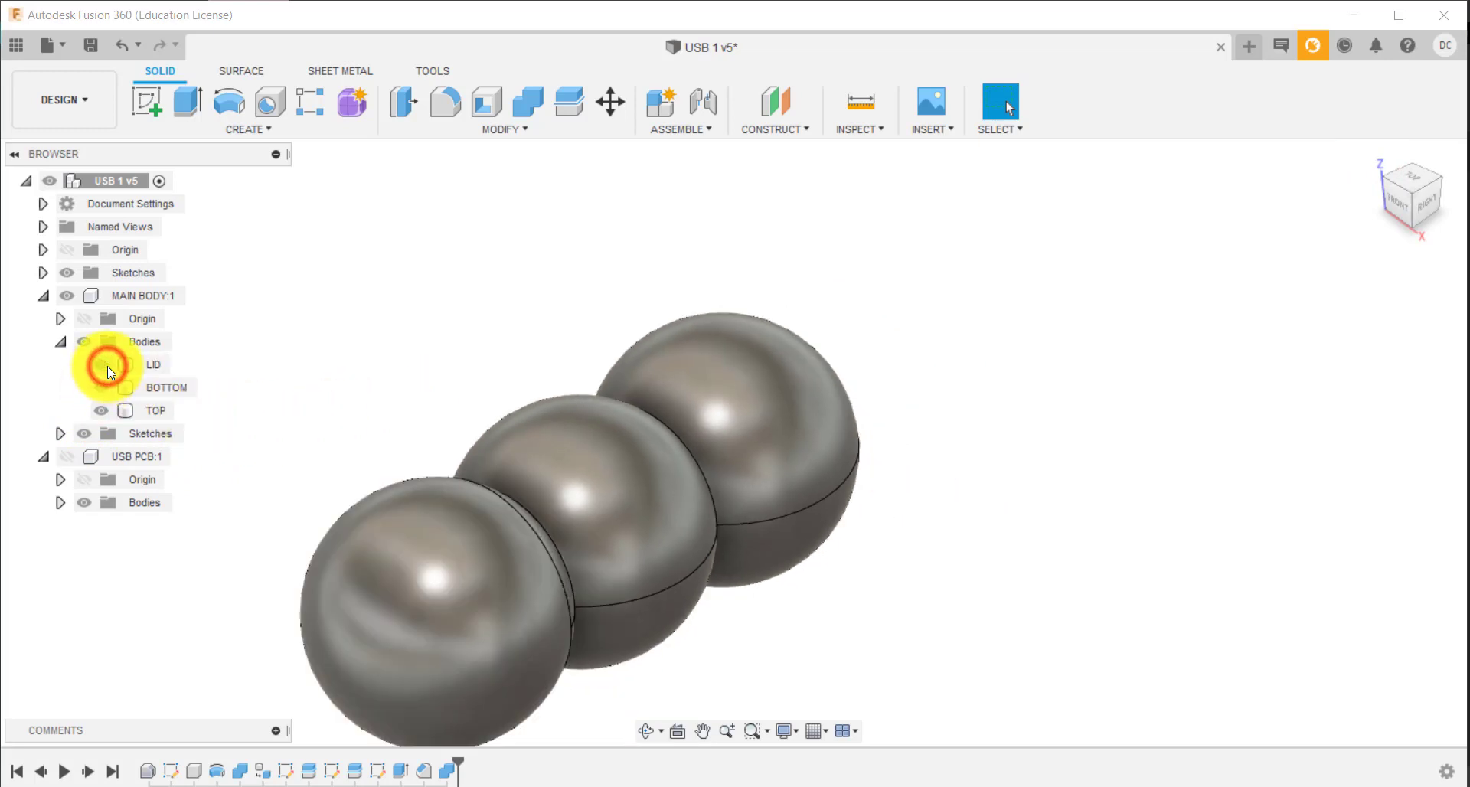
pyautogui.click(66, 456)
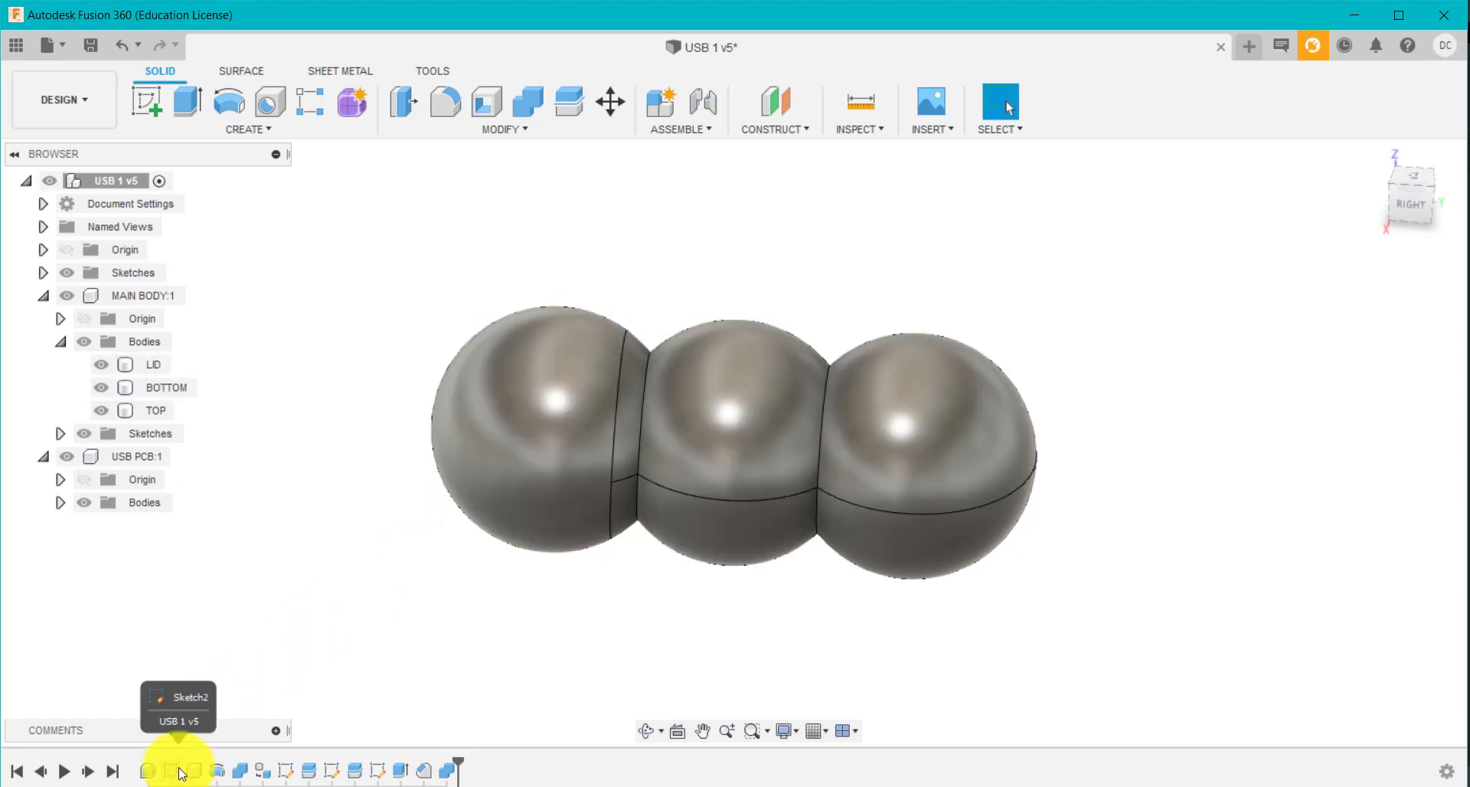
pyautogui.rightClick(178, 769)
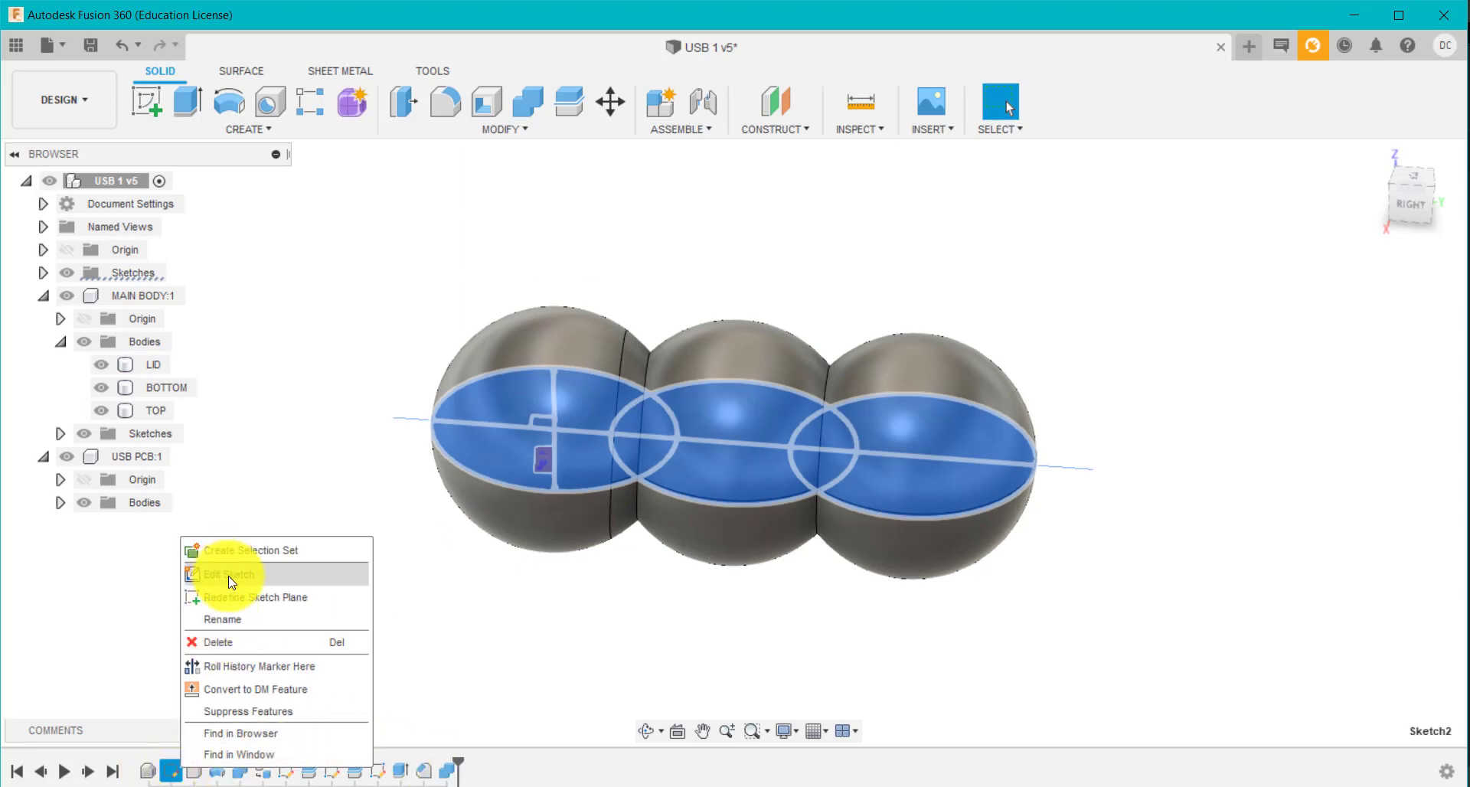
pyautogui.click(230, 573)
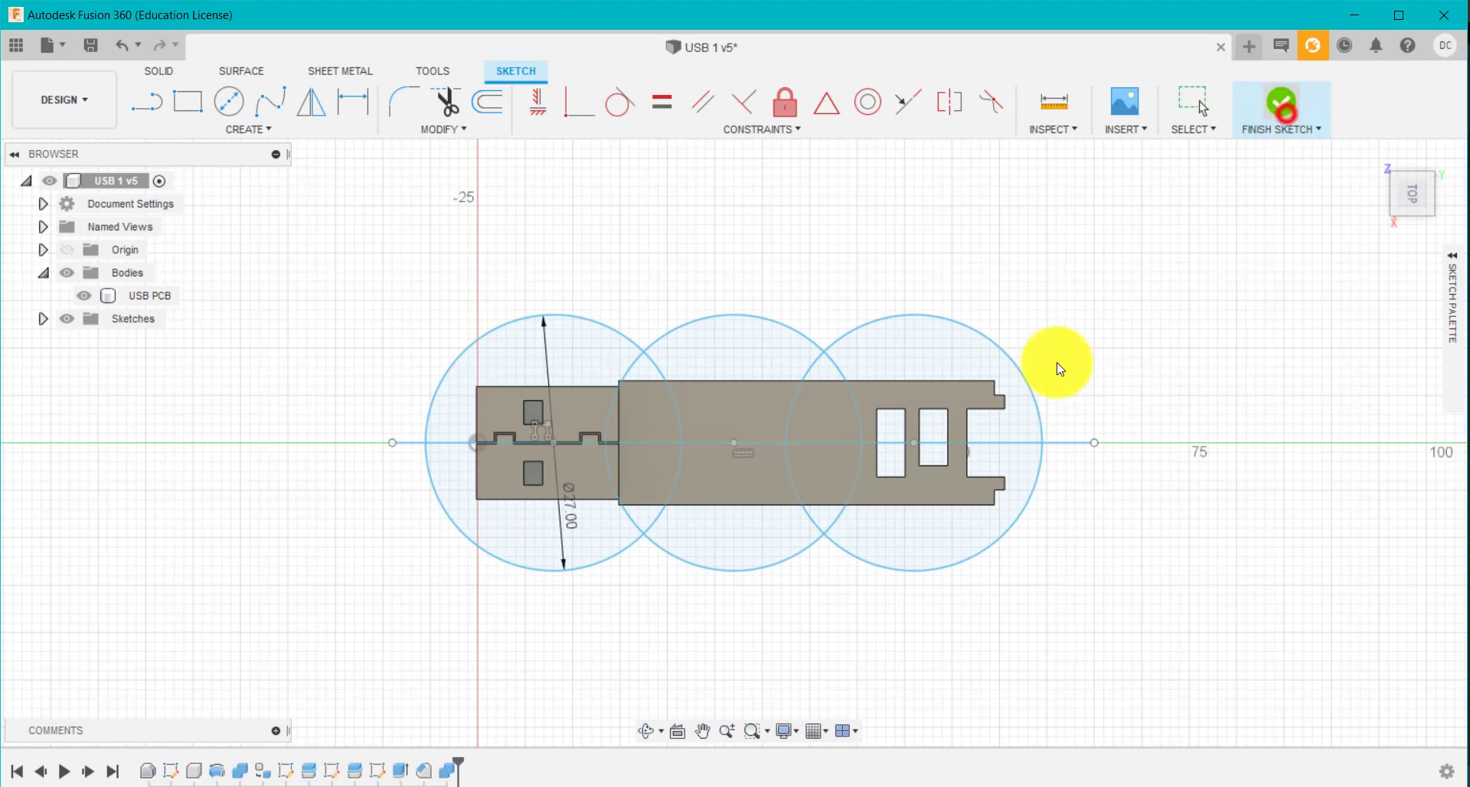
pyautogui.click(1278, 103)
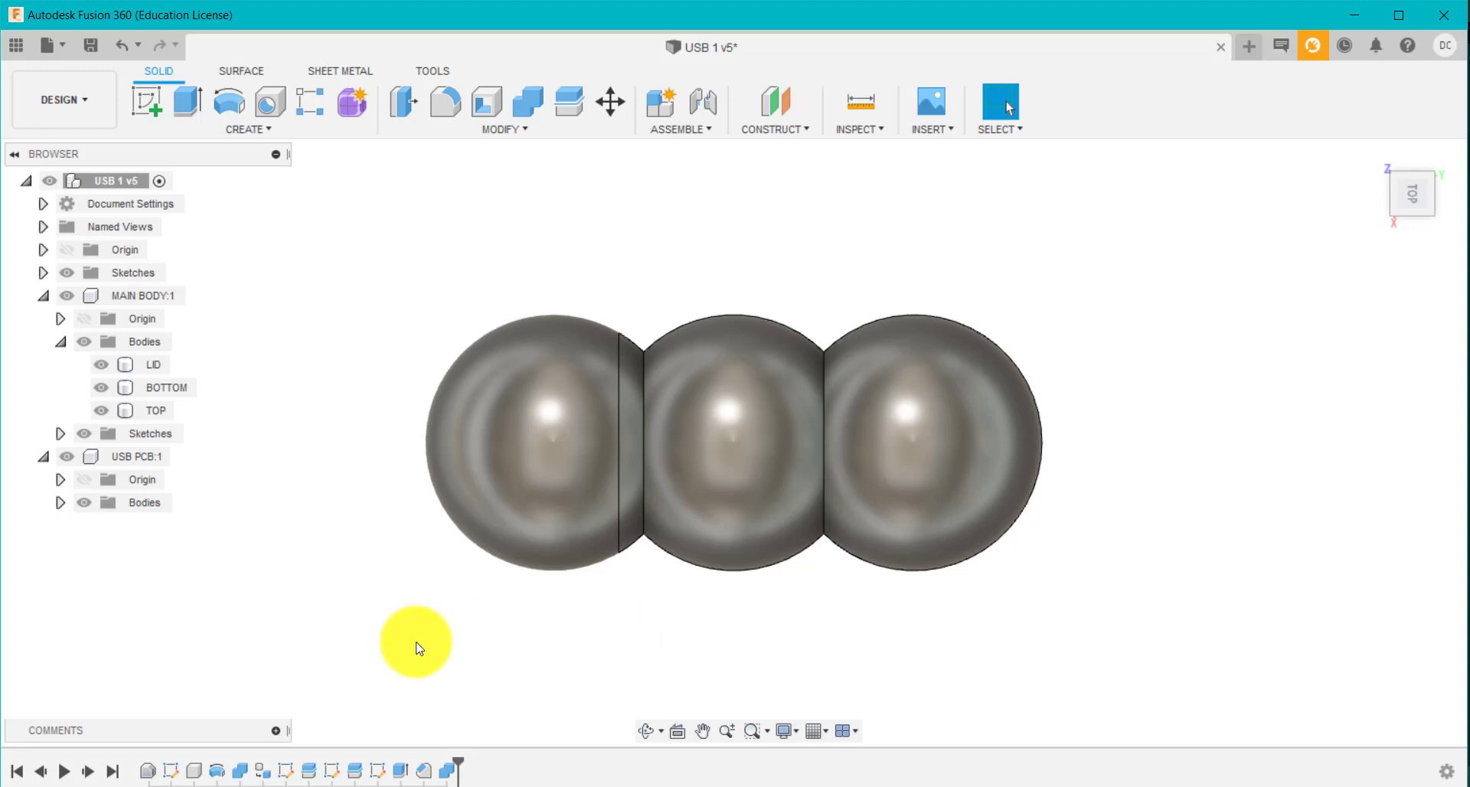
pyautogui.moveTo(1371, 157)
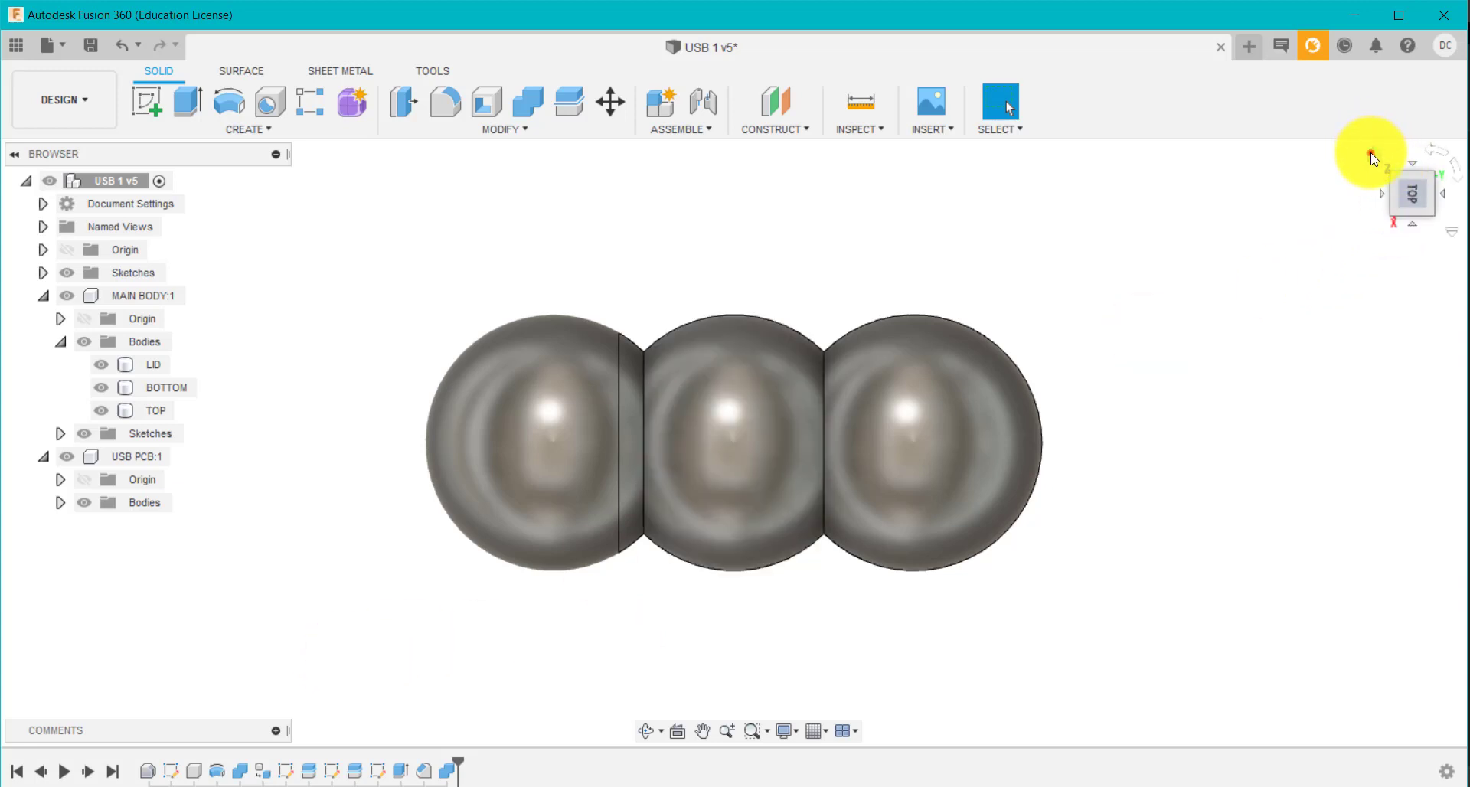
pyautogui.moveTo(1369, 156); pyautogui.dragTo(1181, 328)
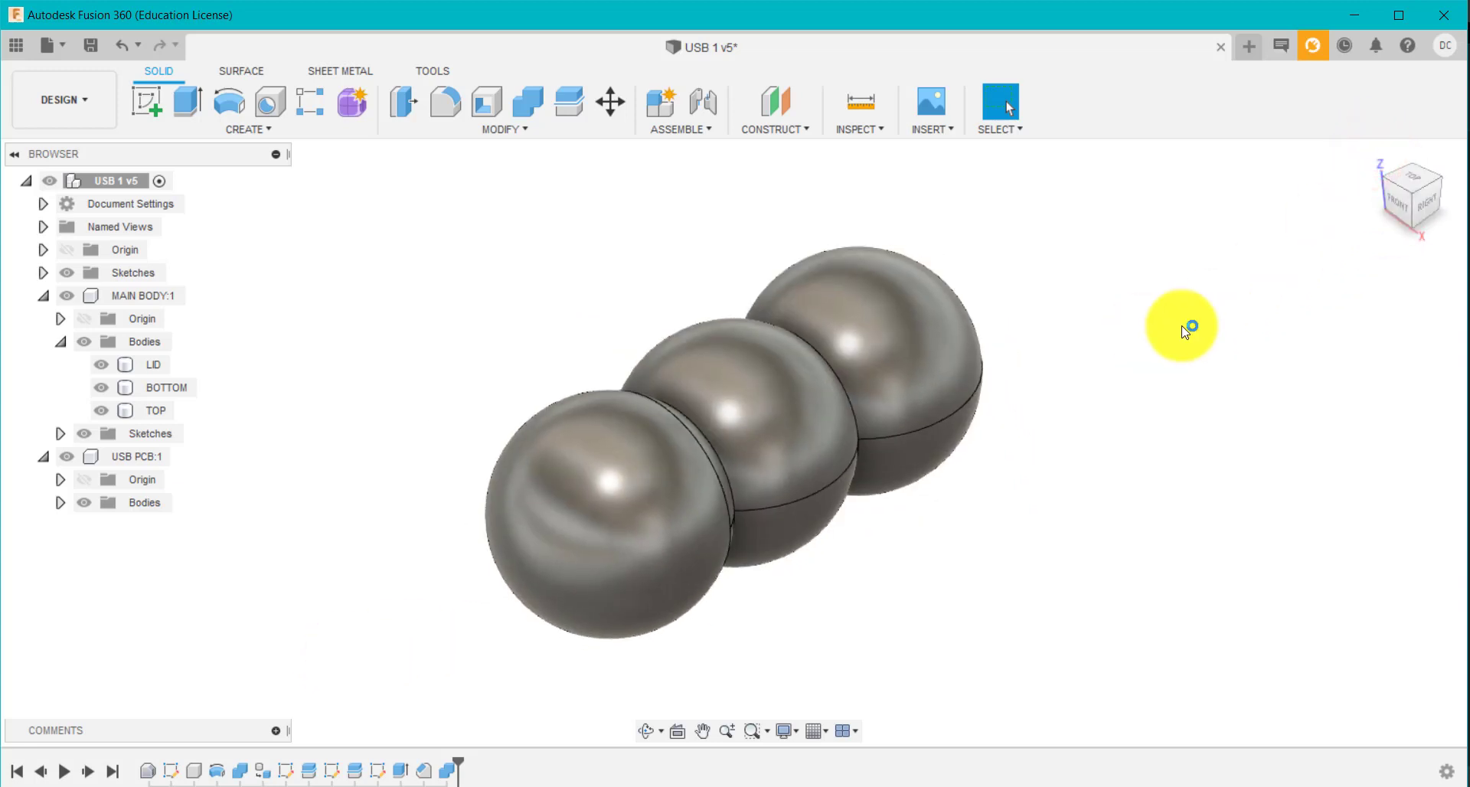